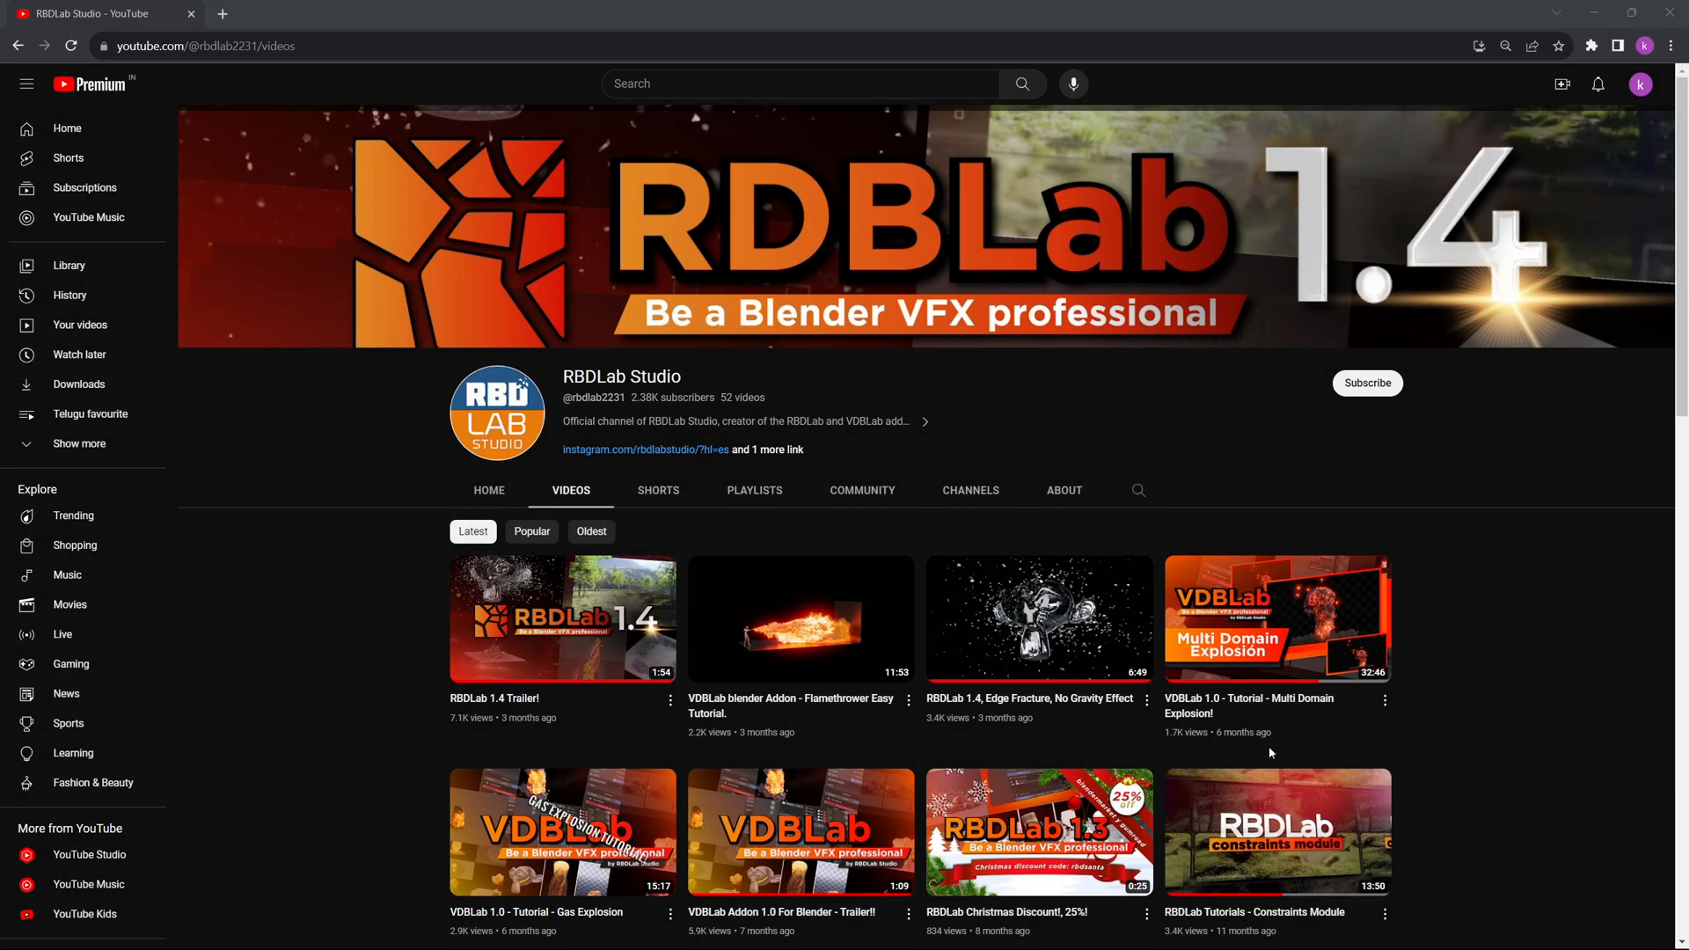
# Step: Scroll down the Rbdlab product page to the RBDLab 1.4 release notes
pyautogui.scroll(-3)
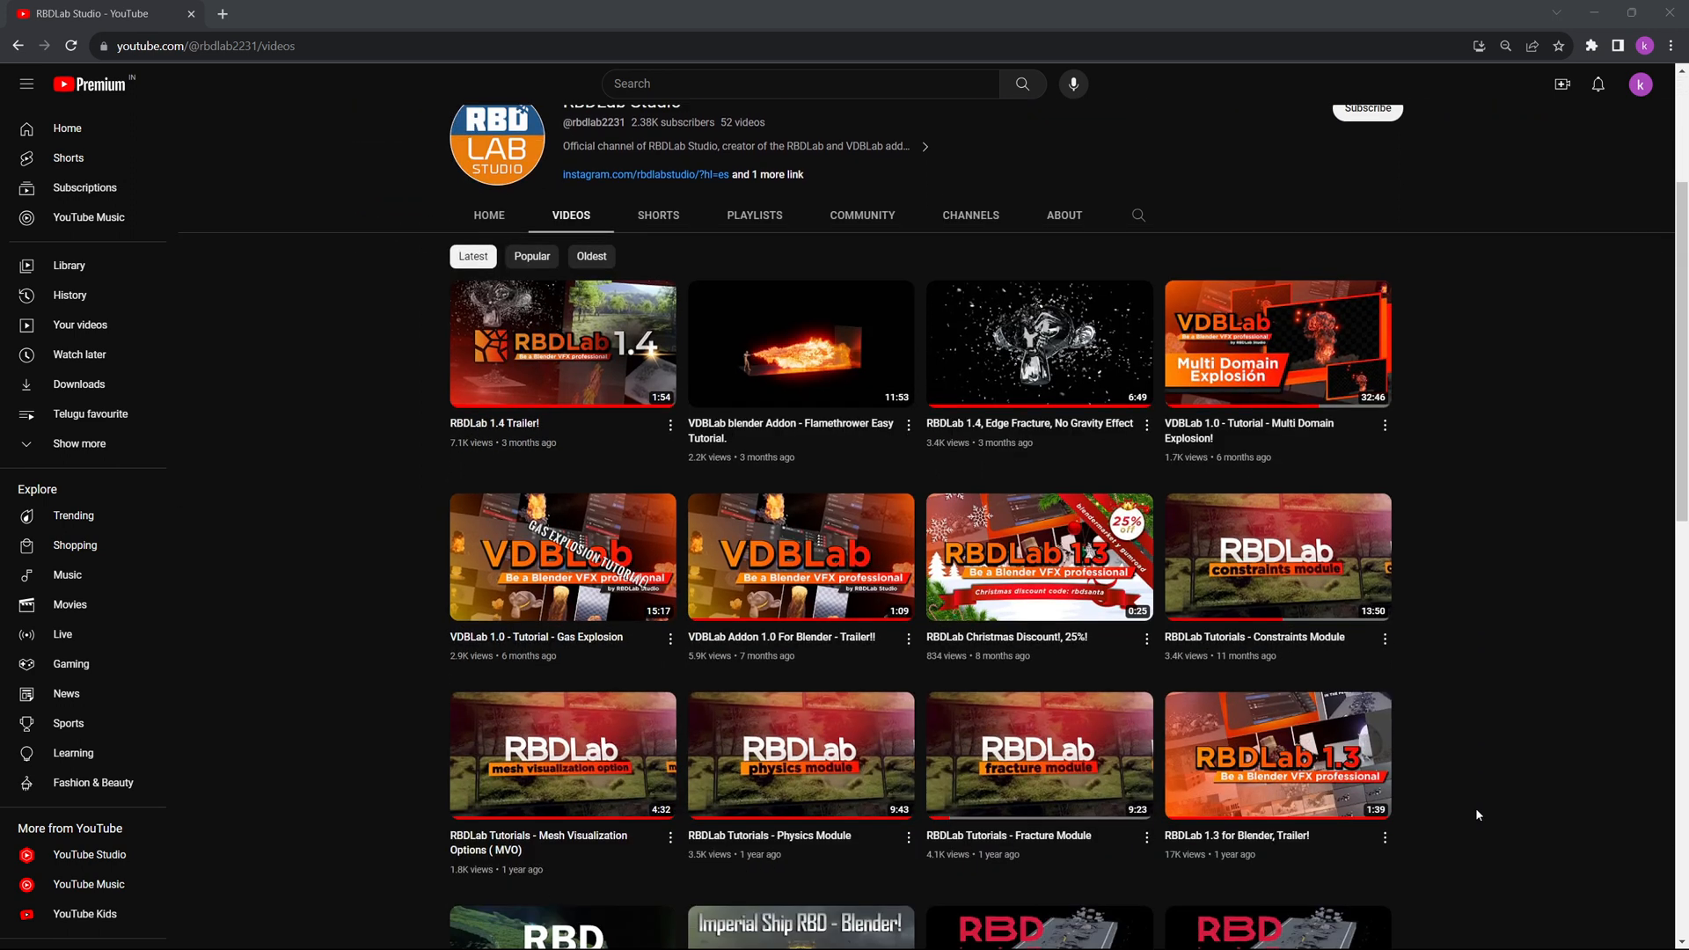
pyautogui.scroll(-3)
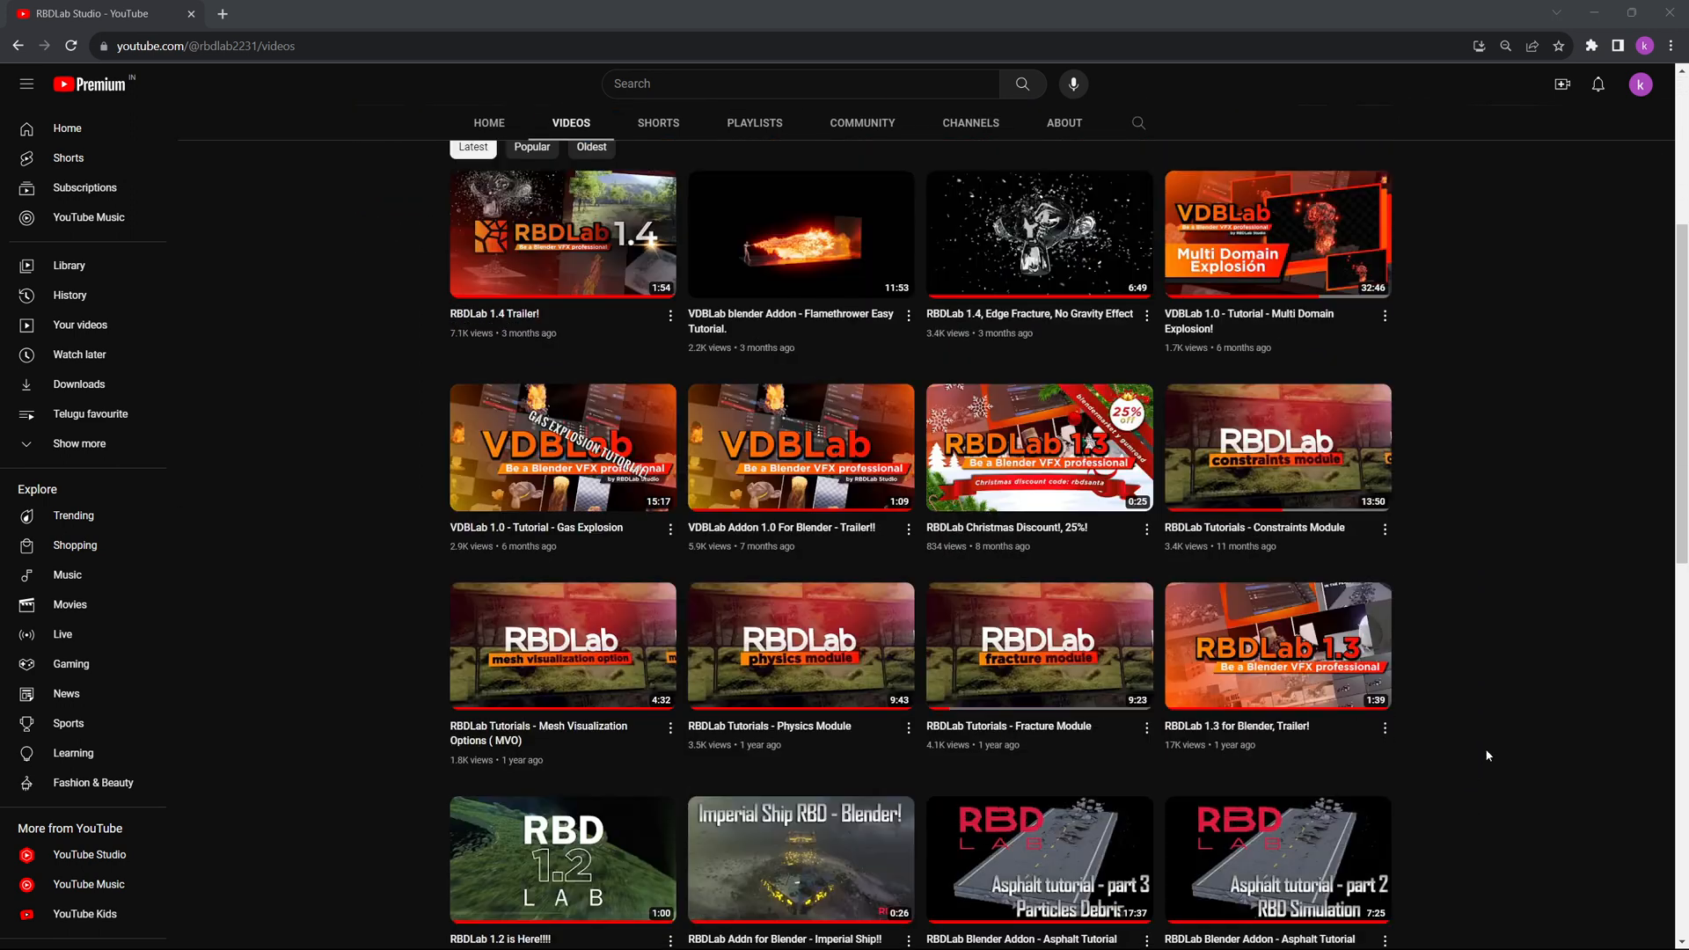
pyautogui.moveTo(784, 674)
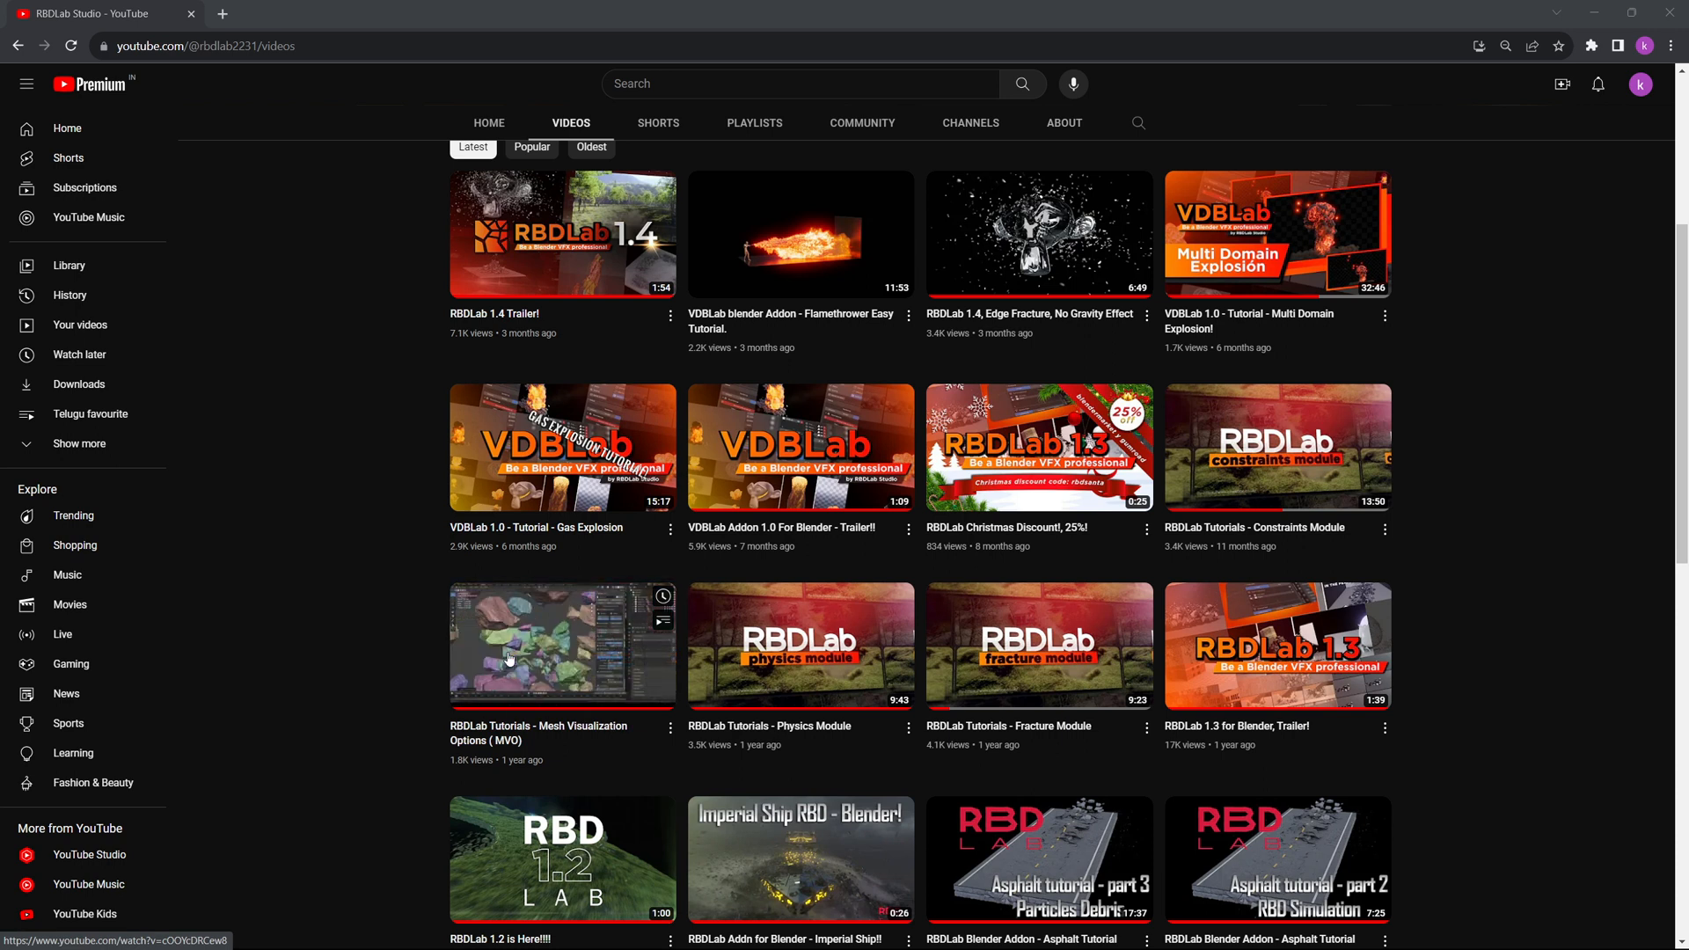
pyautogui.moveTo(1483, 443)
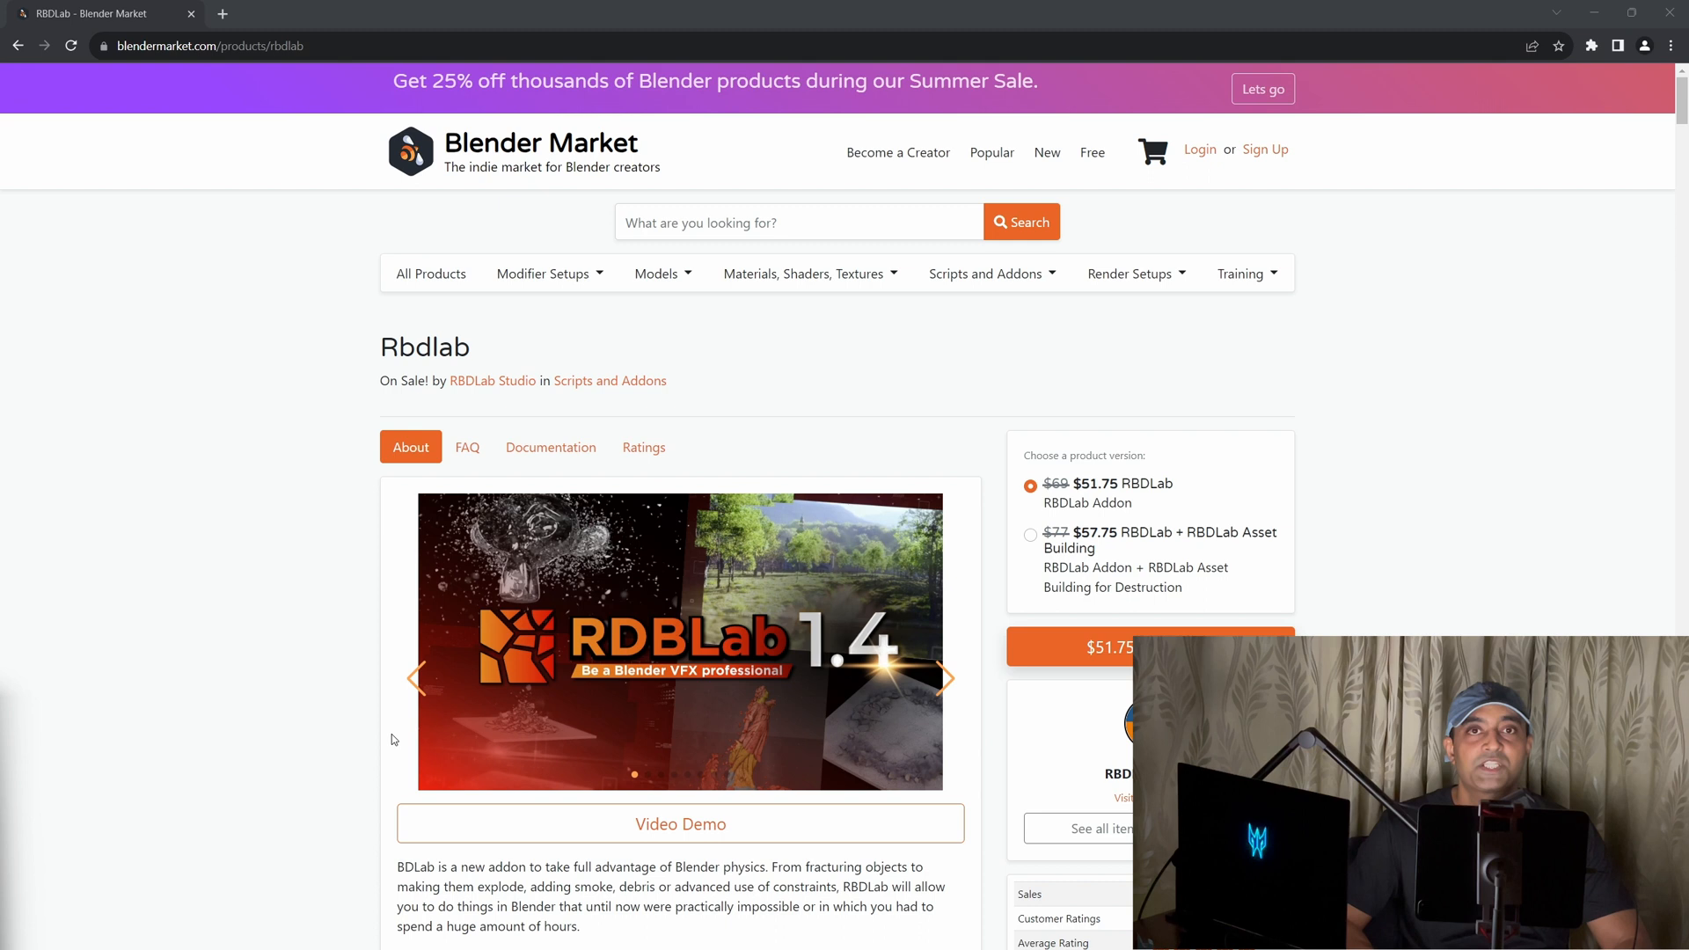
pyautogui.scroll(-3)
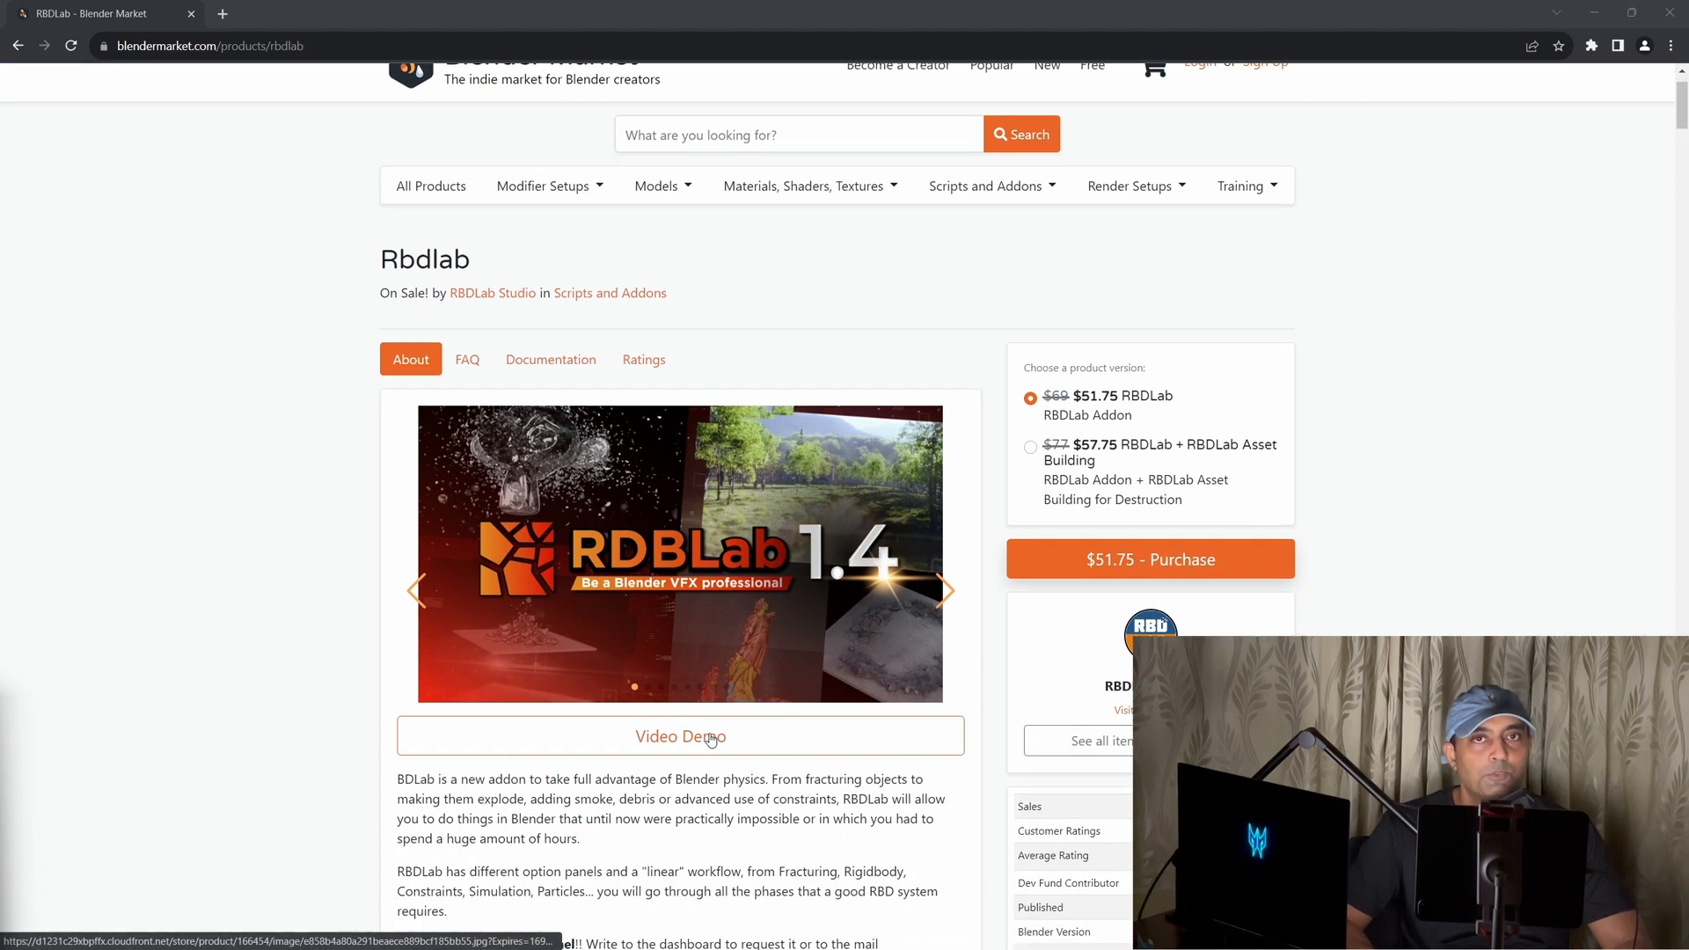
pyautogui.scroll(-3)
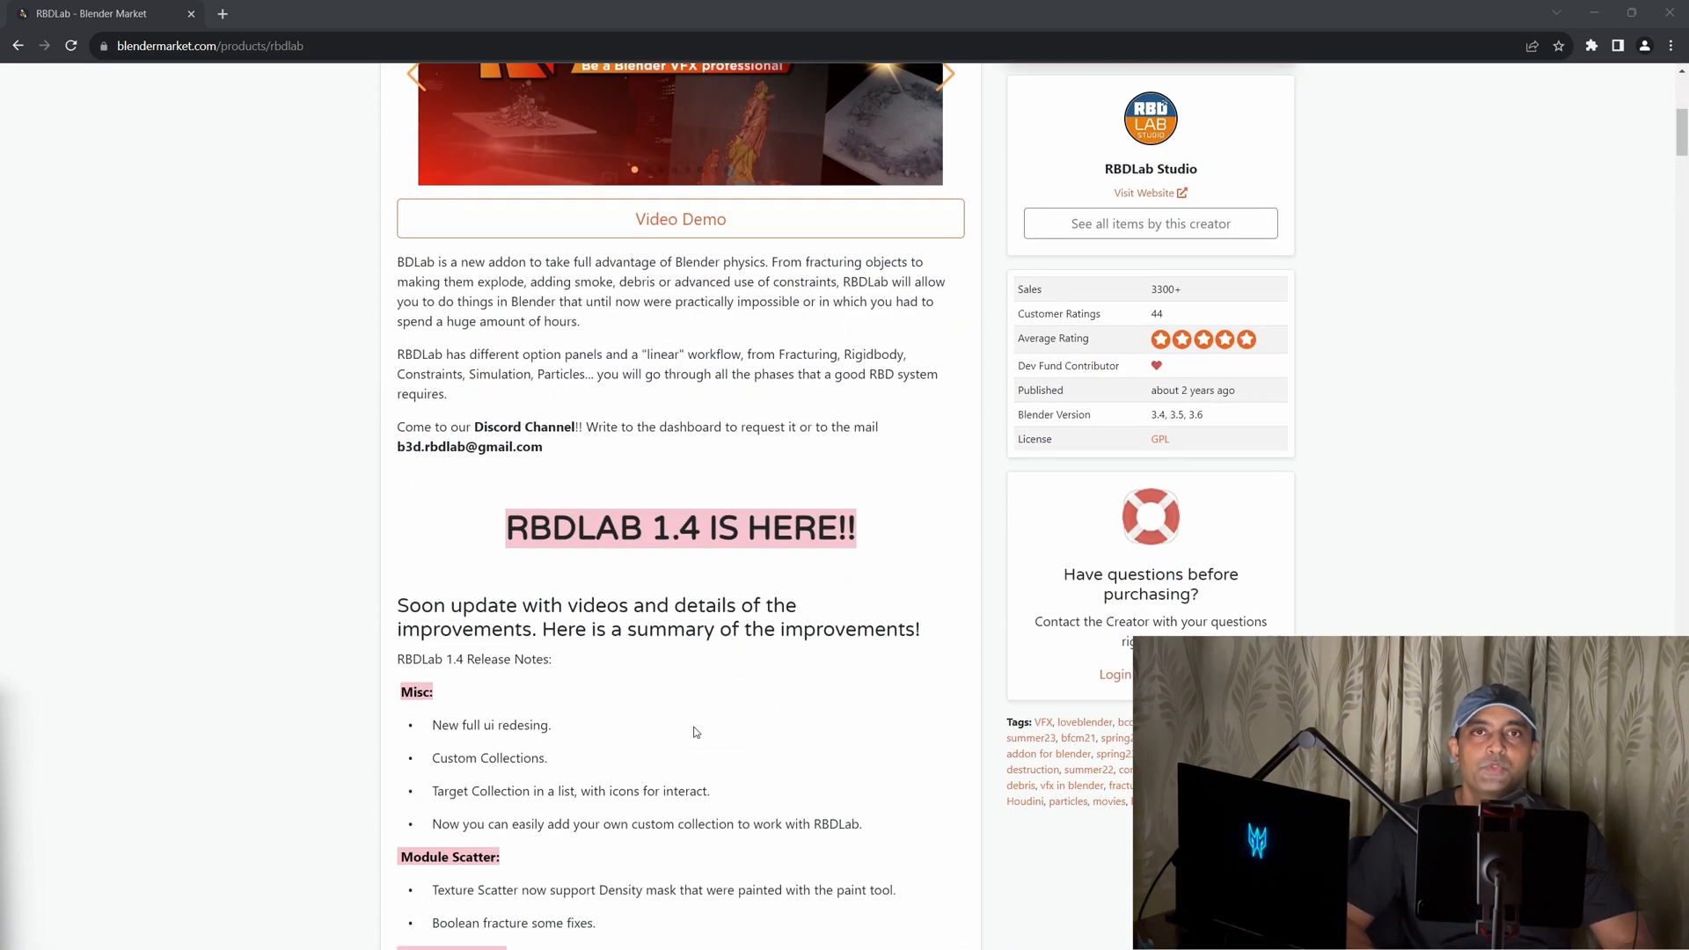
pyautogui.scroll(-3)
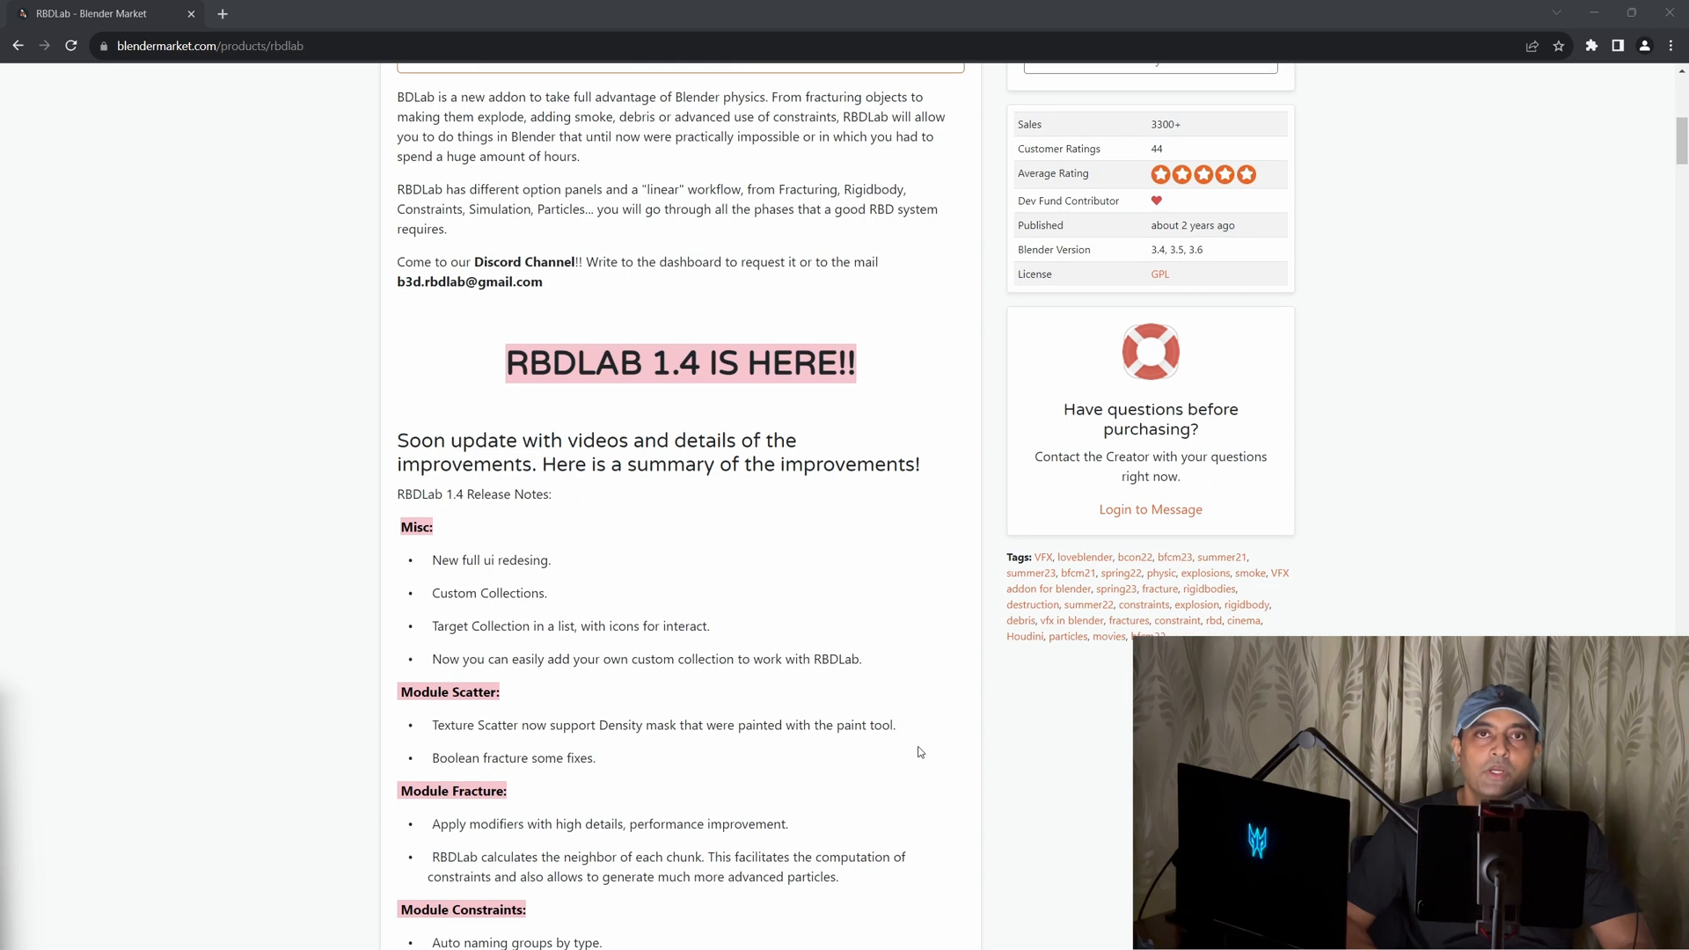
pyautogui.scroll(-3)
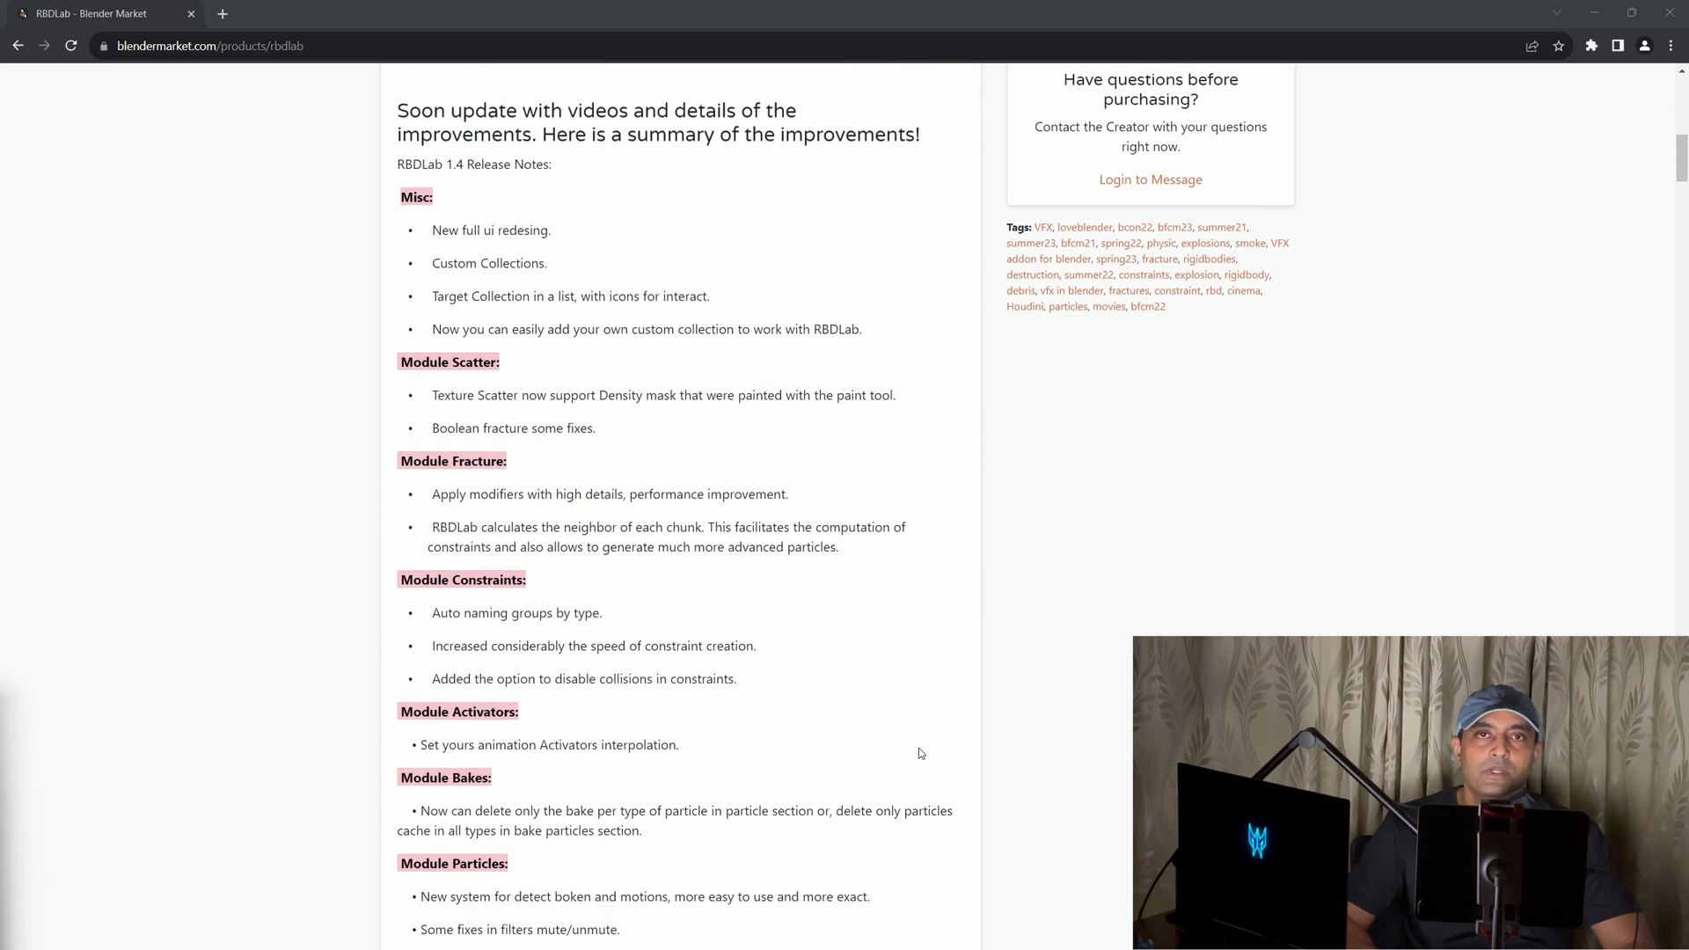
pyautogui.moveTo(948, 735)
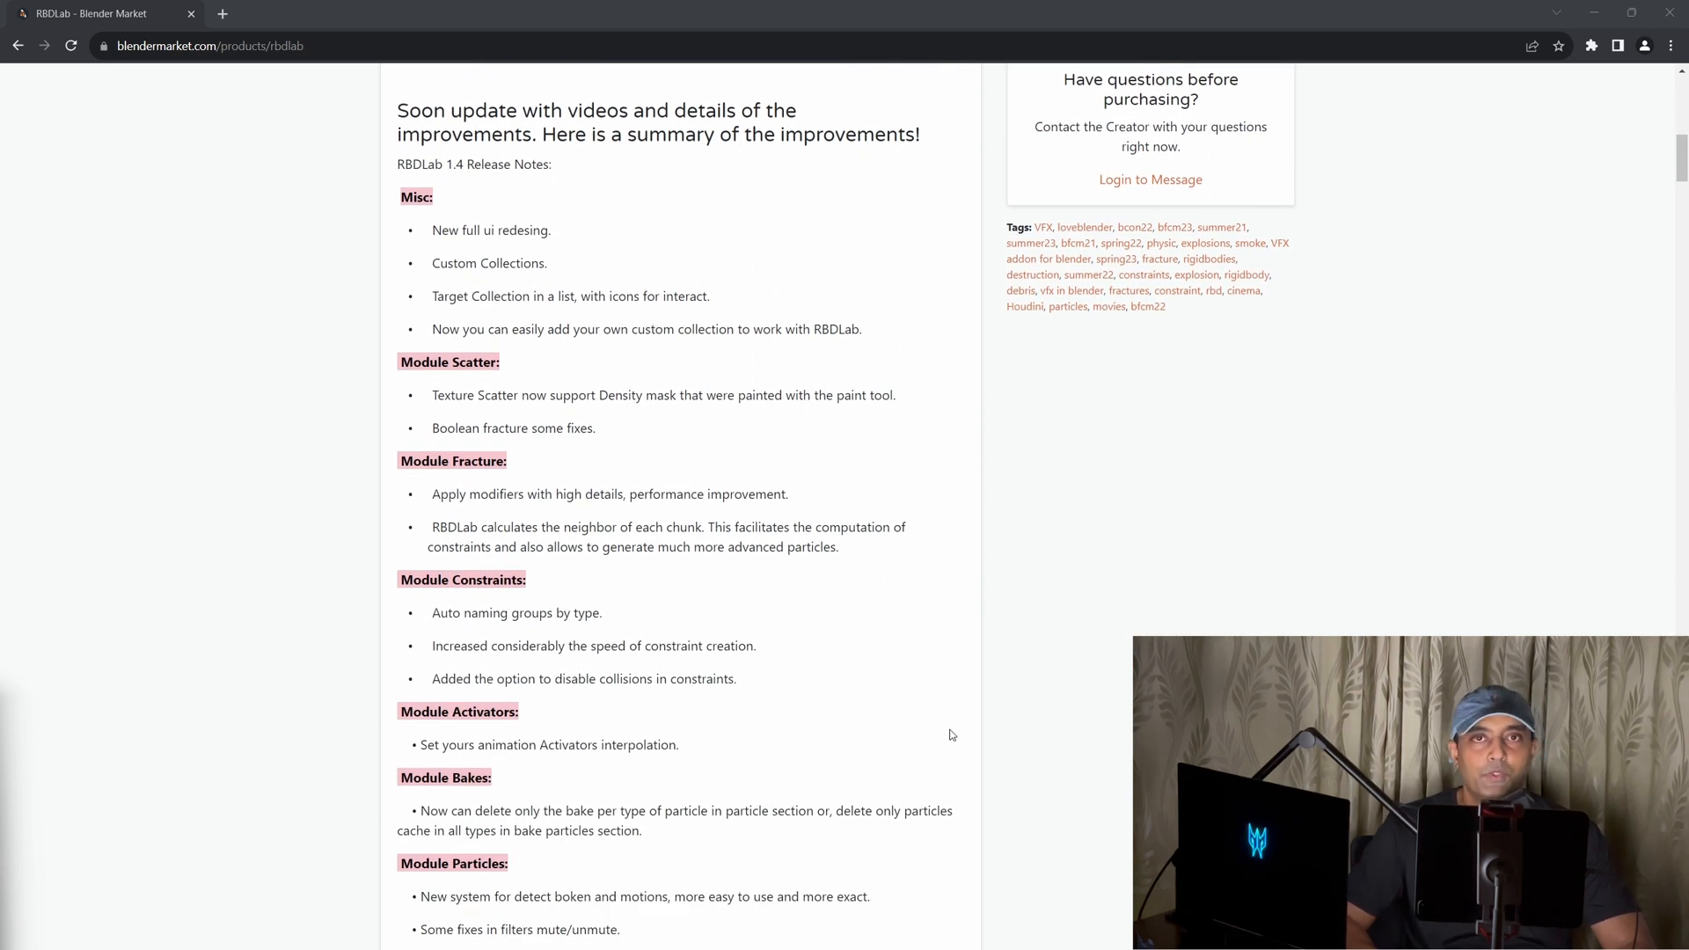
pyautogui.scroll(-3)
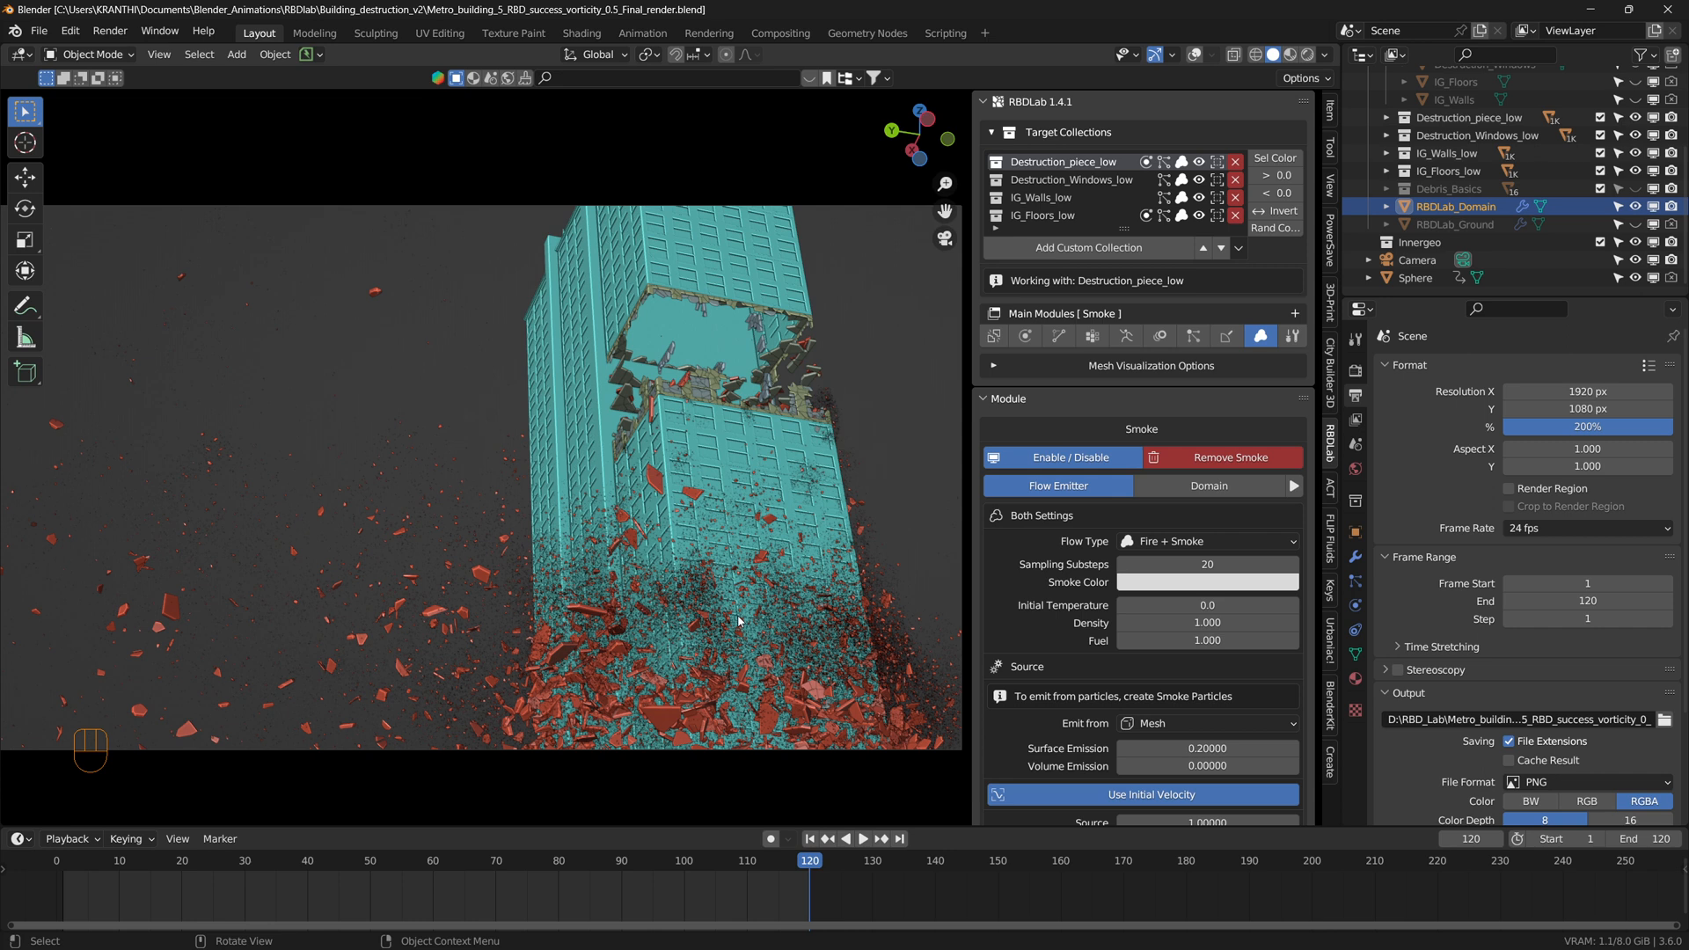
pyautogui.moveTo(597, 450)
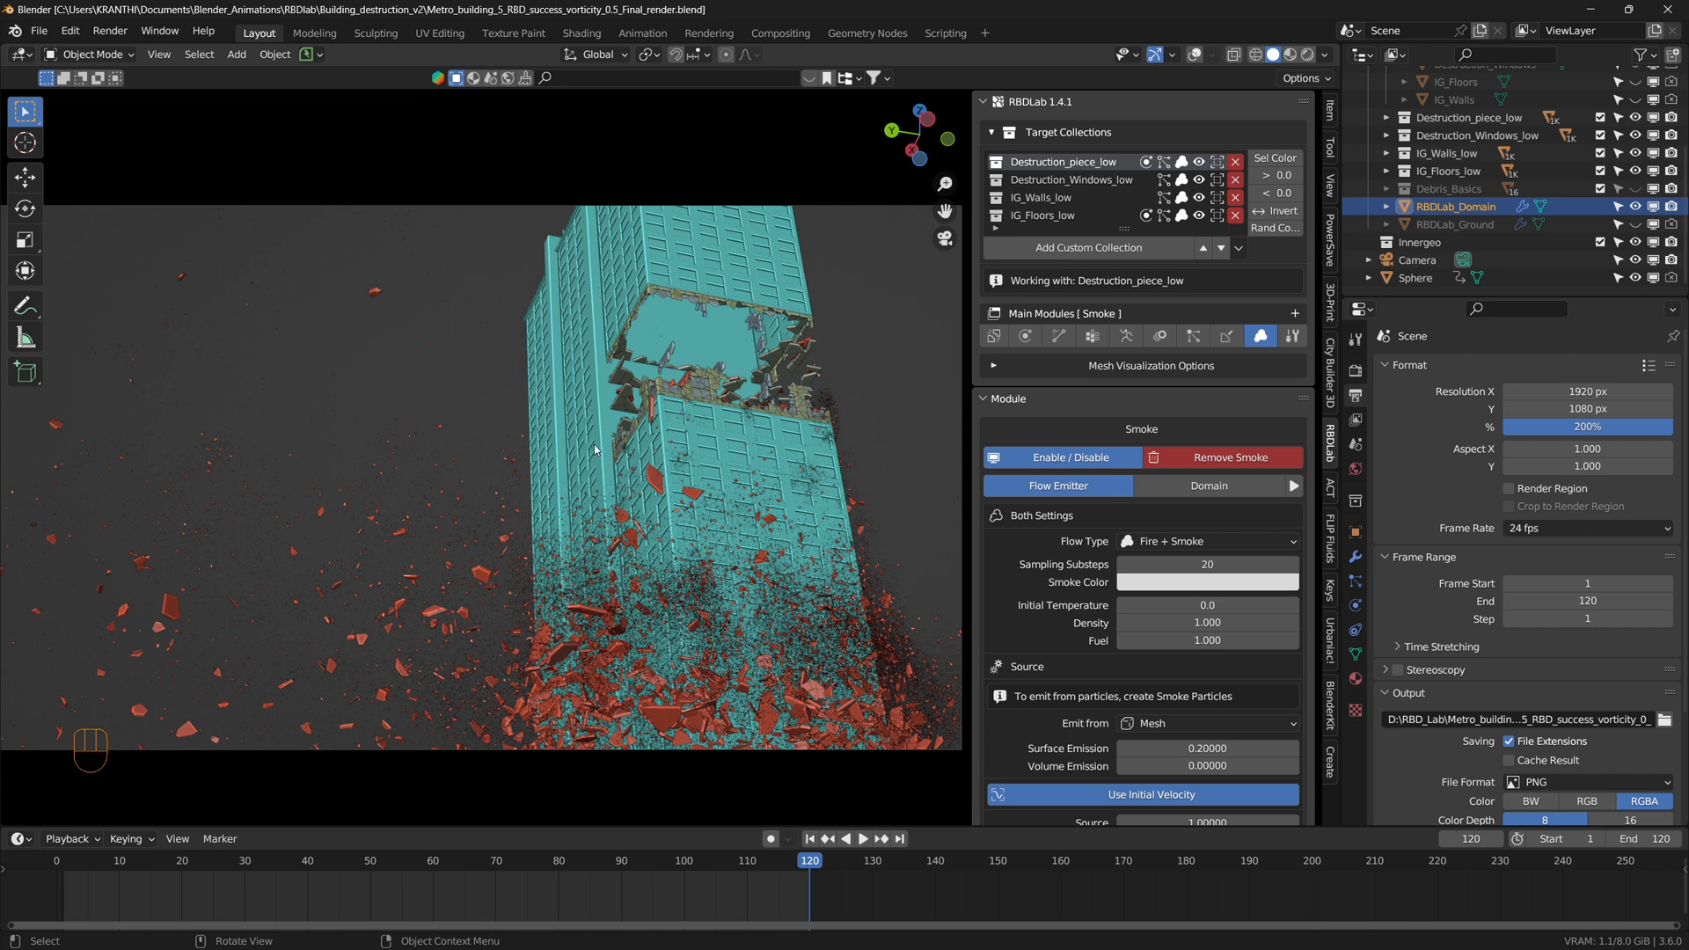
pyautogui.moveTo(859, 465)
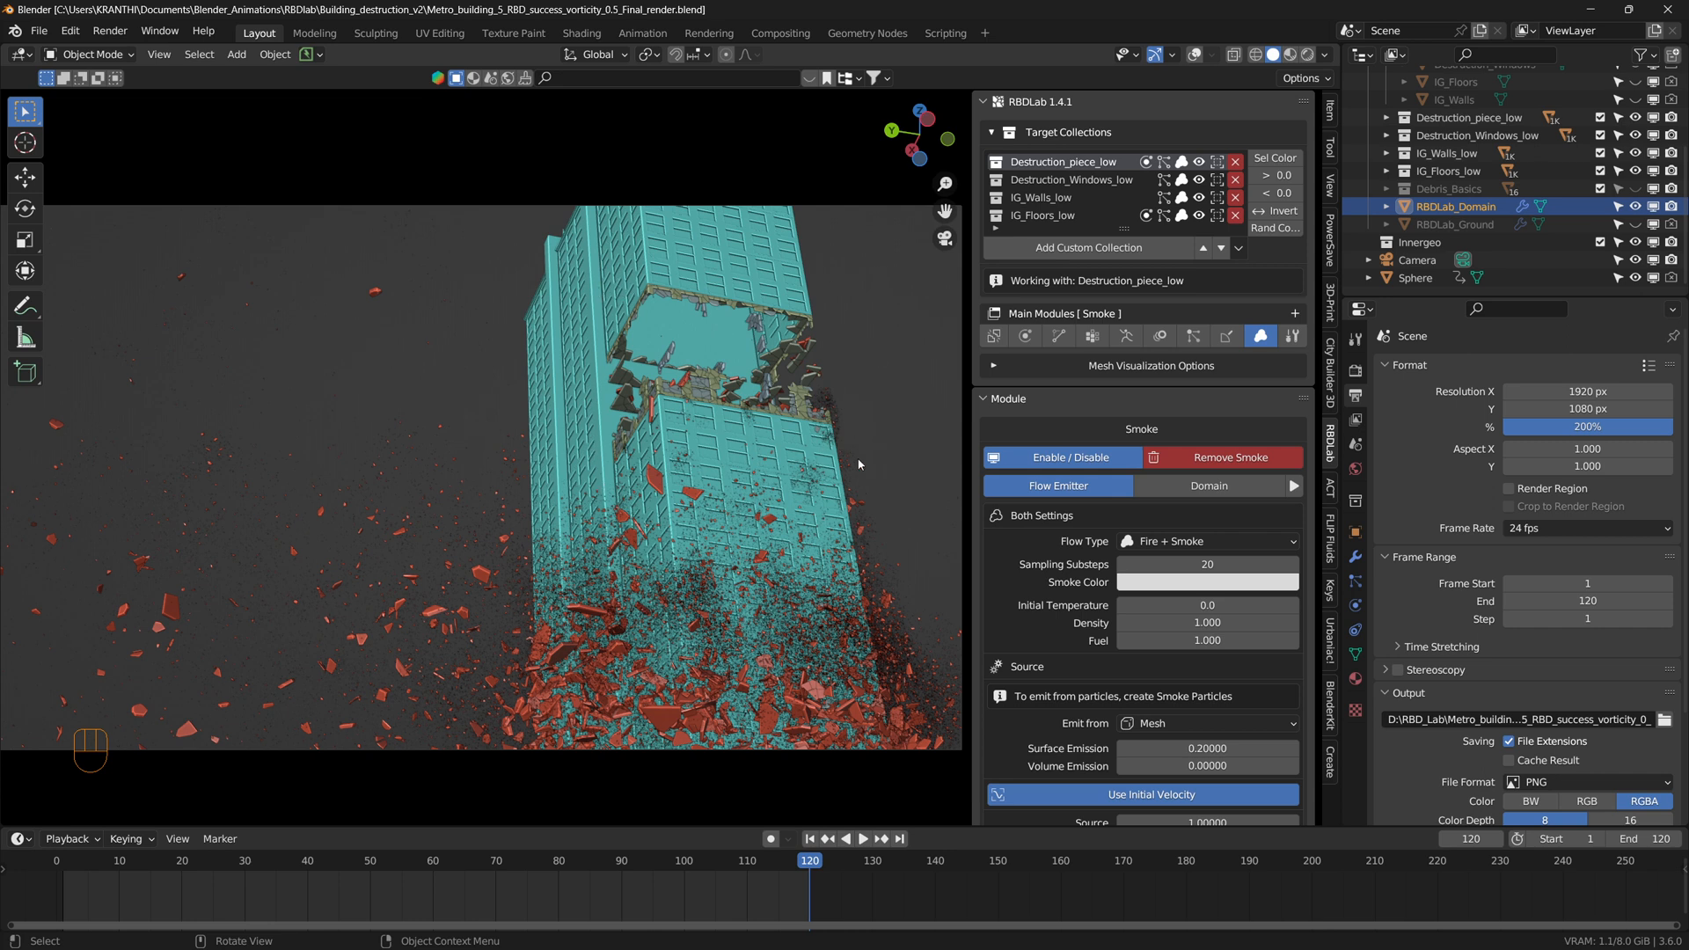
pyautogui.moveTo(807, 419)
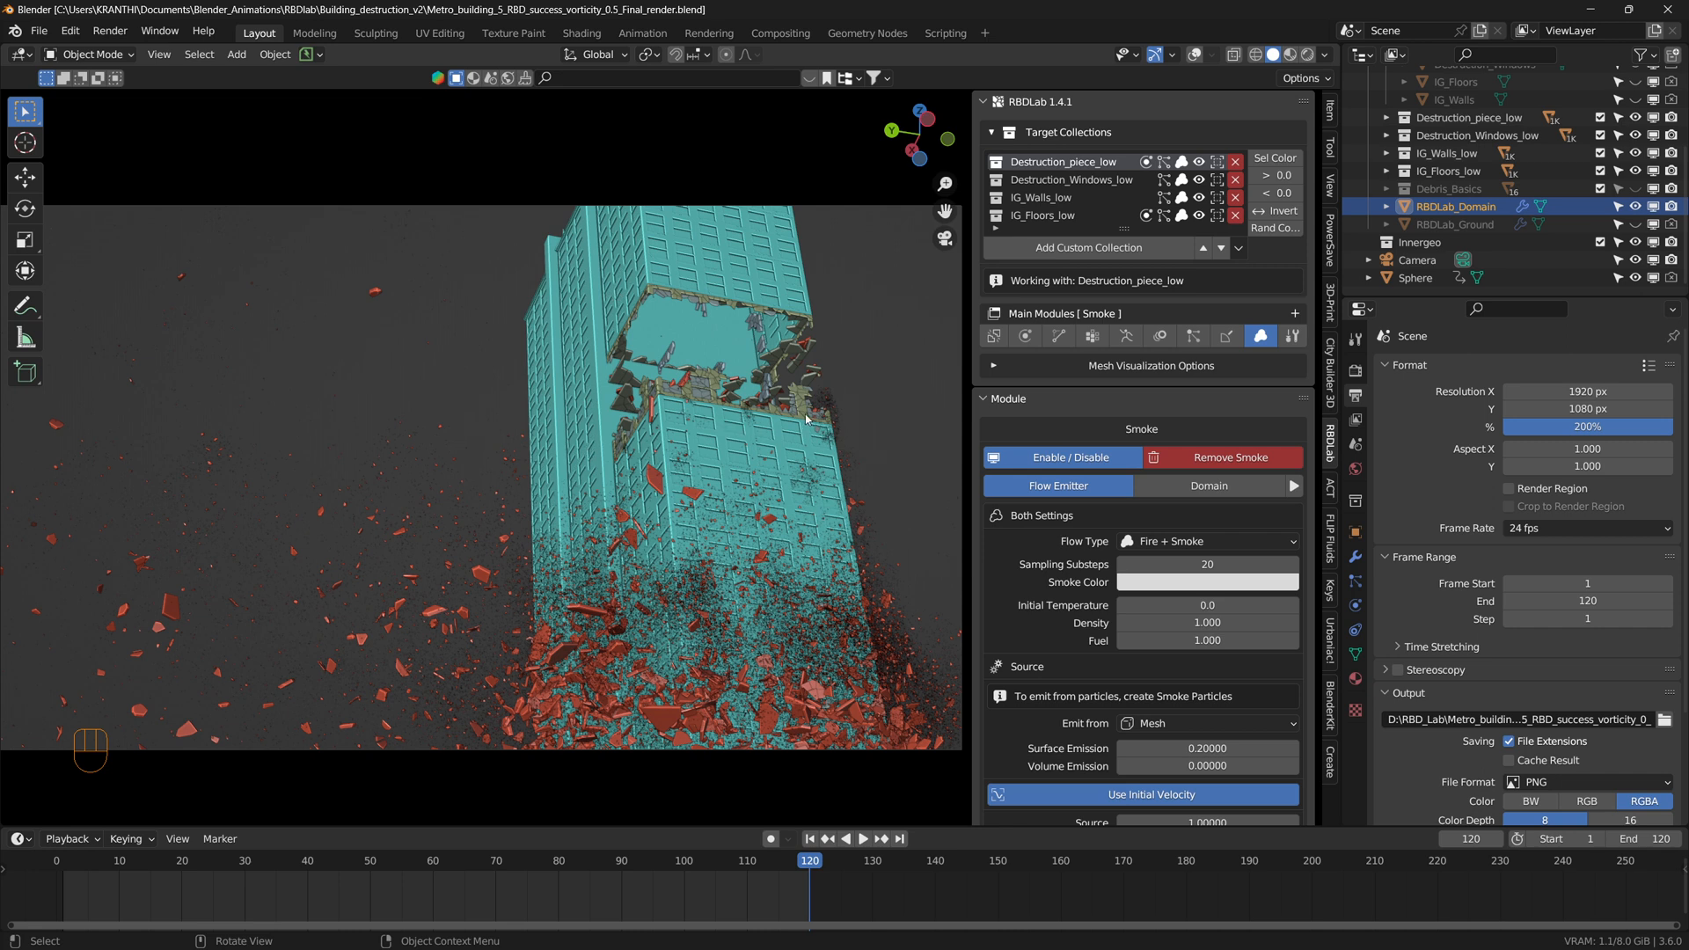
pyautogui.moveTo(845, 237)
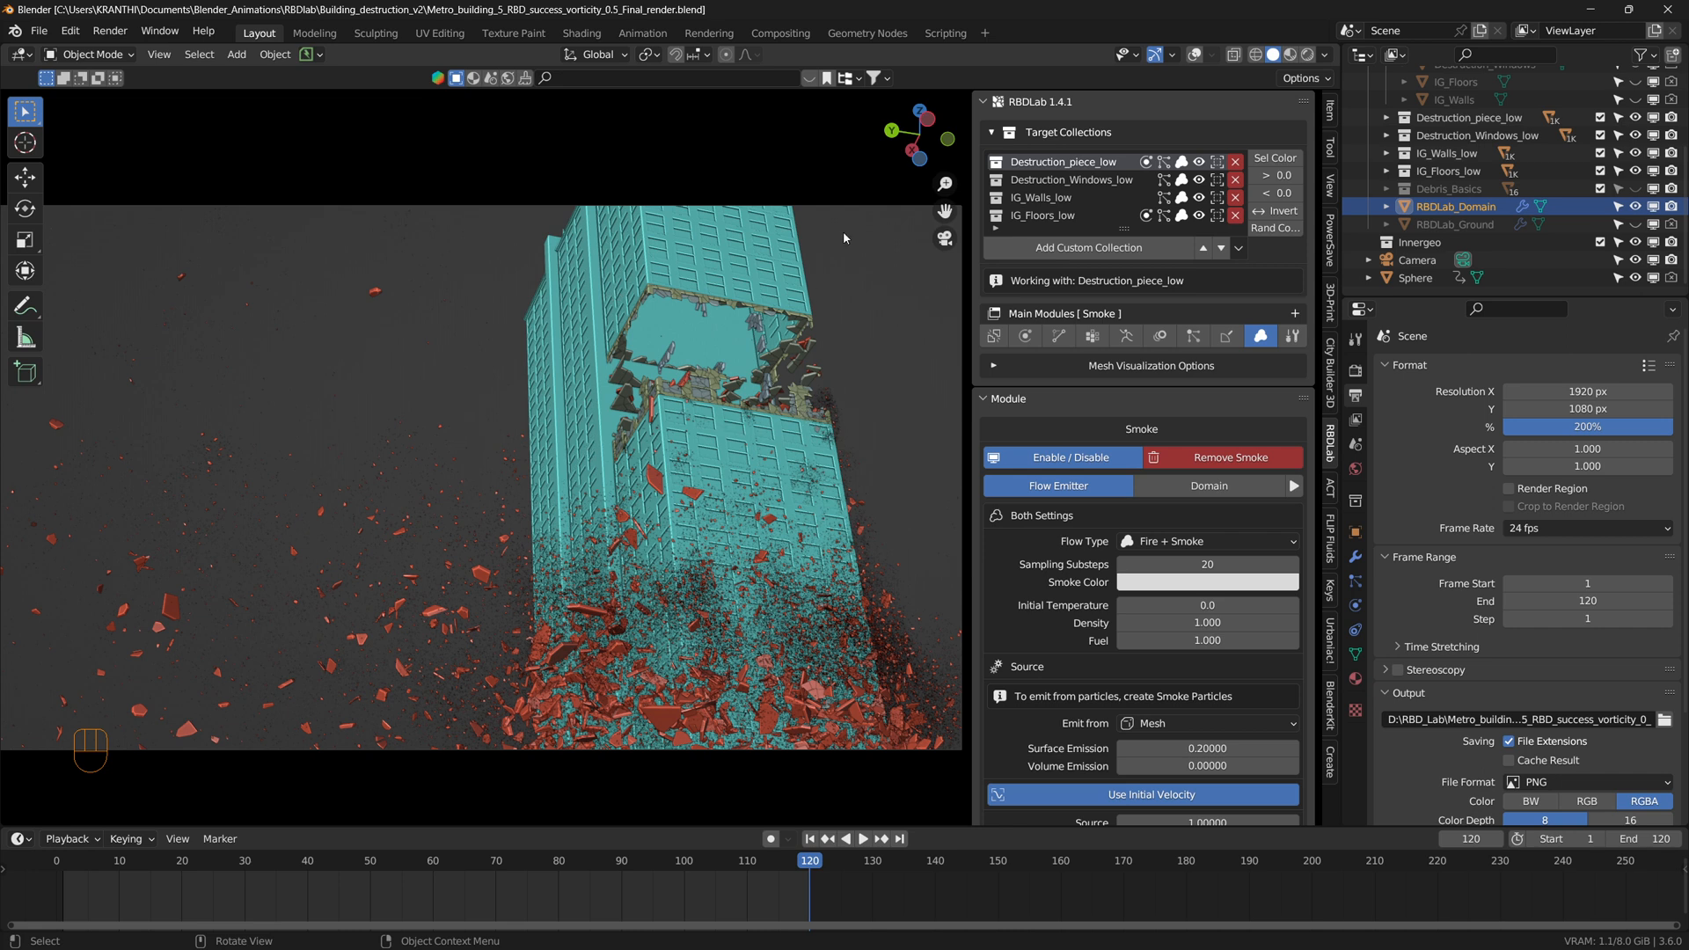
pyautogui.moveTo(750, 362)
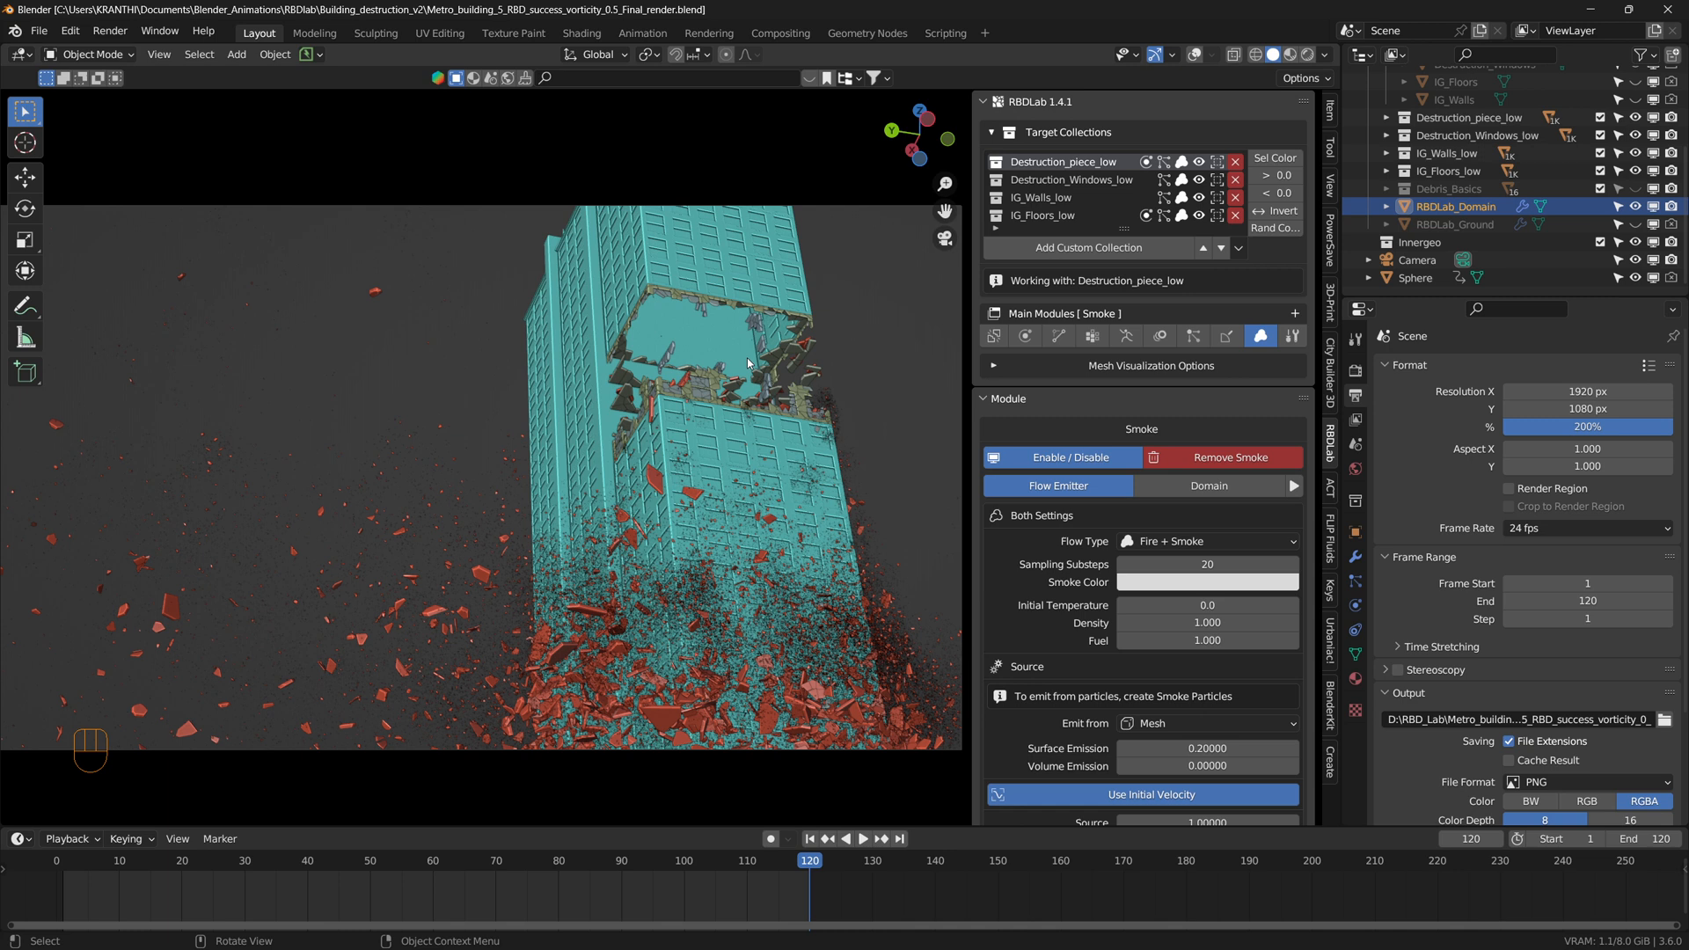
pyautogui.moveTo(642, 400)
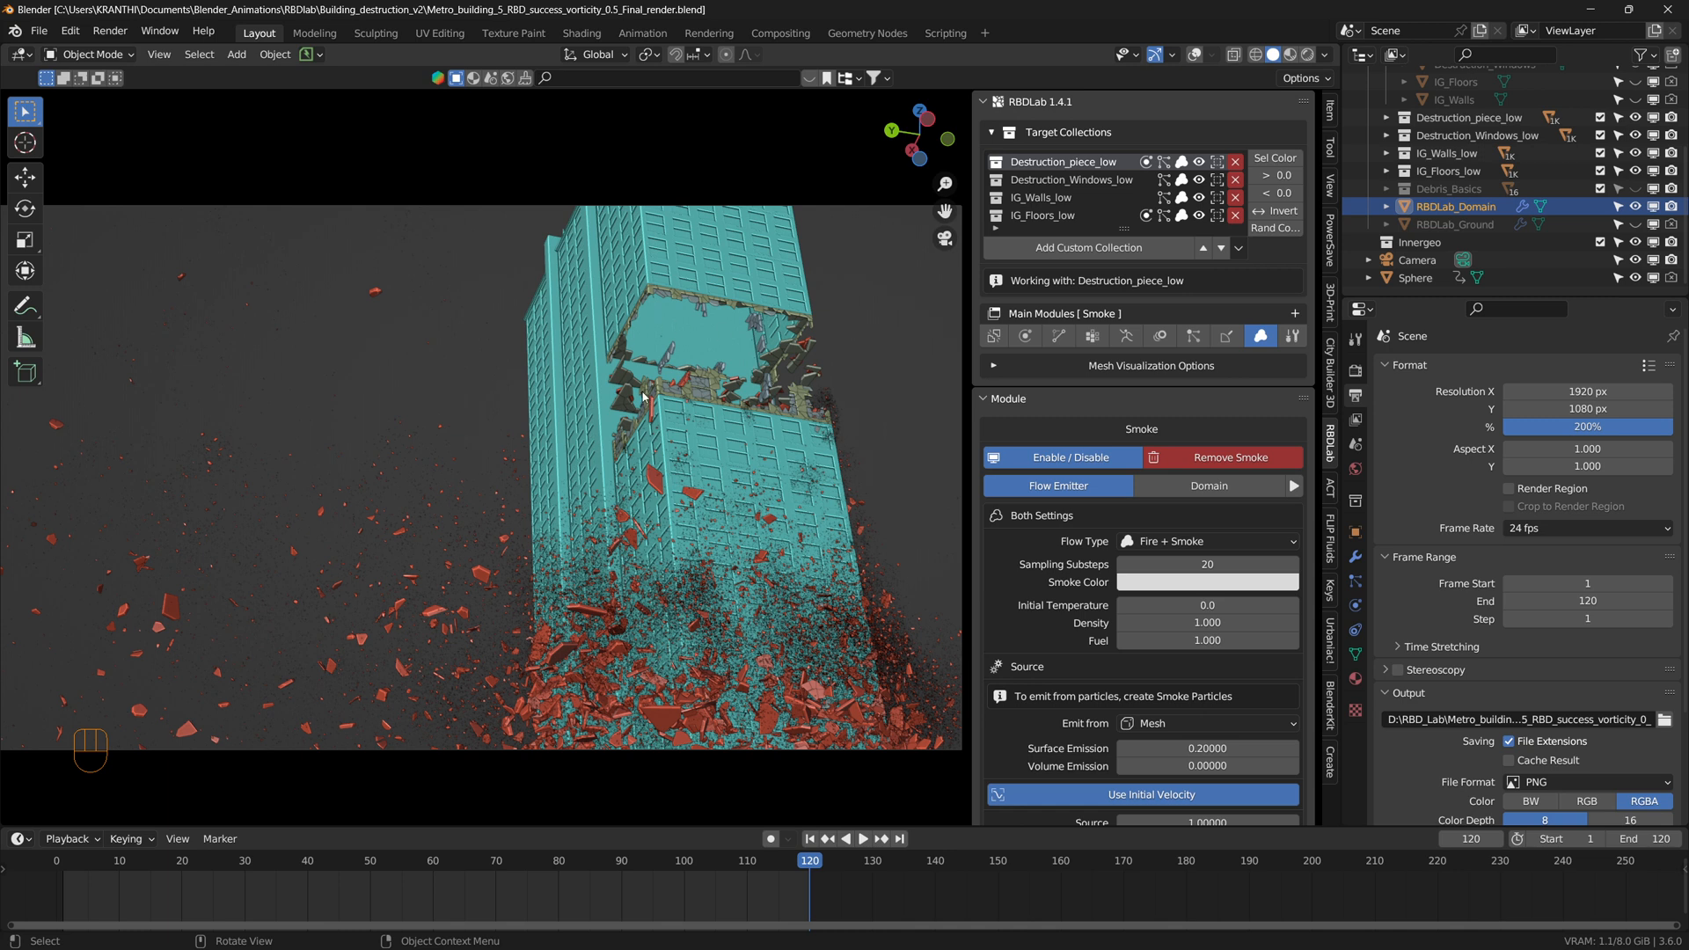
pyautogui.moveTo(863, 445)
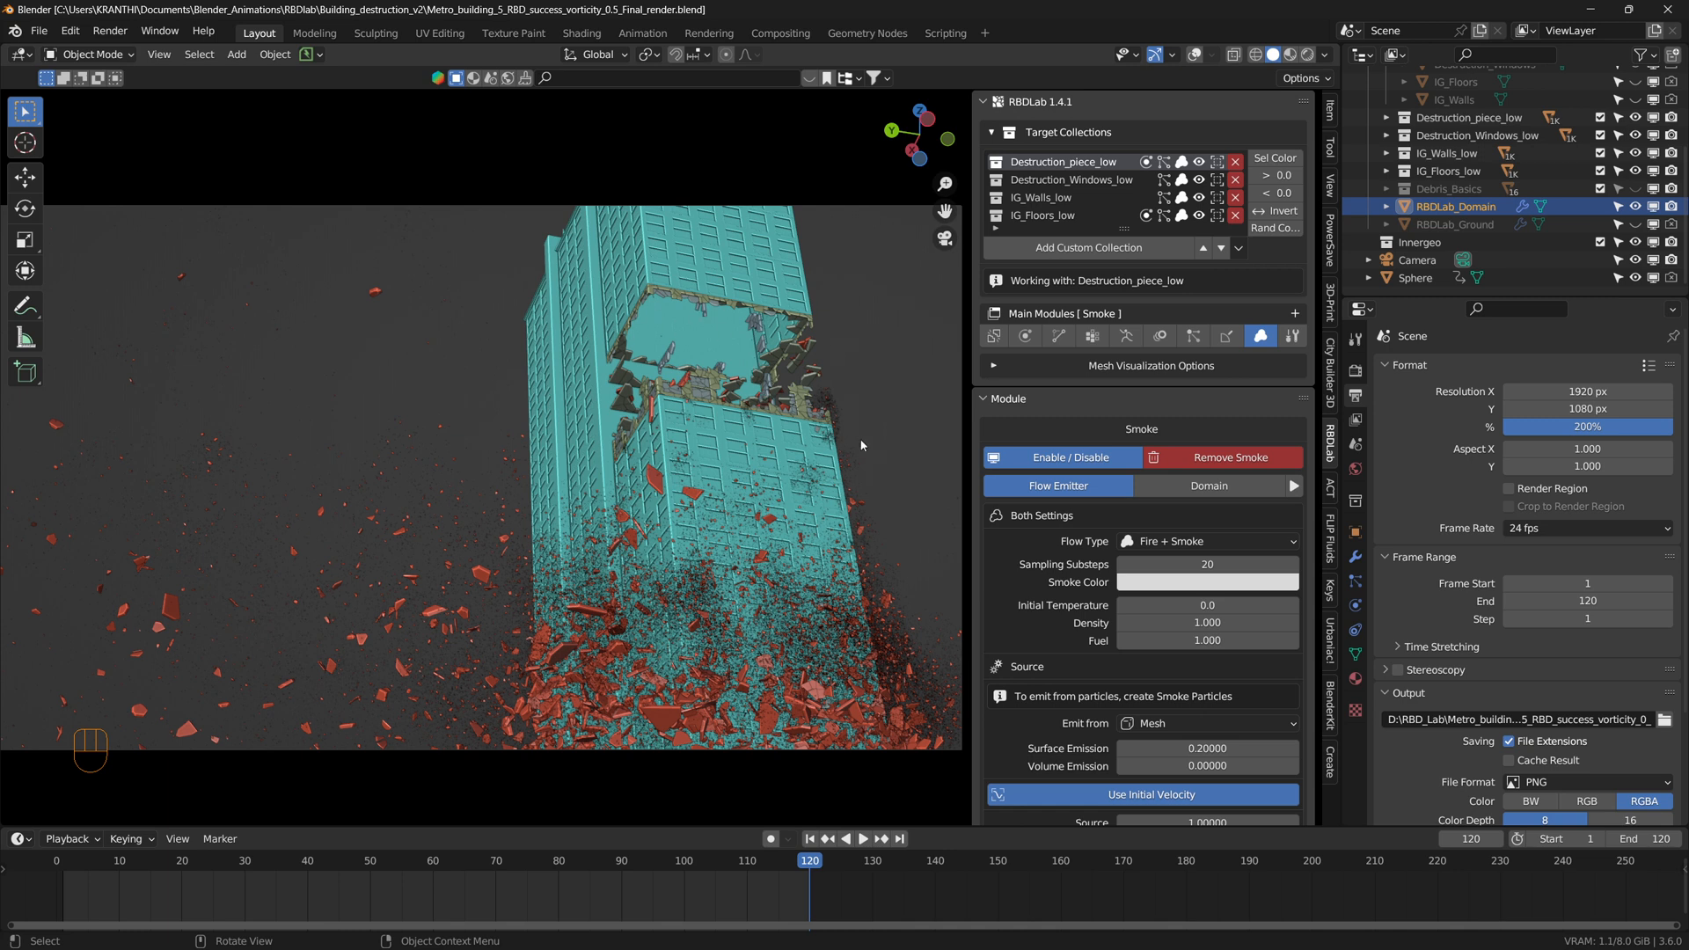
pyautogui.moveTo(851, 290)
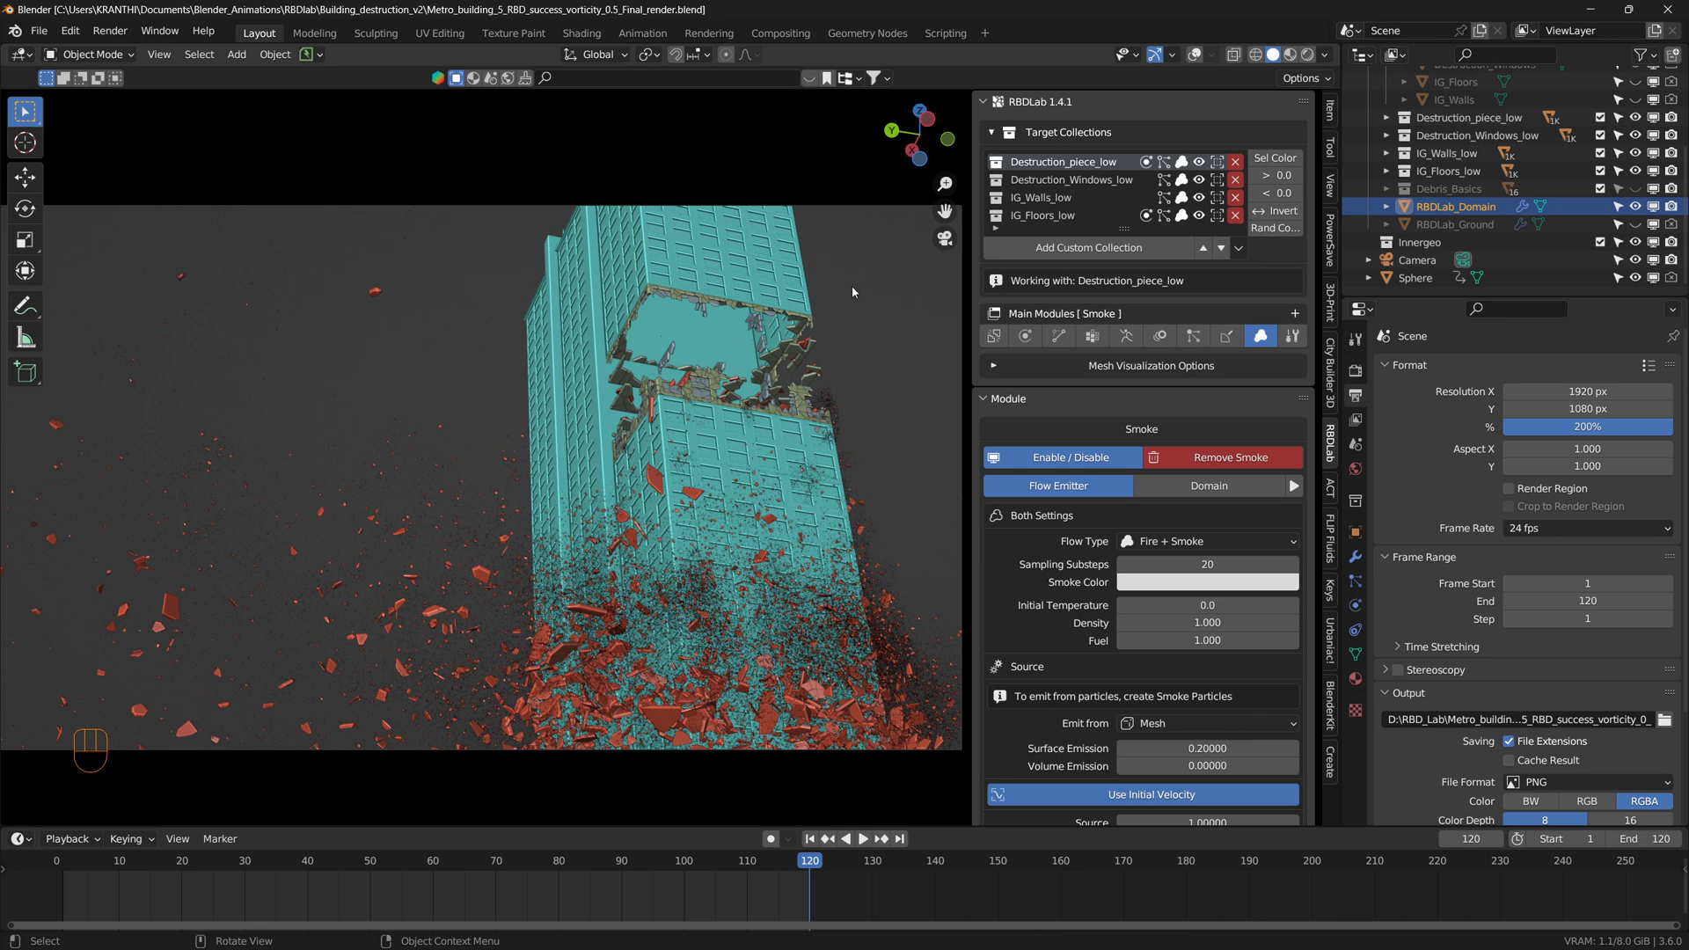
pyautogui.click(1126, 336)
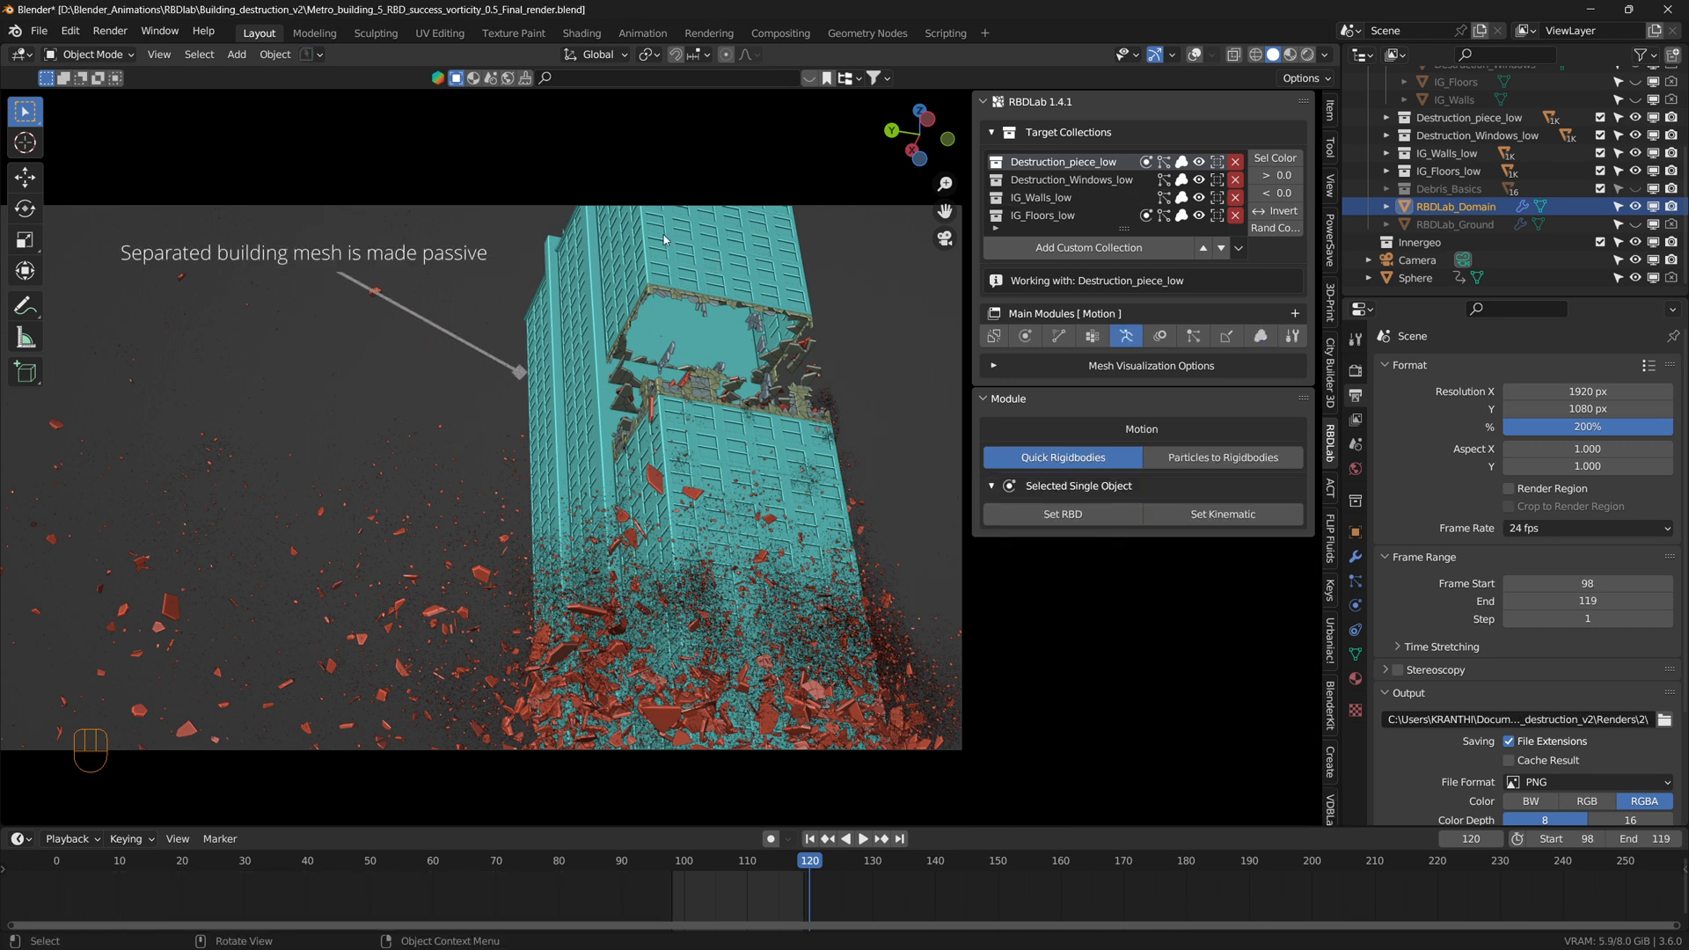
pyautogui.moveTo(668, 254)
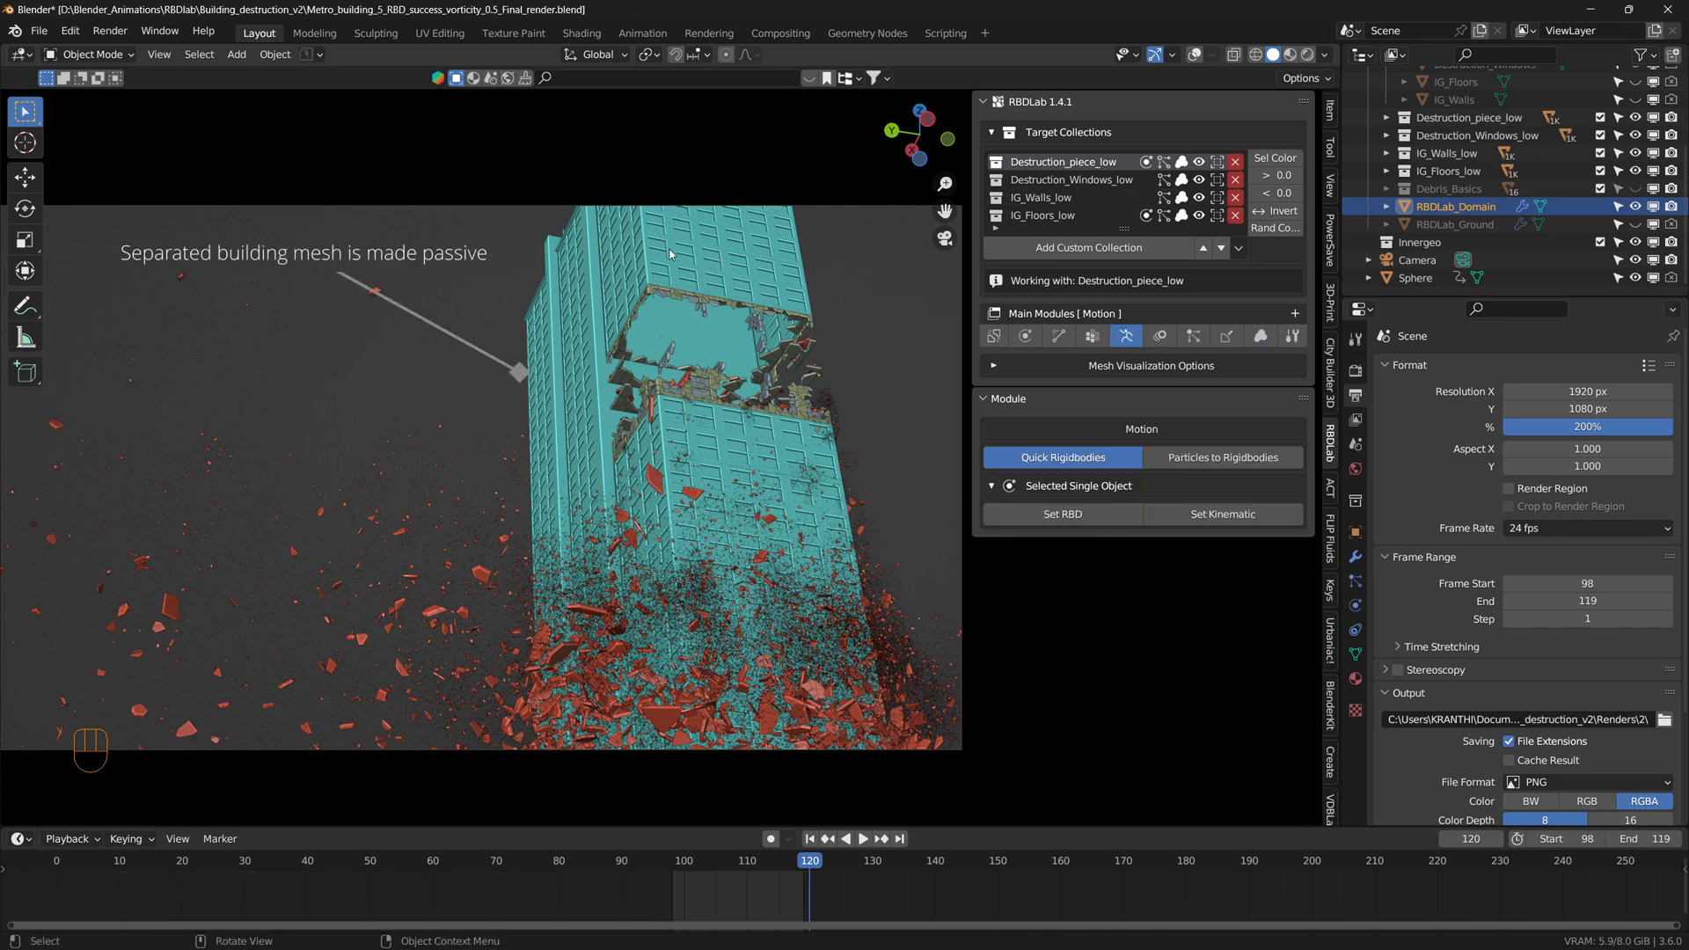
pyautogui.click(1260, 336)
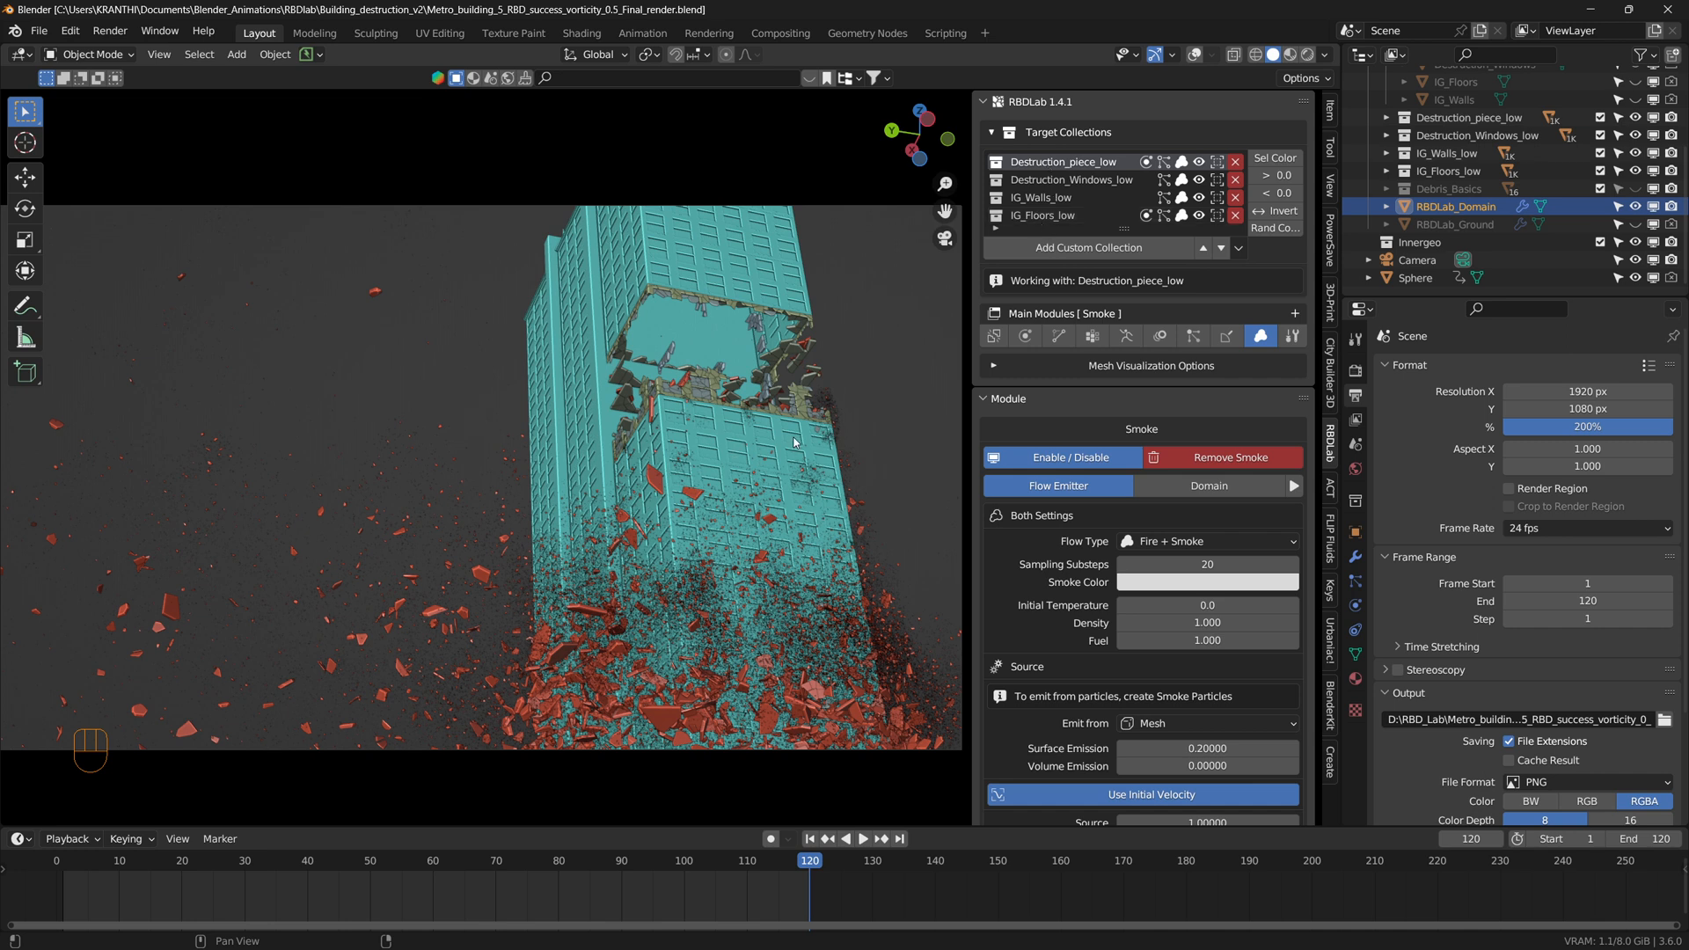
pyautogui.moveTo(709, 455)
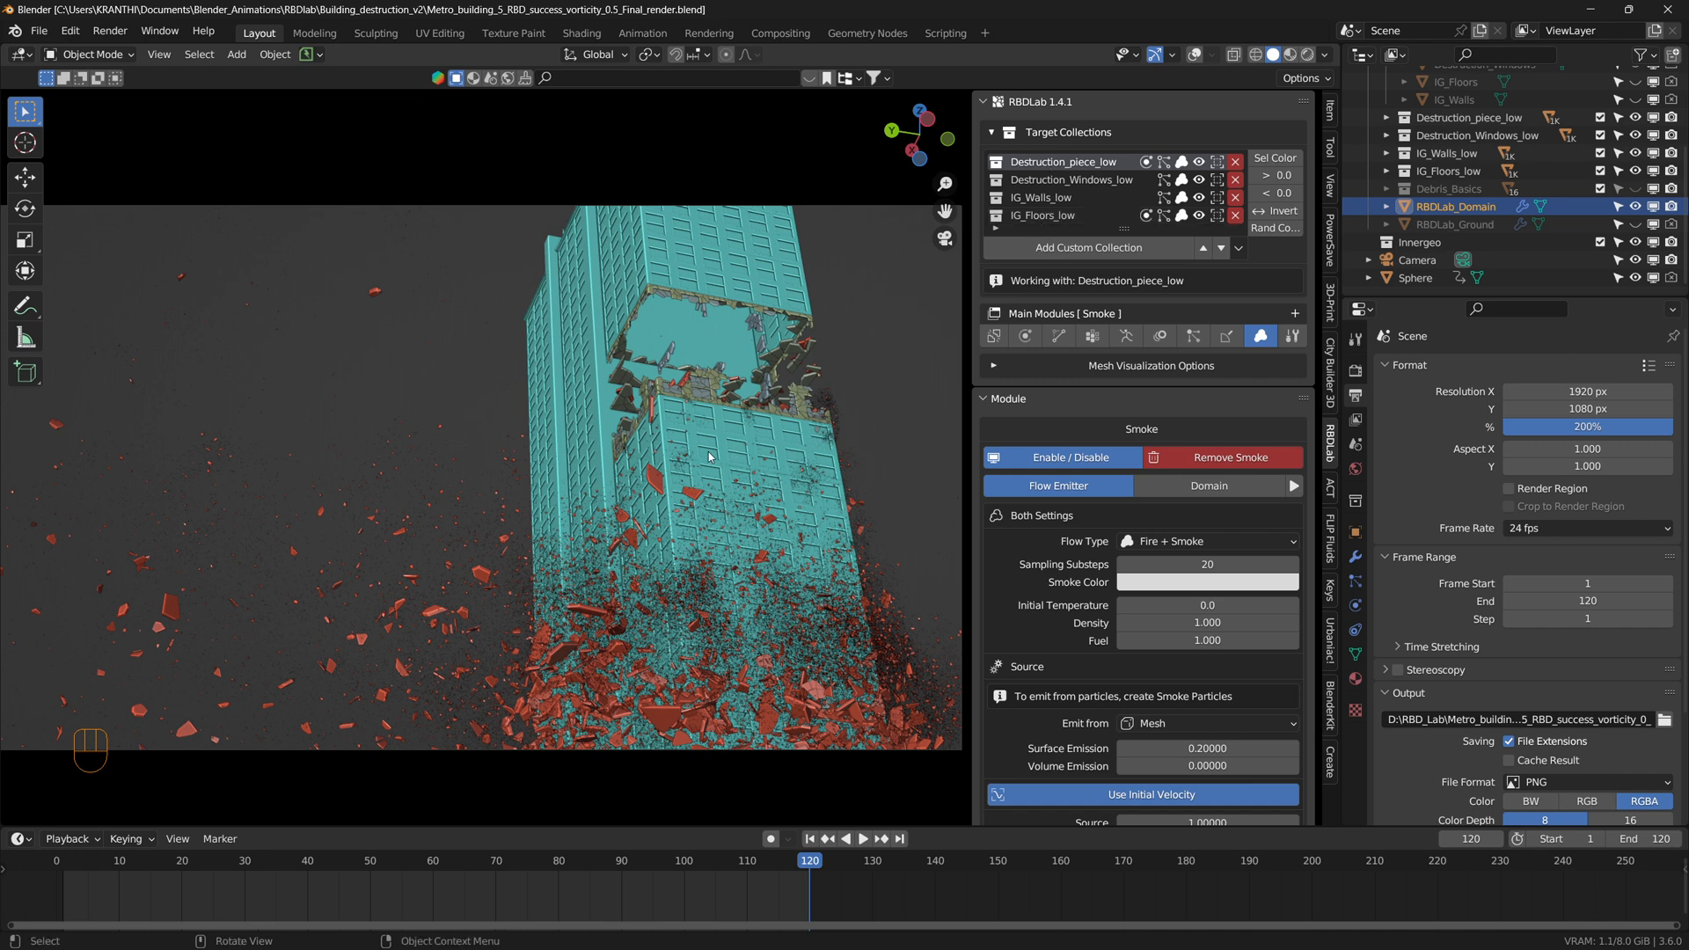
pyautogui.moveTo(799, 443)
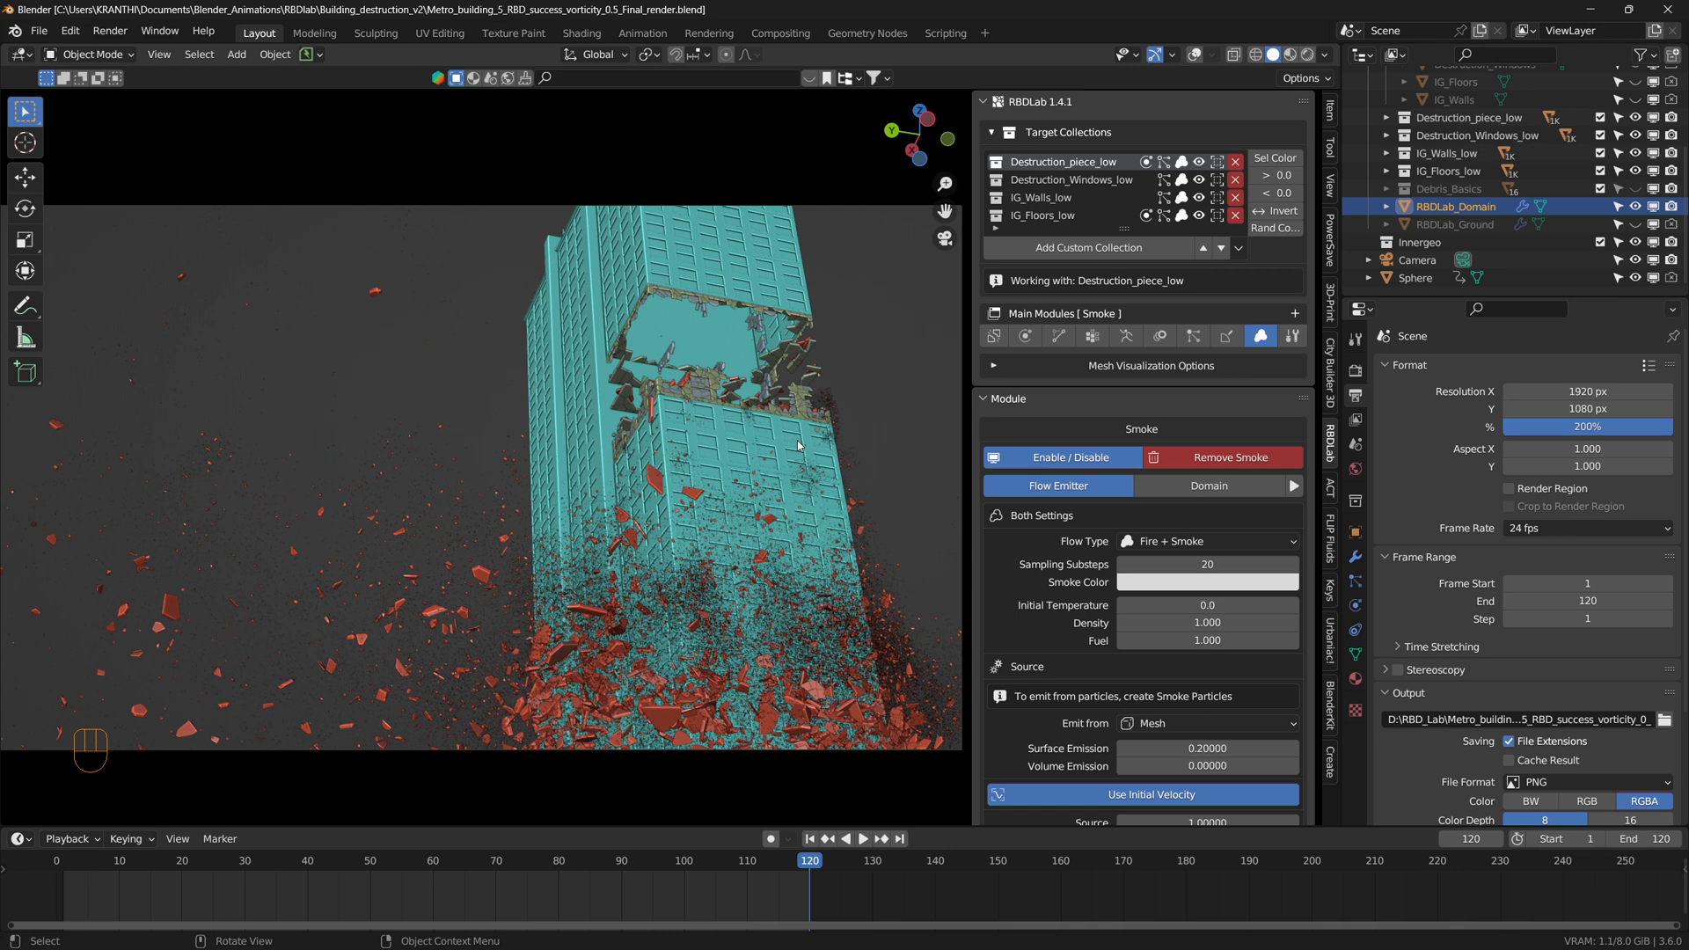
pyautogui.moveTo(778, 508)
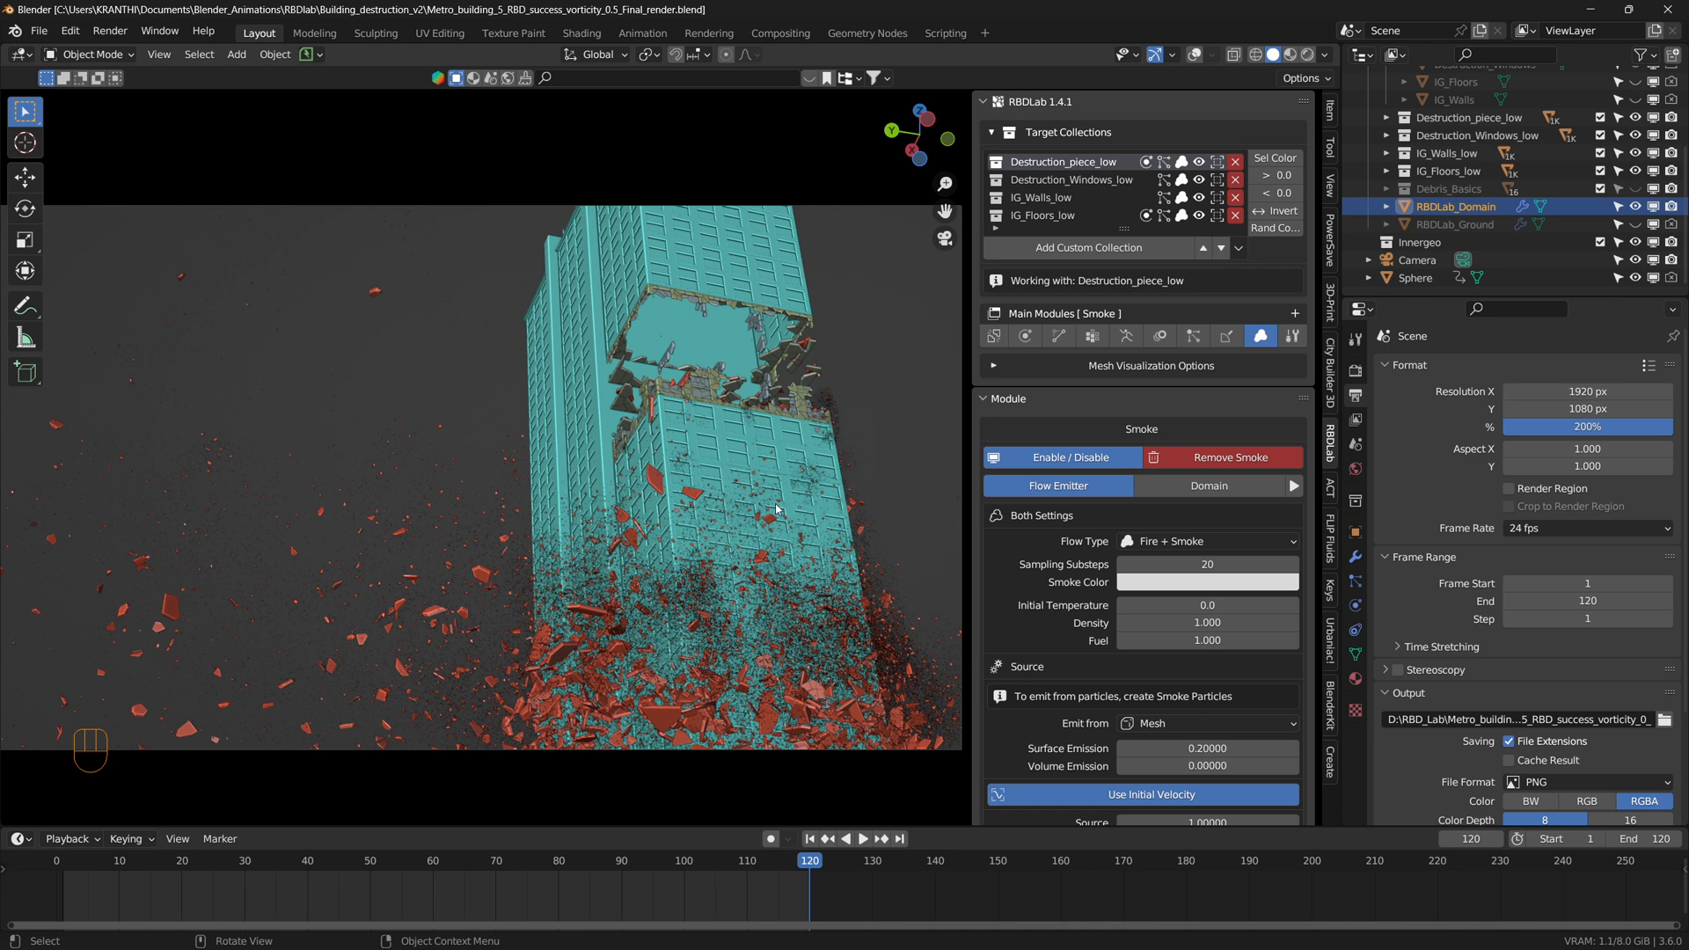
pyautogui.moveTo(735, 462)
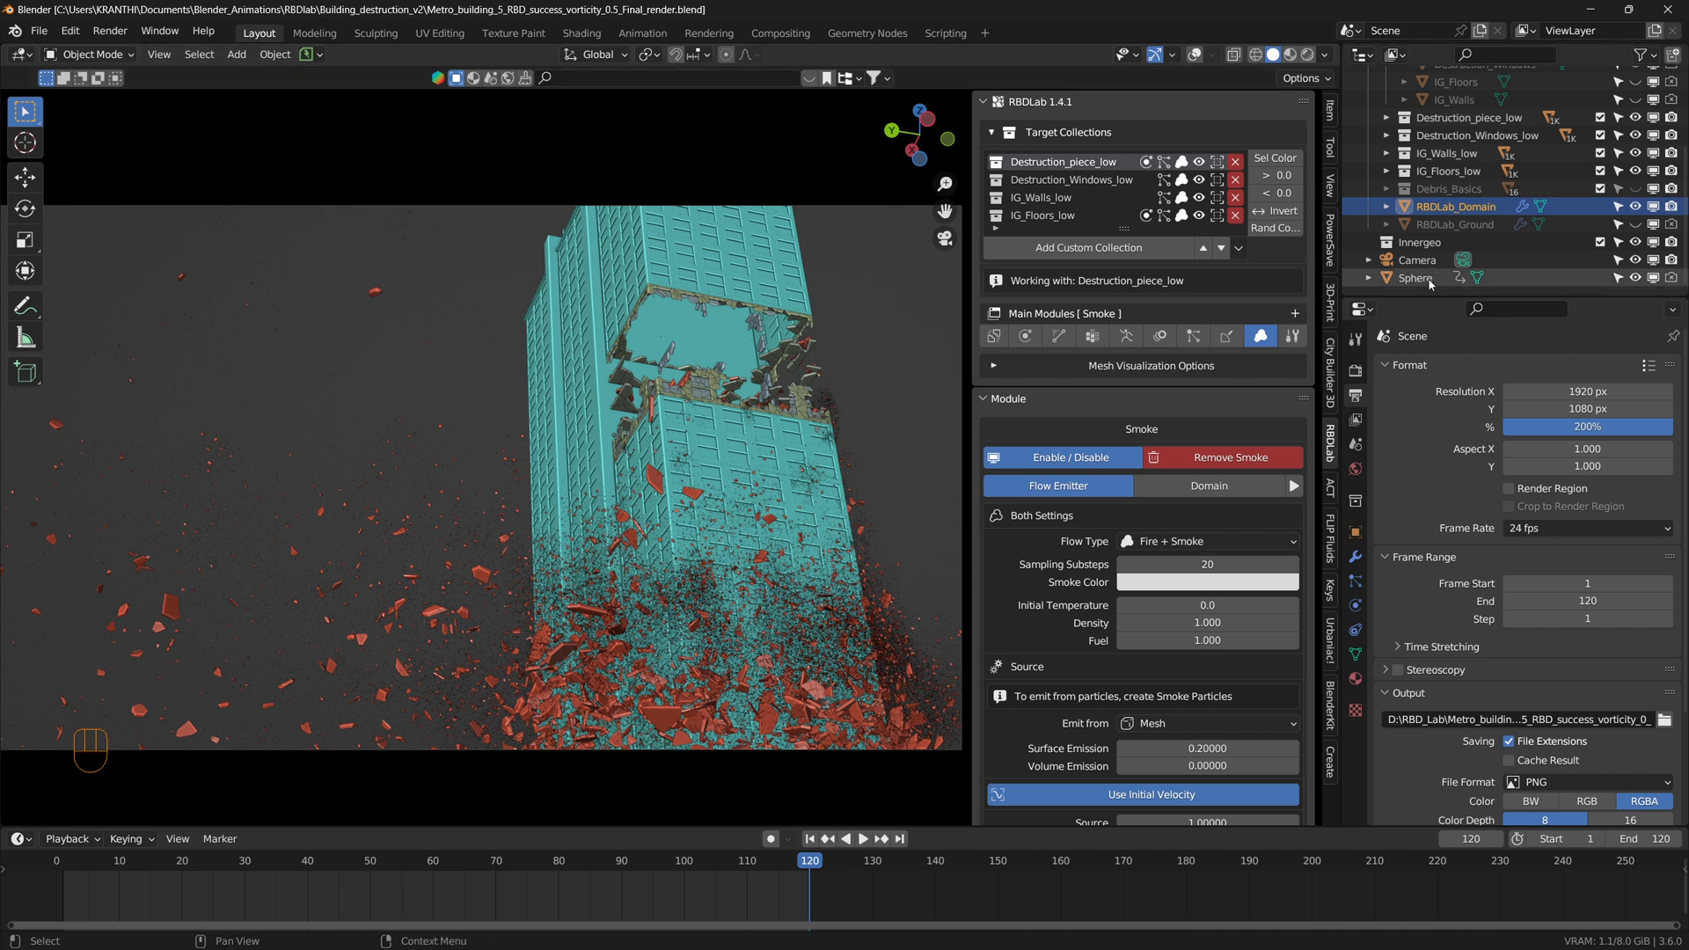
pyautogui.click(118, 861)
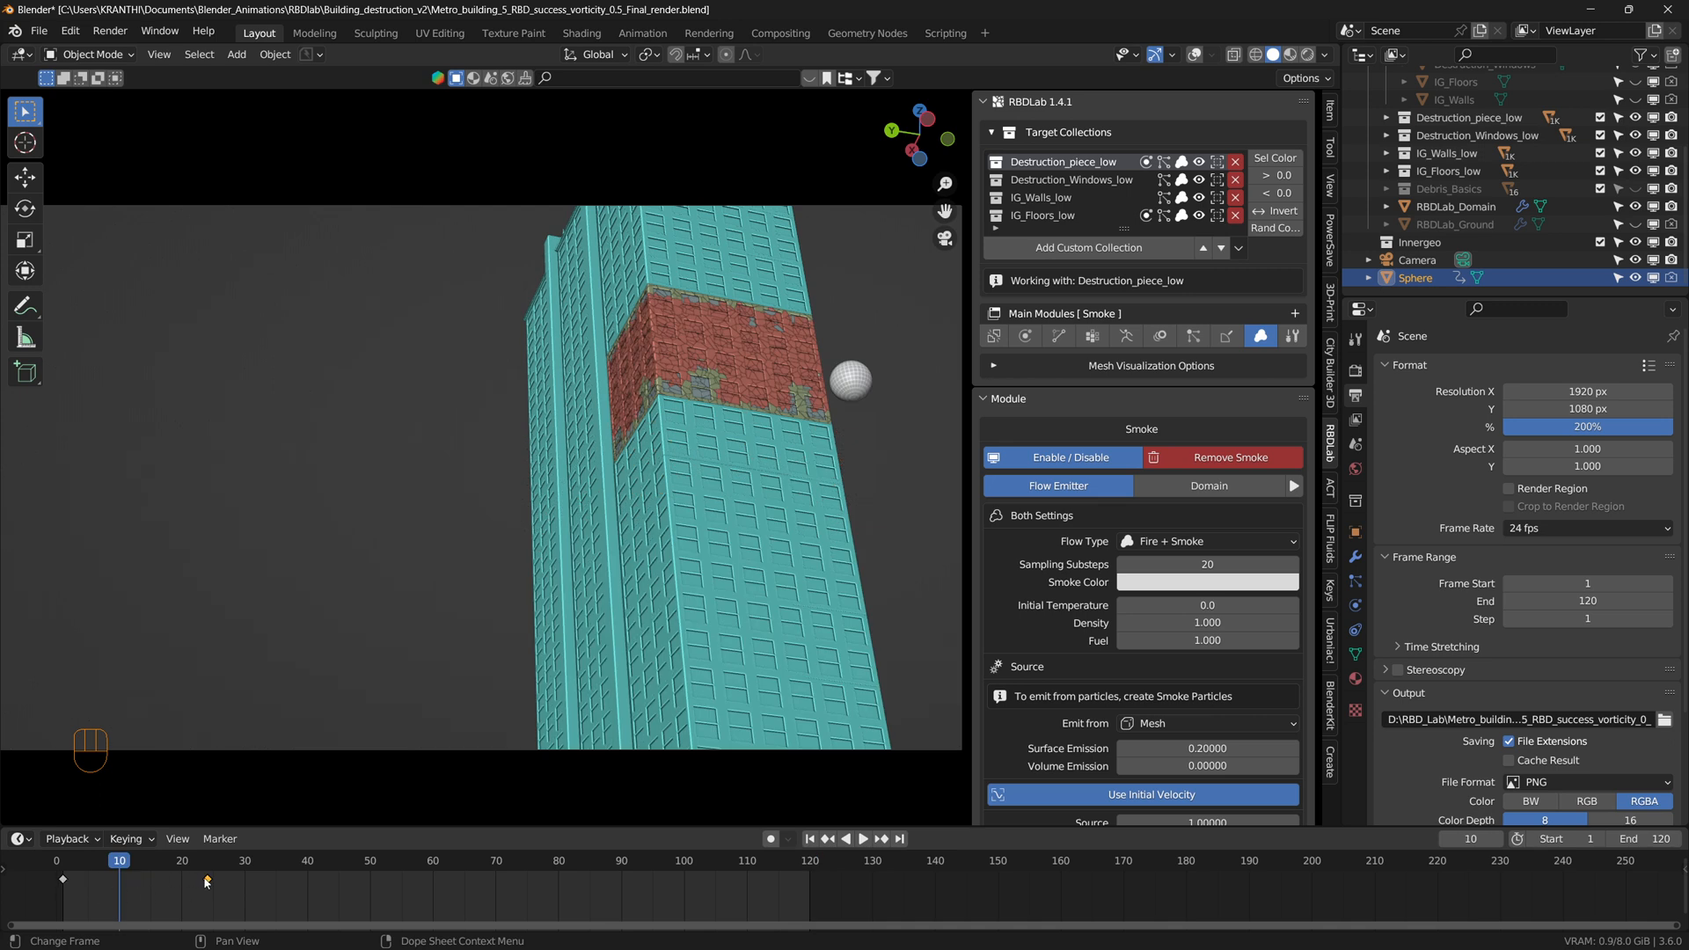
pyautogui.click(851, 380)
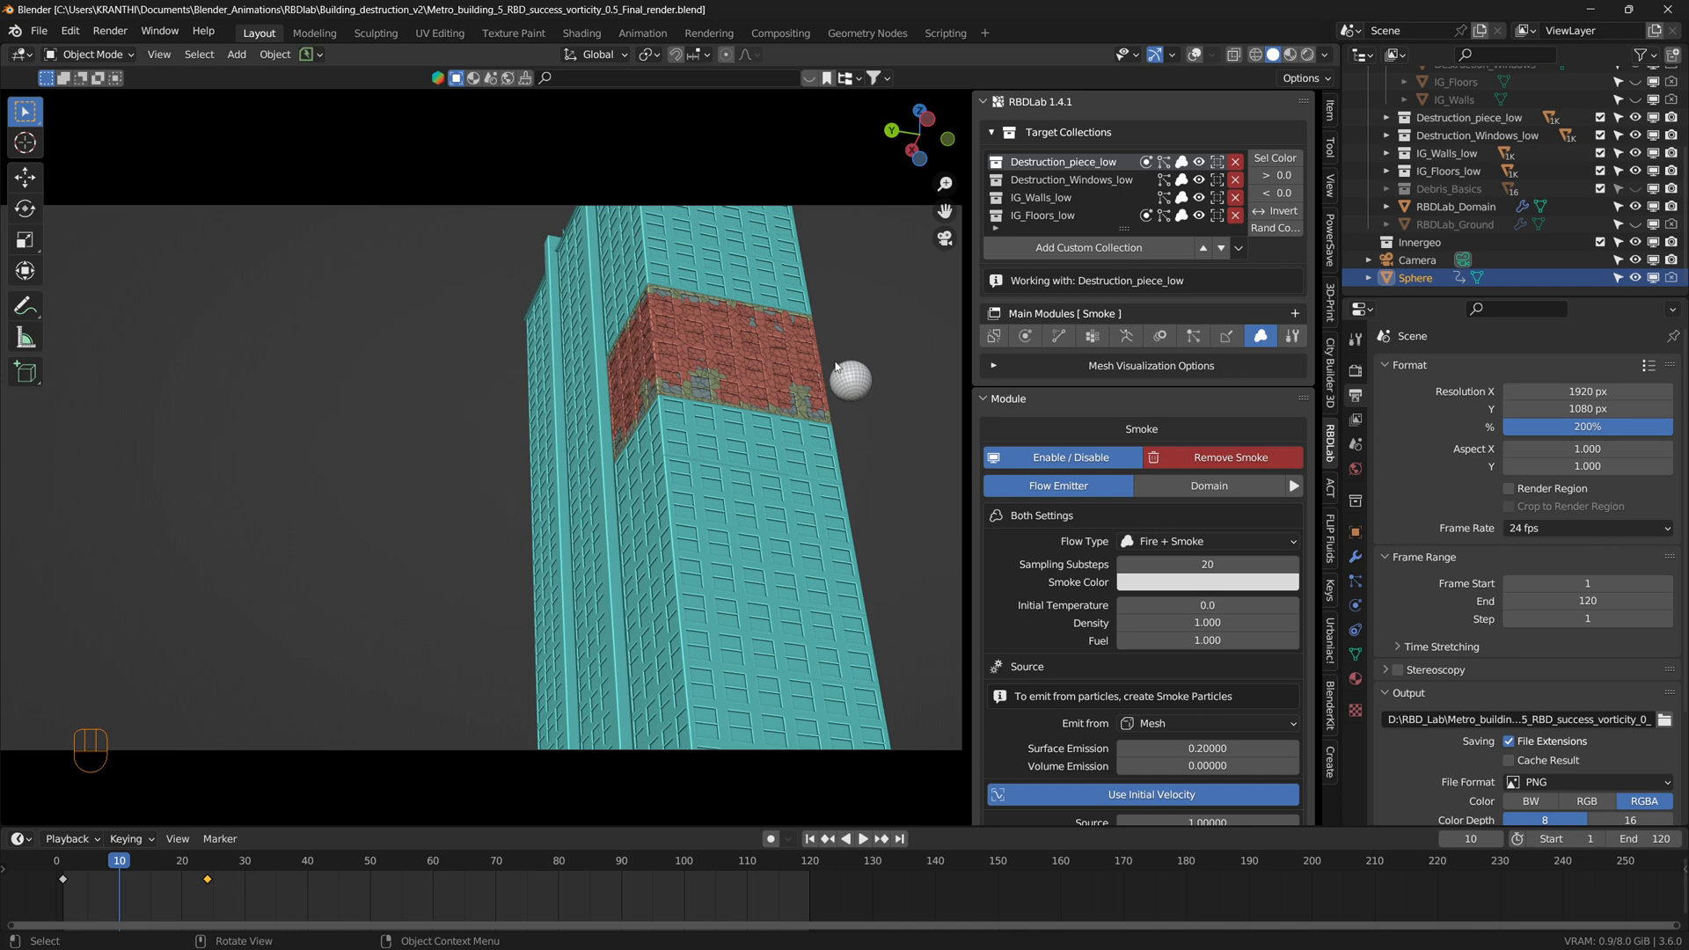
pyautogui.click(850, 380)
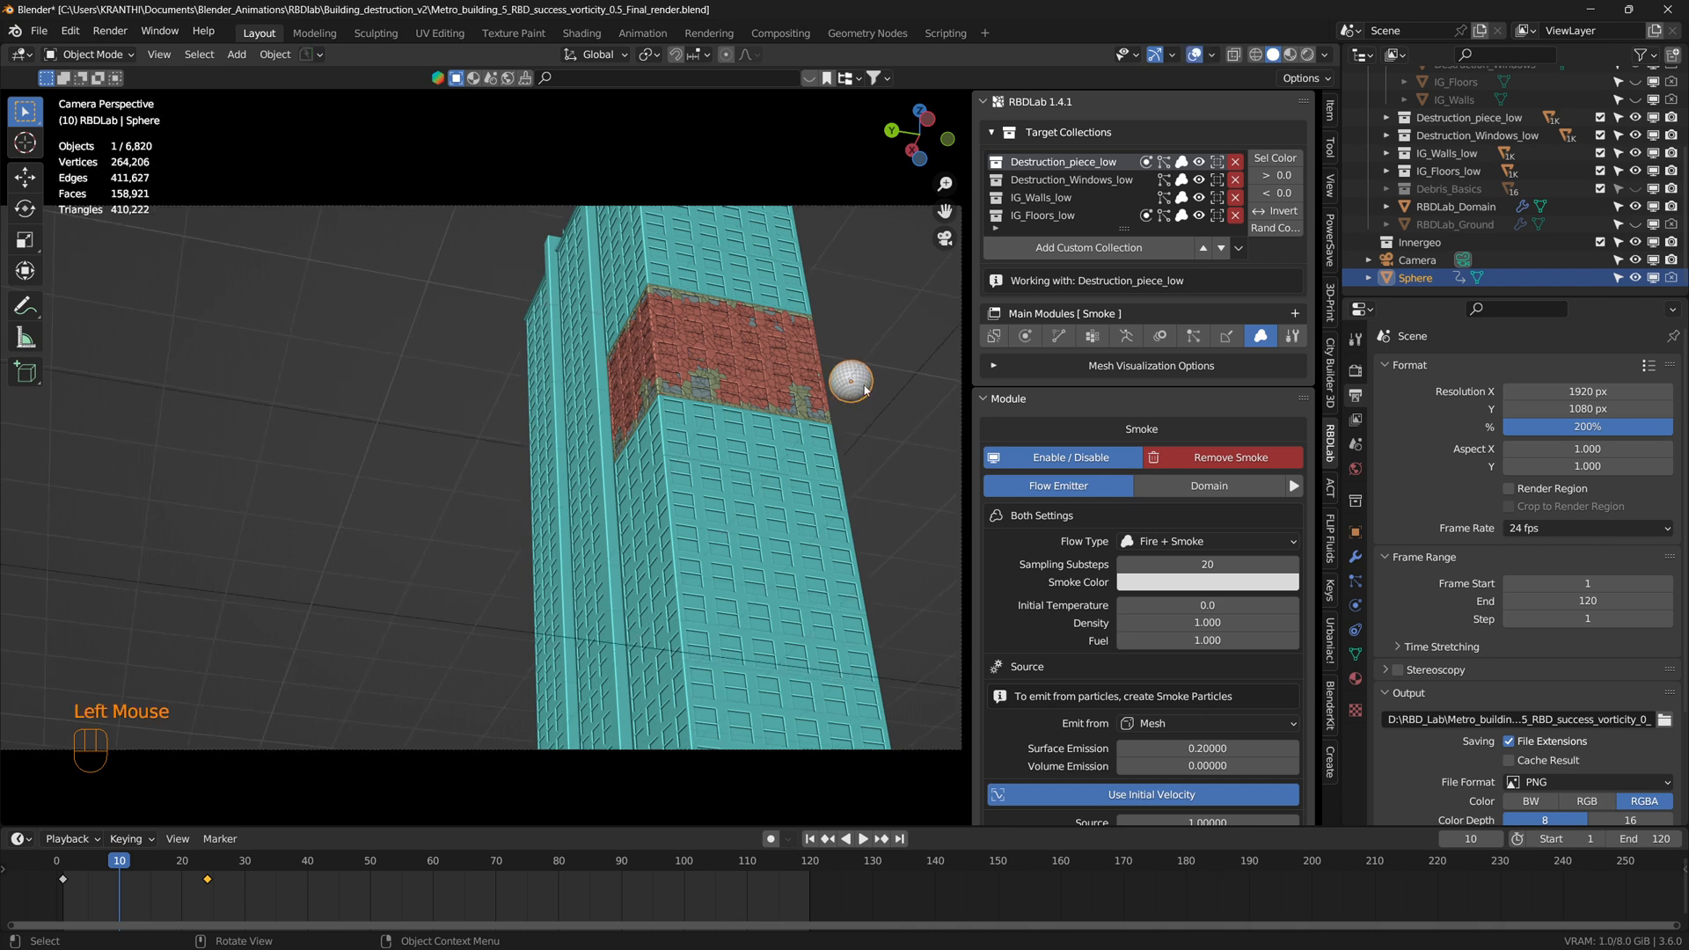
pyautogui.click(1126, 336)
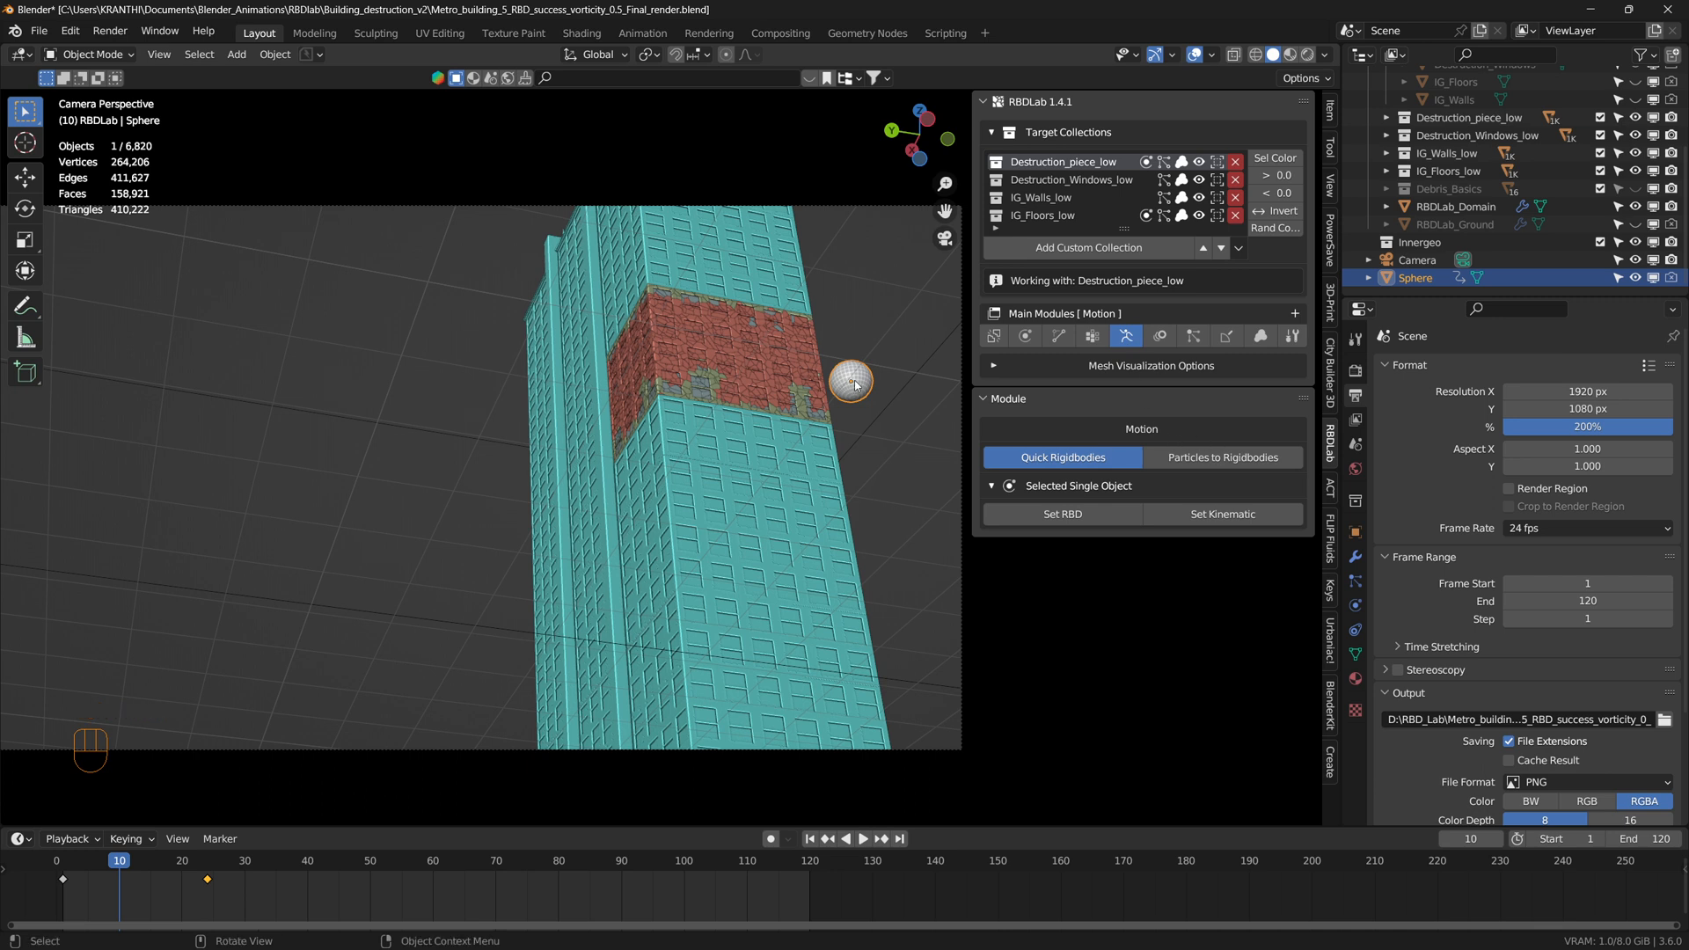
pyautogui.moveTo(549, 362)
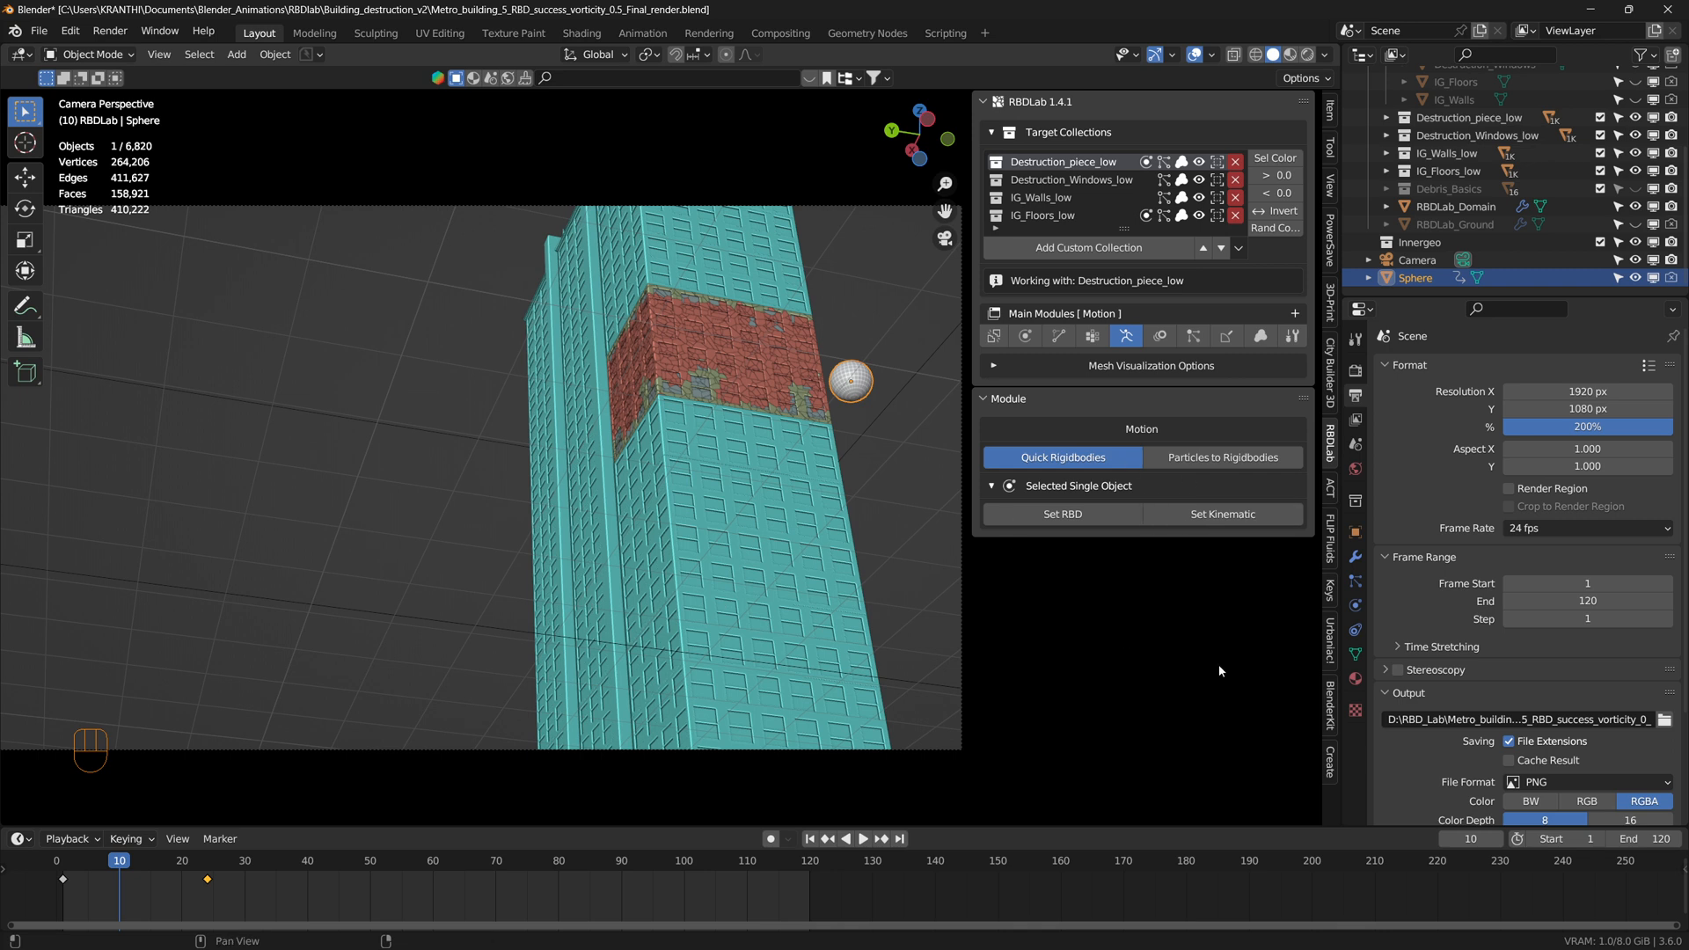
pyautogui.moveTo(884, 387)
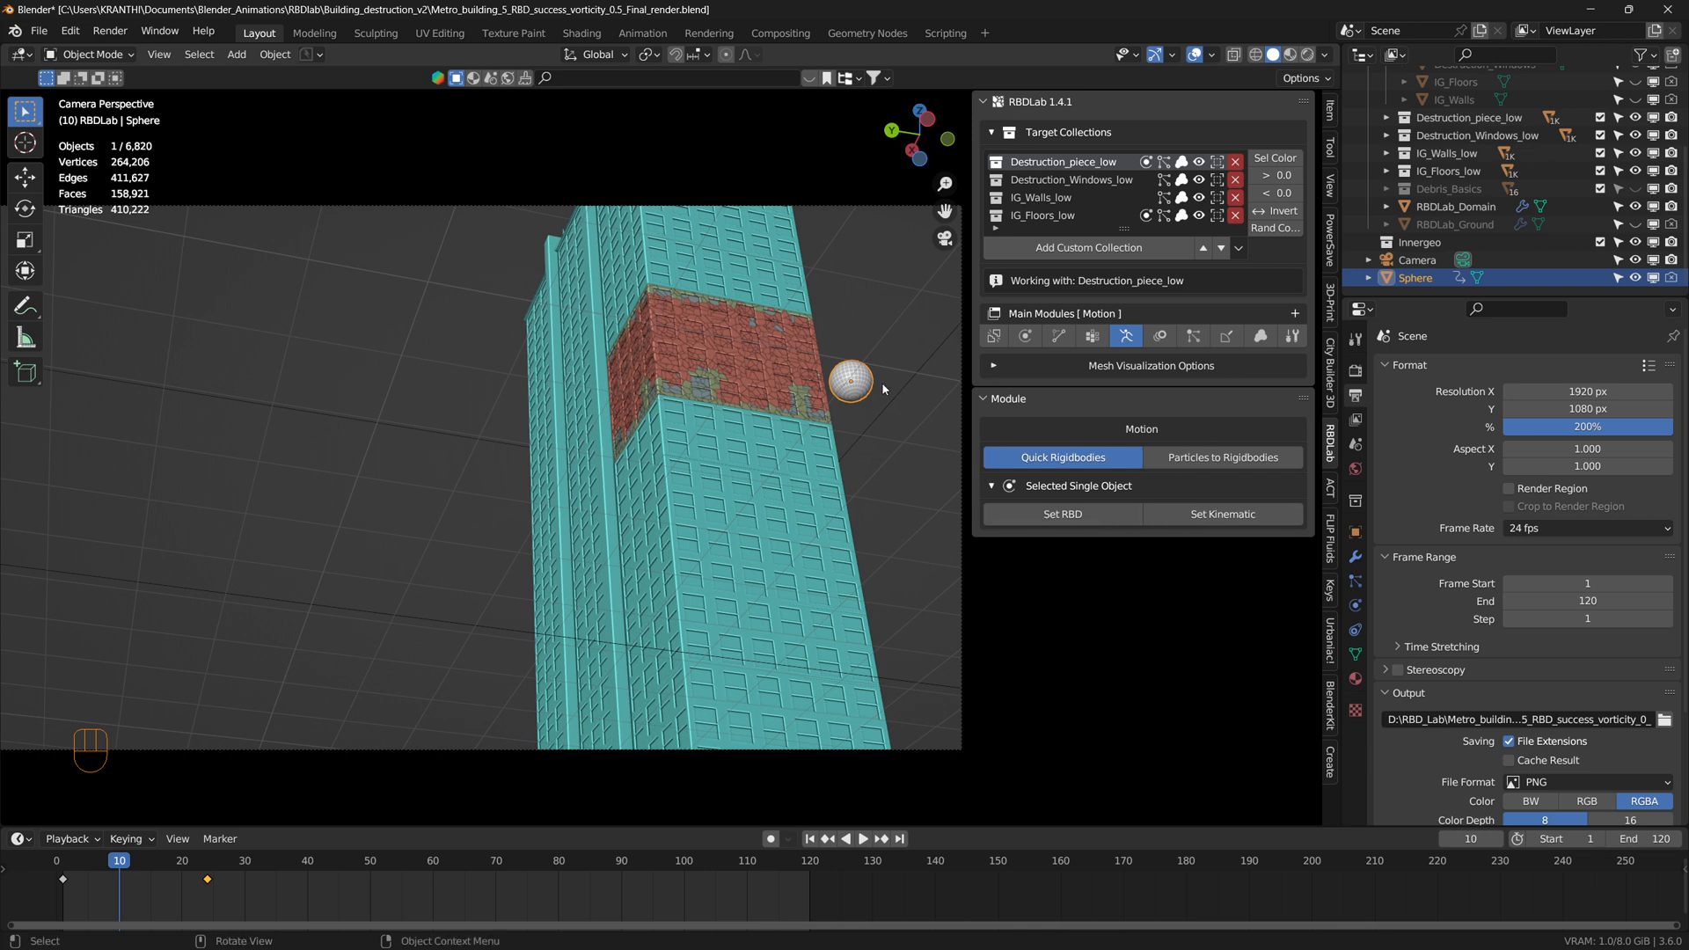
pyautogui.moveTo(862, 383)
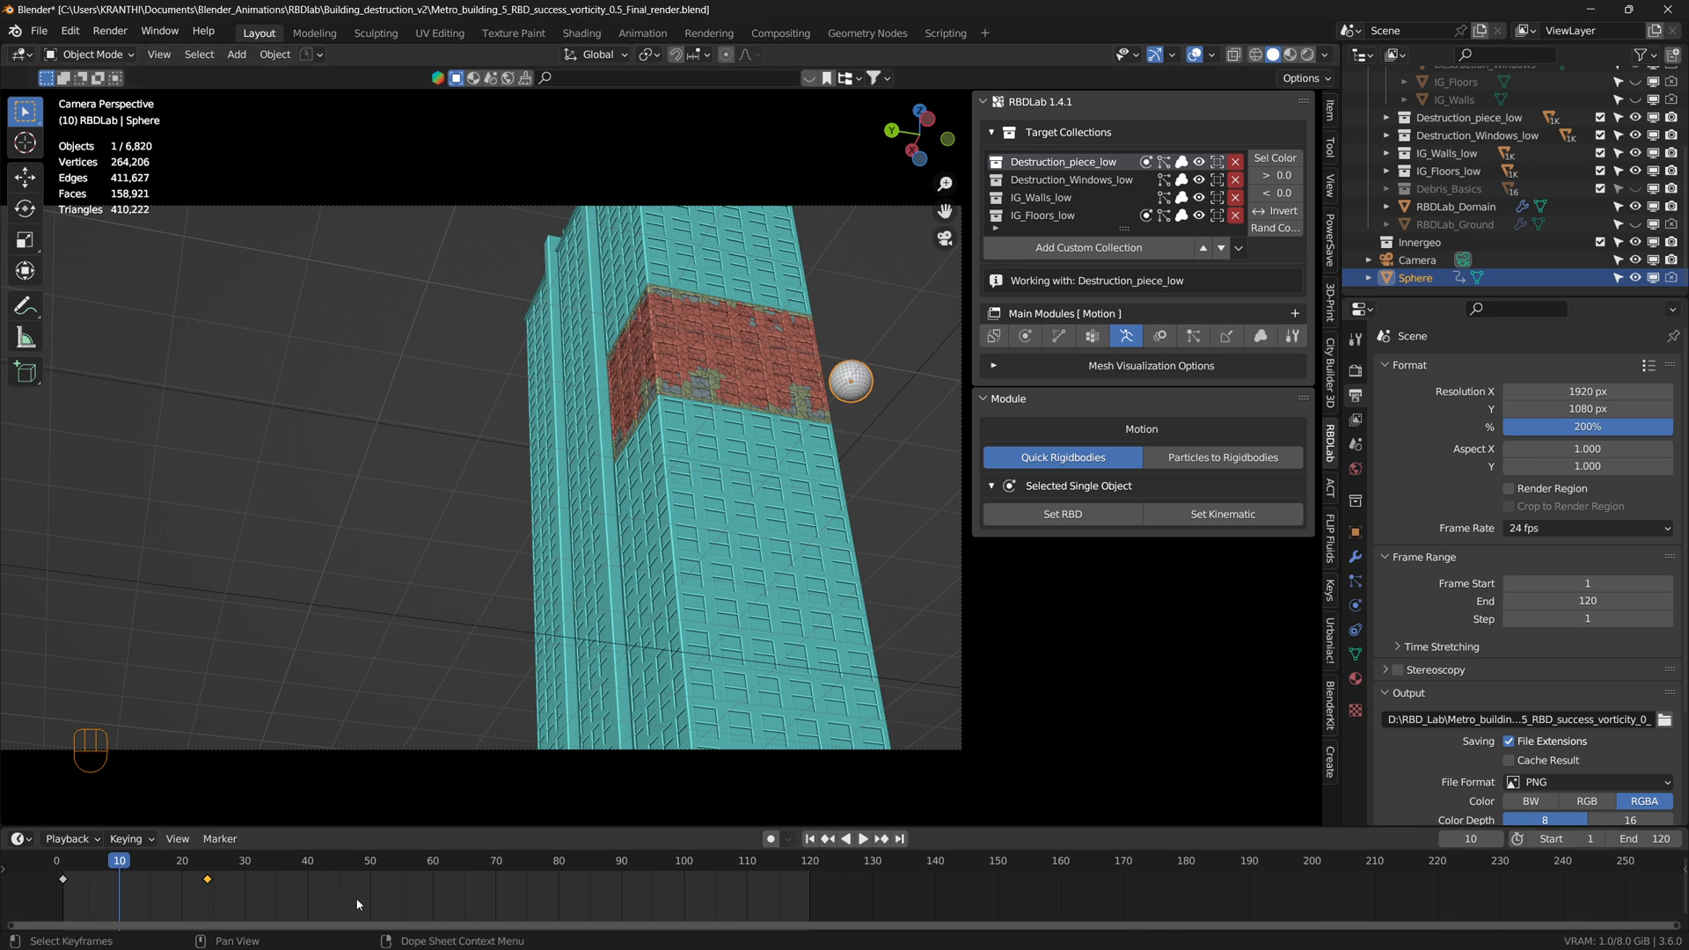
pyautogui.moveTo(649, 396)
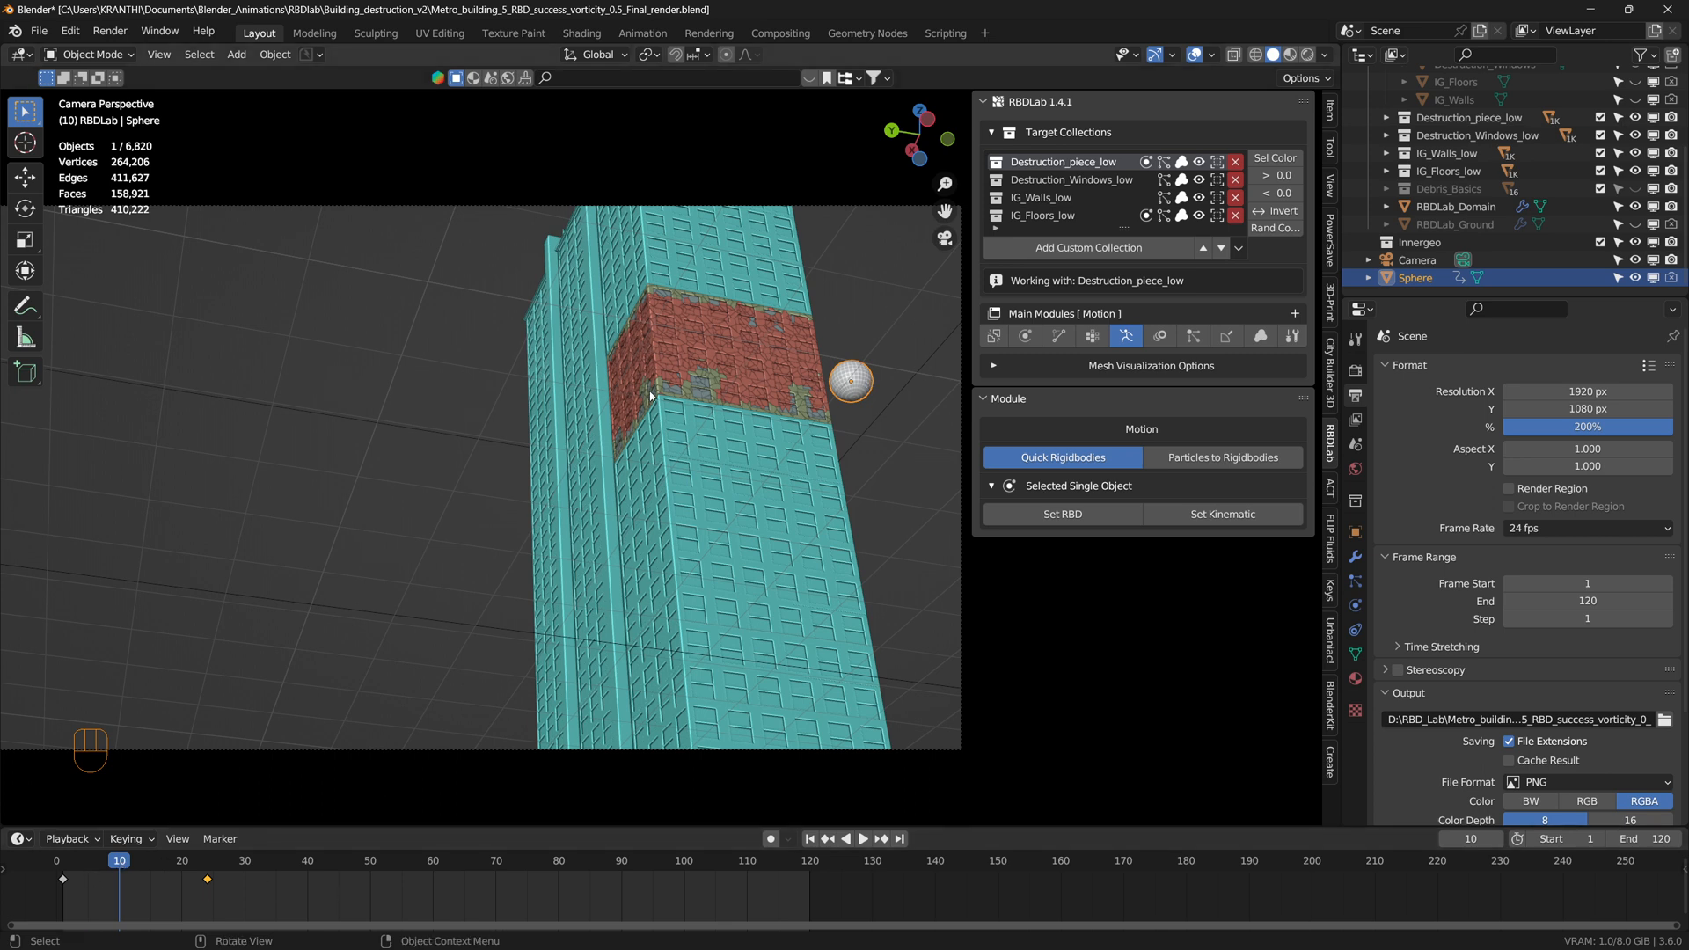
pyautogui.moveTo(862, 405)
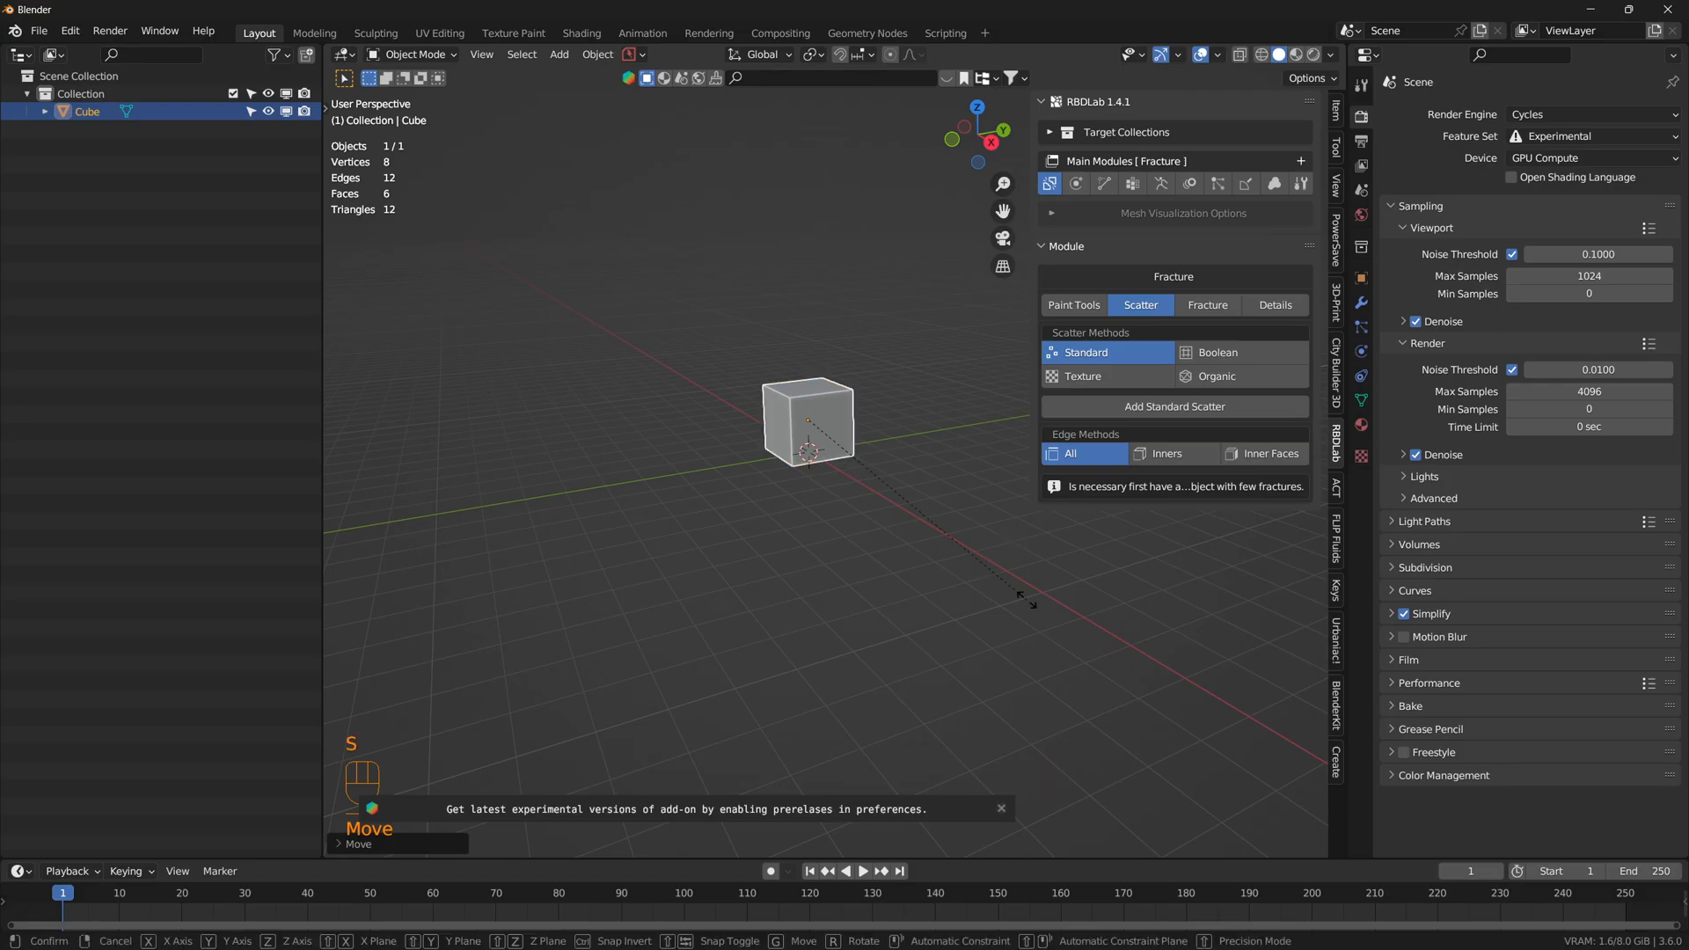
# Step: Apply the stretched wall slab's Scale transform via Ctrl+A
pyautogui.scroll(3)
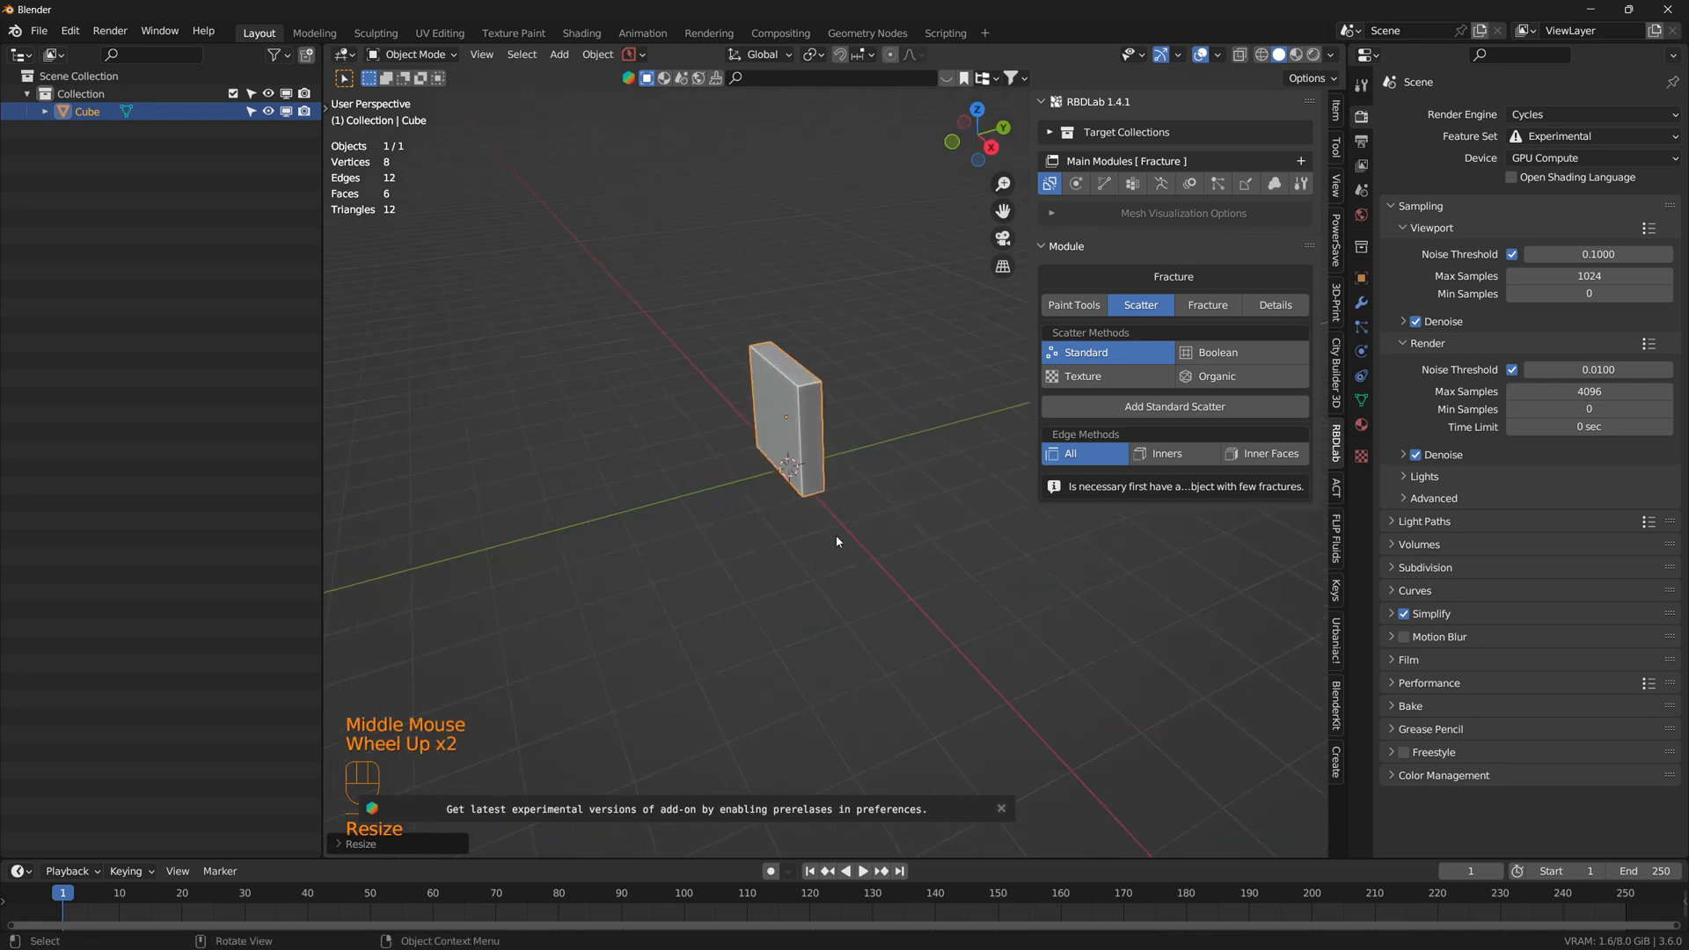
pyautogui.press('ctrl+a')
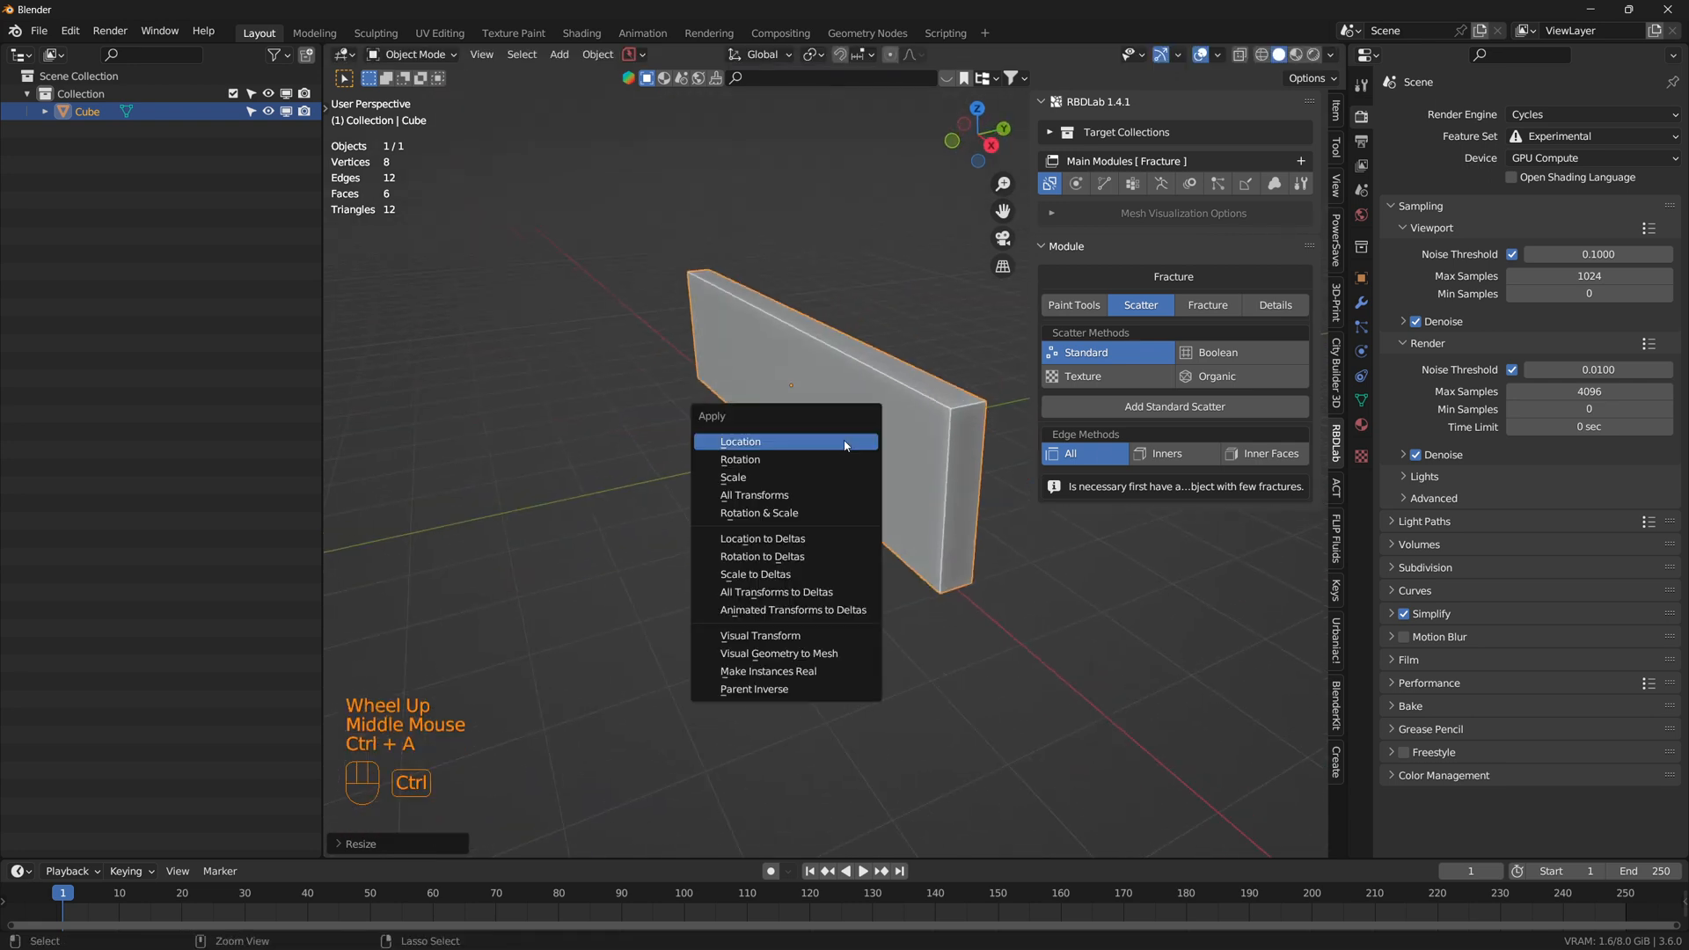
pyautogui.click(741, 439)
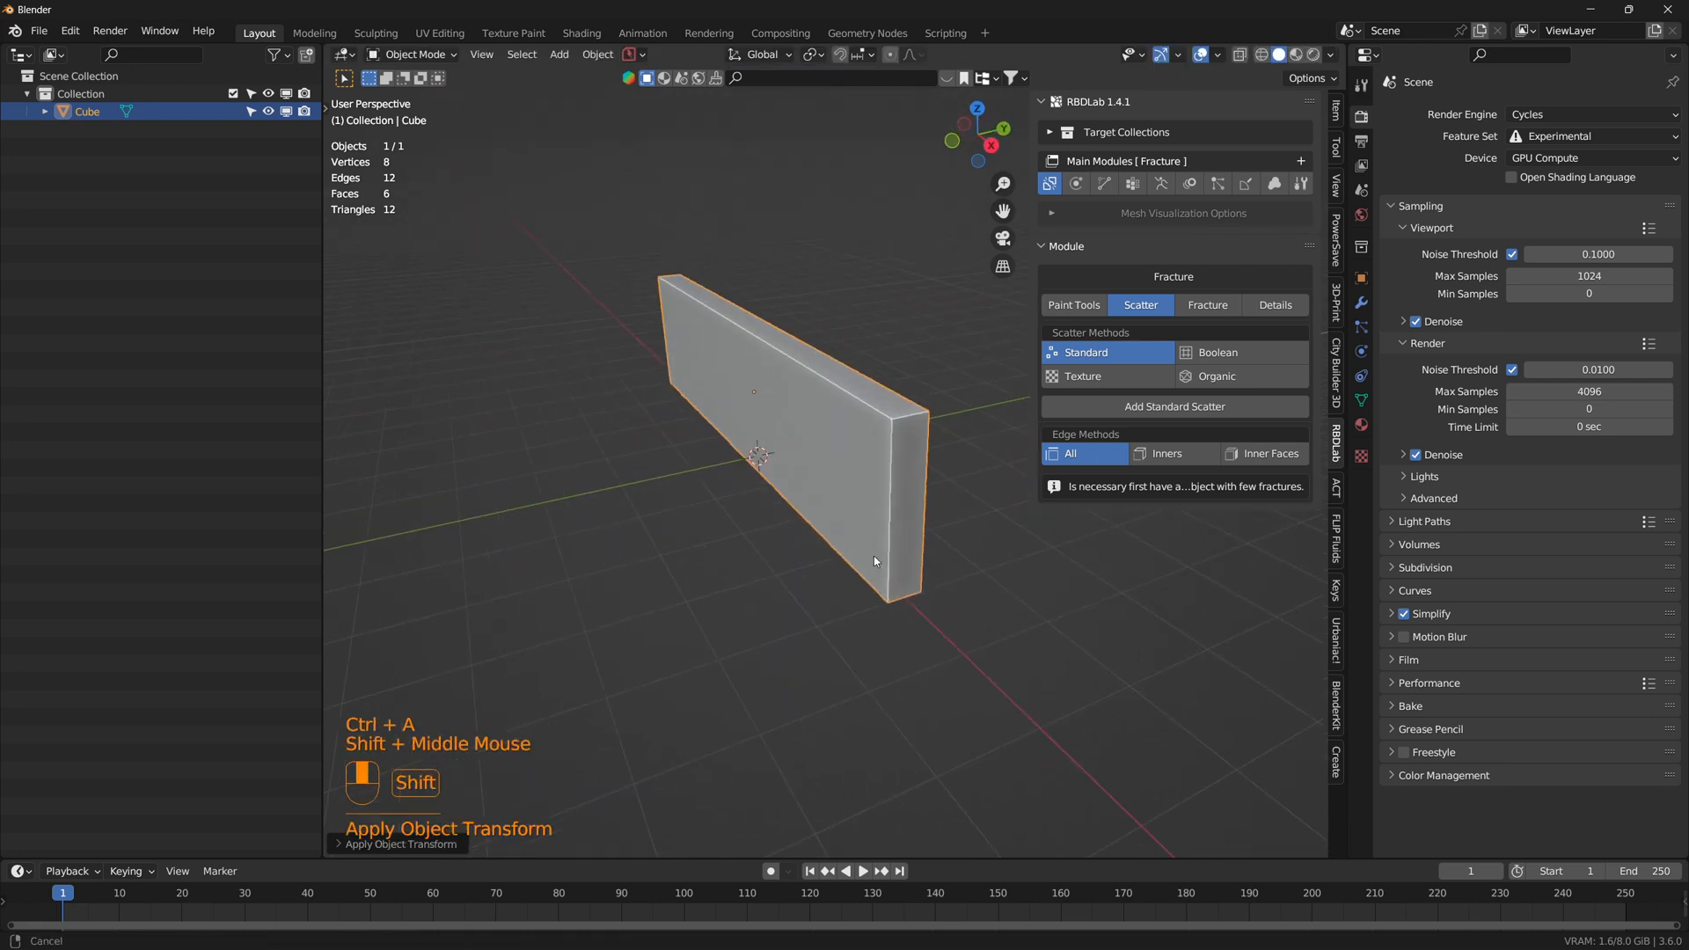
# Step: Add a UV sphere and move it aside from the wall
pyautogui.press('shift+a')
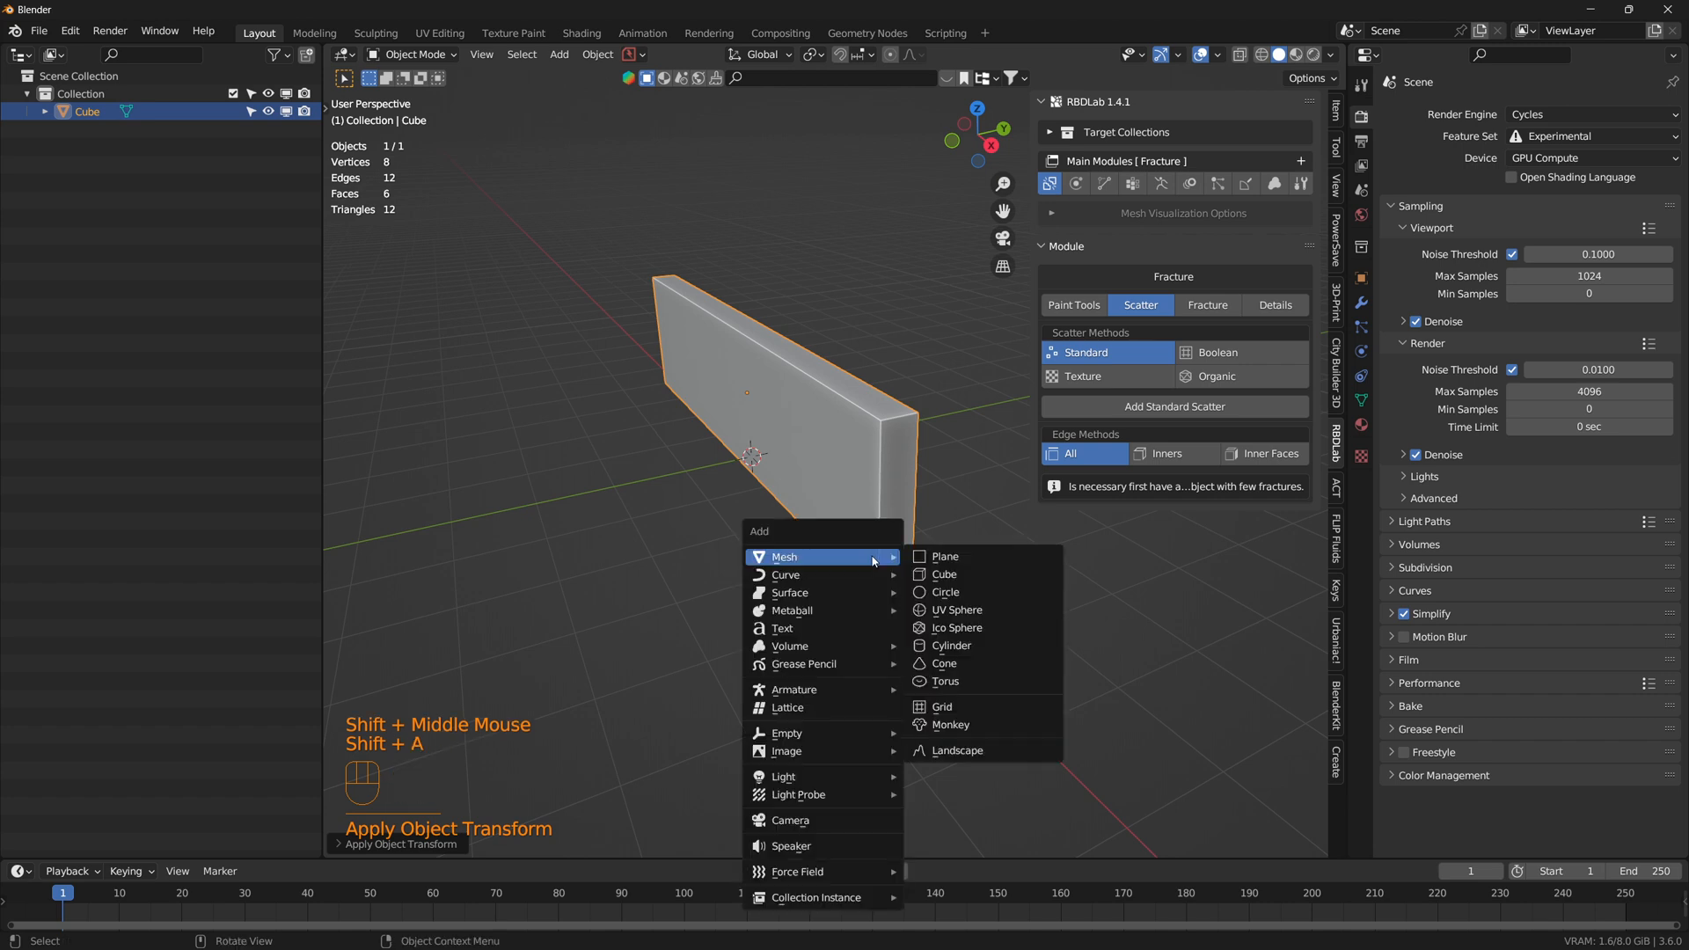
pyautogui.moveTo(957, 610)
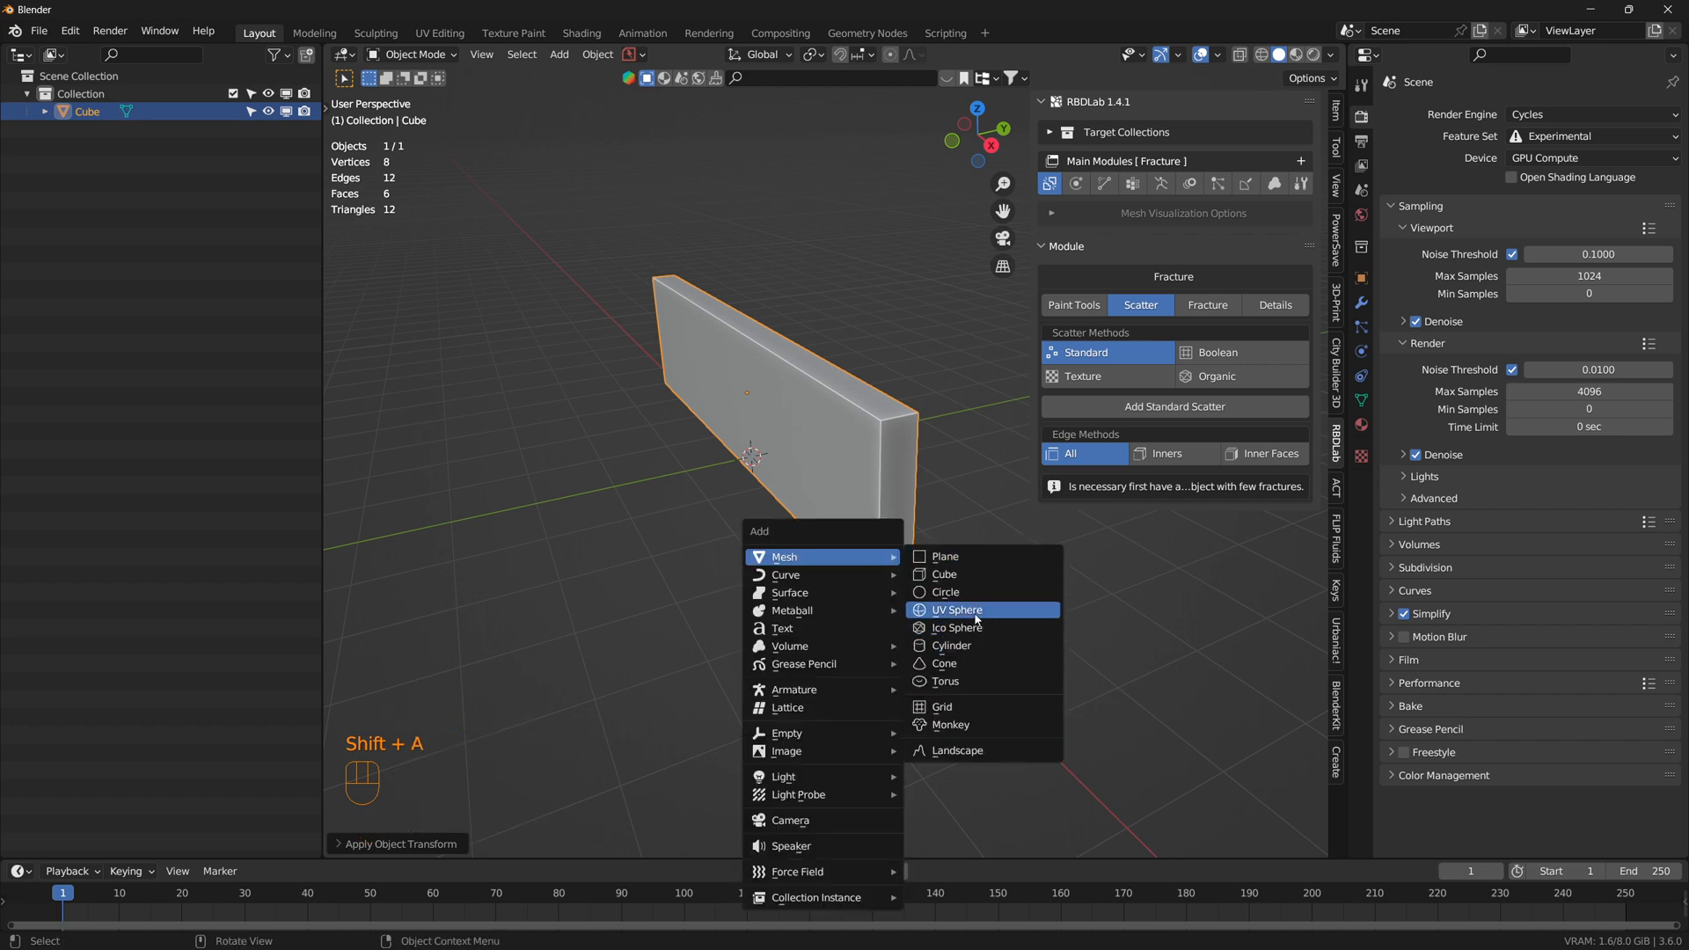
pyautogui.click(957, 611)
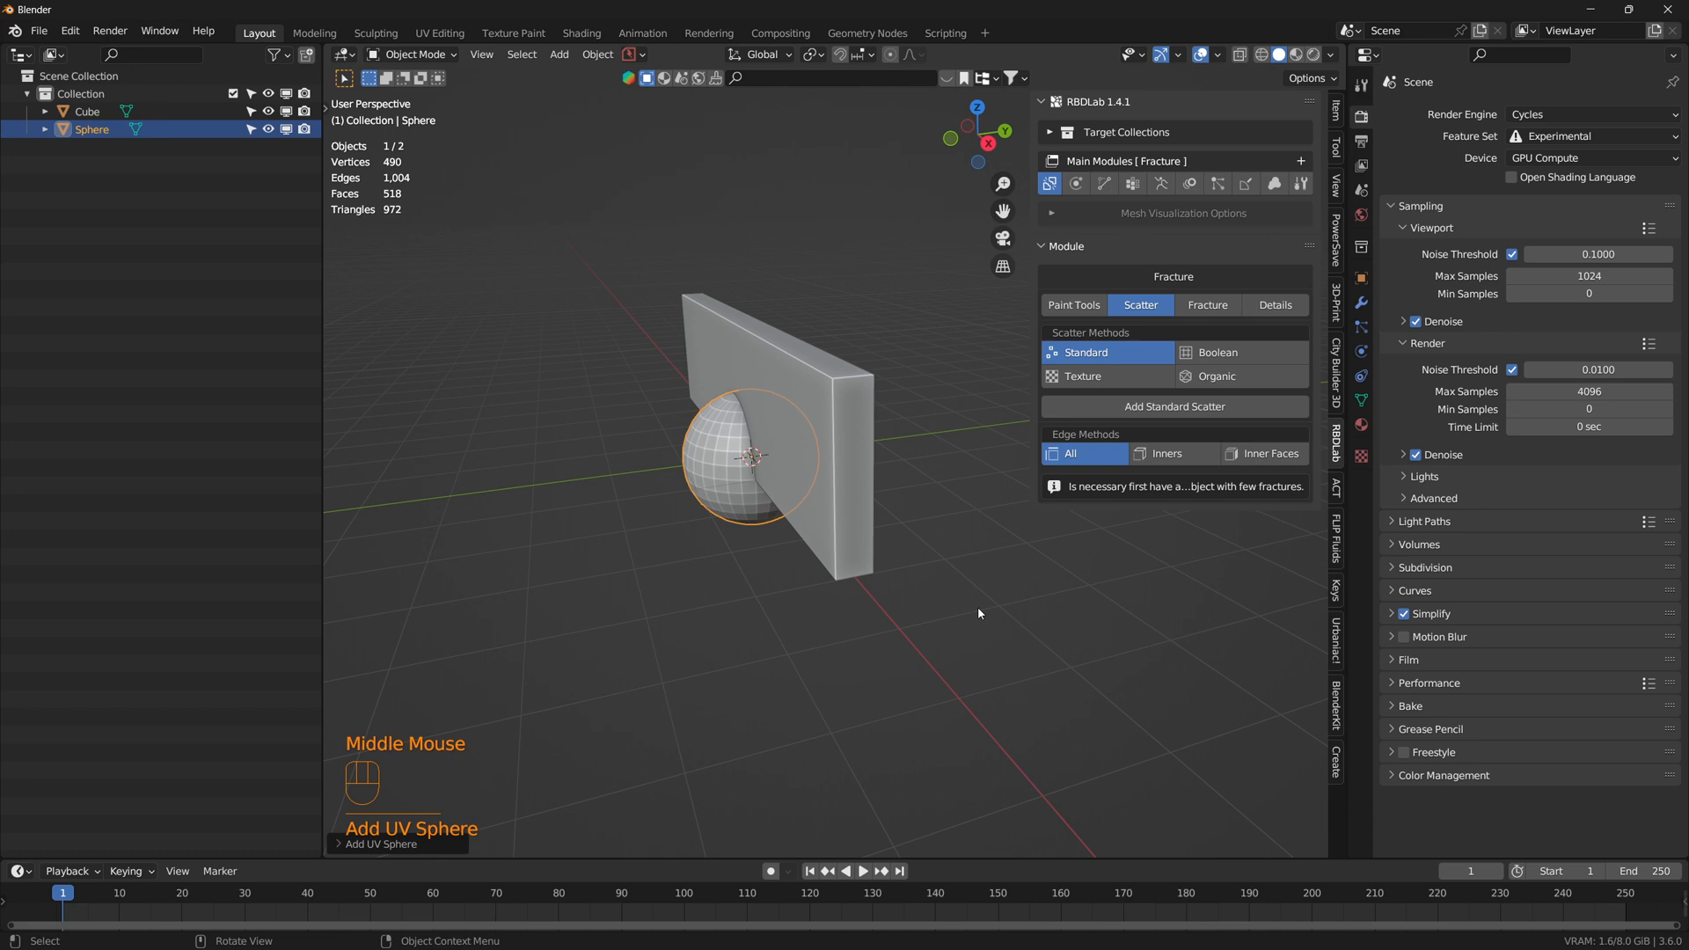
pyautogui.press('s')
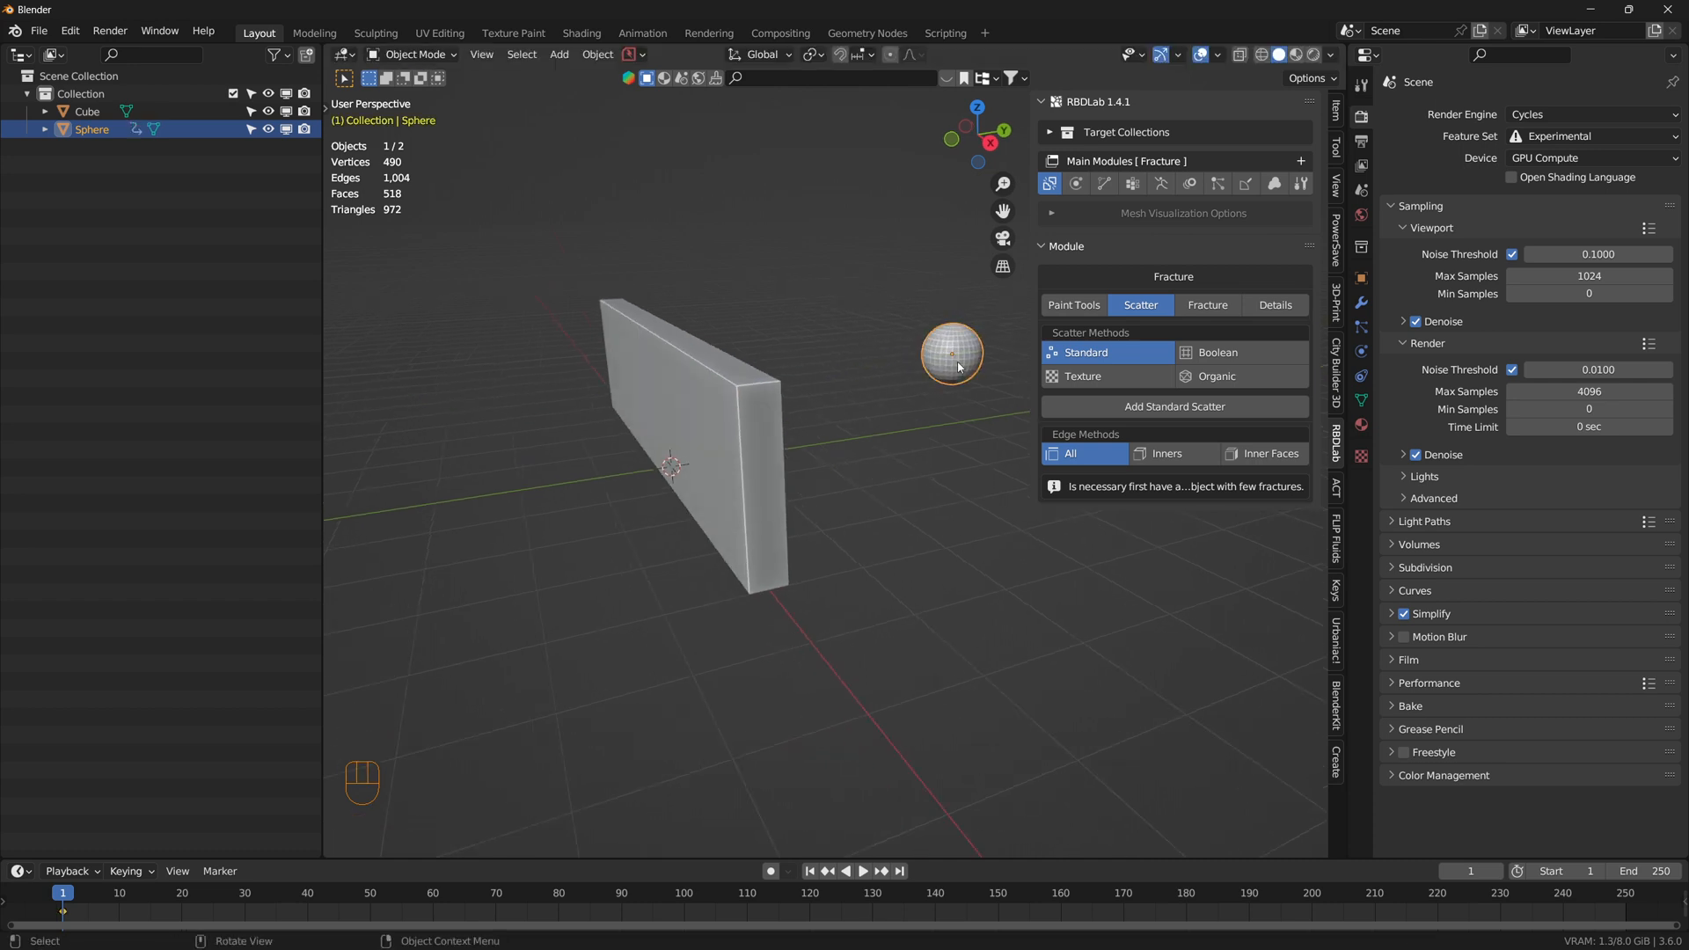
pyautogui.moveTo(62, 892)
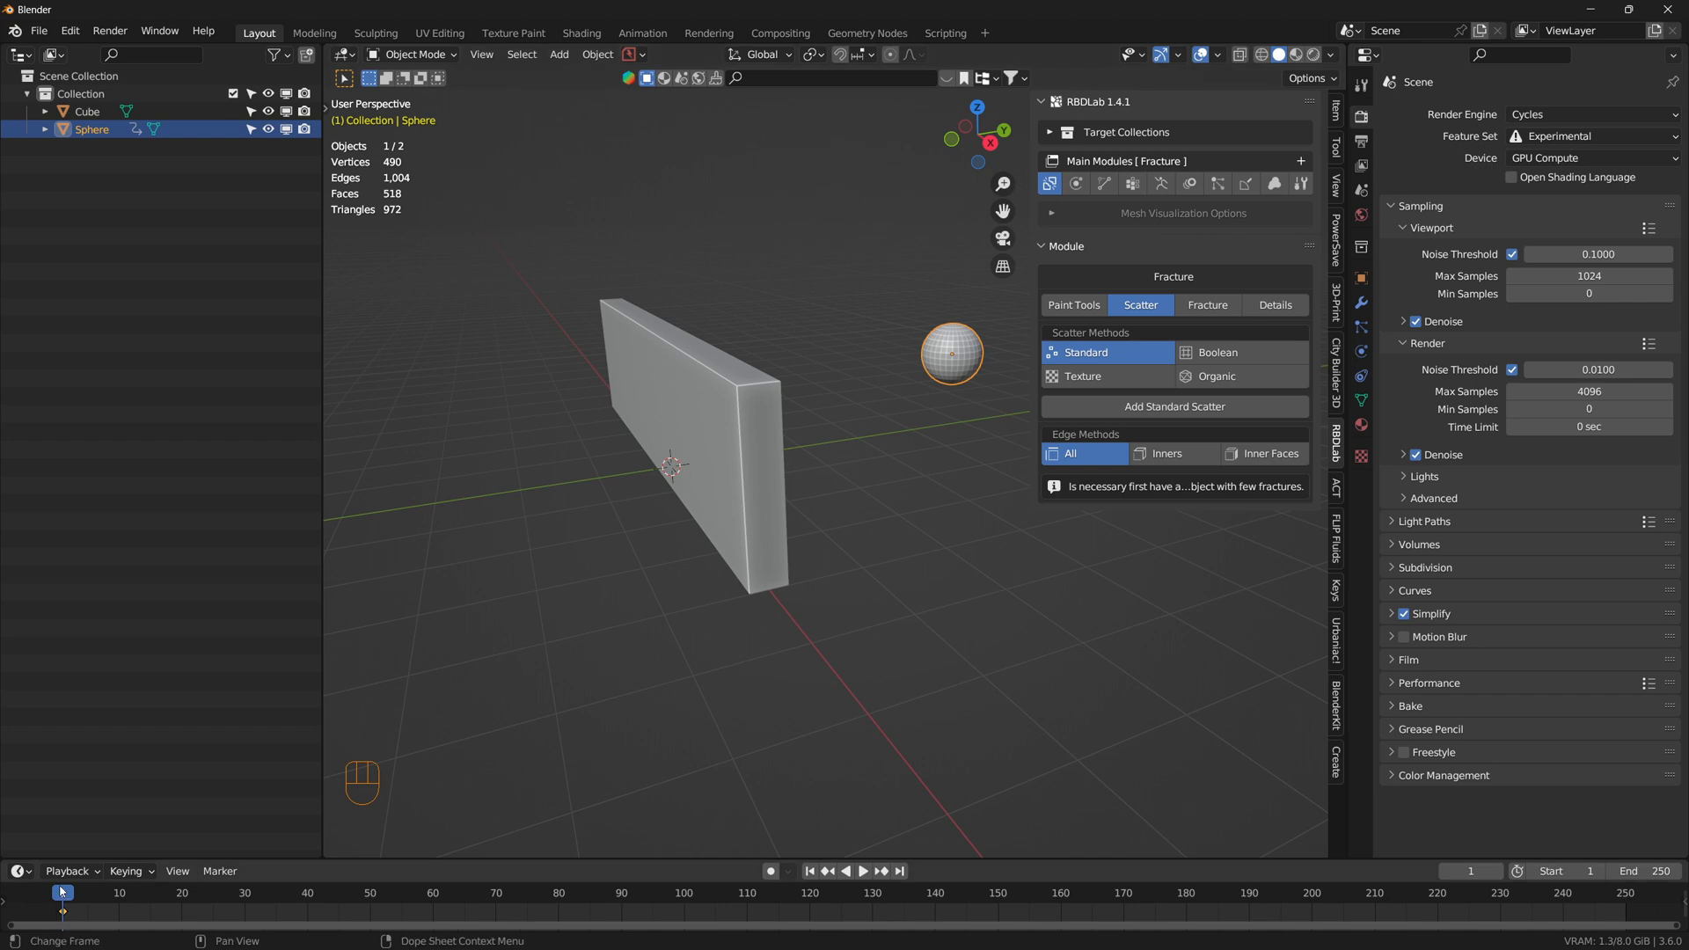
# Step: Keyframe the sphere through the wall at frame 24 and set its interpolation to Linear
pyautogui.click(1469, 871)
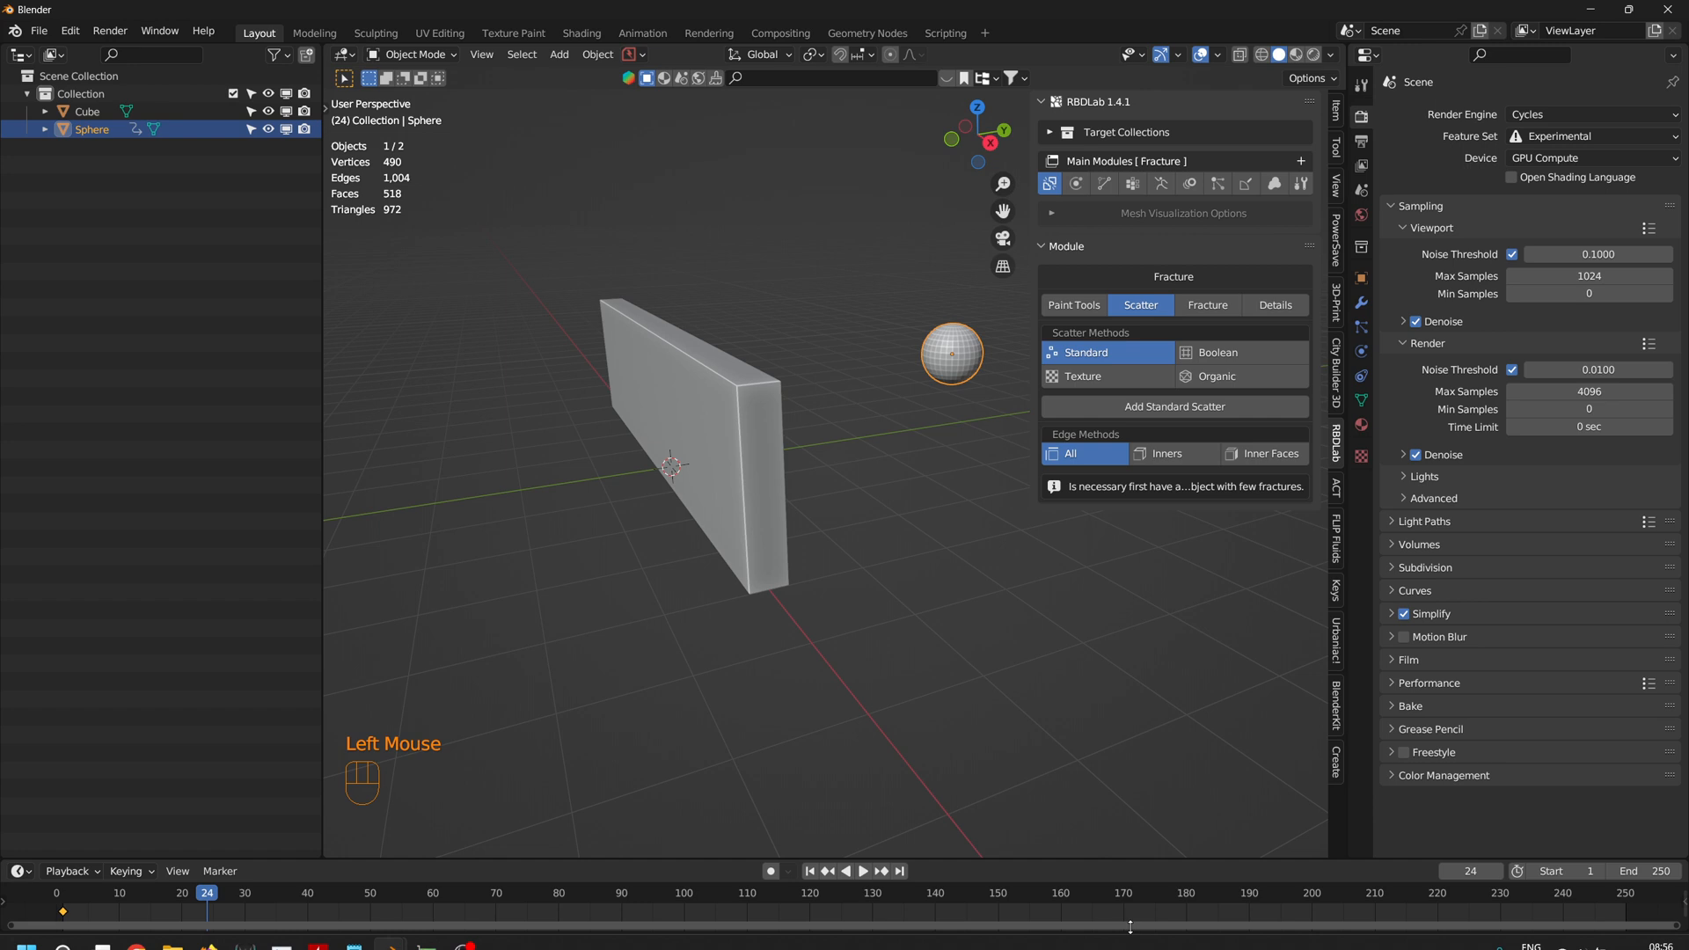
pyautogui.press('g')
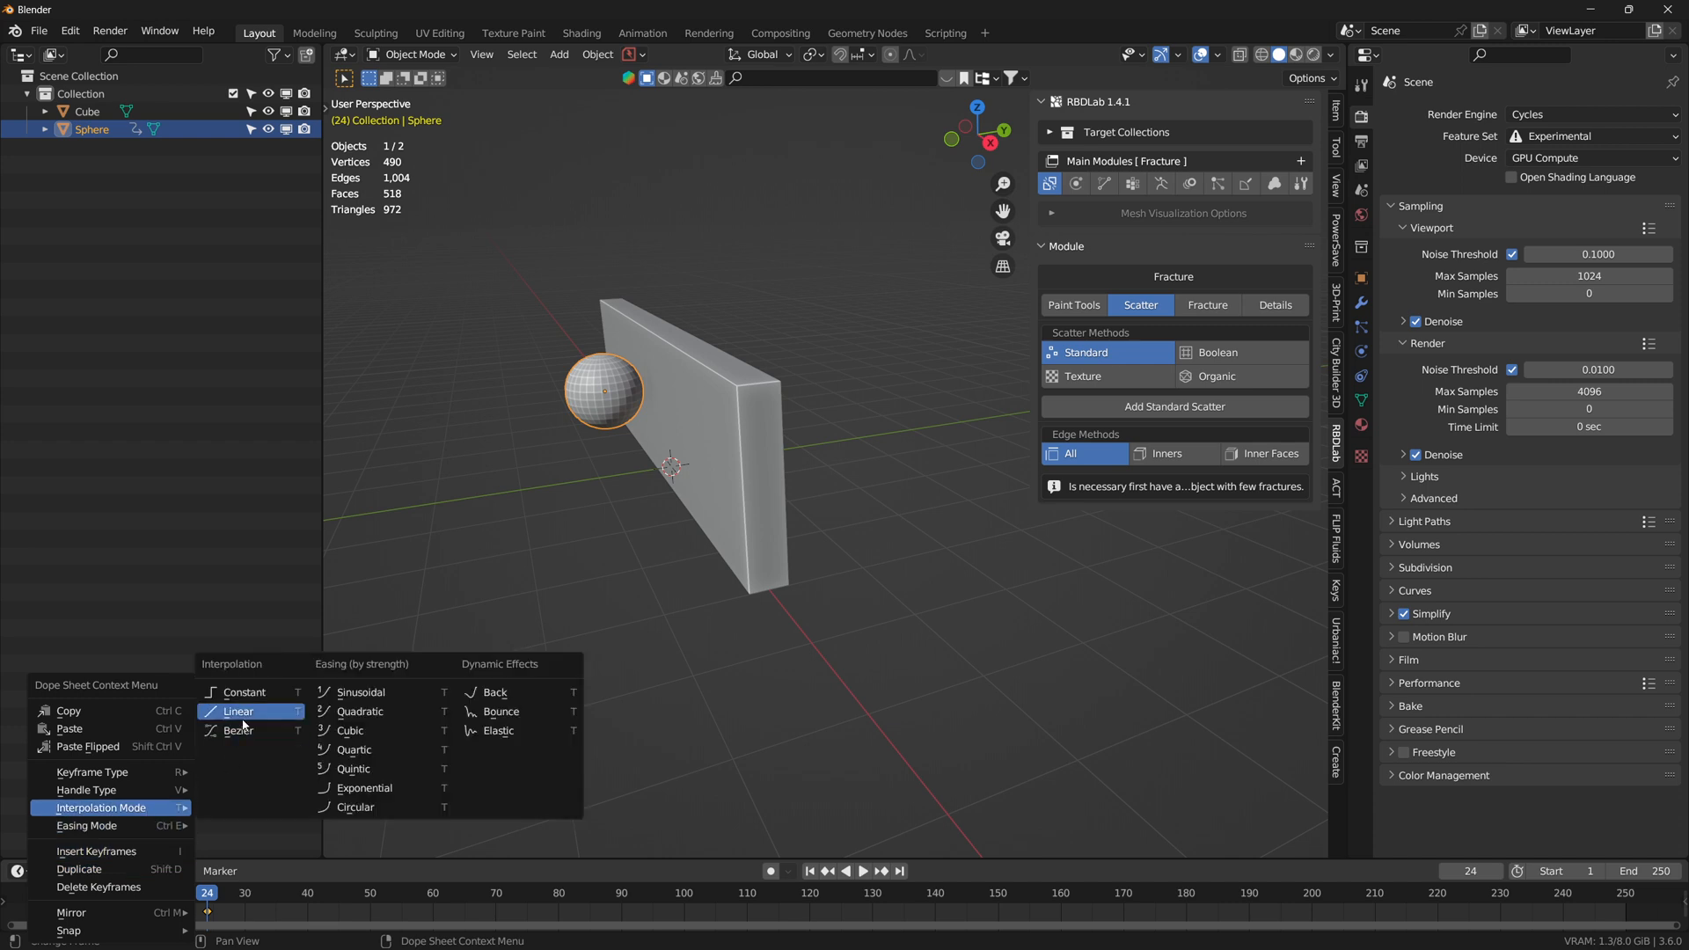
pyautogui.click(238, 711)
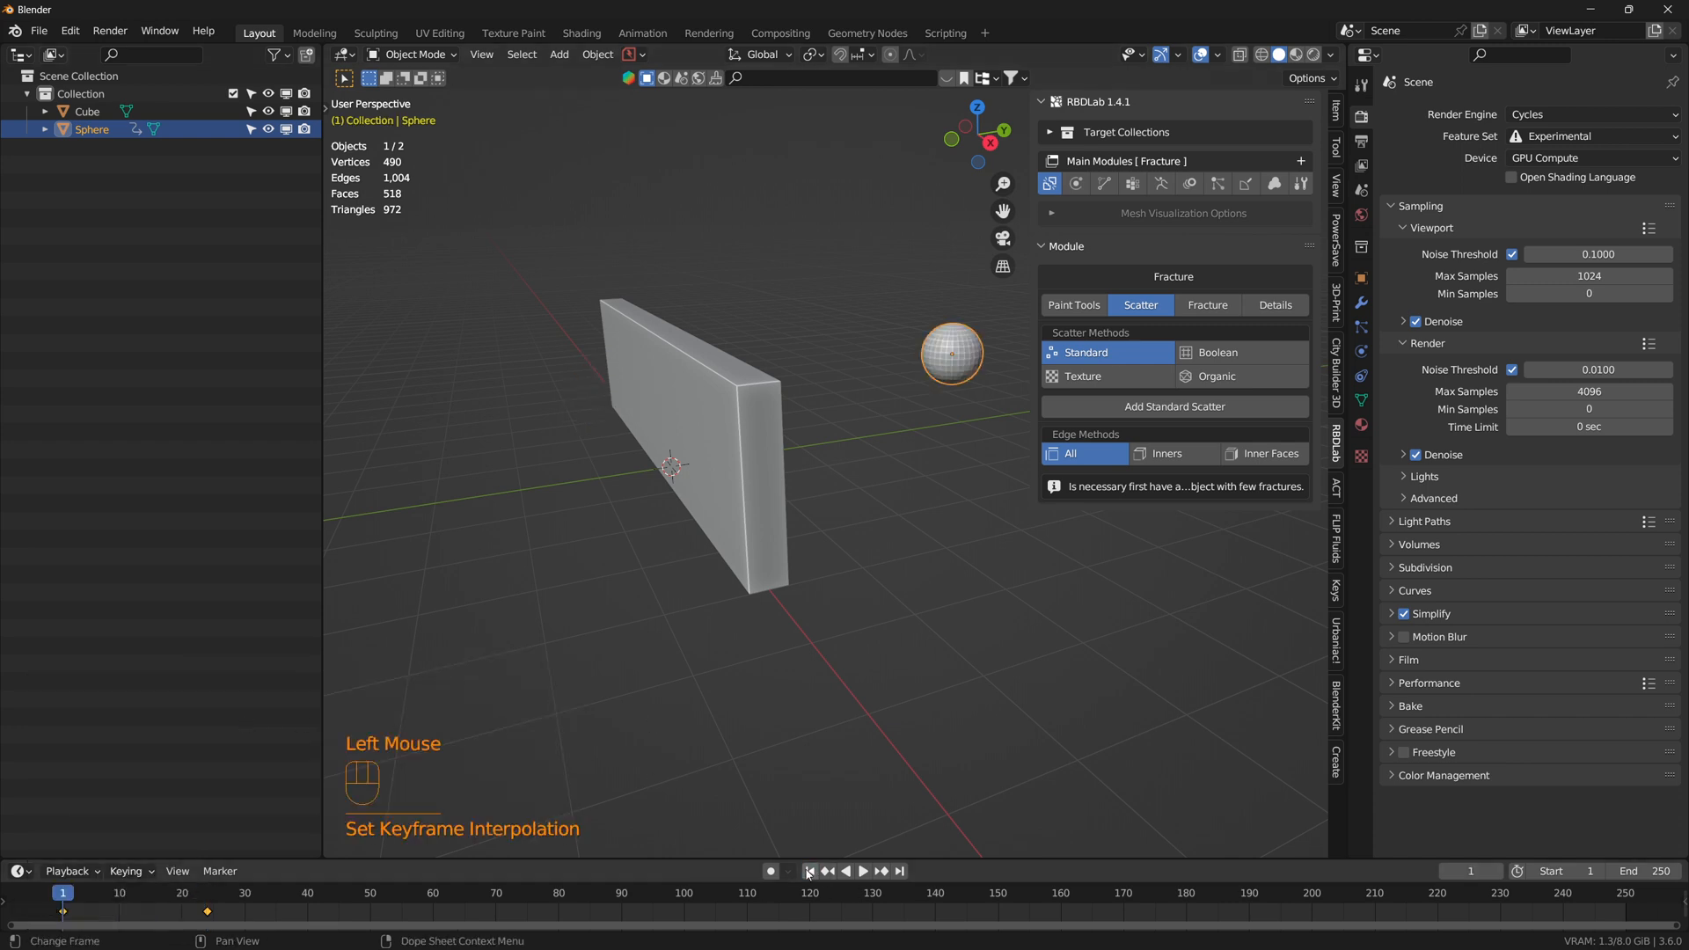
pyautogui.click(860, 871)
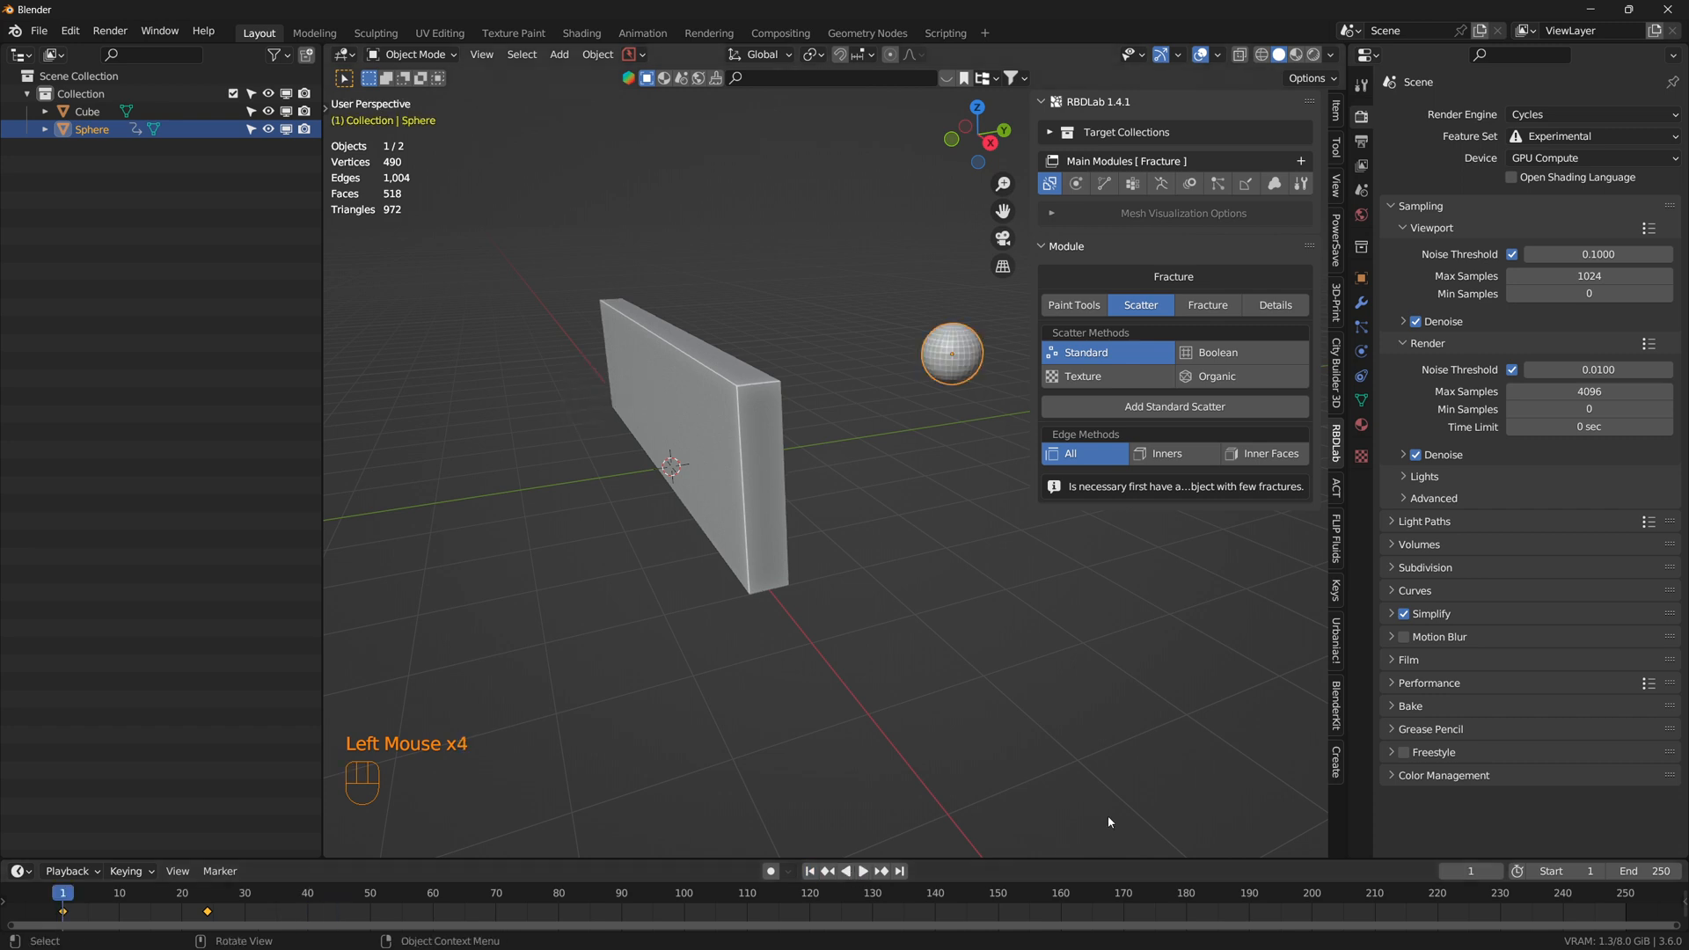
pyautogui.moveTo(750, 498)
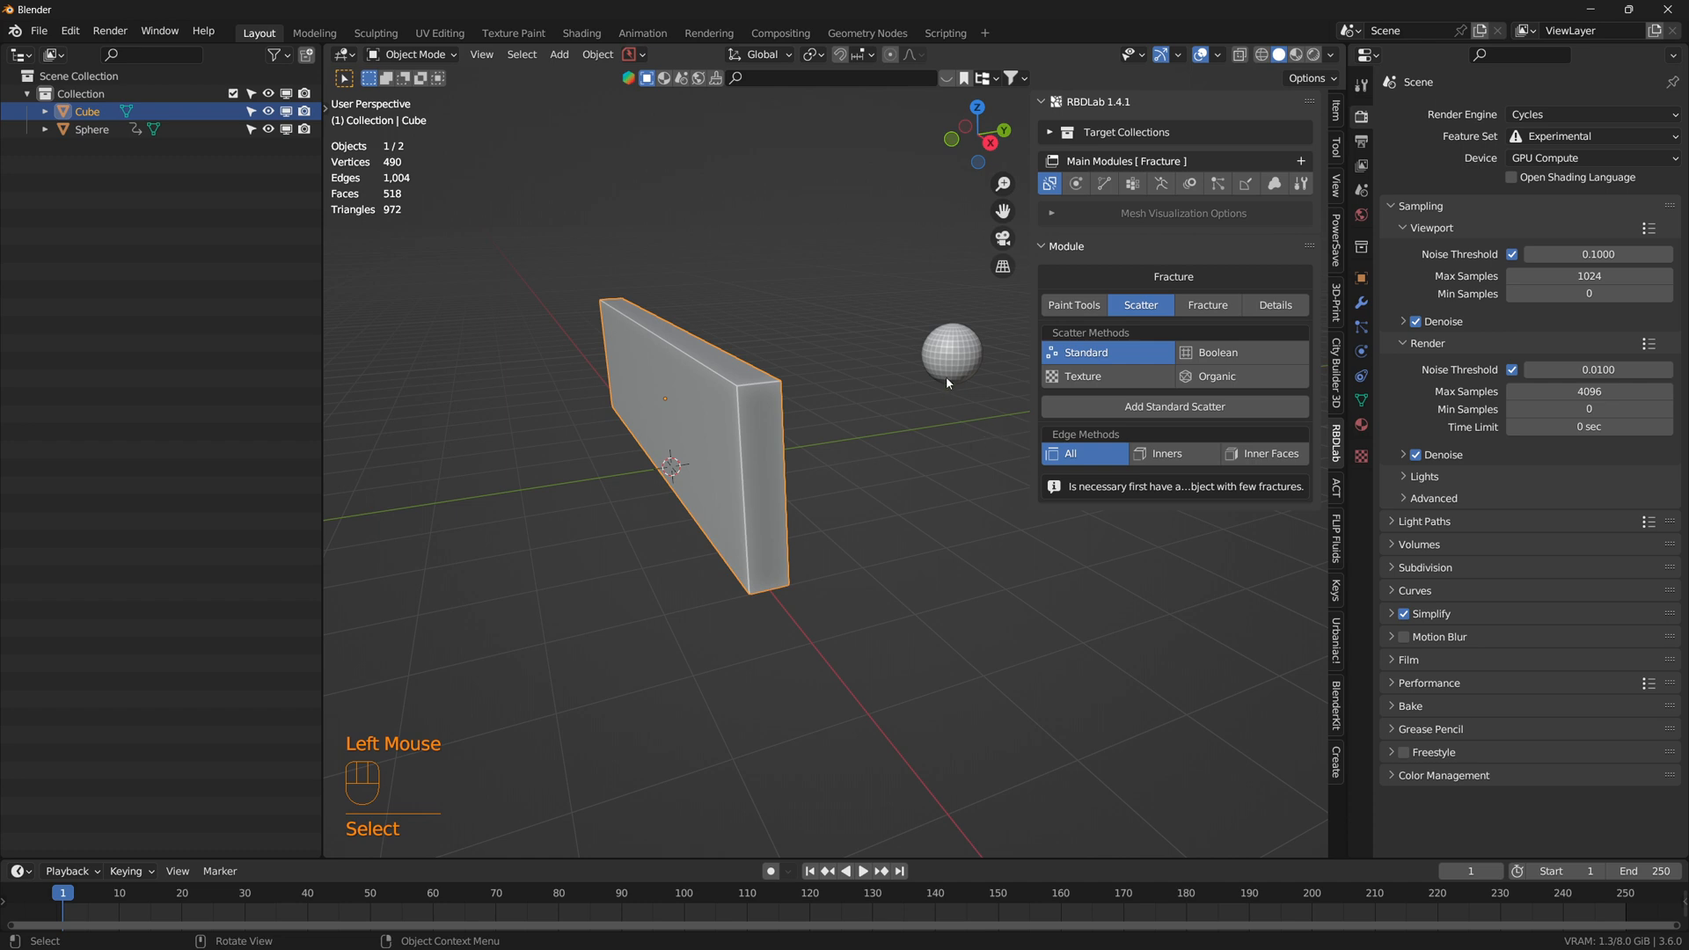
# Step: Add a standard scatter through the wall with Density 100 and accept the points
pyautogui.click(1174, 406)
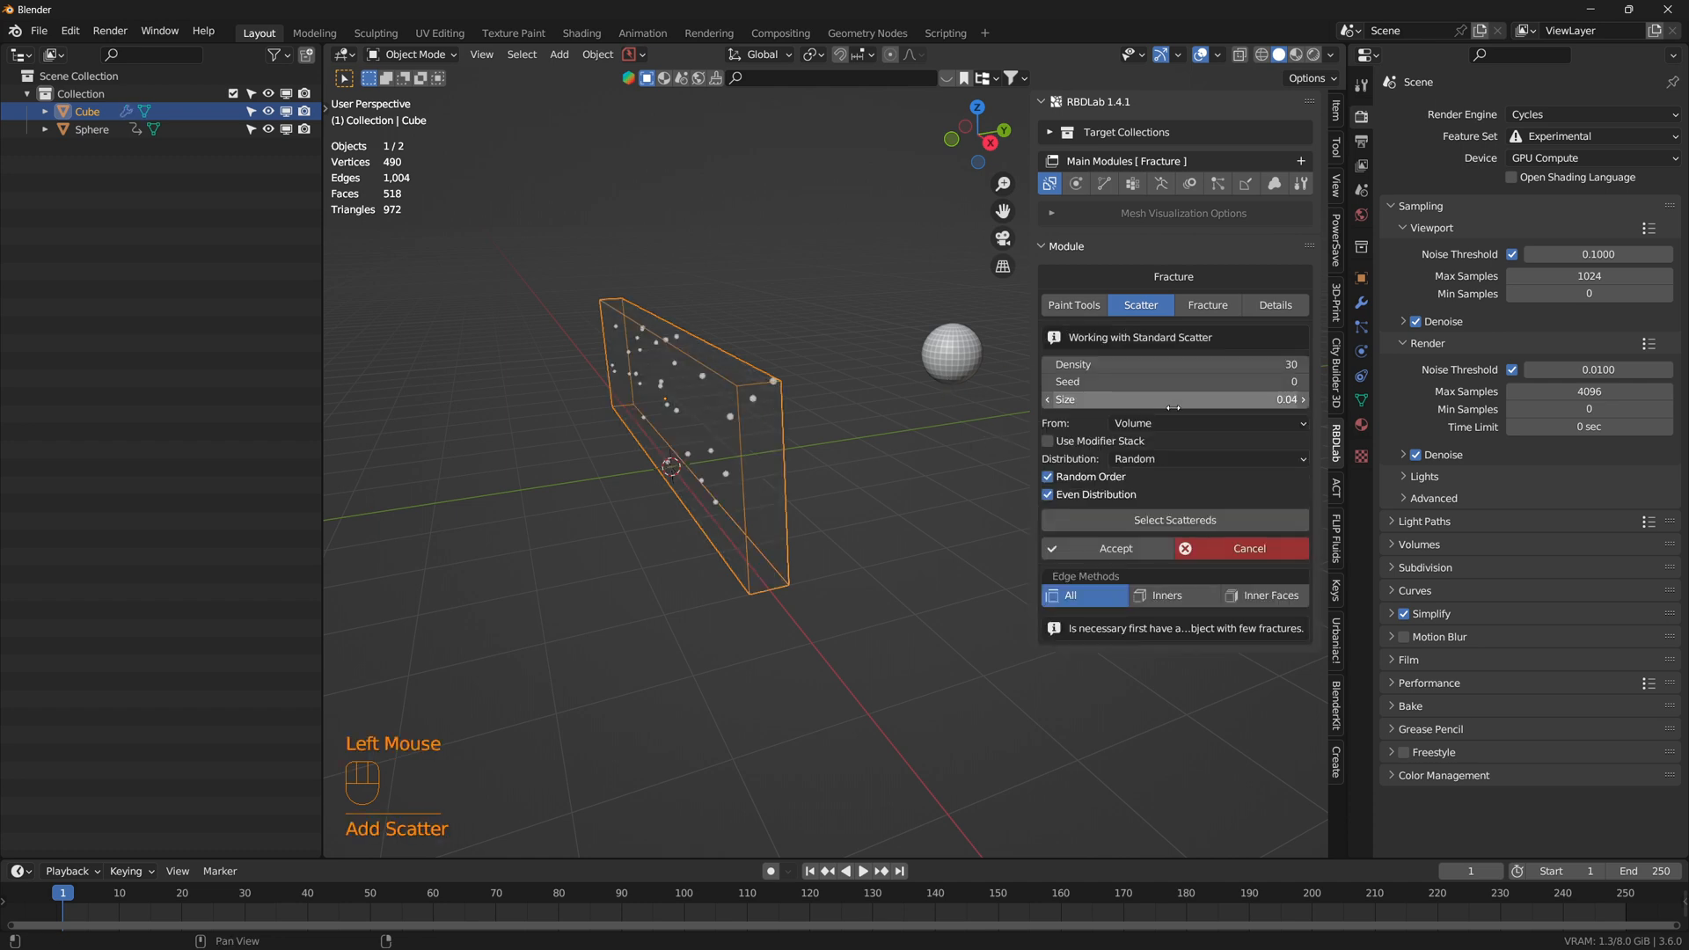
pyautogui.doubleClick(1174, 365)
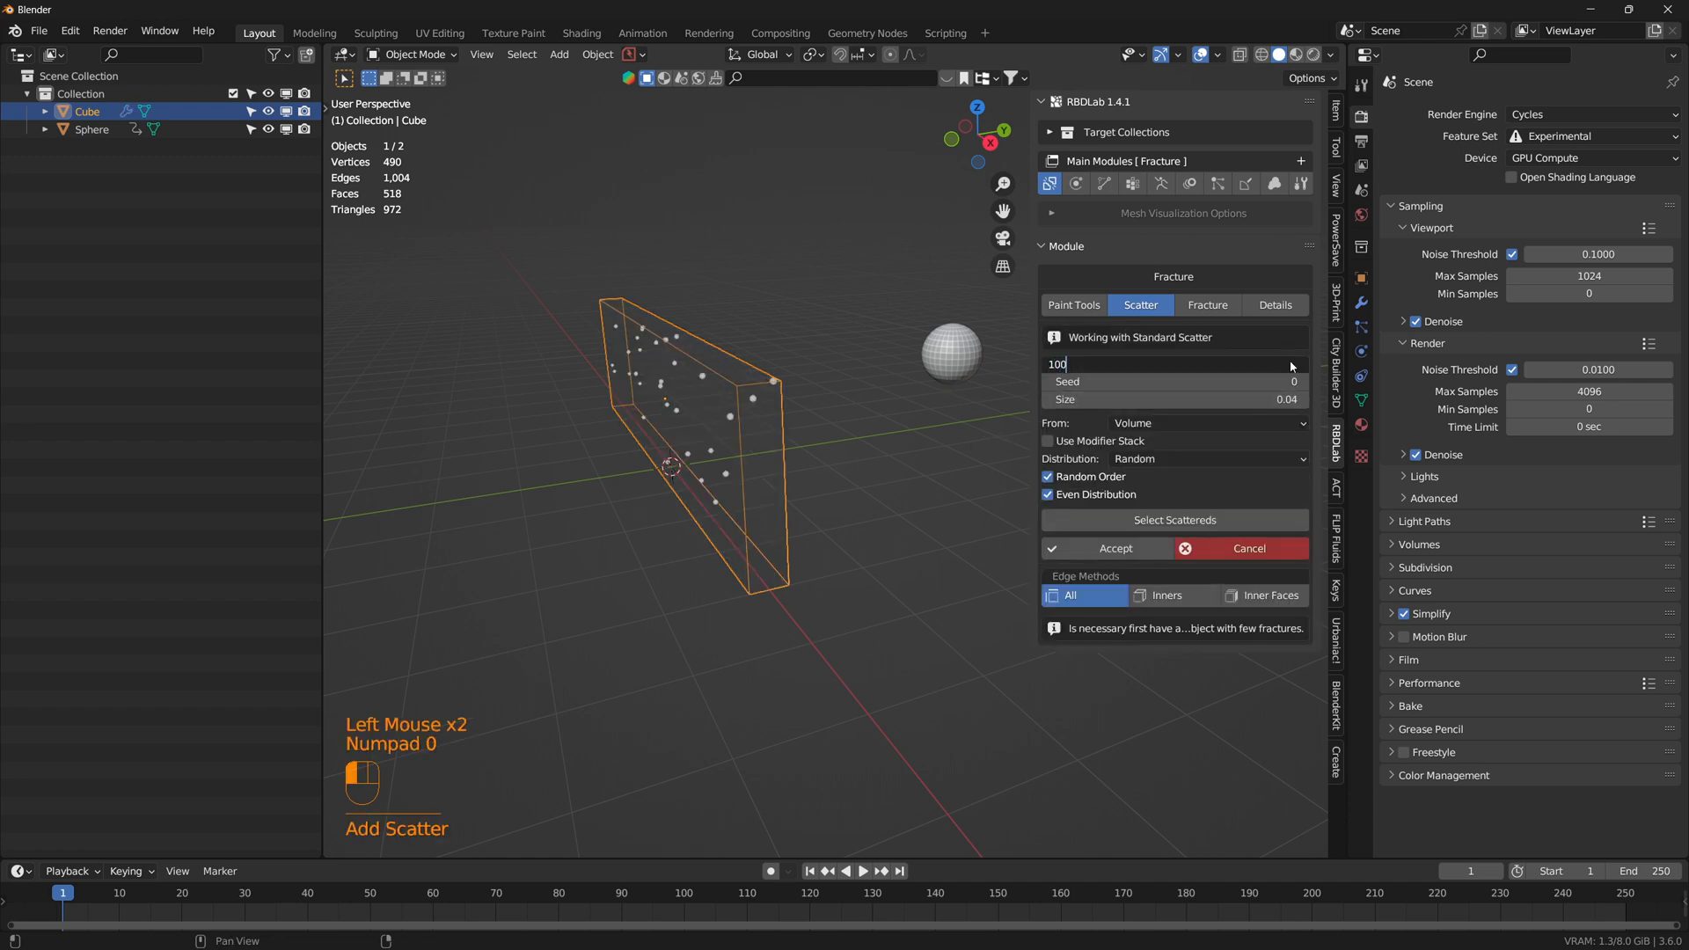
pyautogui.click(1116, 548)
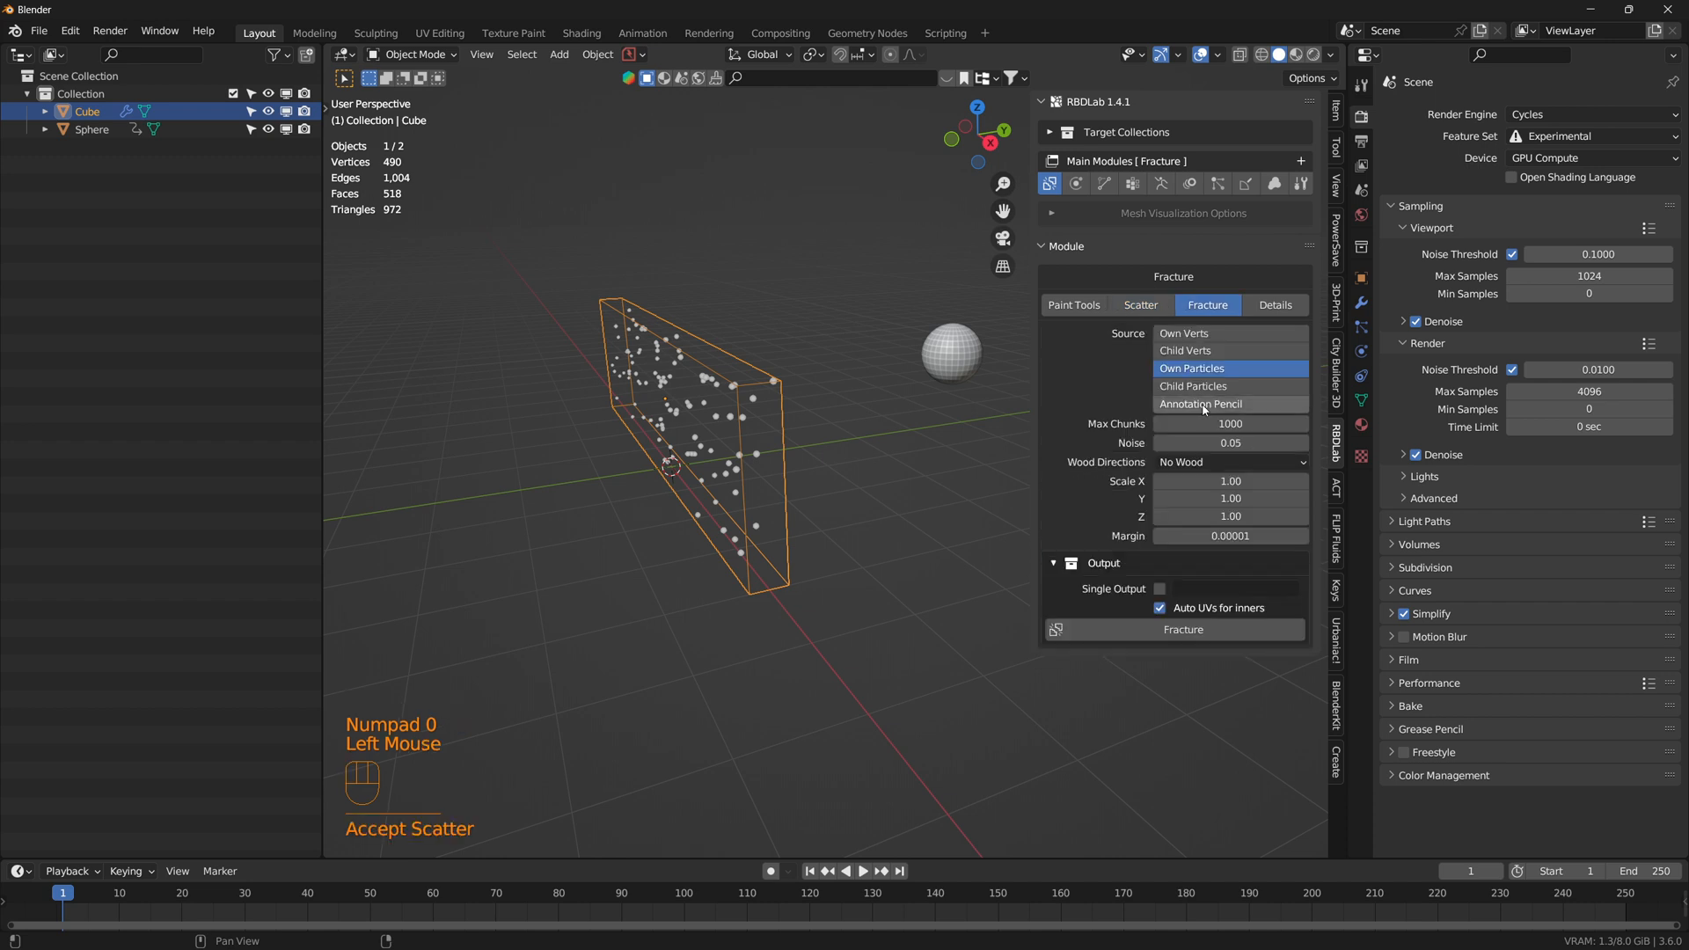
# Step: Fracture the wall with Max Chunks 100 and apply the fracture now
pyautogui.doubleClick(1230, 424)
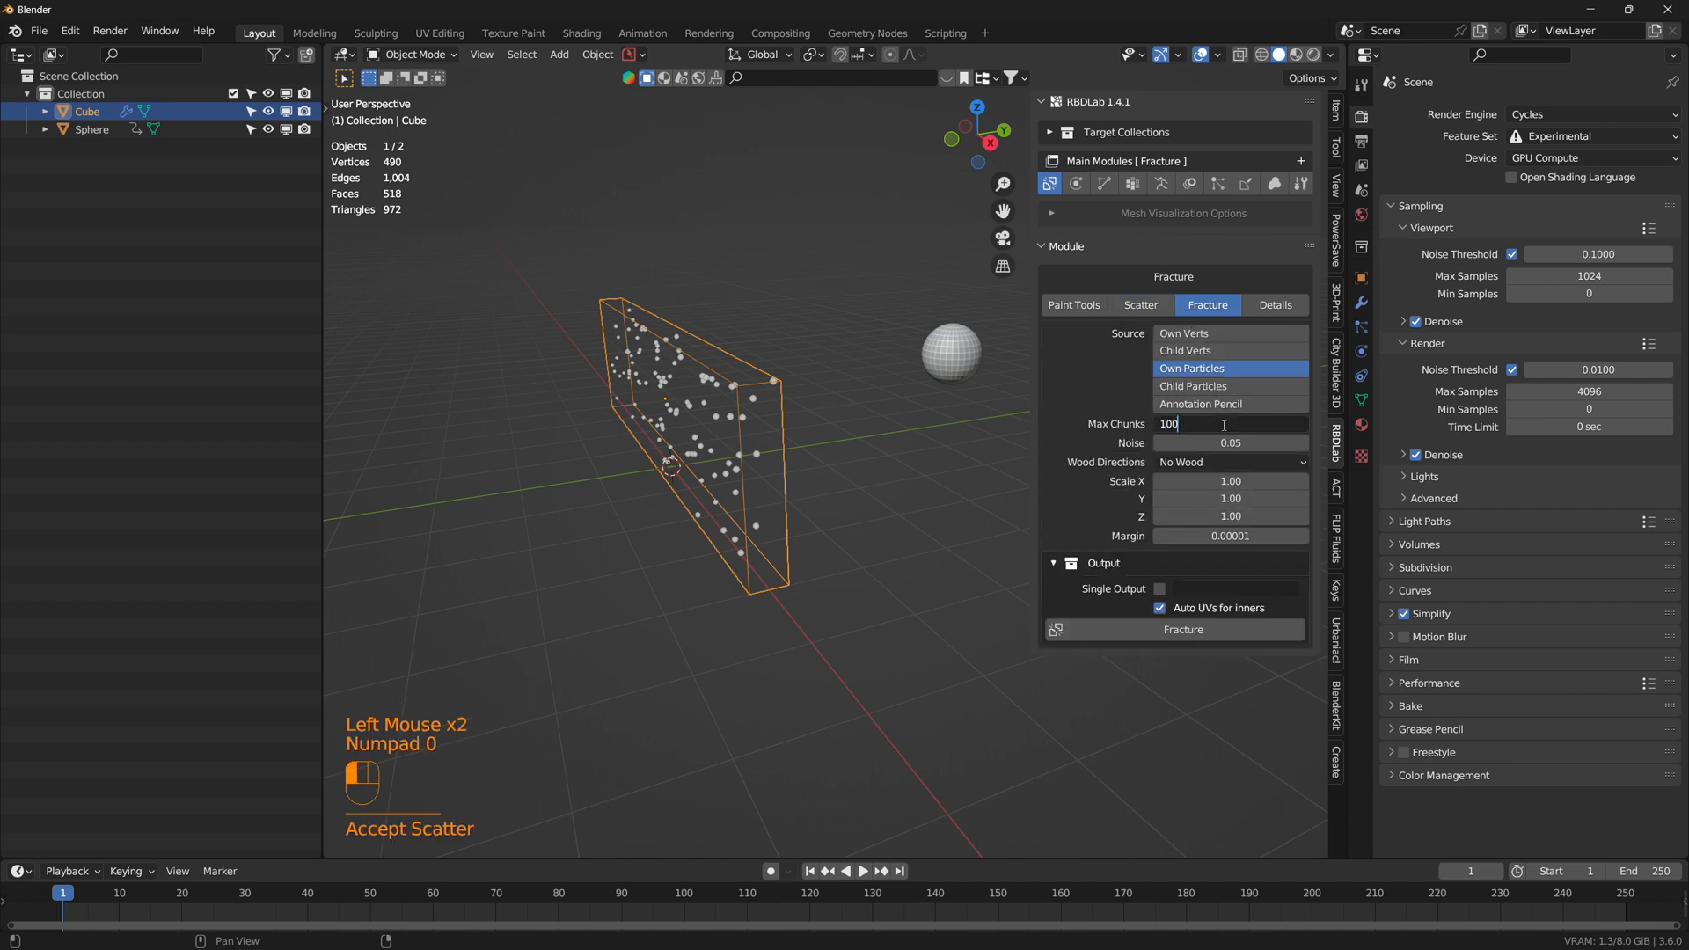
pyautogui.click(1182, 630)
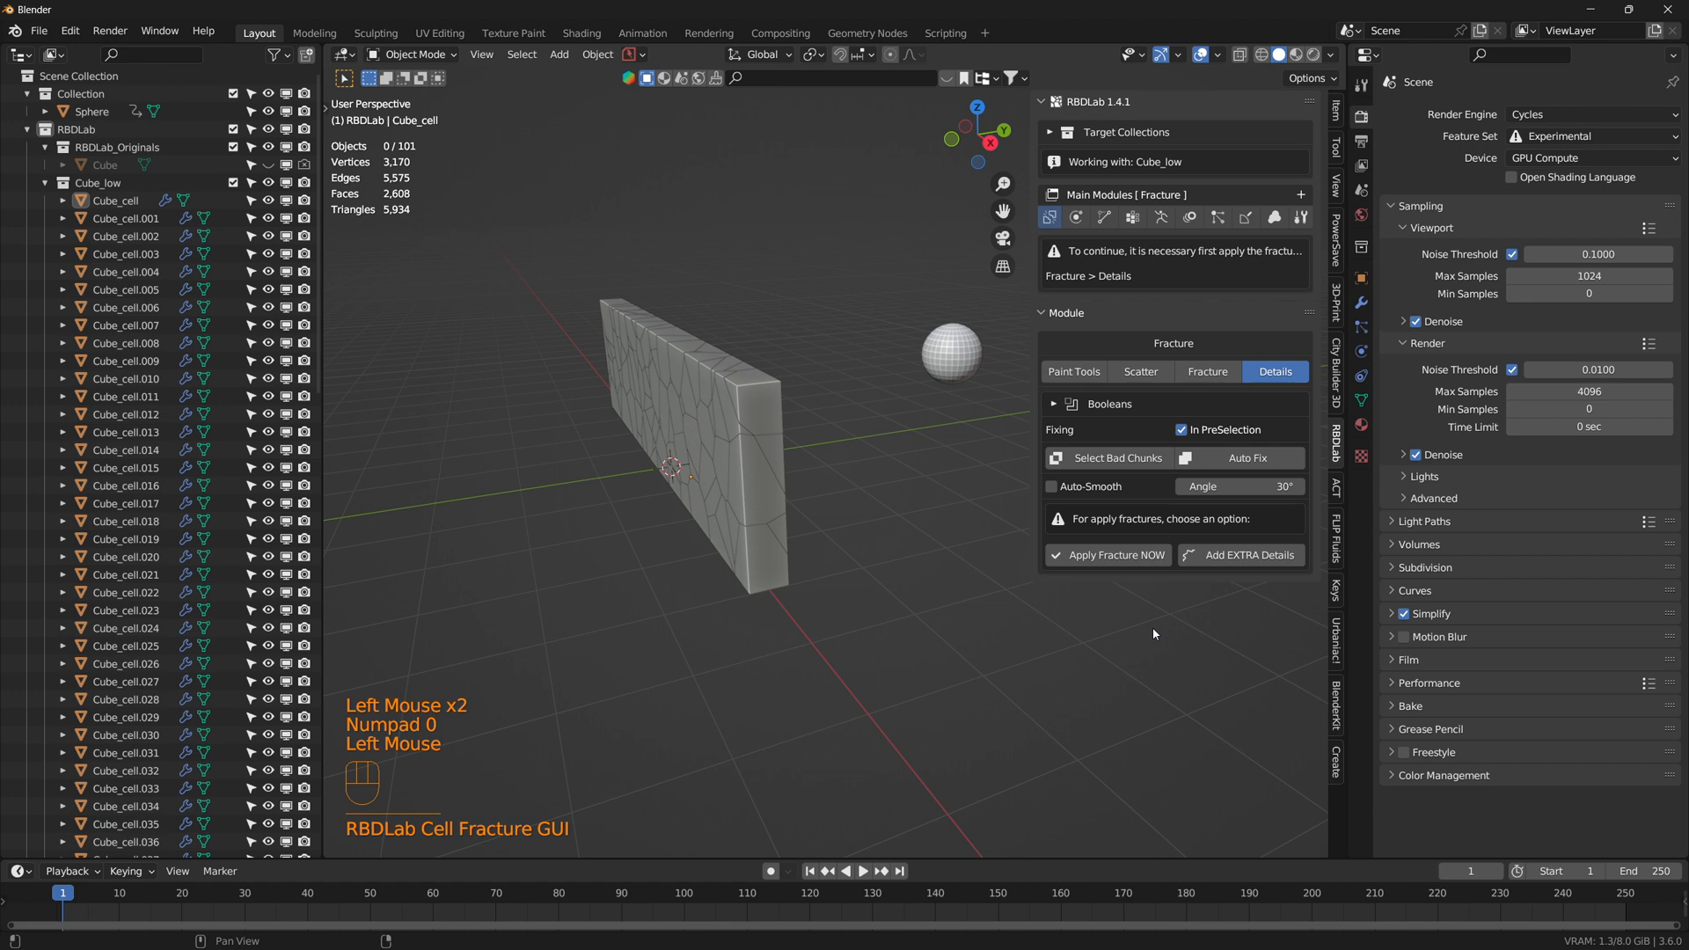
pyautogui.click(1140, 338)
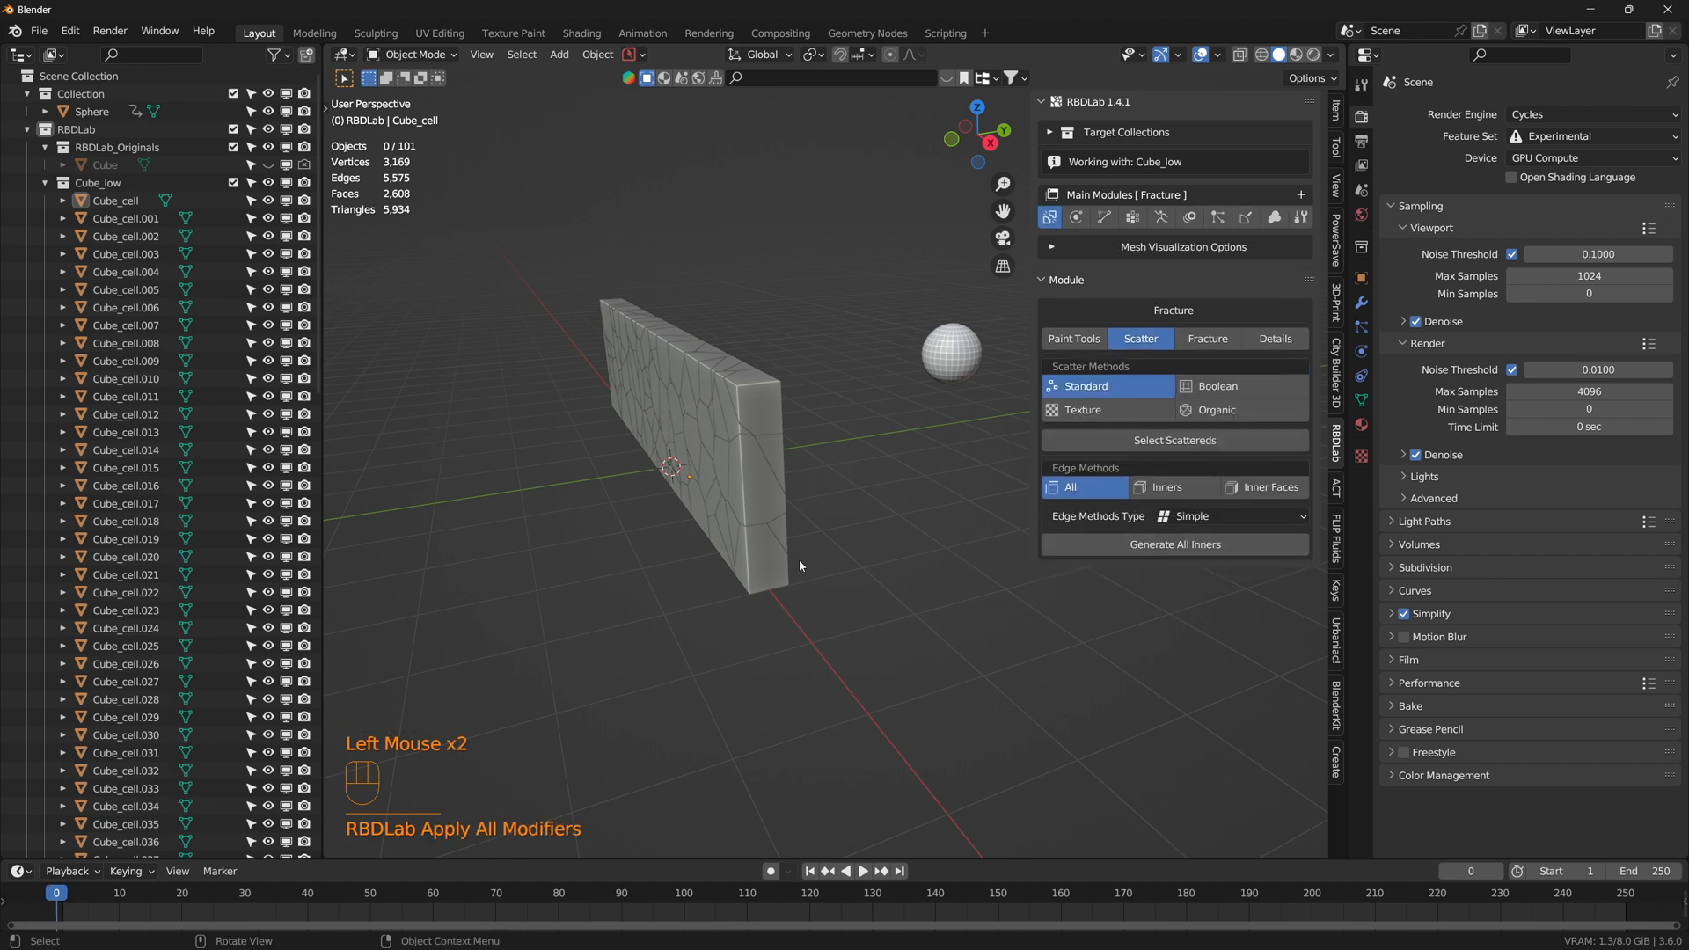
pyautogui.moveTo(799, 565)
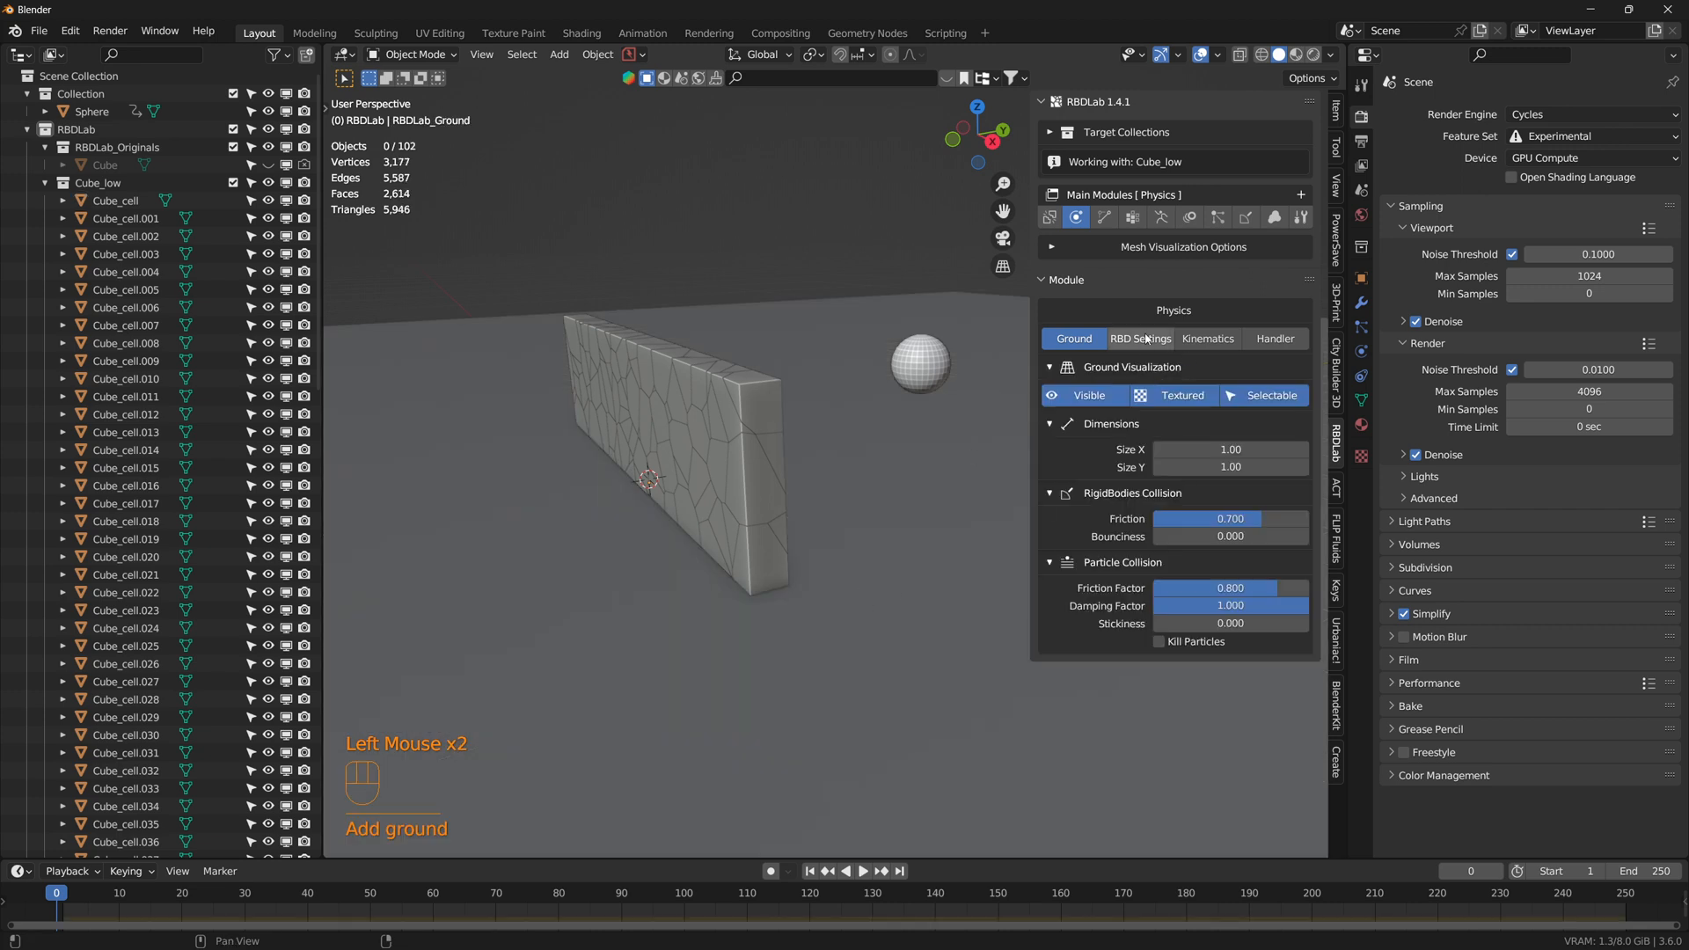
# Step: Add Concrete rigid bodies to the wall pieces and test-play the sphere smashing the wall
pyautogui.click(1140, 338)
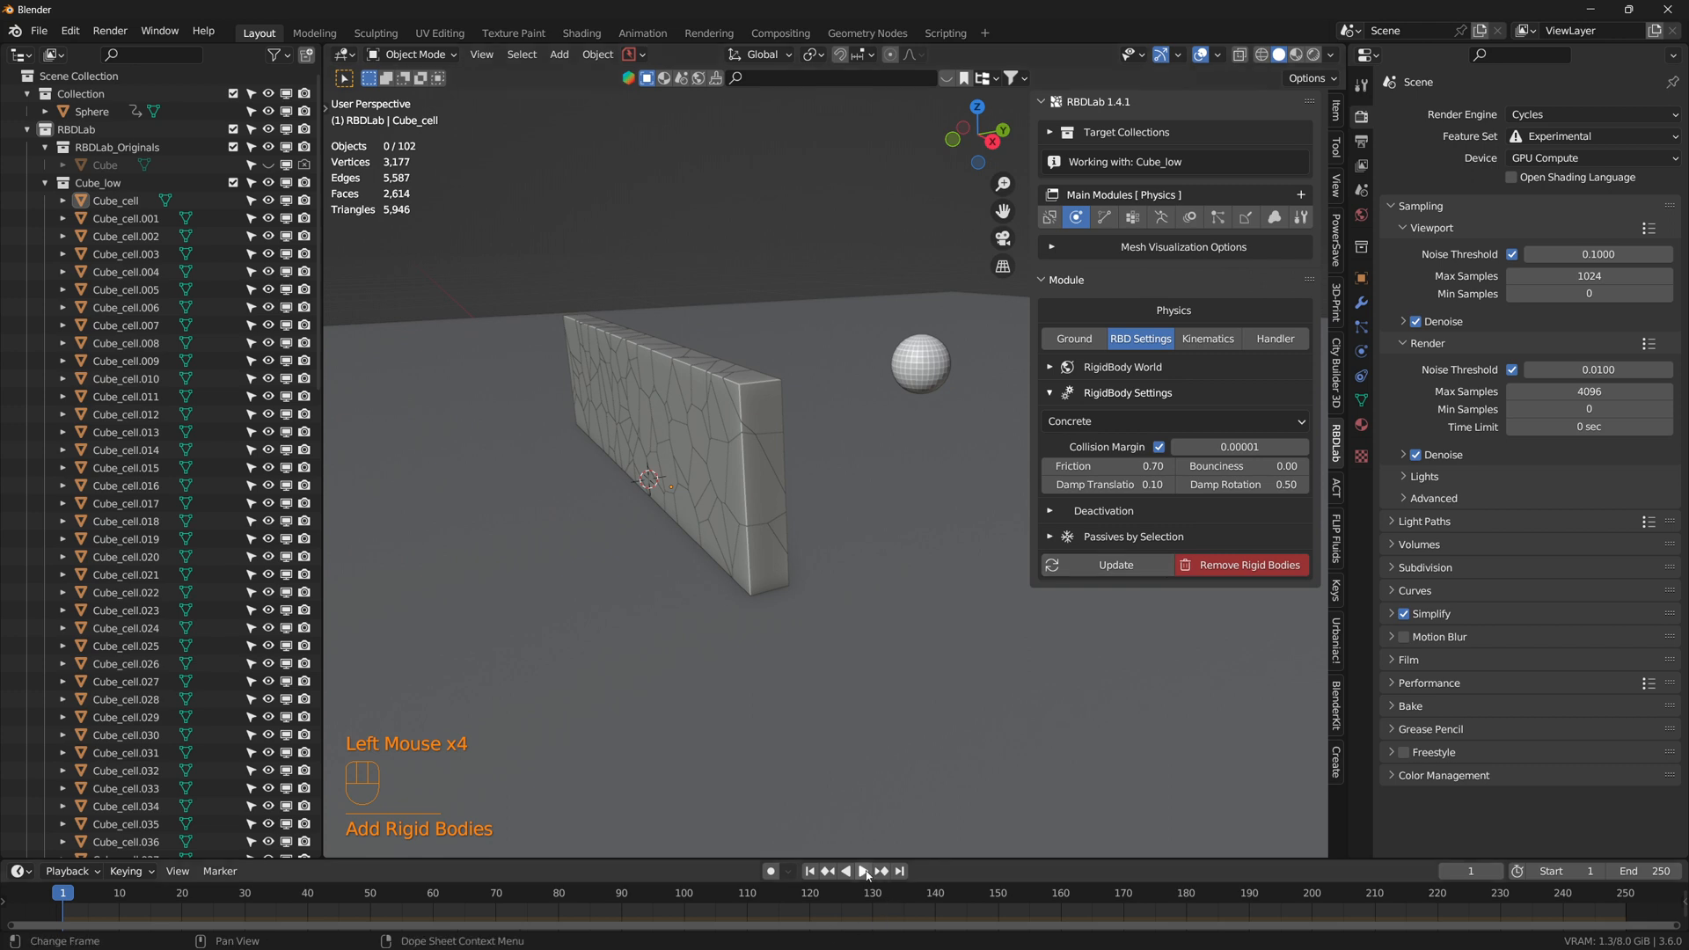
pyautogui.click(861, 871)
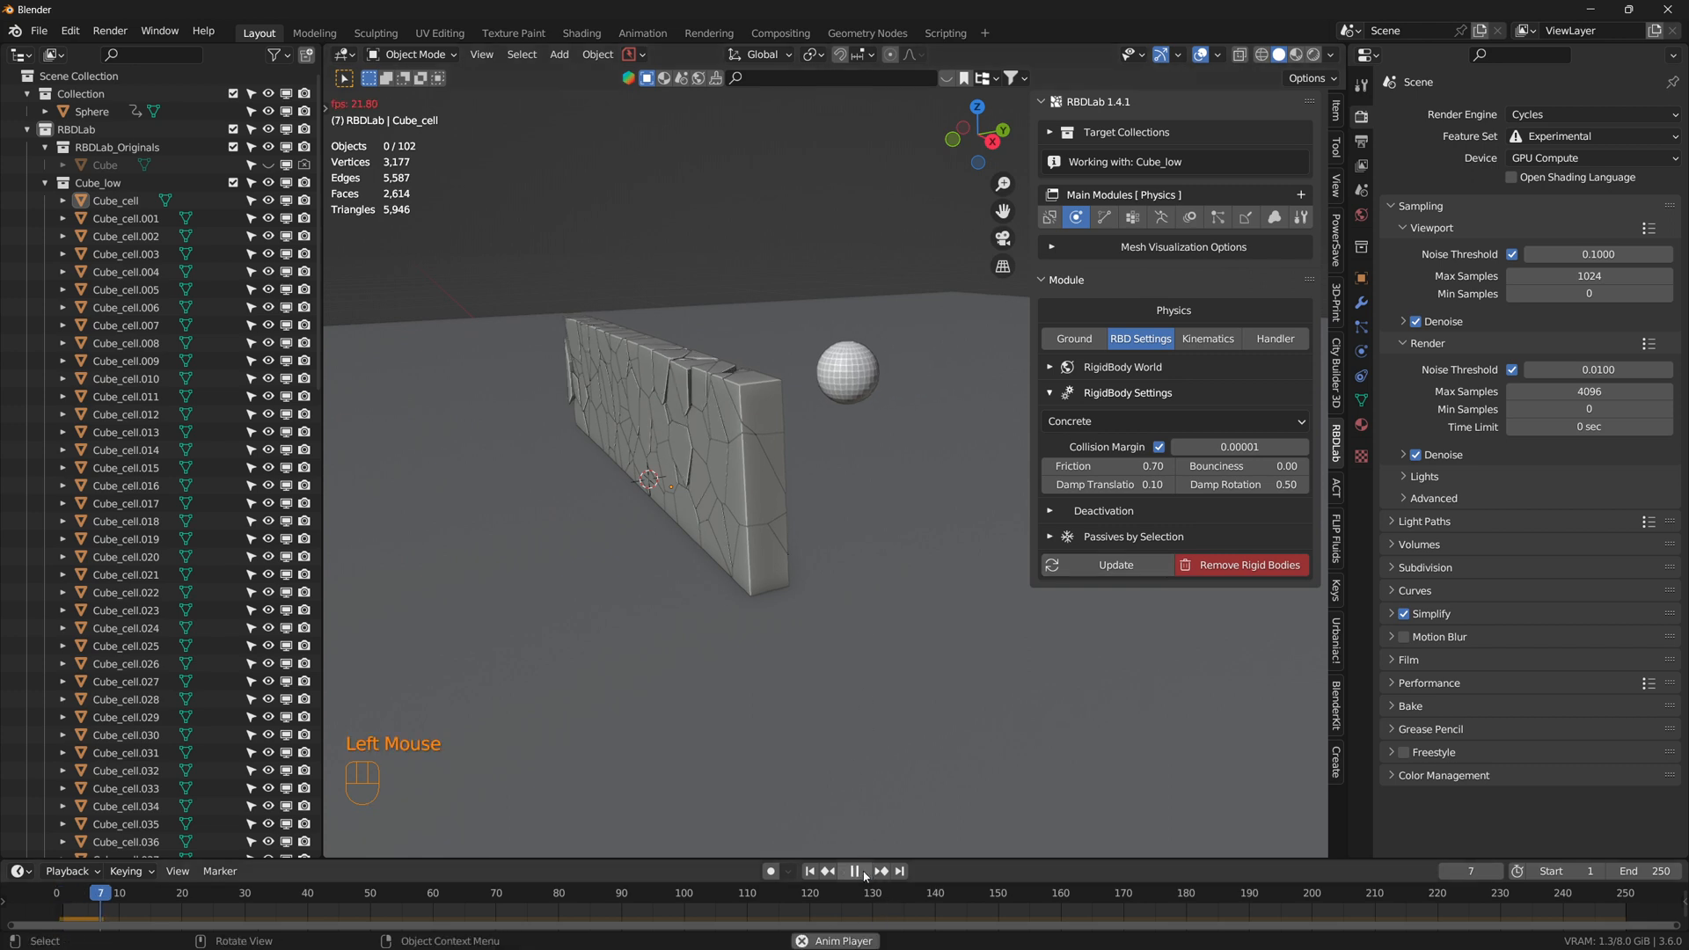
pyautogui.click(854, 871)
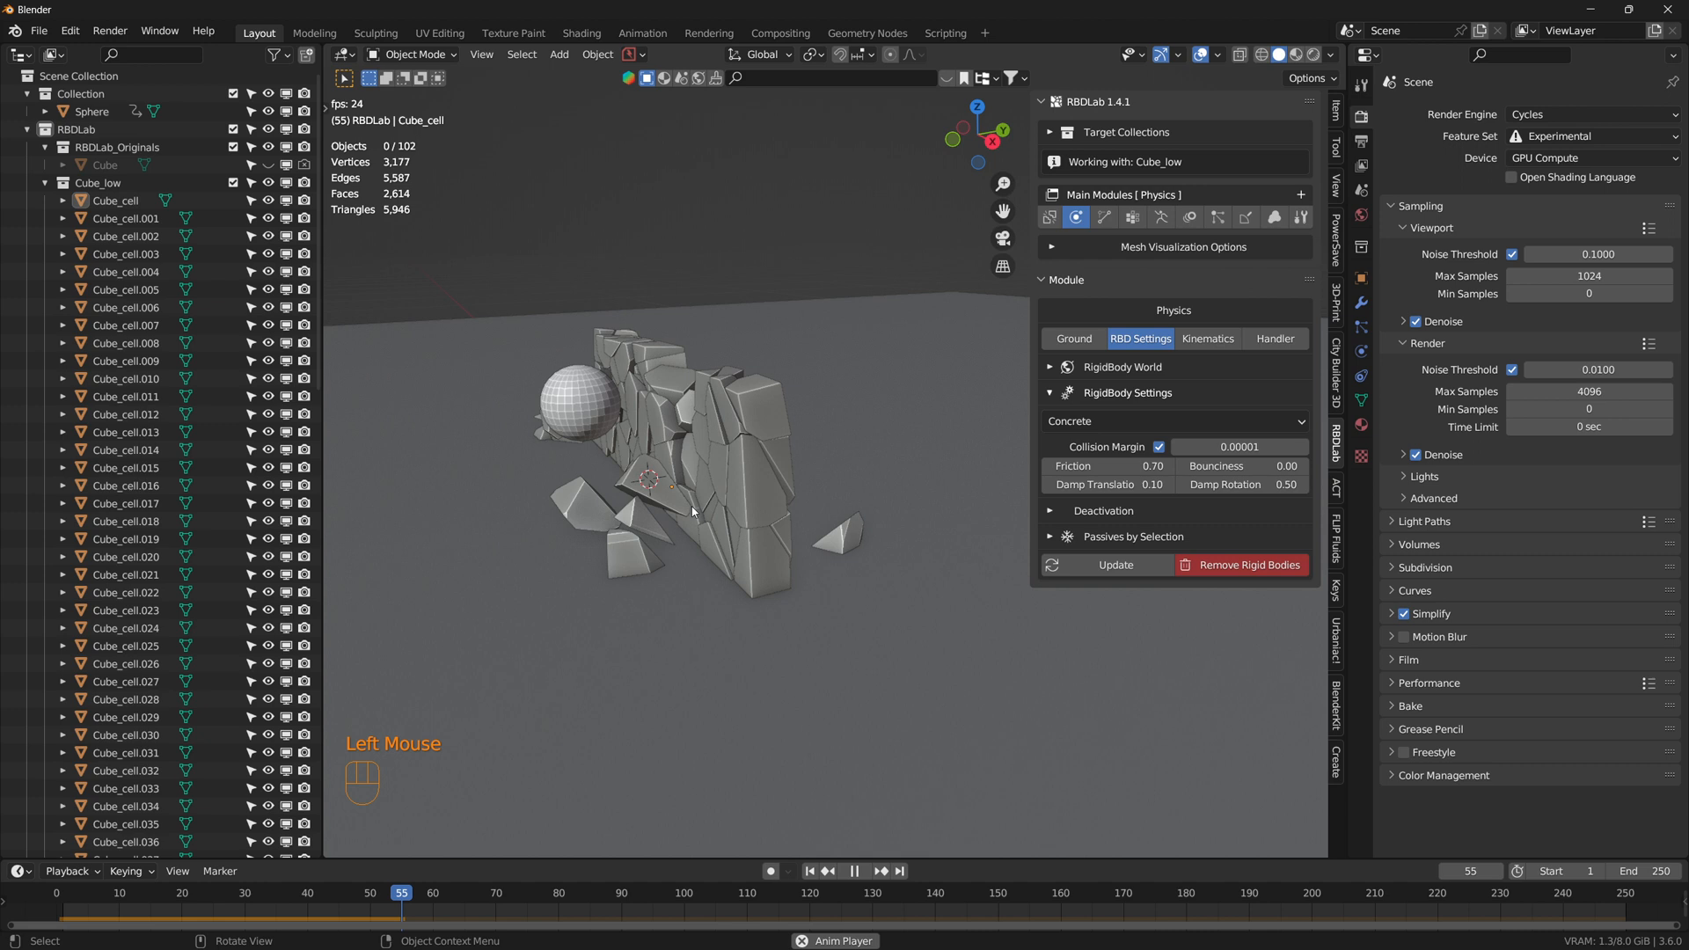
pyautogui.click(852, 871)
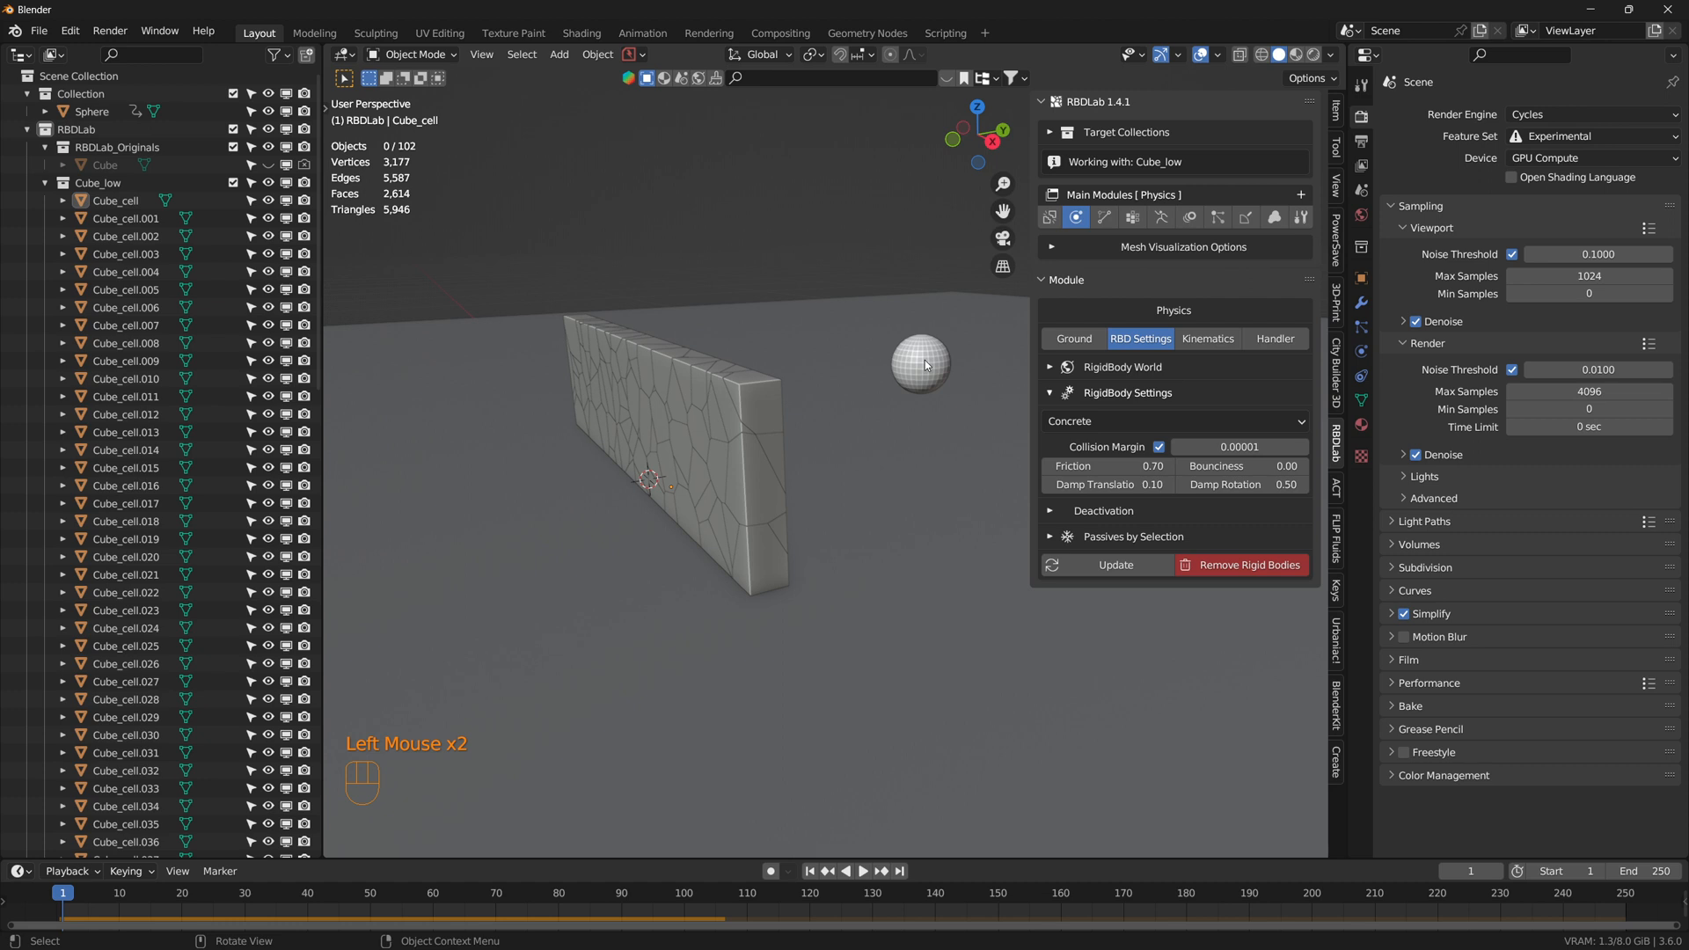
# Step: Select the sphere and show its physics motion tools in RBDLab
pyautogui.click(920, 365)
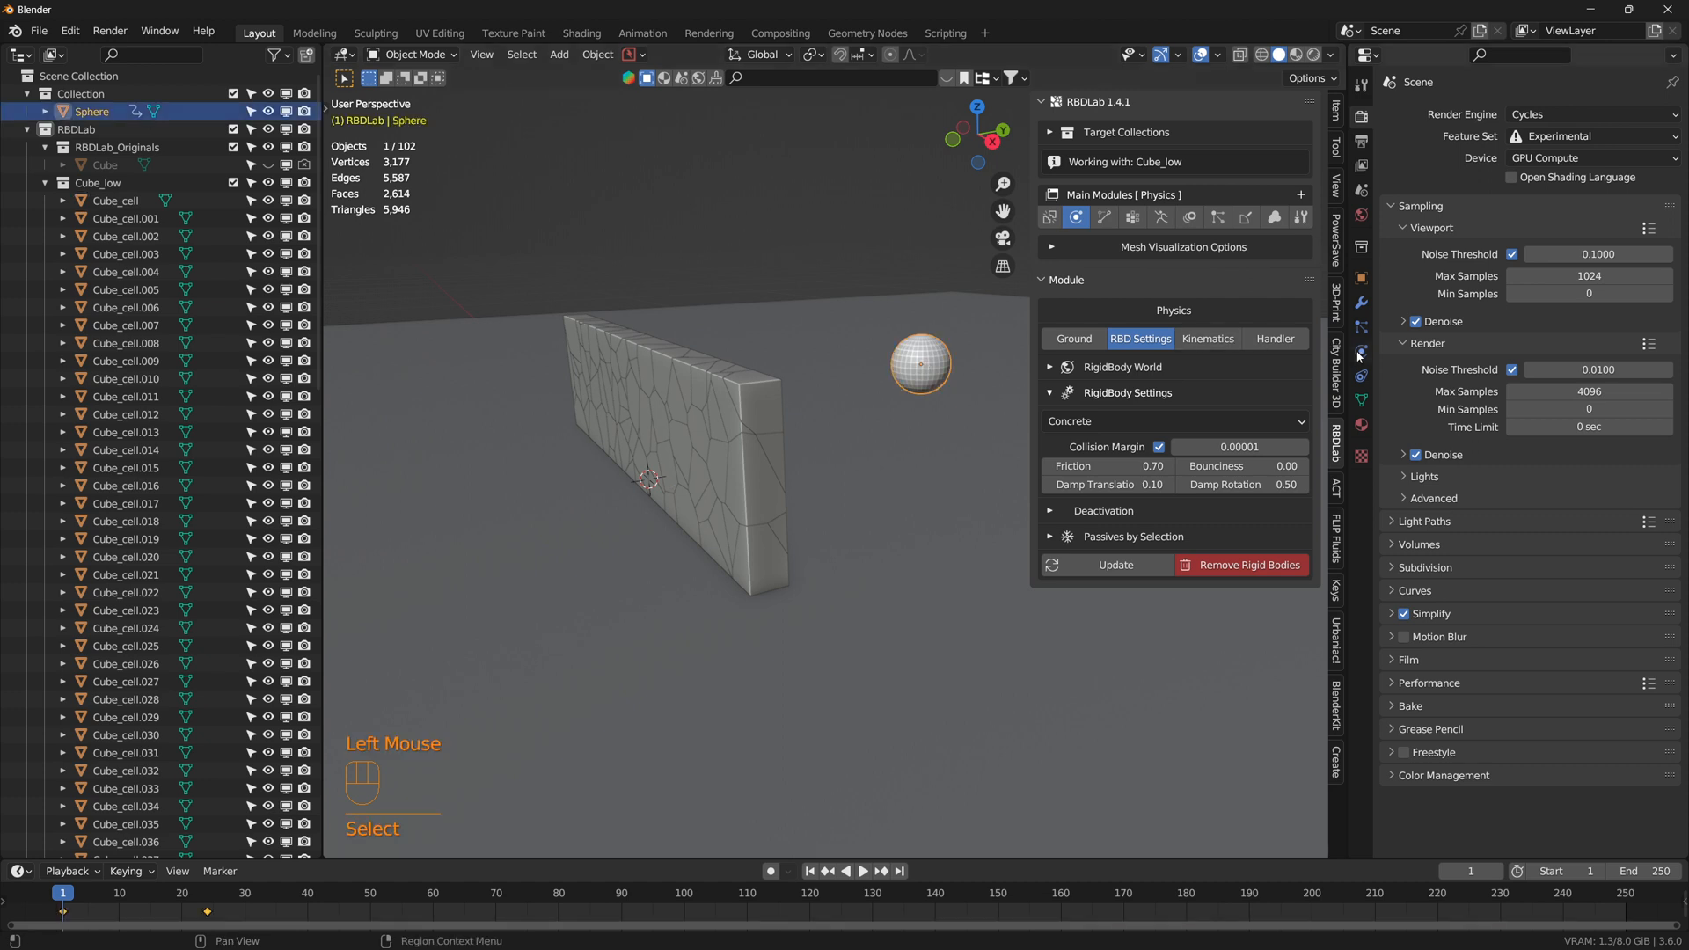
pyautogui.click(1360, 350)
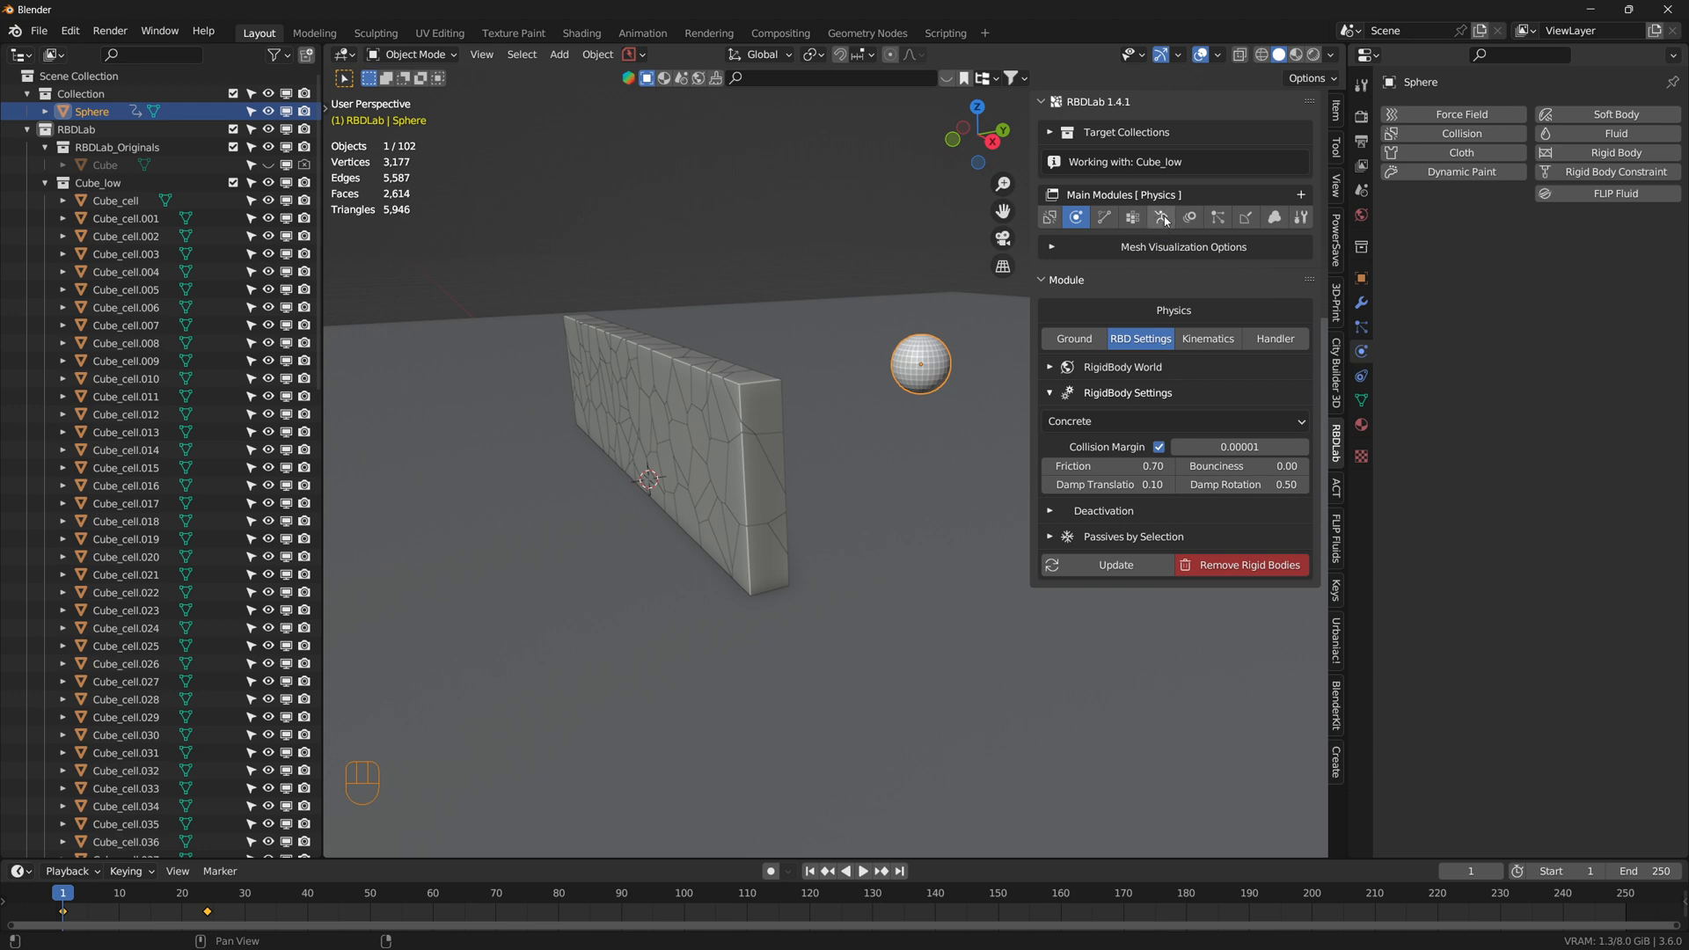
pyautogui.moveTo(1163, 218)
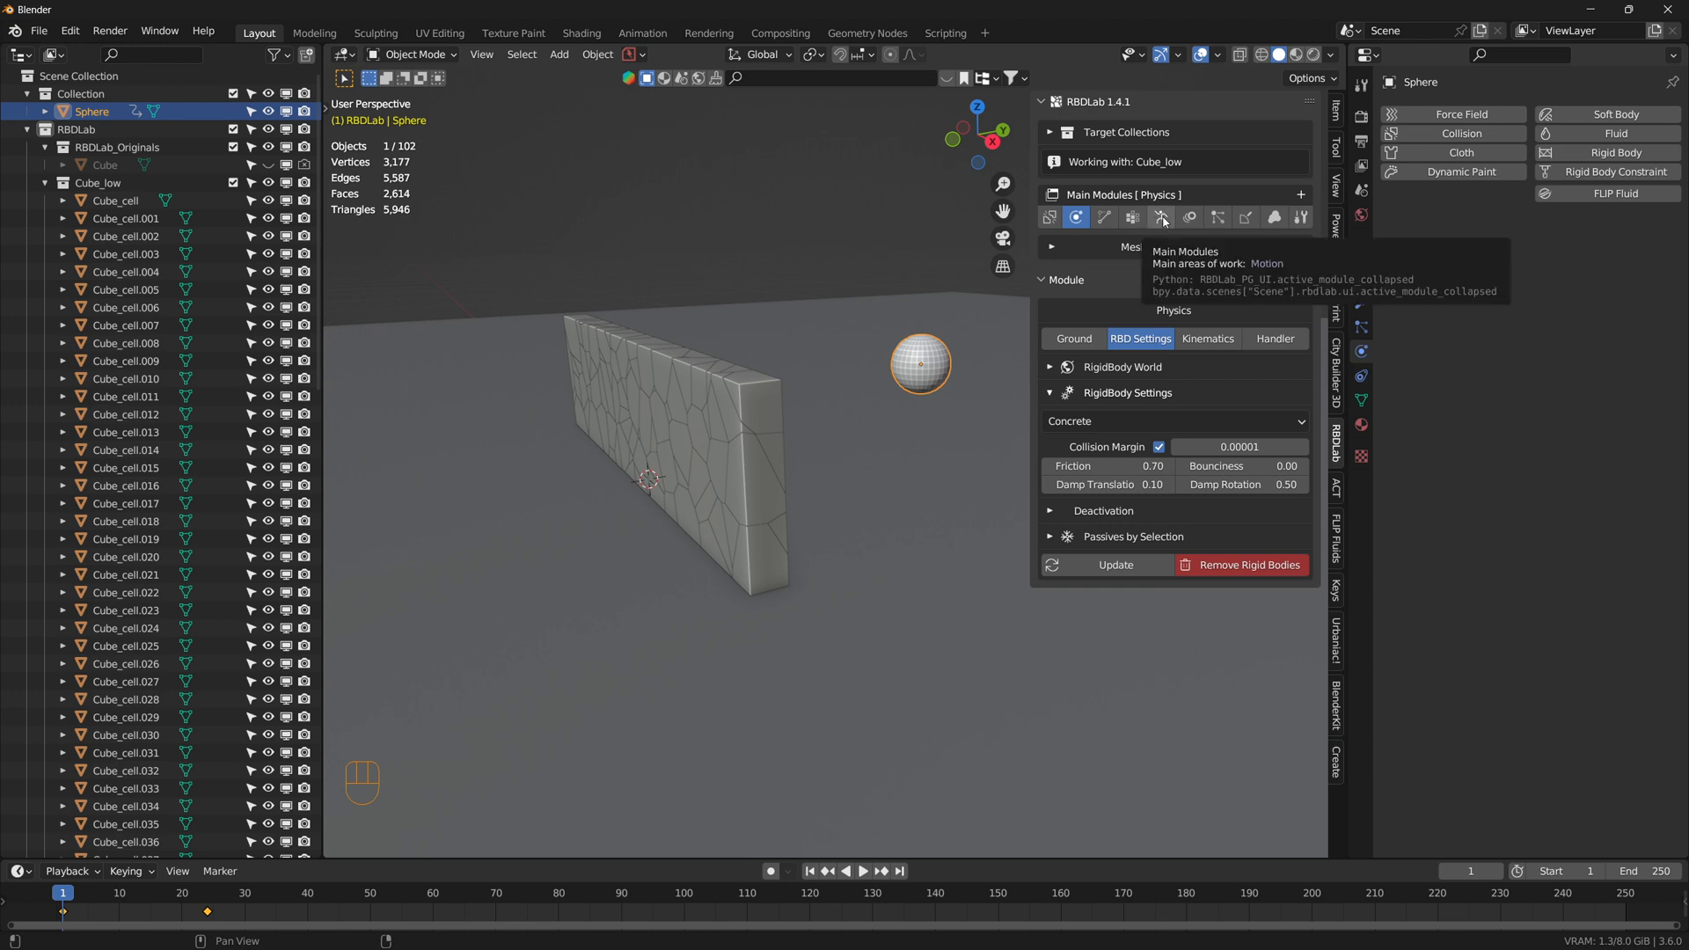
pyautogui.click(1162, 218)
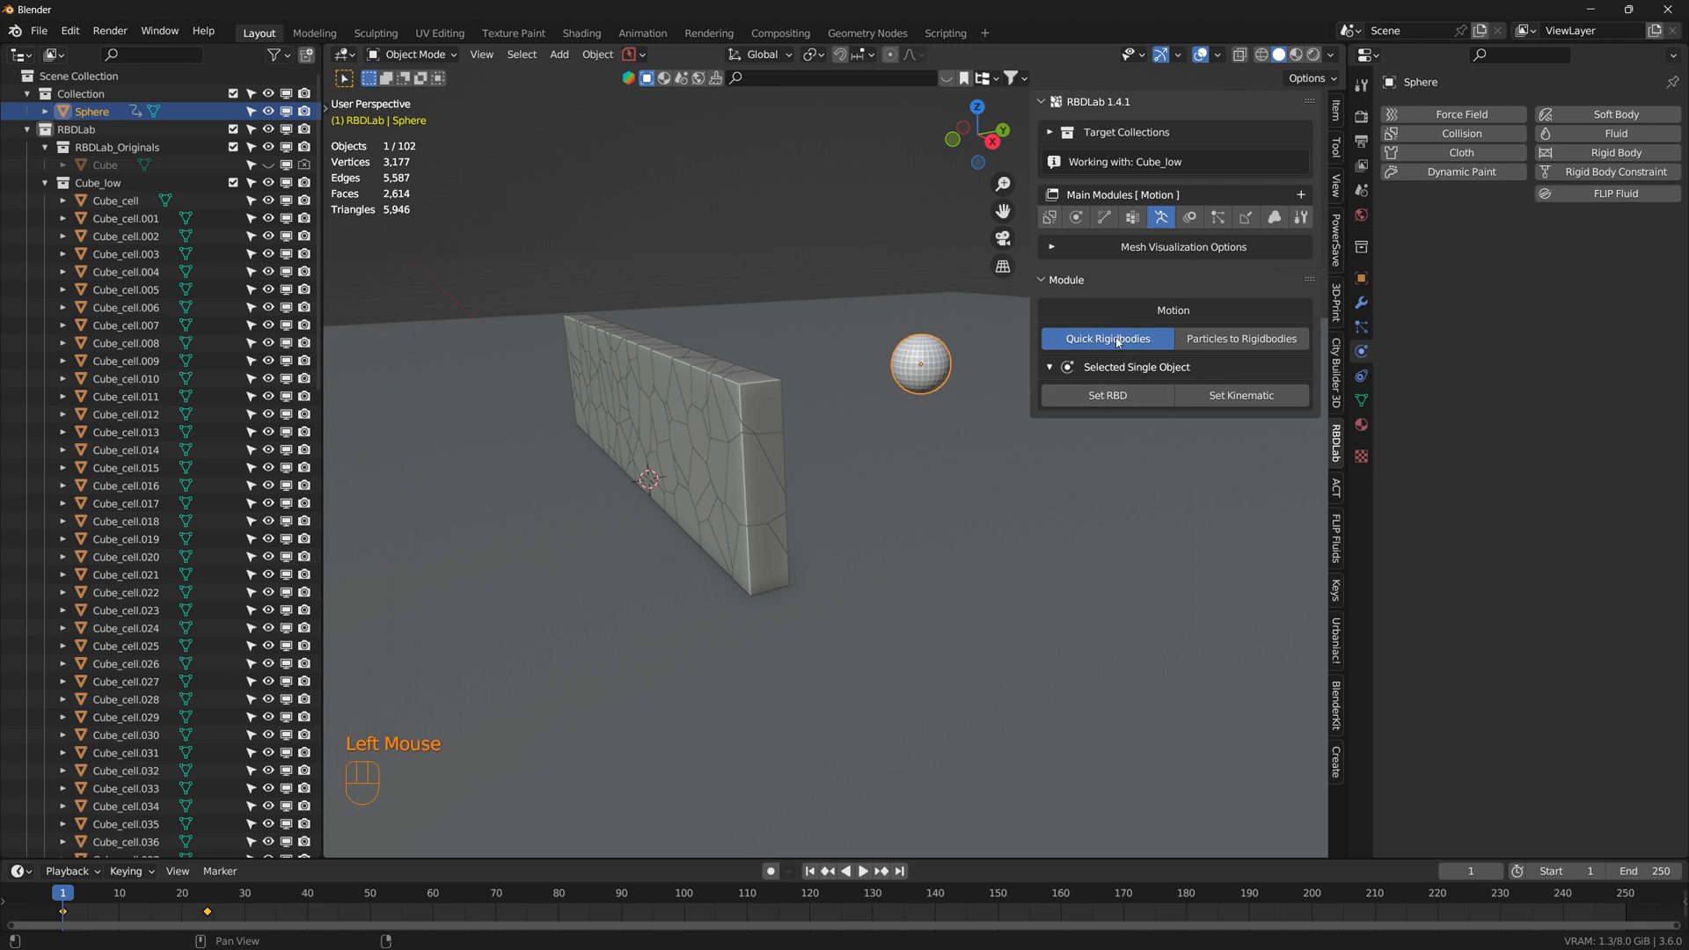
pyautogui.moveTo(1106, 396)
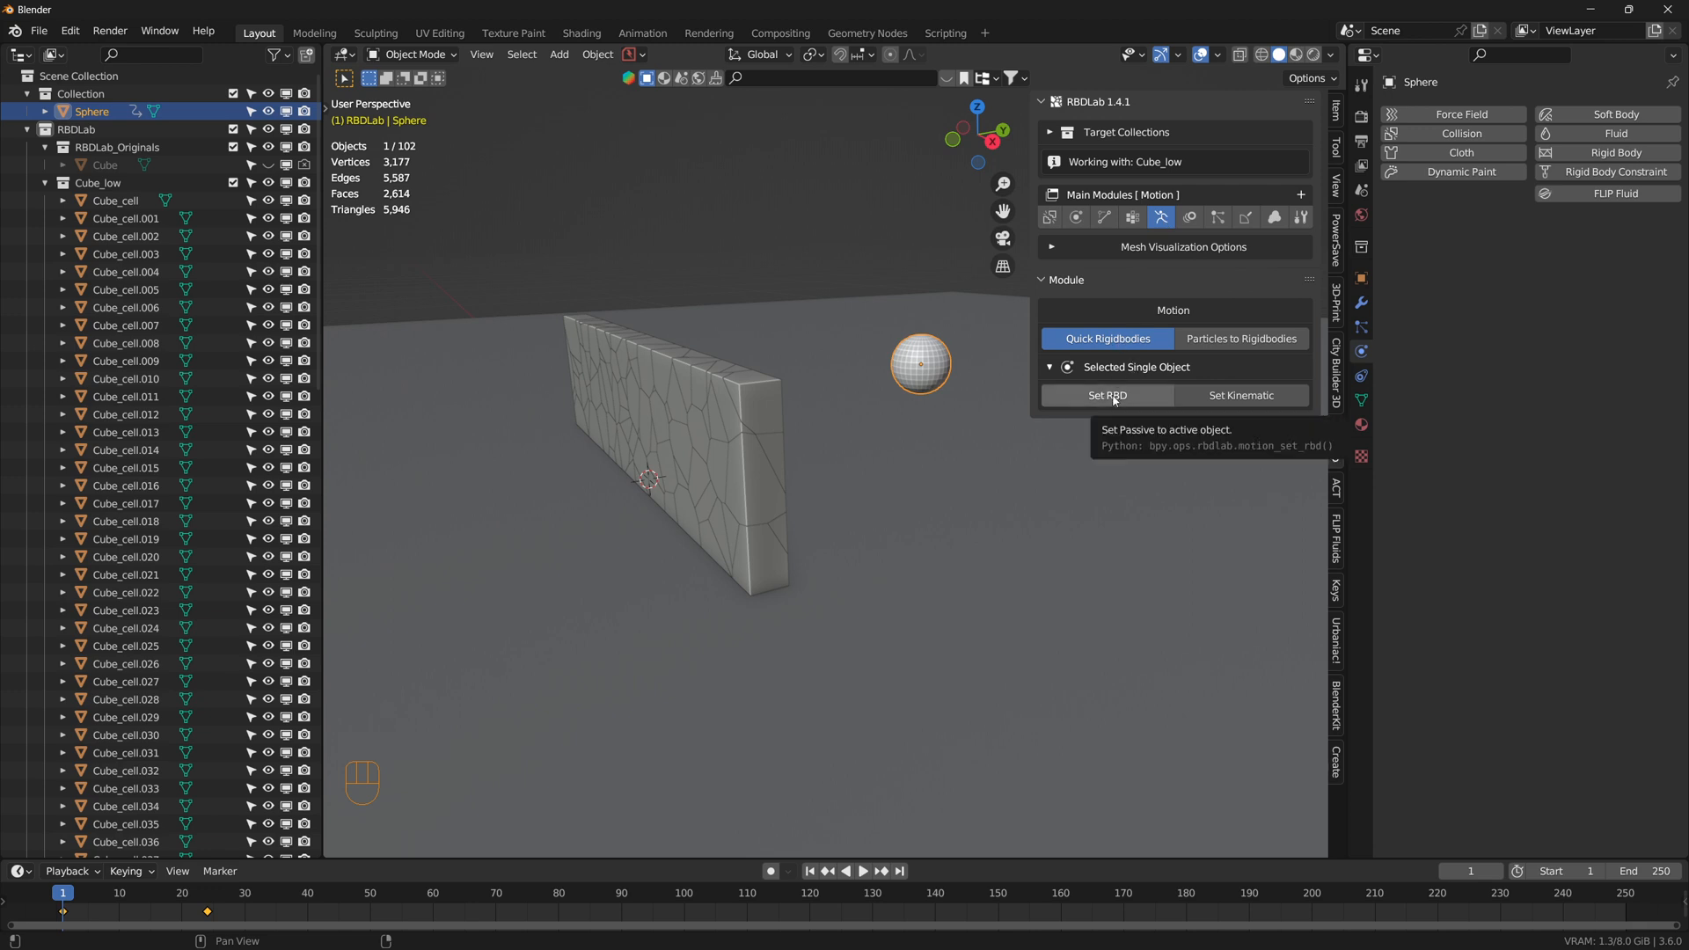
# Step: Set the sphere as a Passive rigid body with Animated (kinematic) enabled
pyautogui.click(1107, 396)
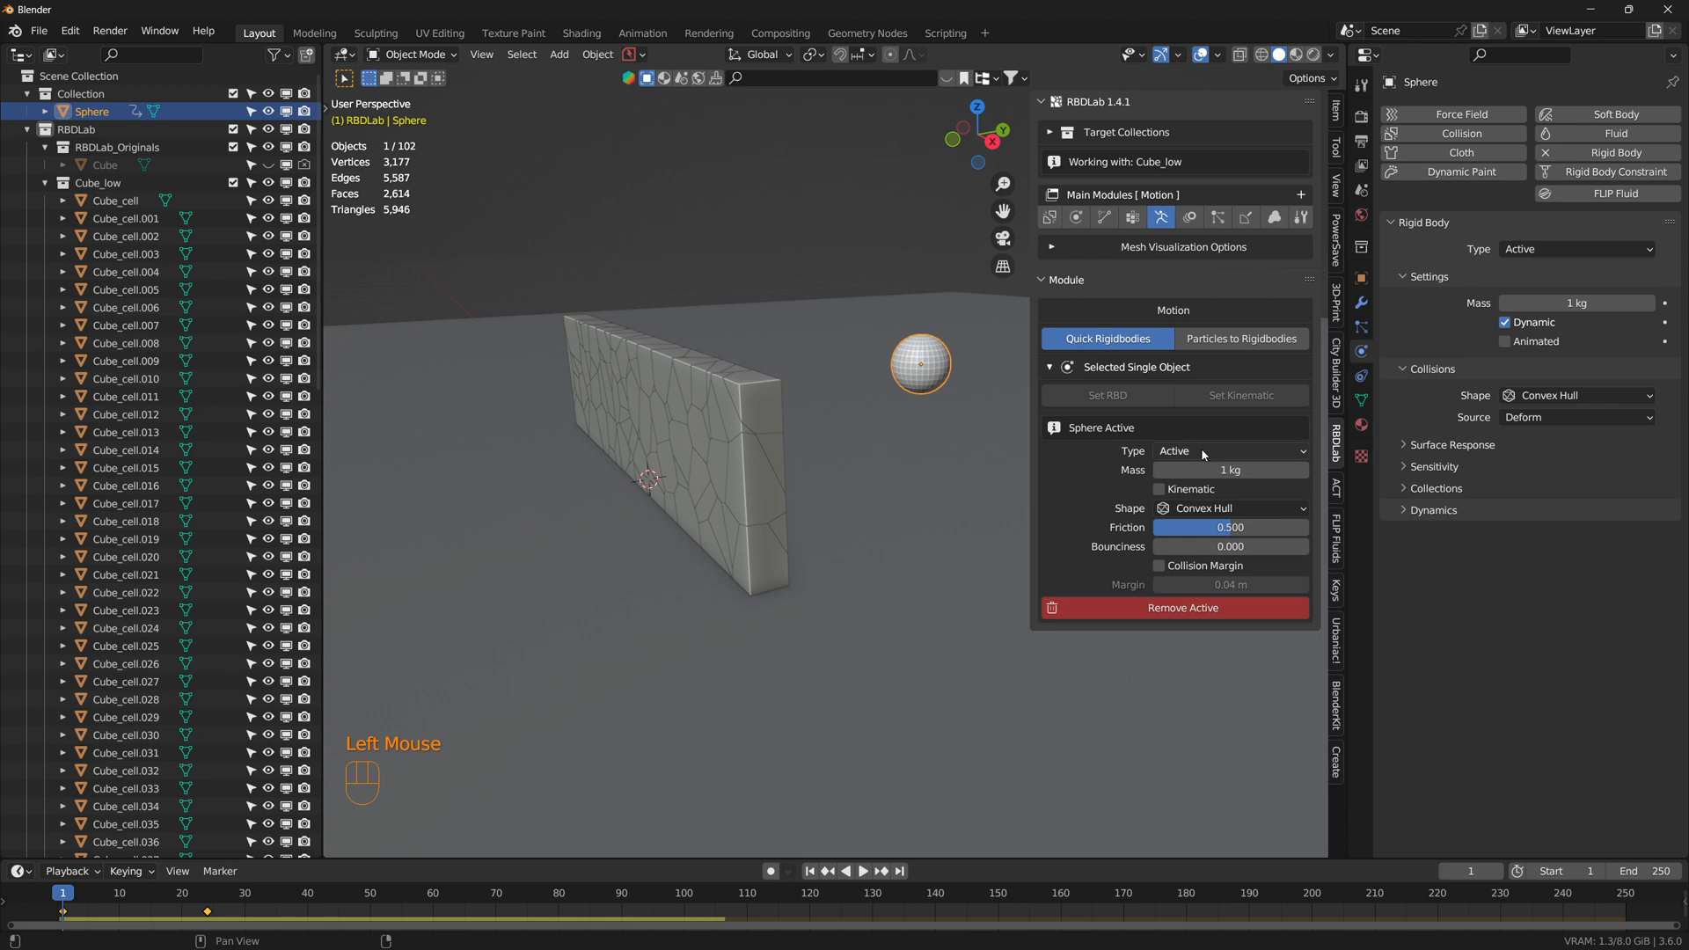
pyautogui.click(1228, 450)
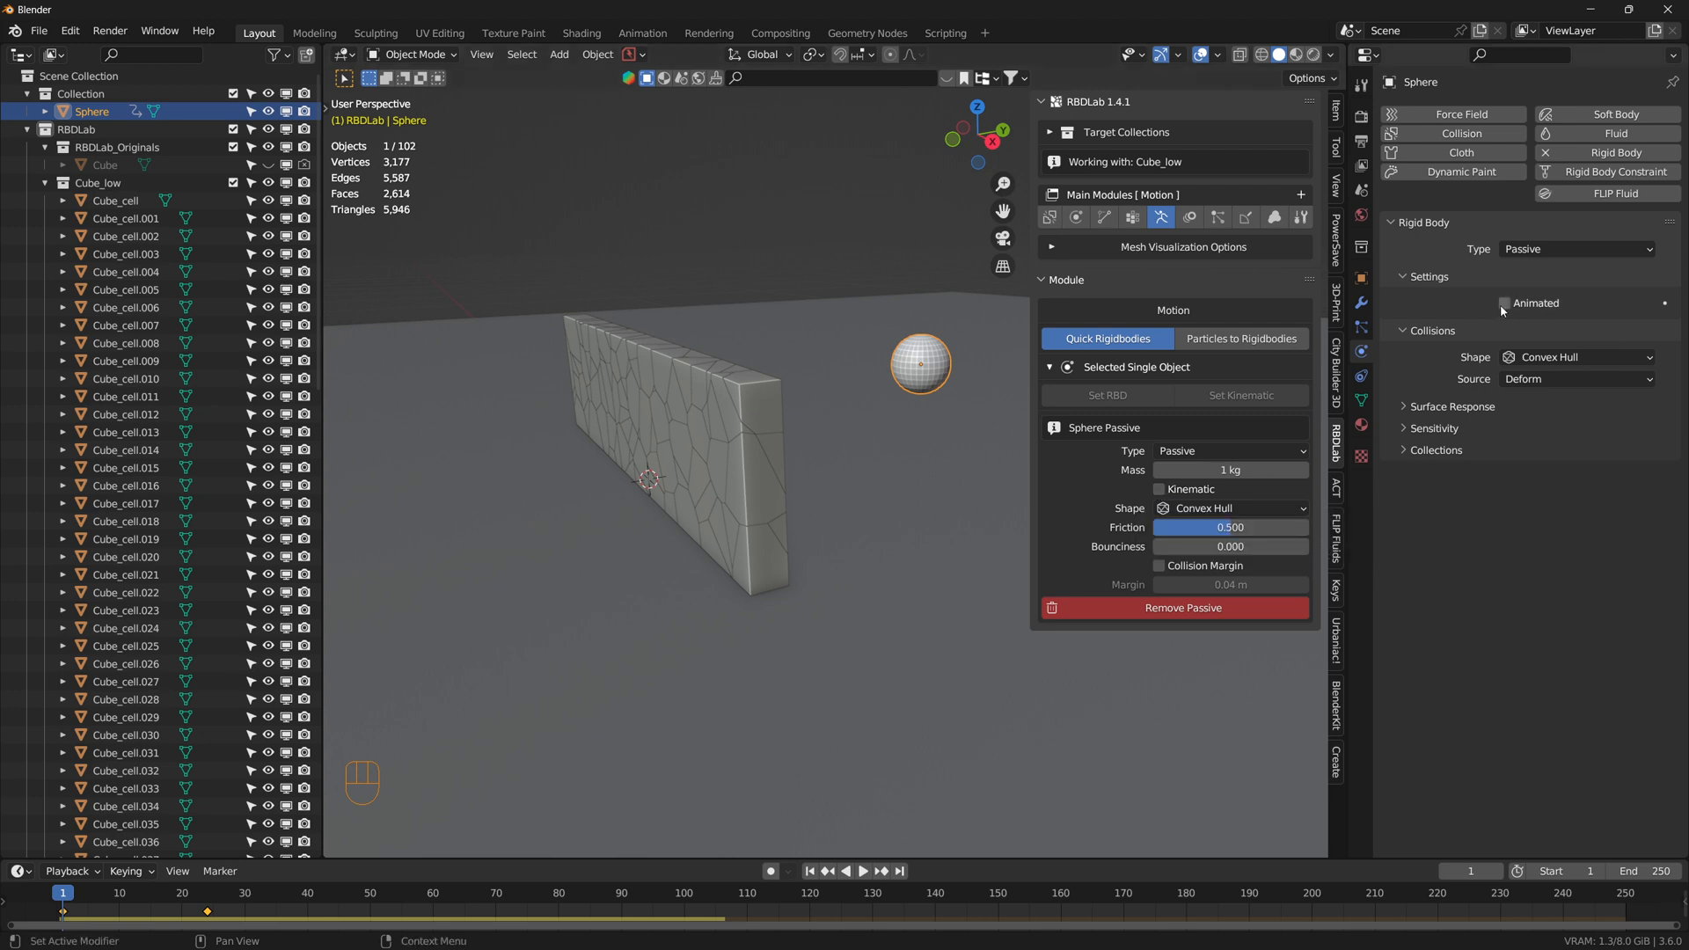
pyautogui.click(1504, 302)
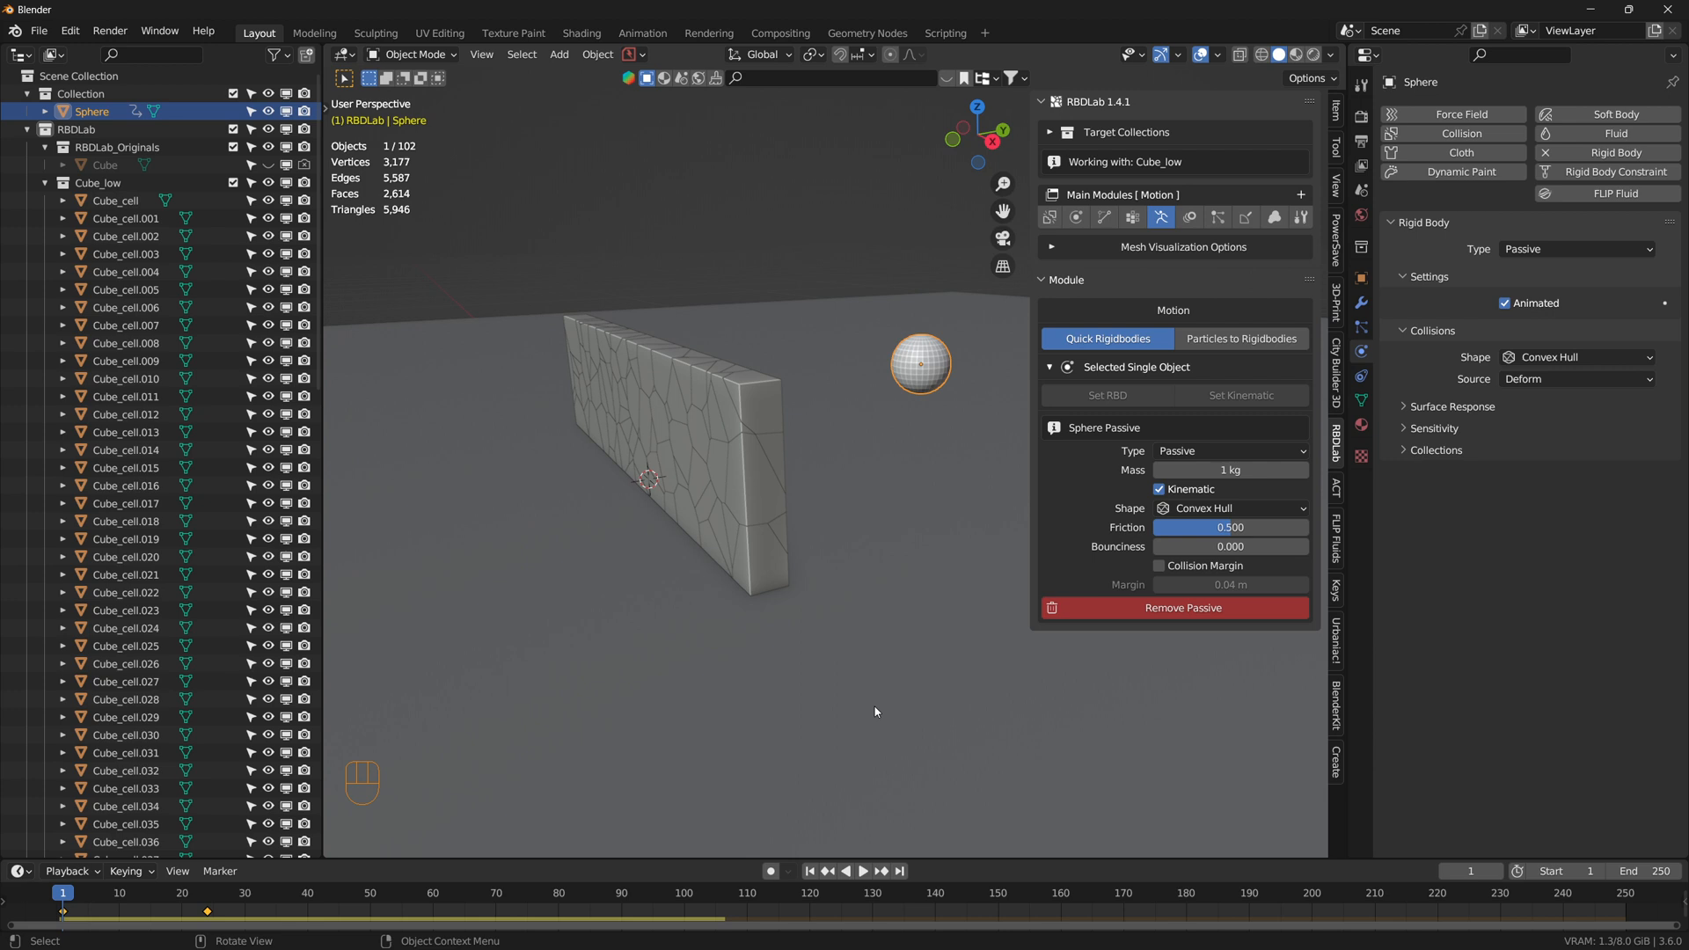
pyautogui.moveTo(927, 359)
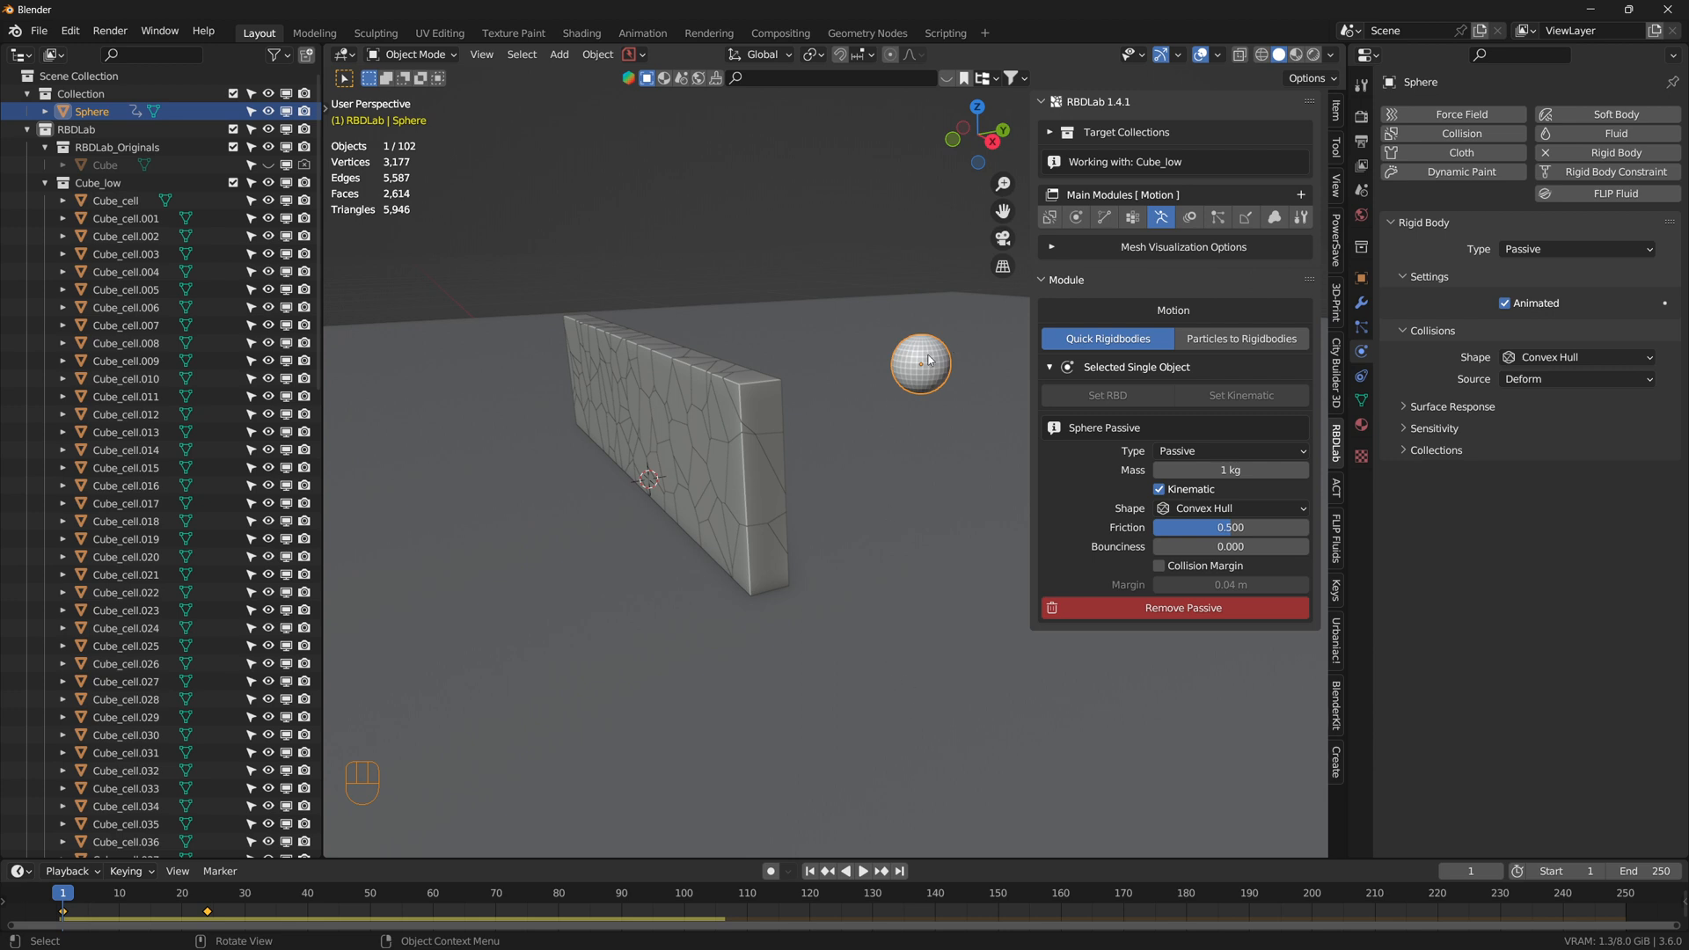
pyautogui.moveTo(880, 366)
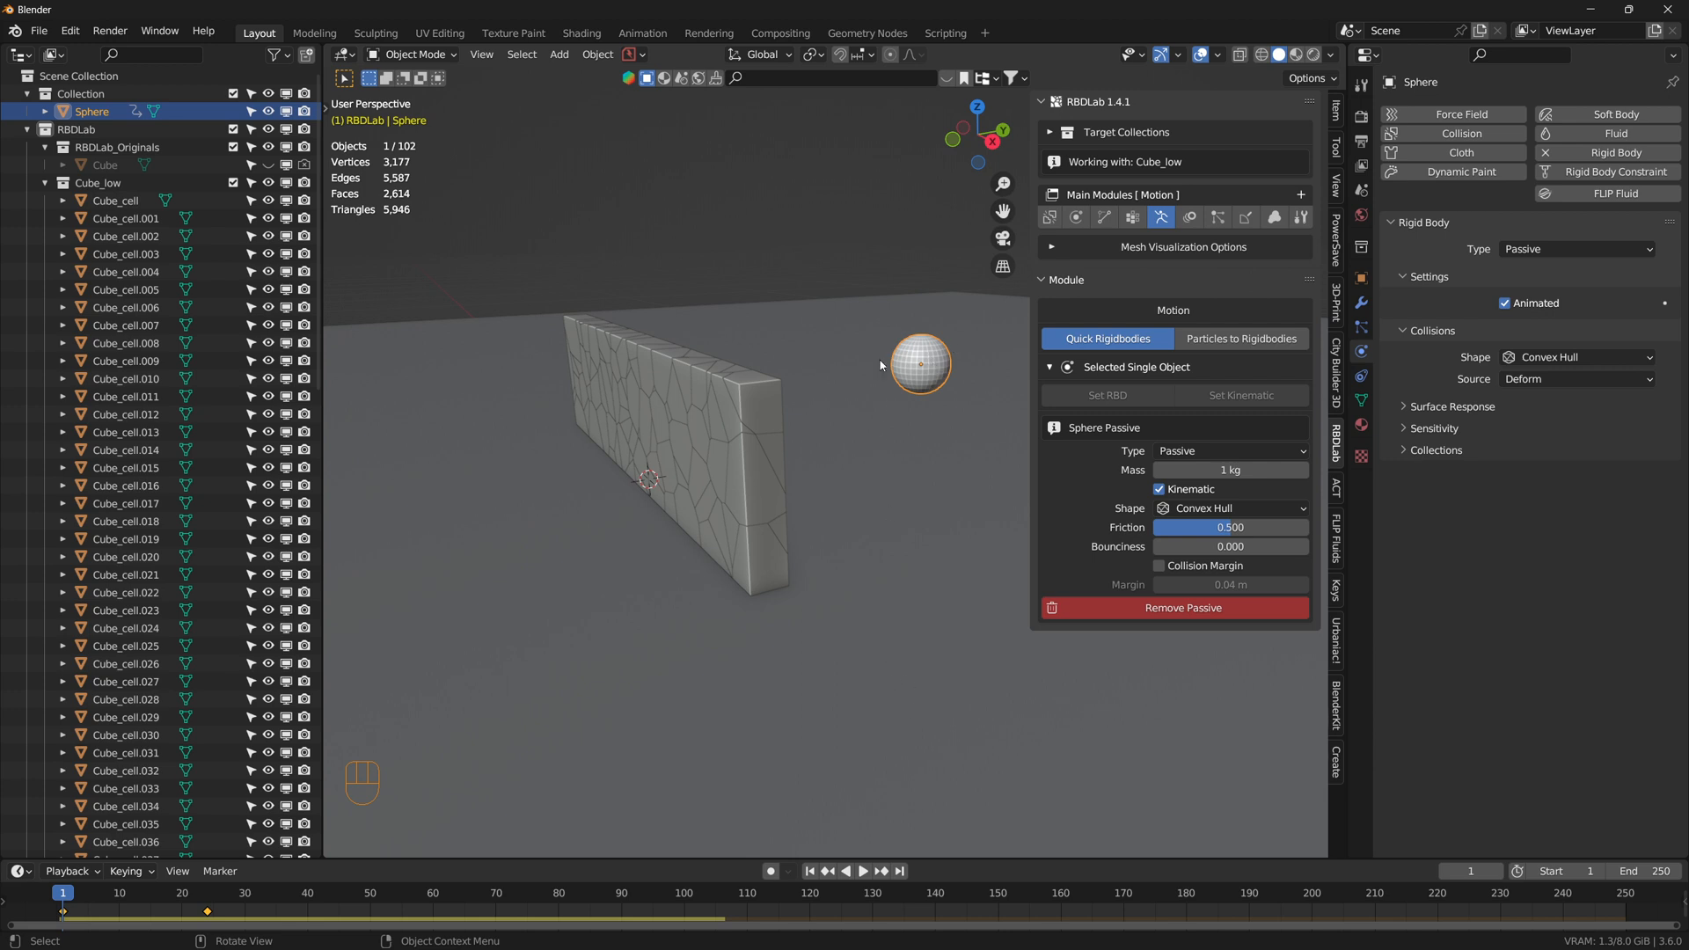
pyautogui.moveTo(860, 368)
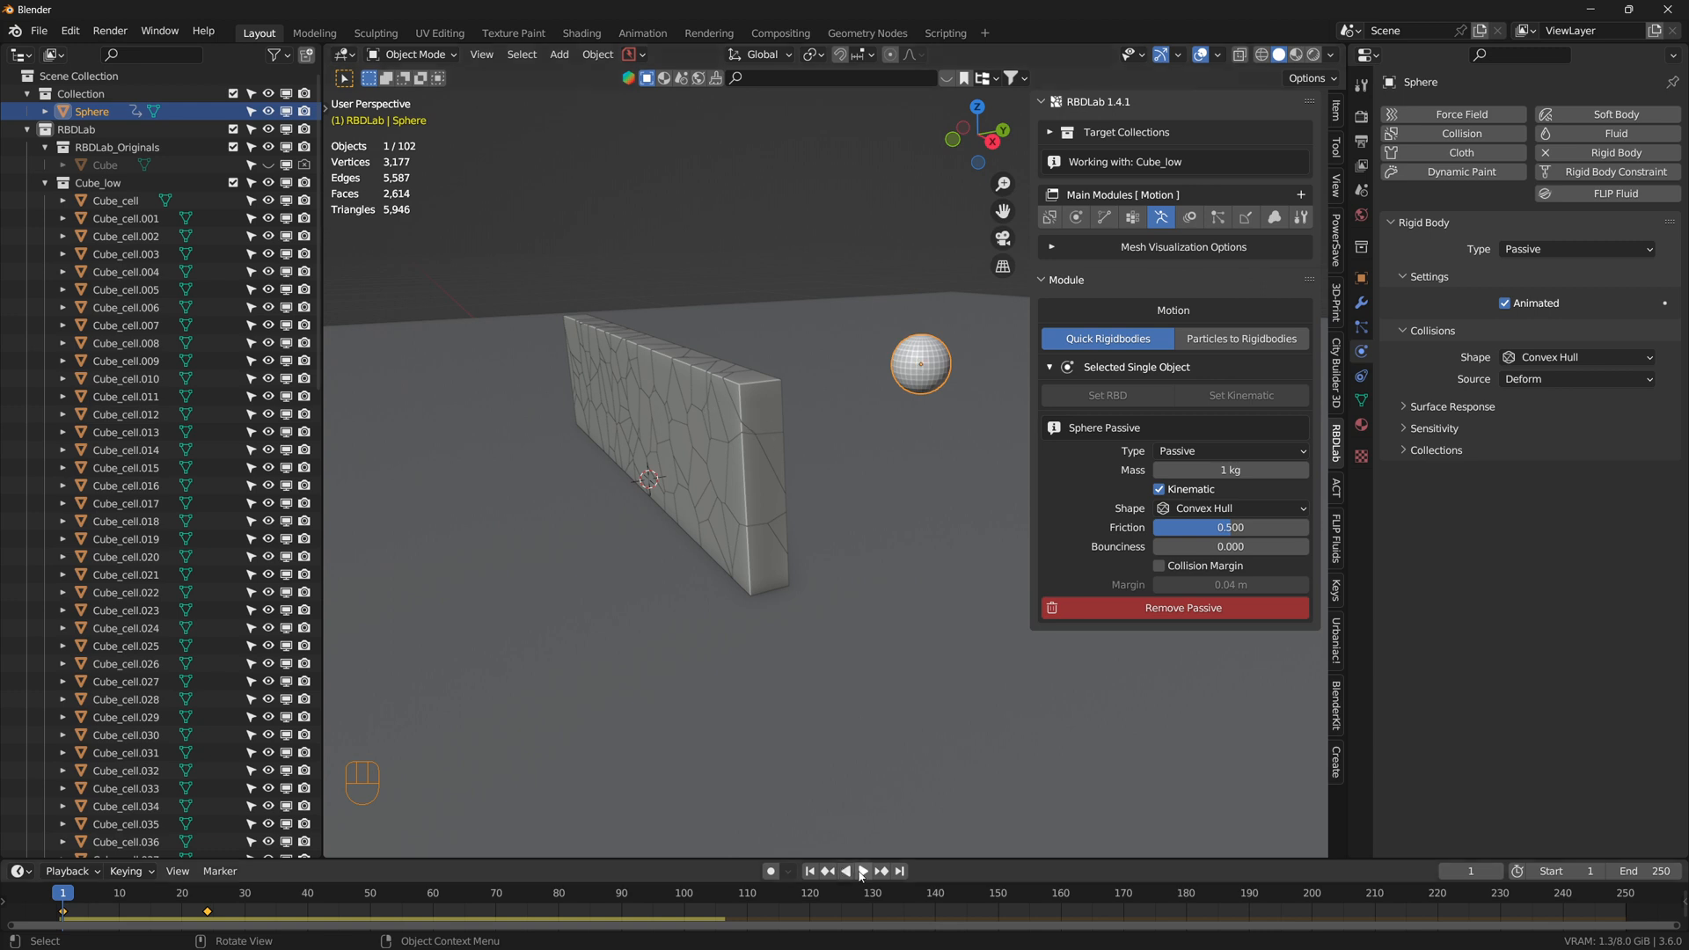
# Step: Preview the sphere smashing the wall, then scrub to frame 18 where it meets the wall
pyautogui.click(862, 871)
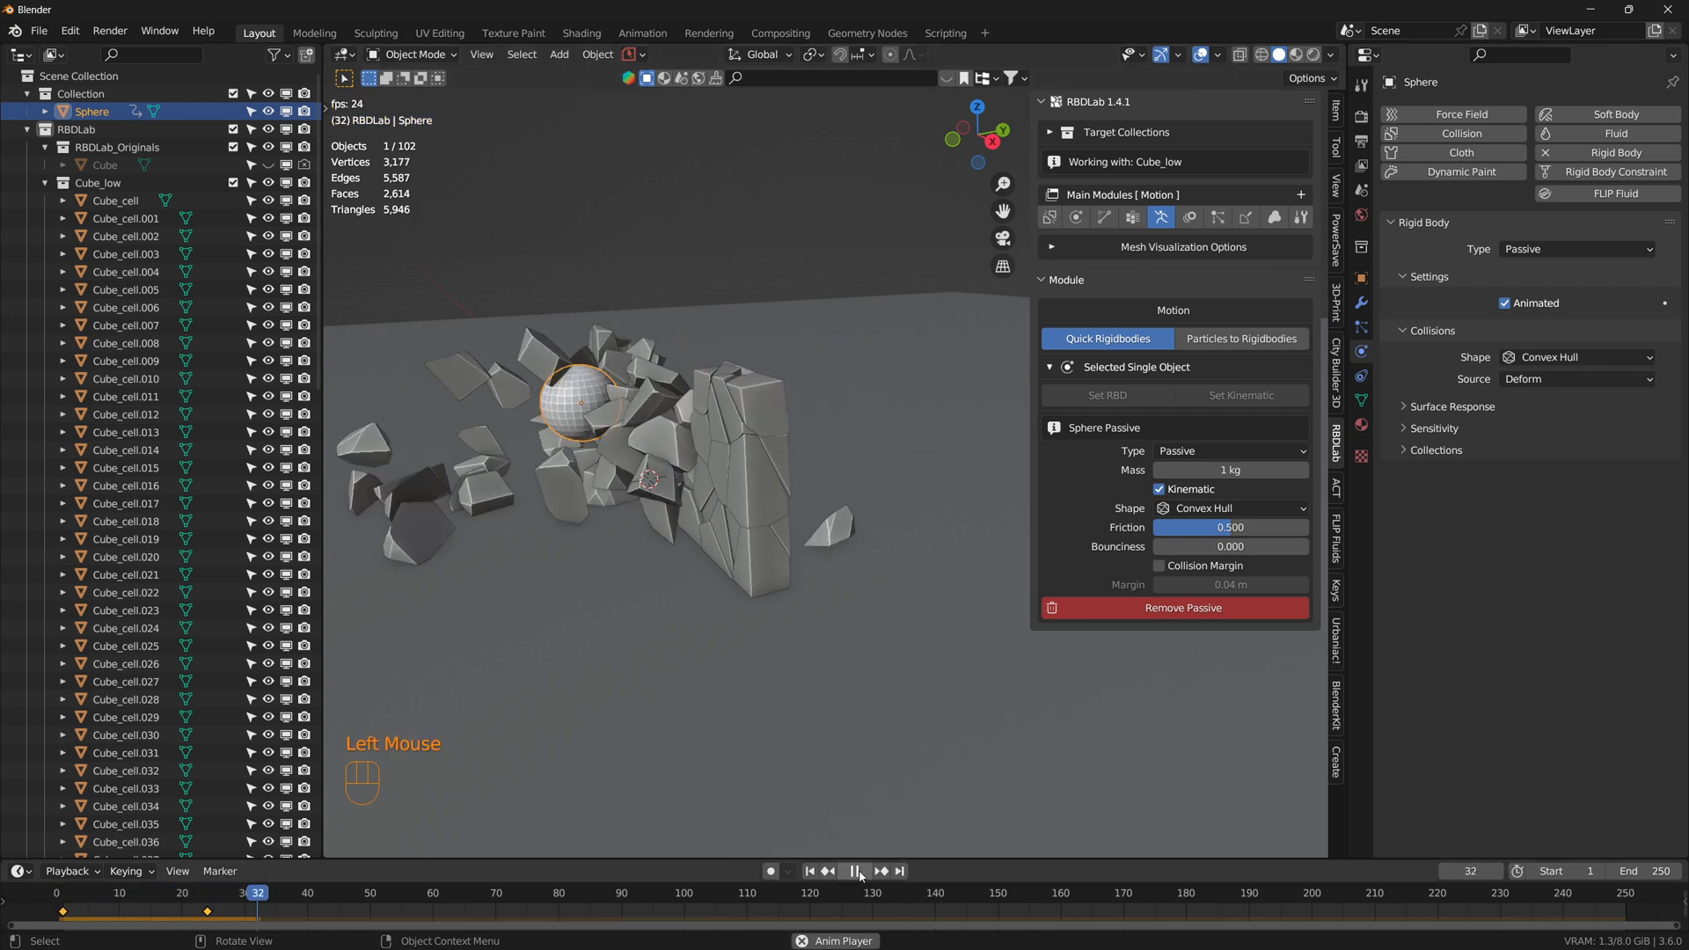
pyautogui.click(861, 871)
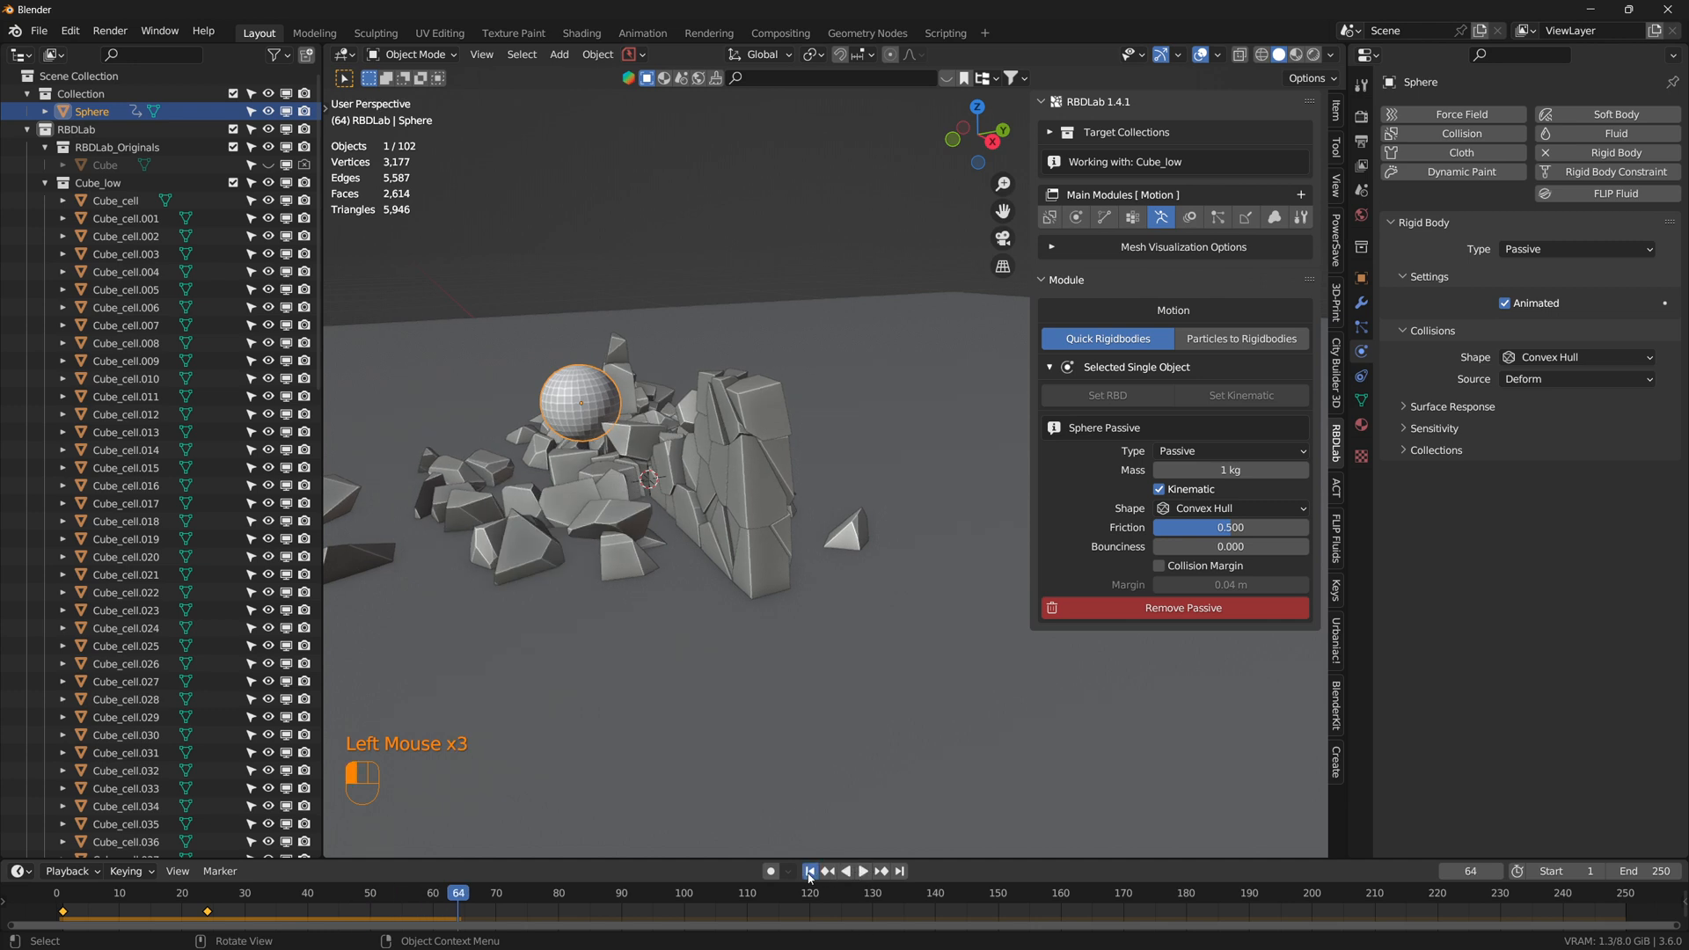
pyautogui.click(811, 871)
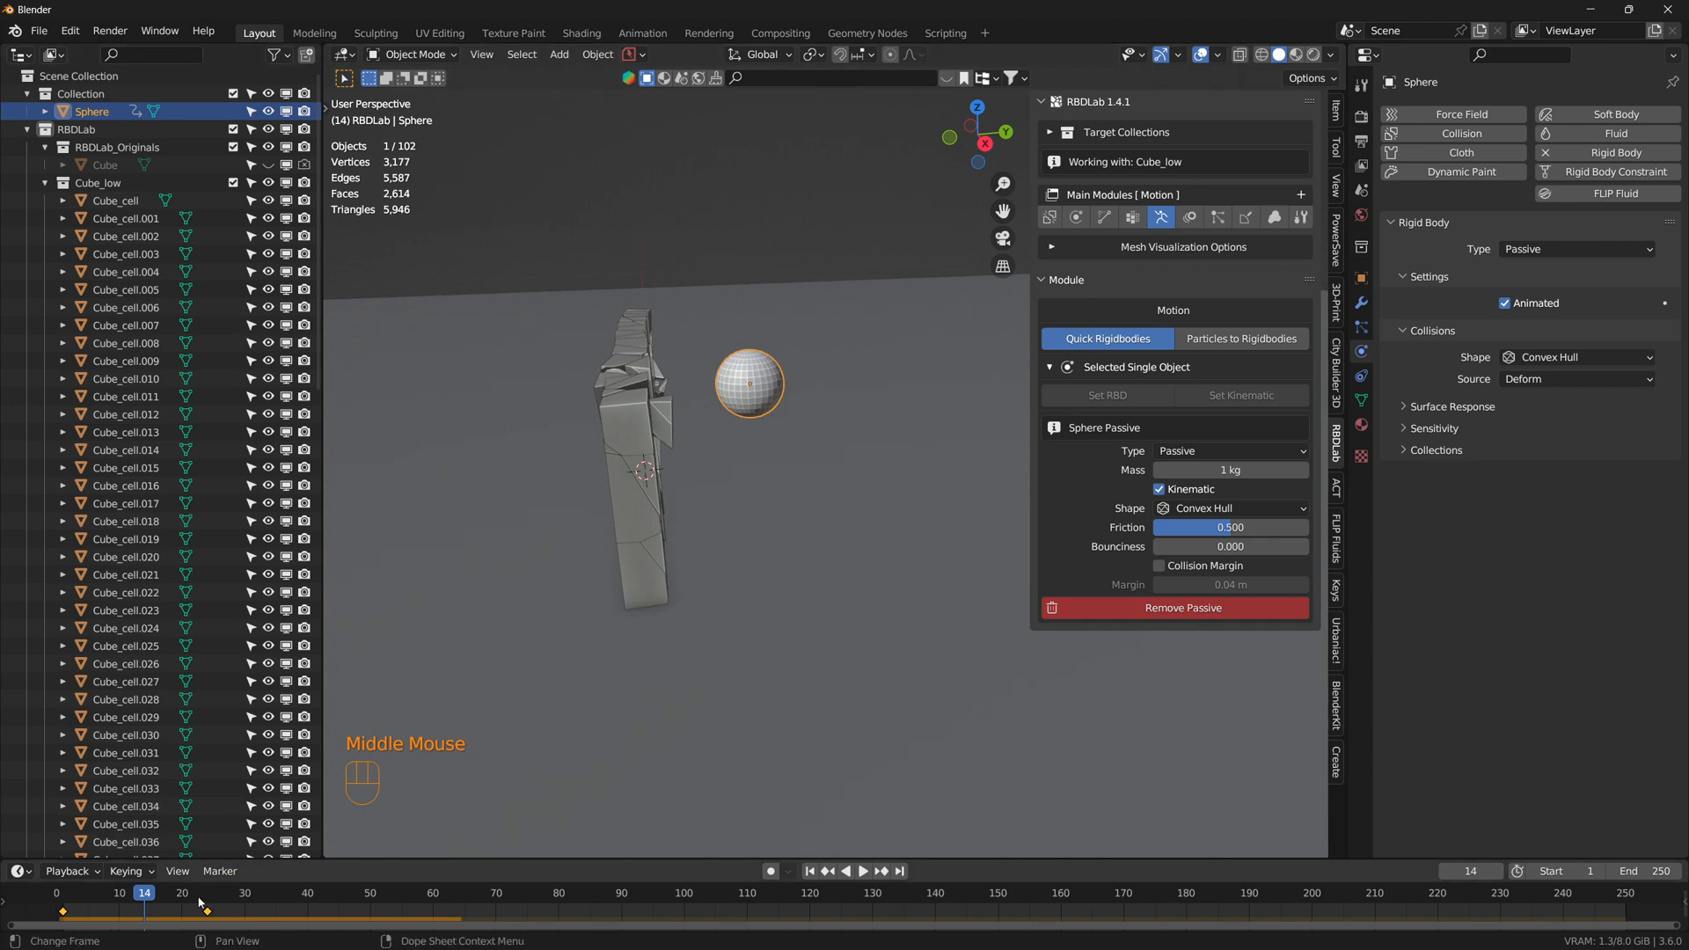
pyautogui.click(860, 871)
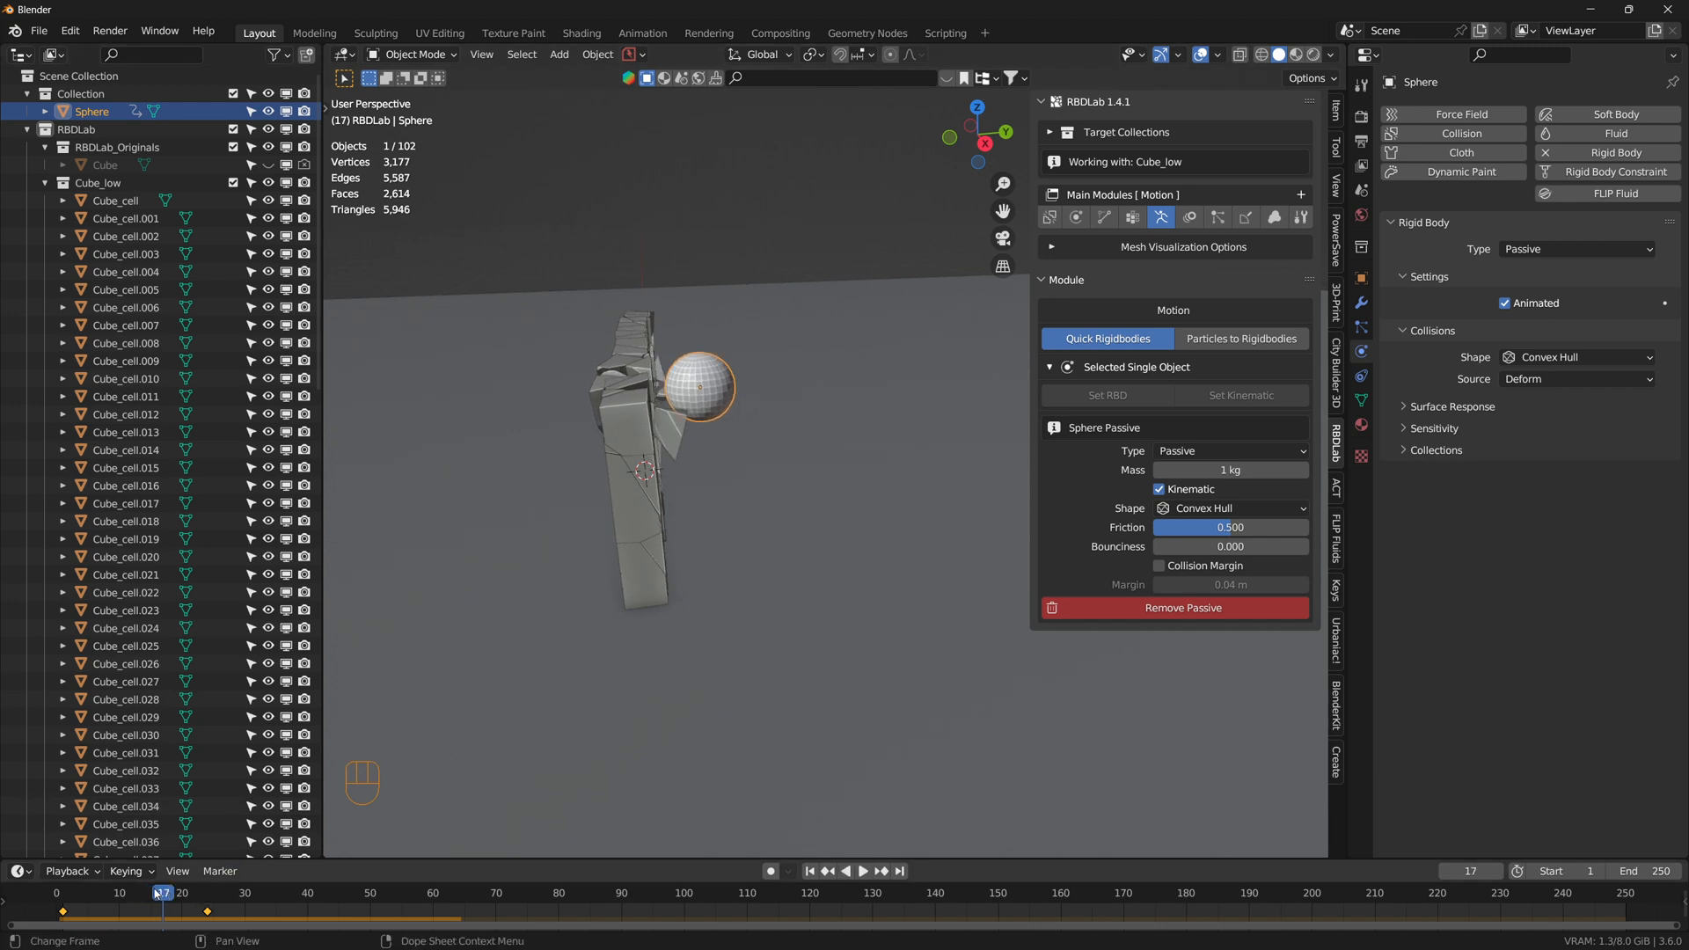
pyautogui.click(169, 894)
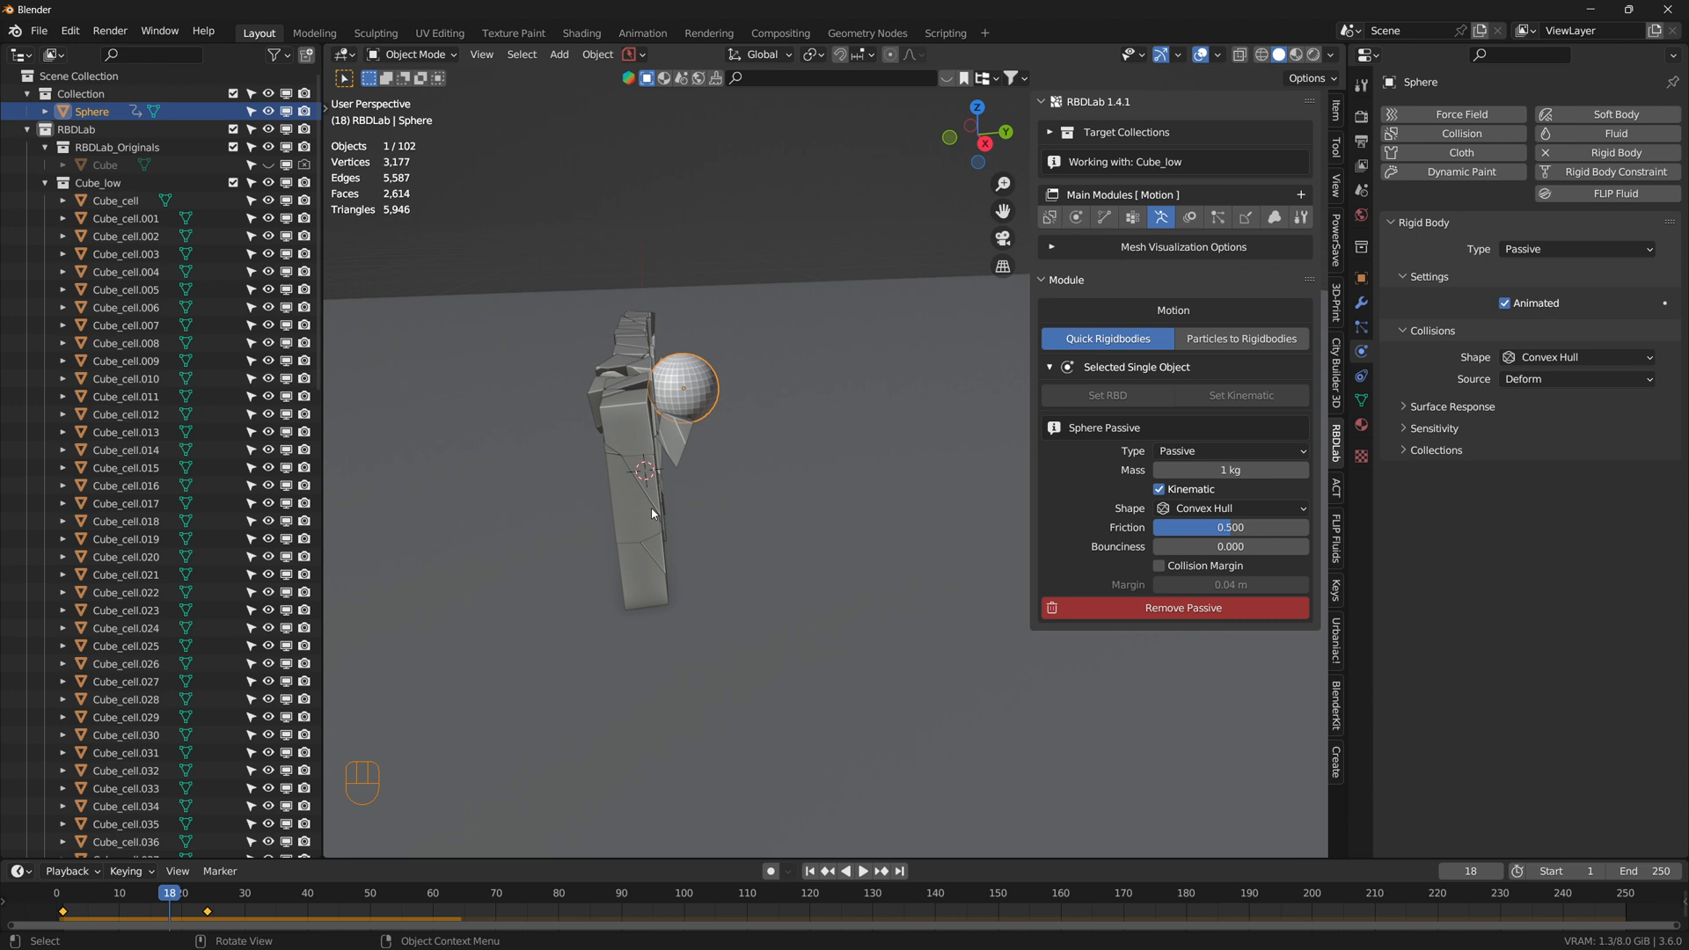
# Step: Enable the Kinematic option for the wall fragments in the Physics Kinematics settings
pyautogui.click(1050, 132)
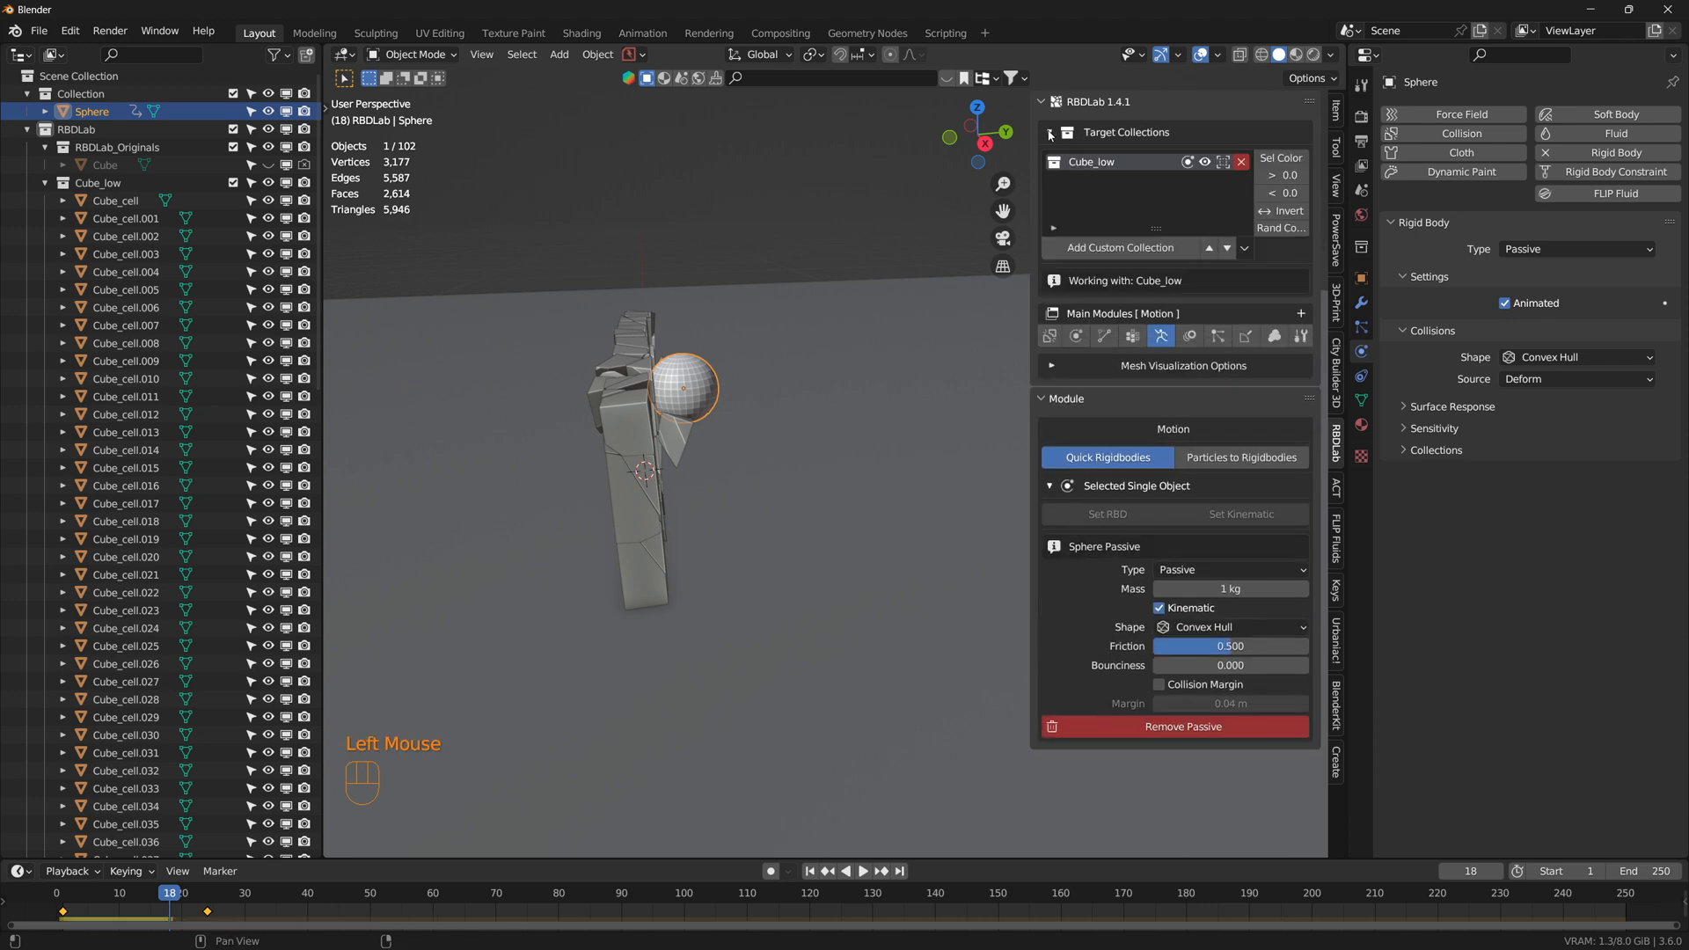
pyautogui.moveTo(1119, 169)
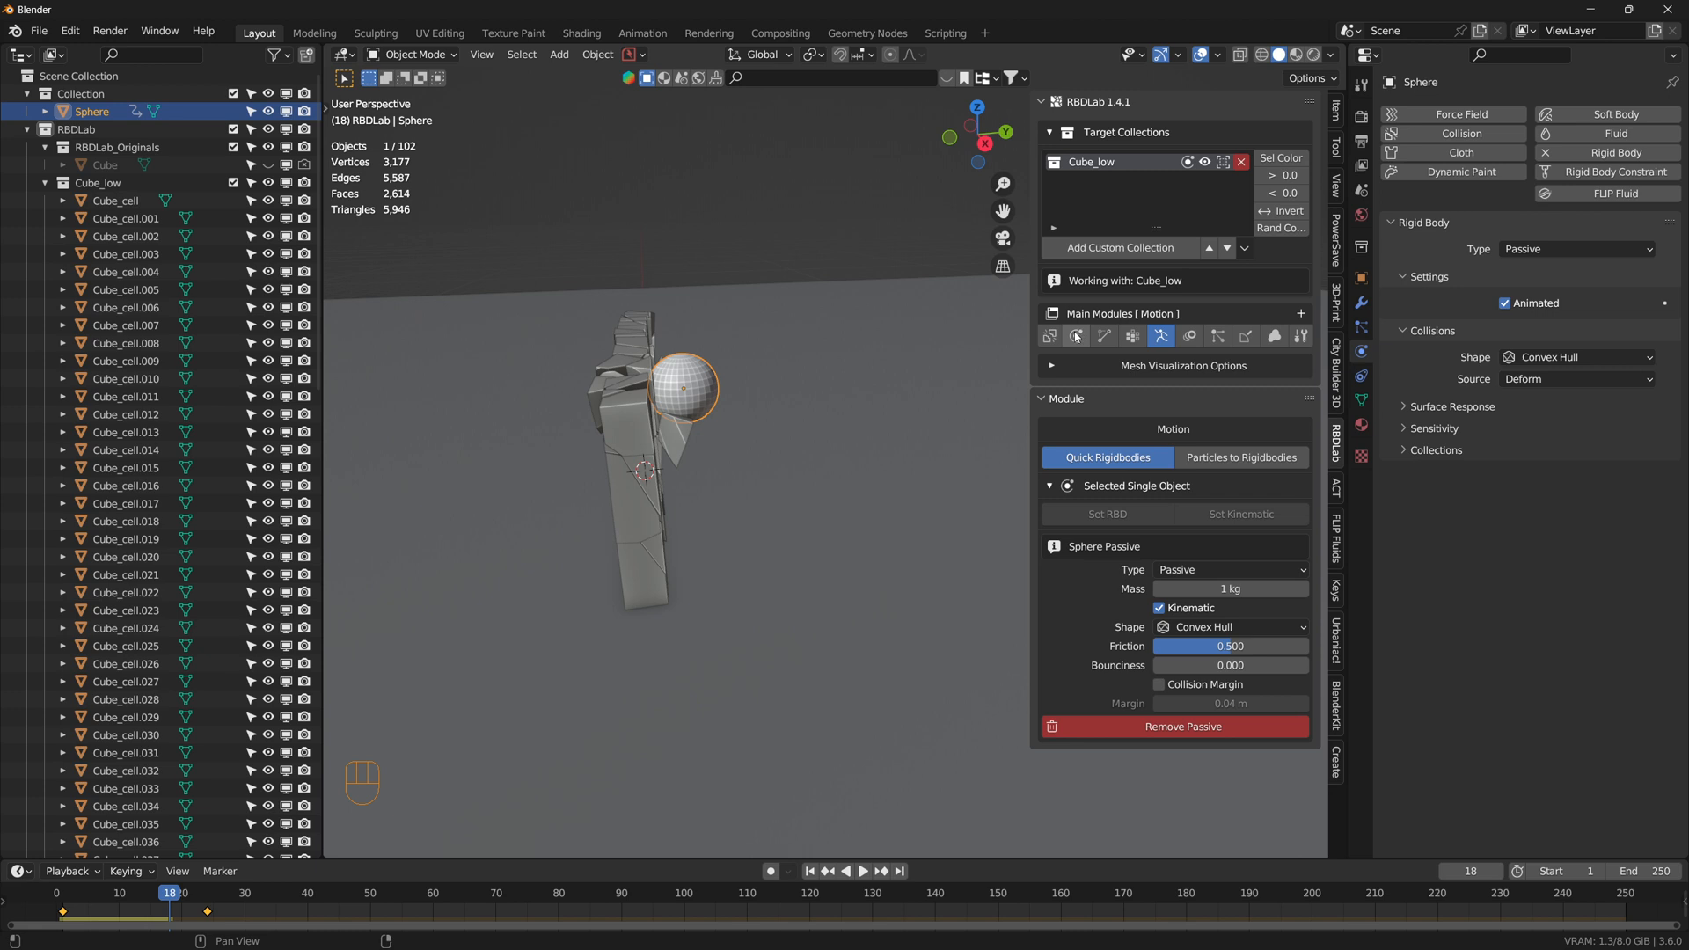
pyautogui.click(1073, 336)
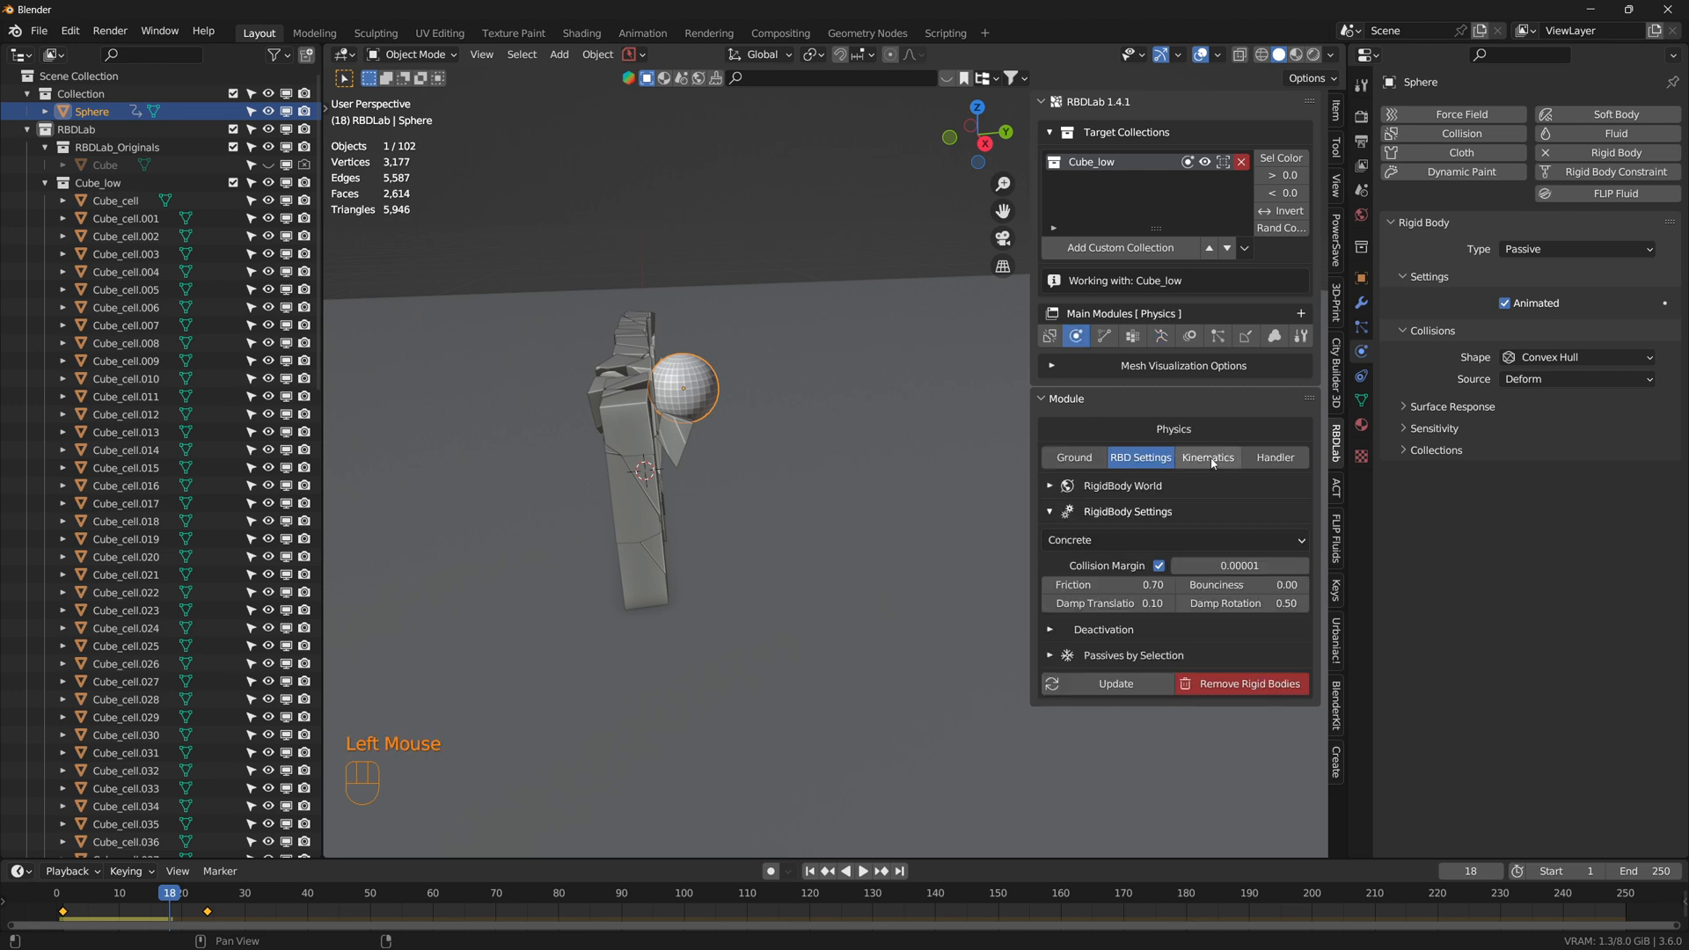
pyautogui.click(1207, 458)
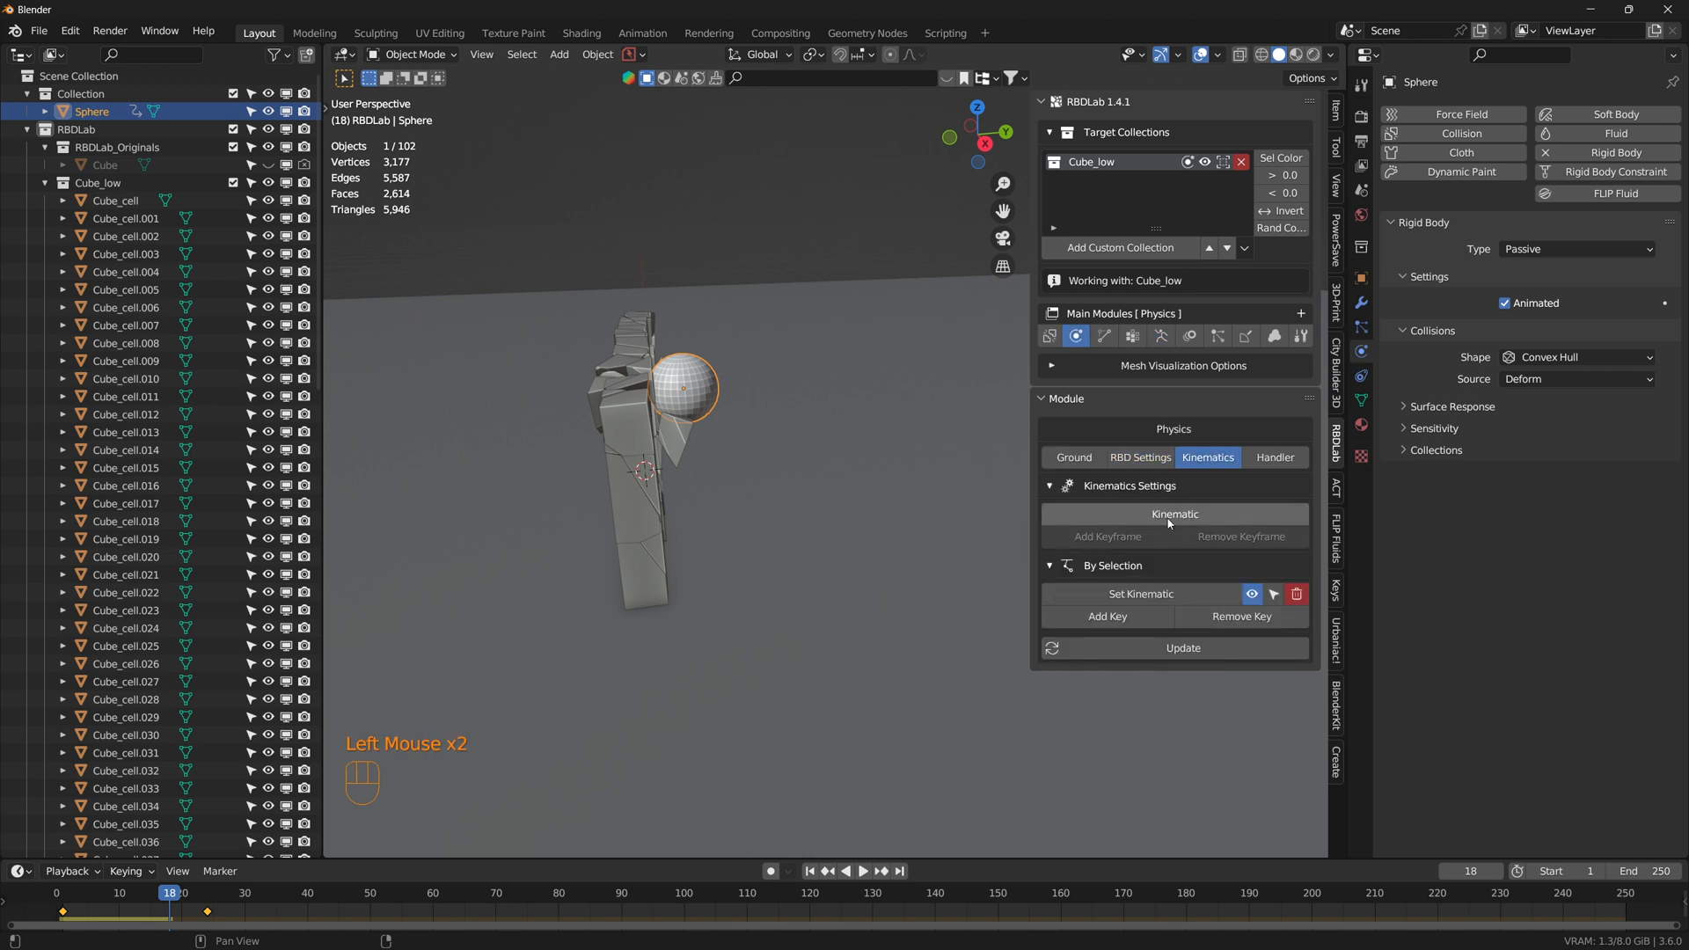
pyautogui.moveTo(1174, 514)
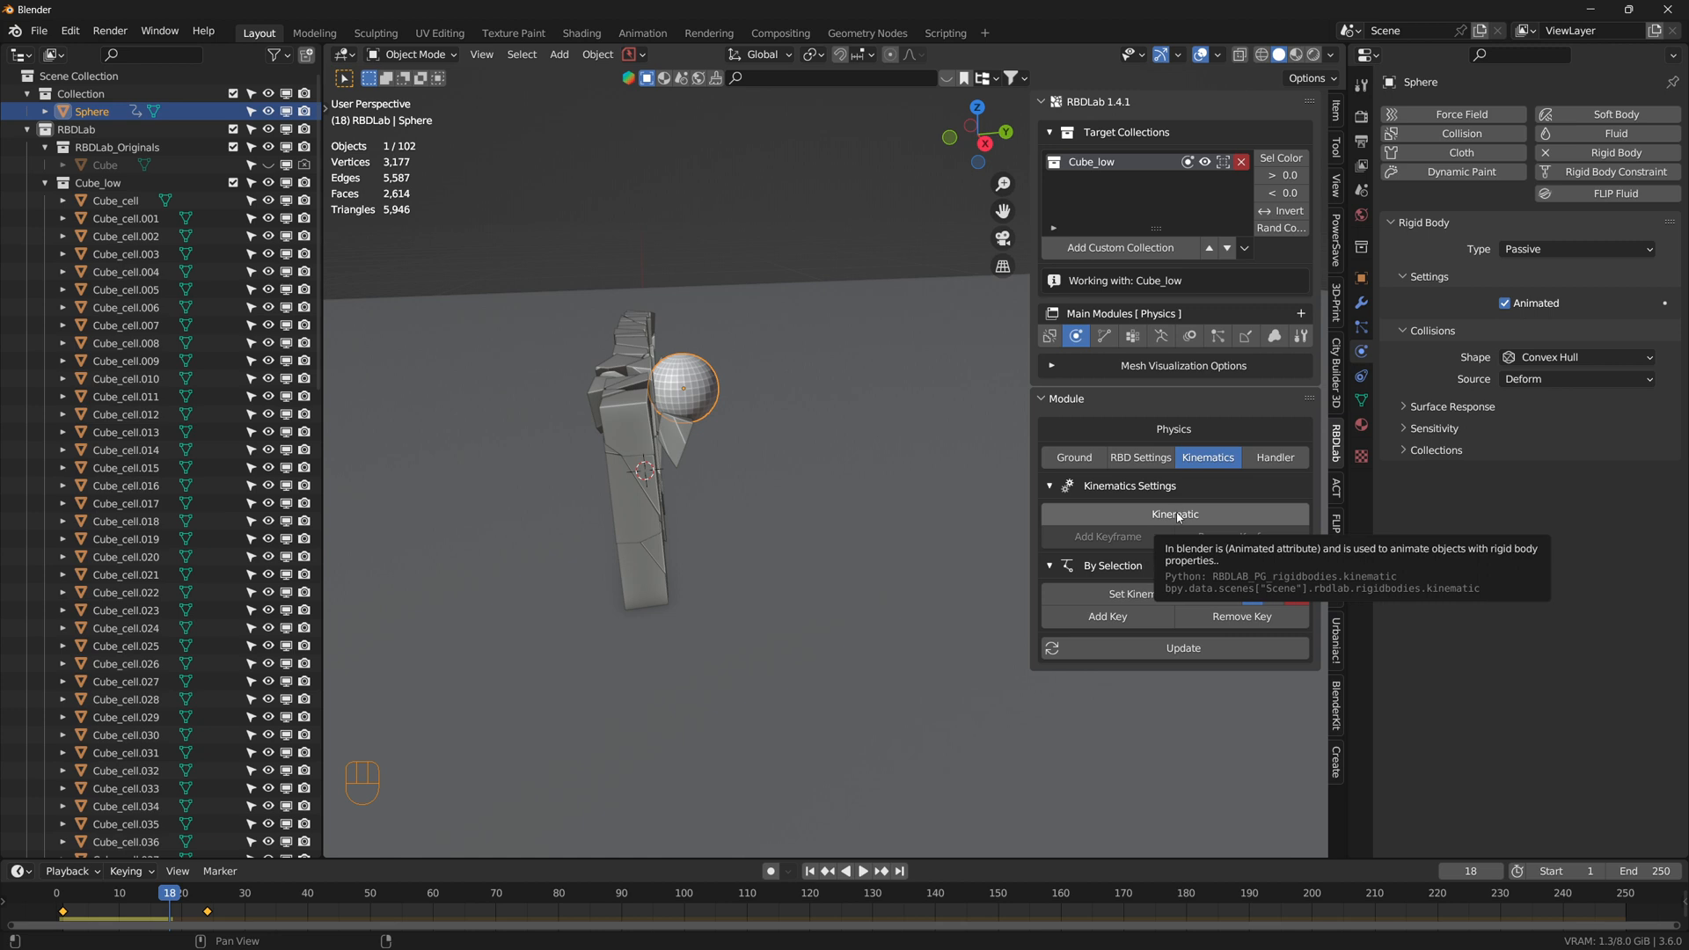
pyautogui.click(1173, 513)
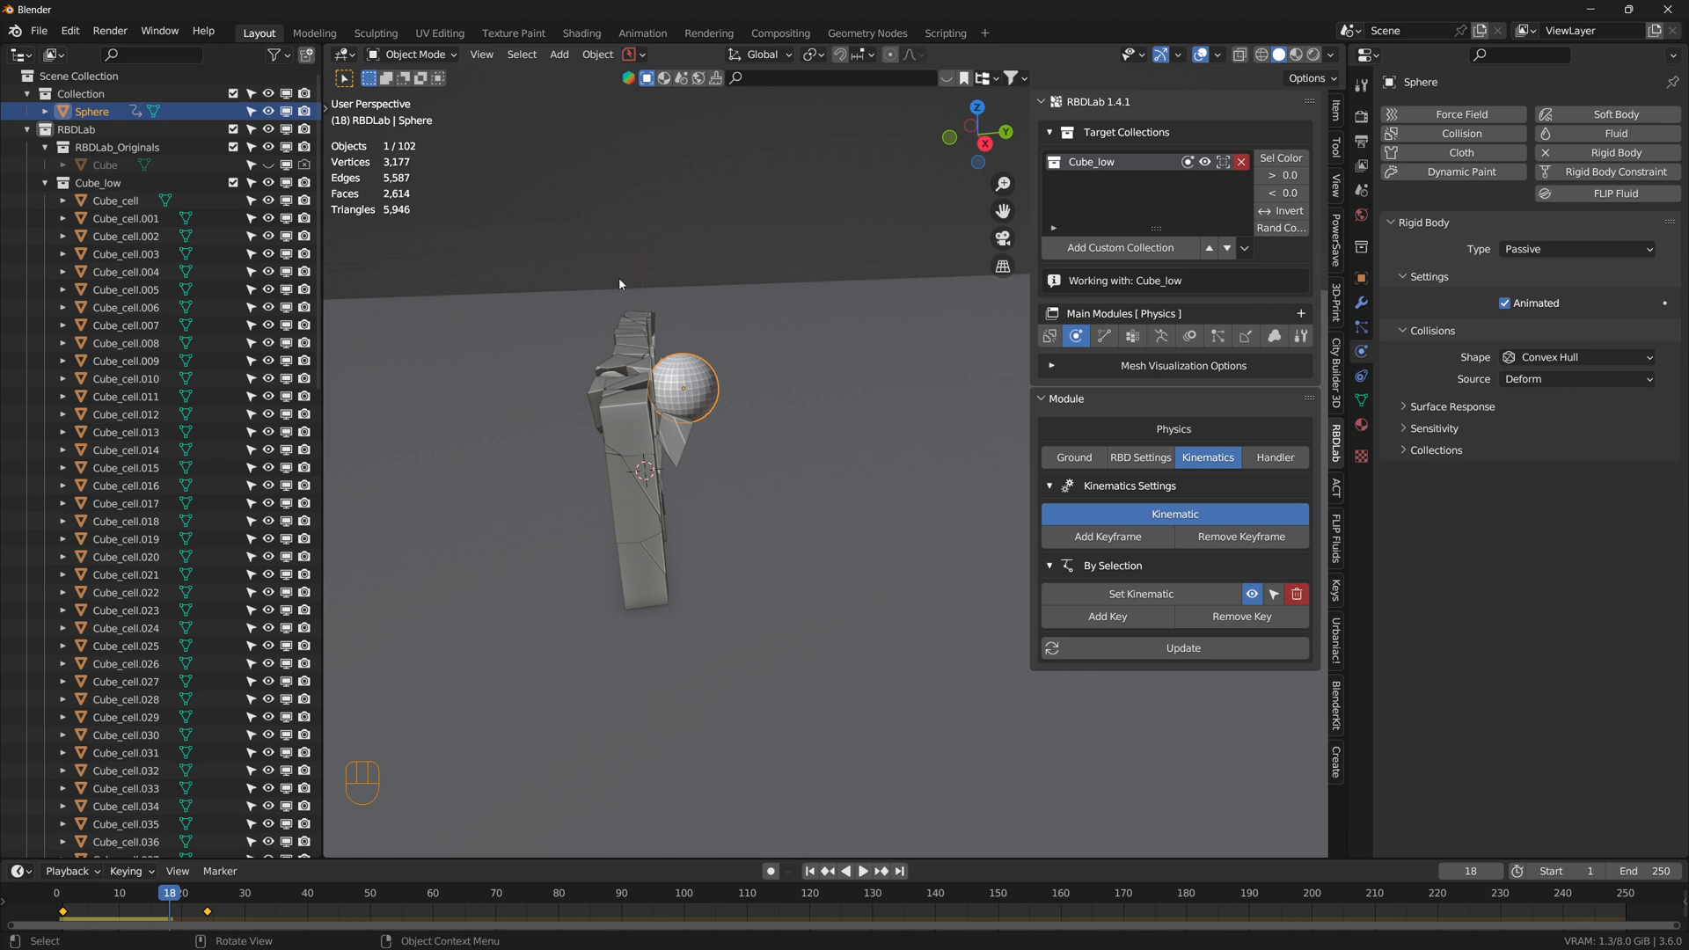
pyautogui.moveTo(642, 421)
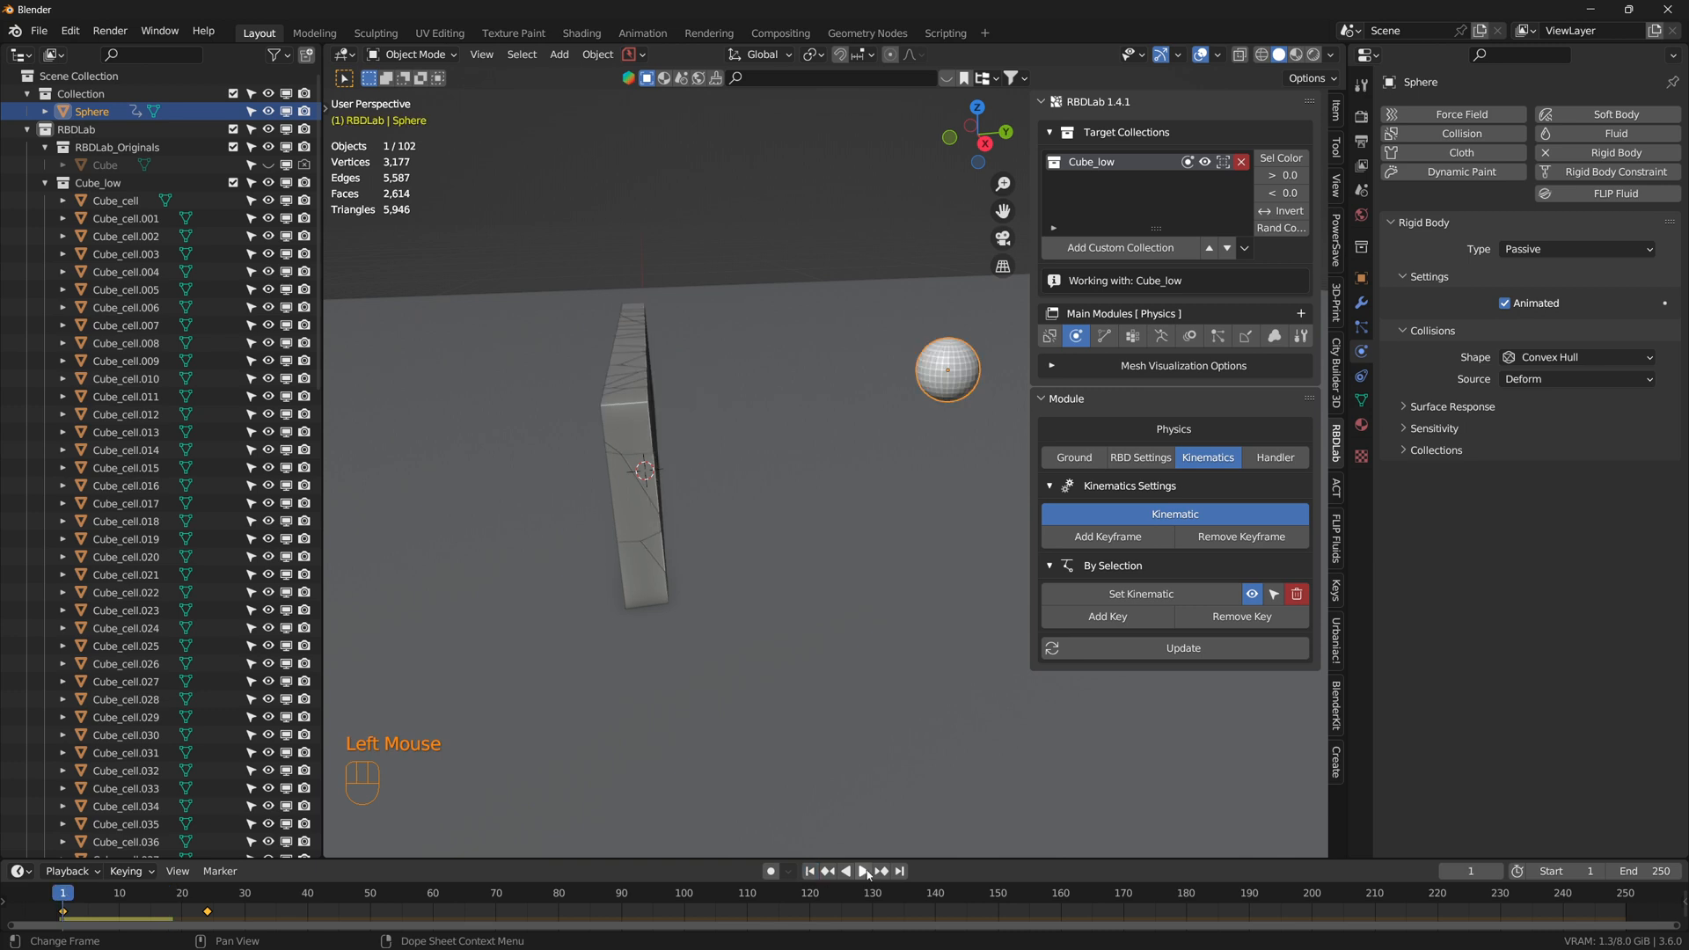
# Step: Update the rigid bodies and play back to confirm the wall no longer breaks
pyautogui.click(860, 871)
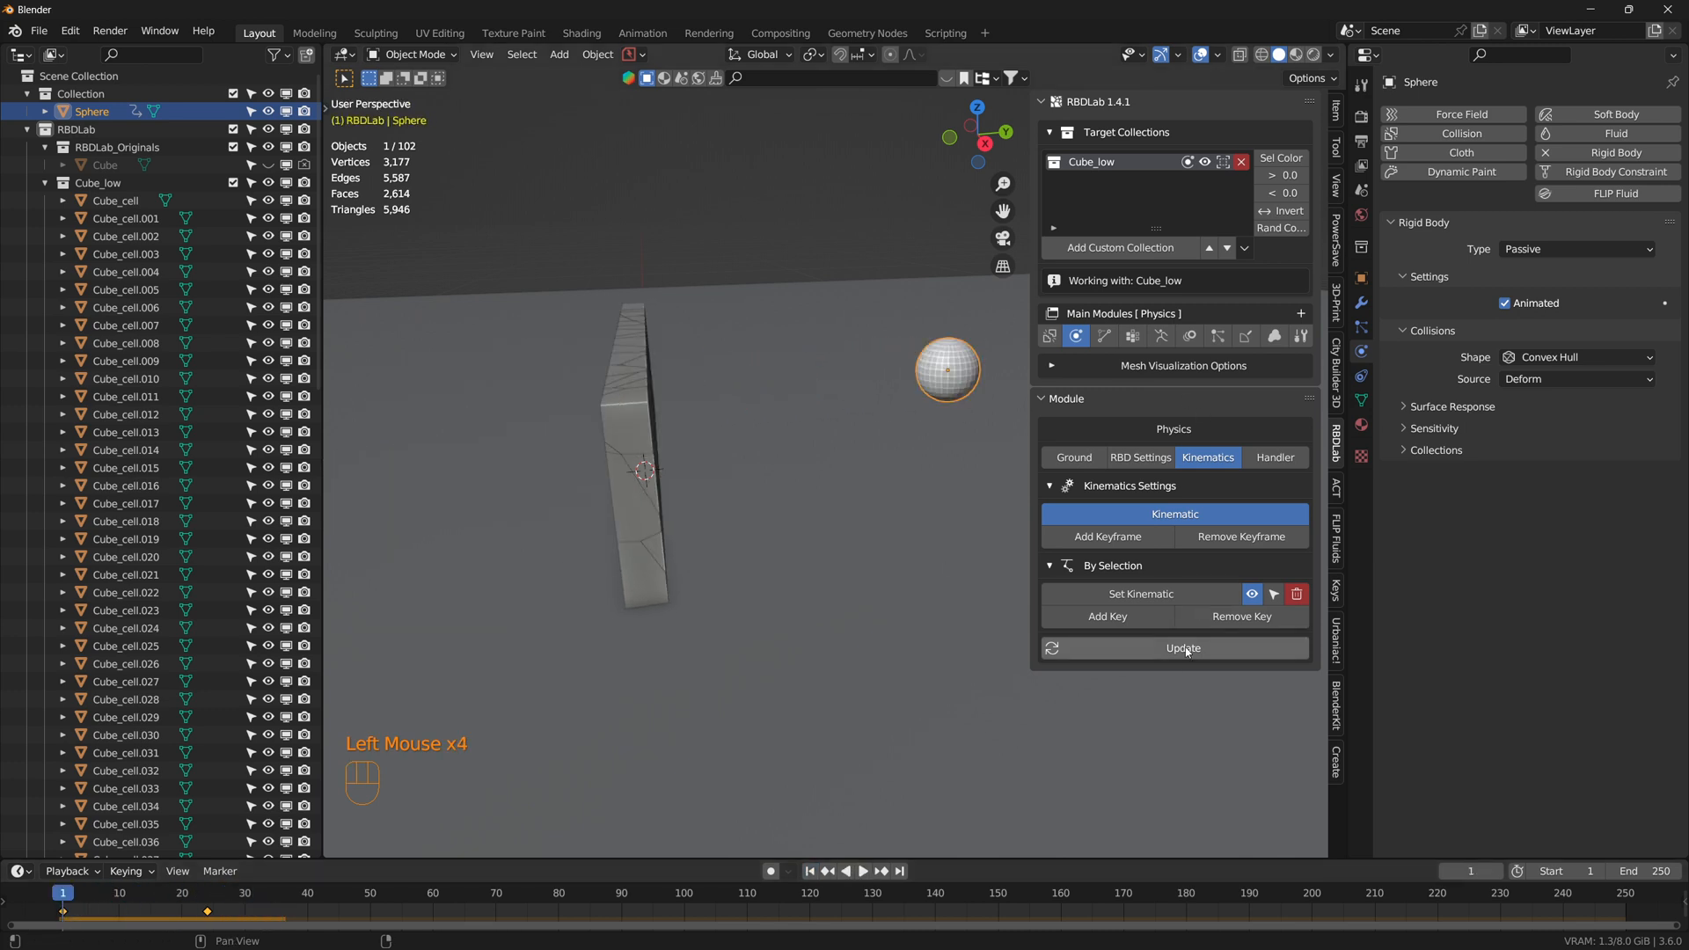
pyautogui.click(1182, 648)
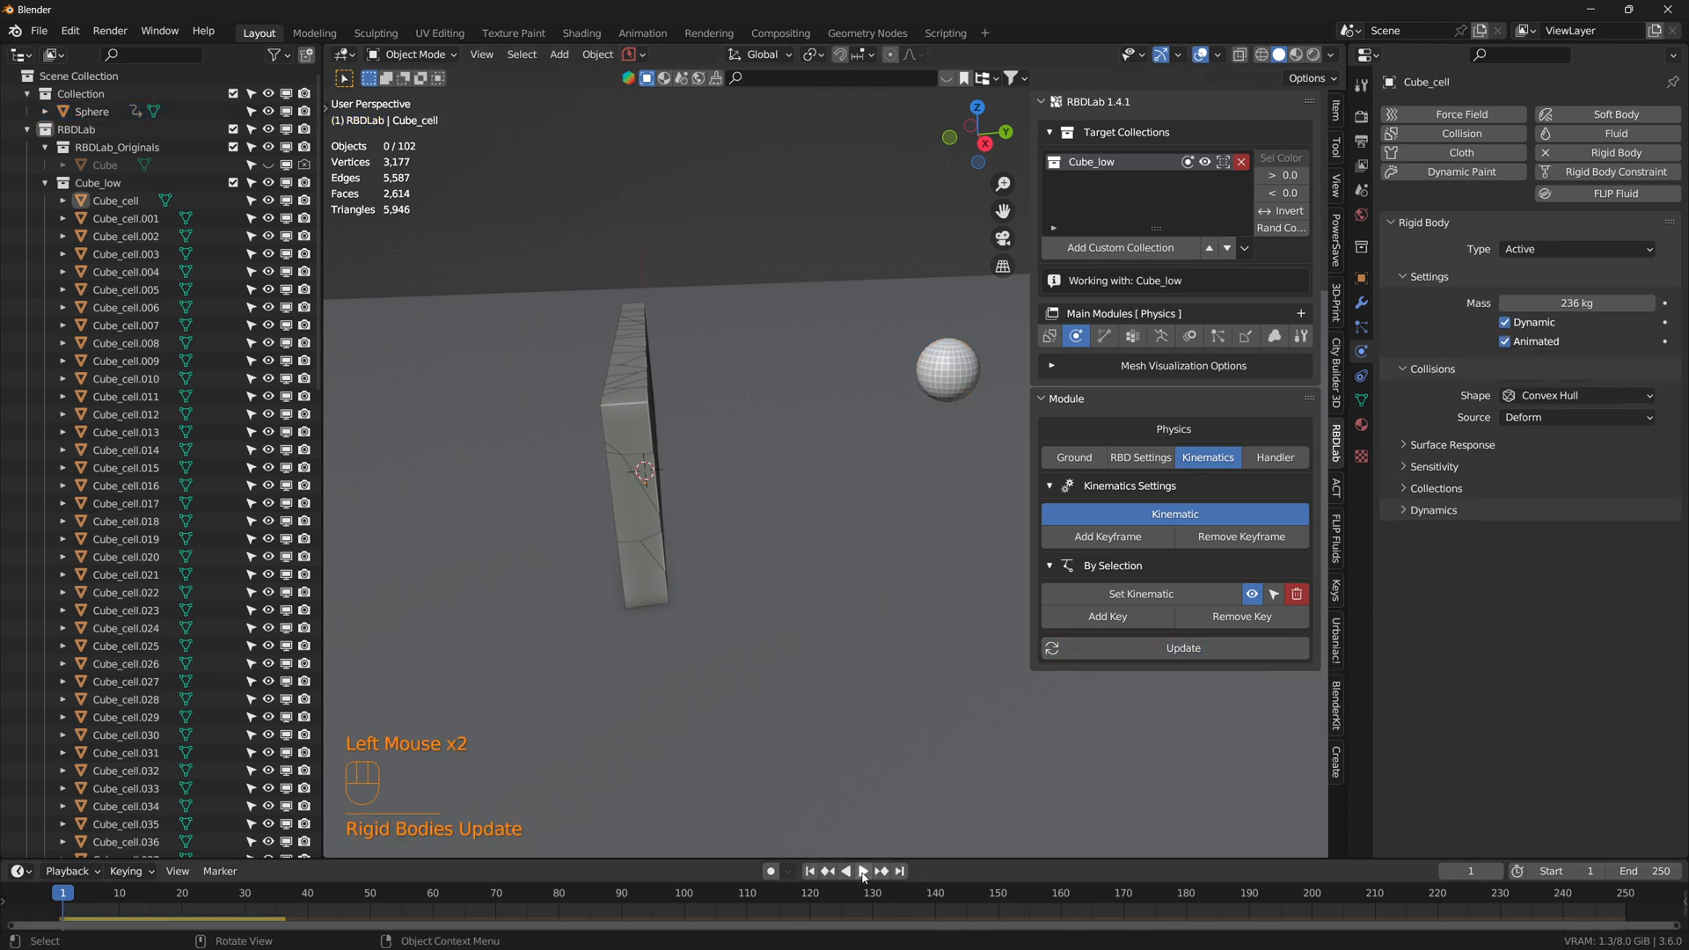
pyautogui.click(862, 871)
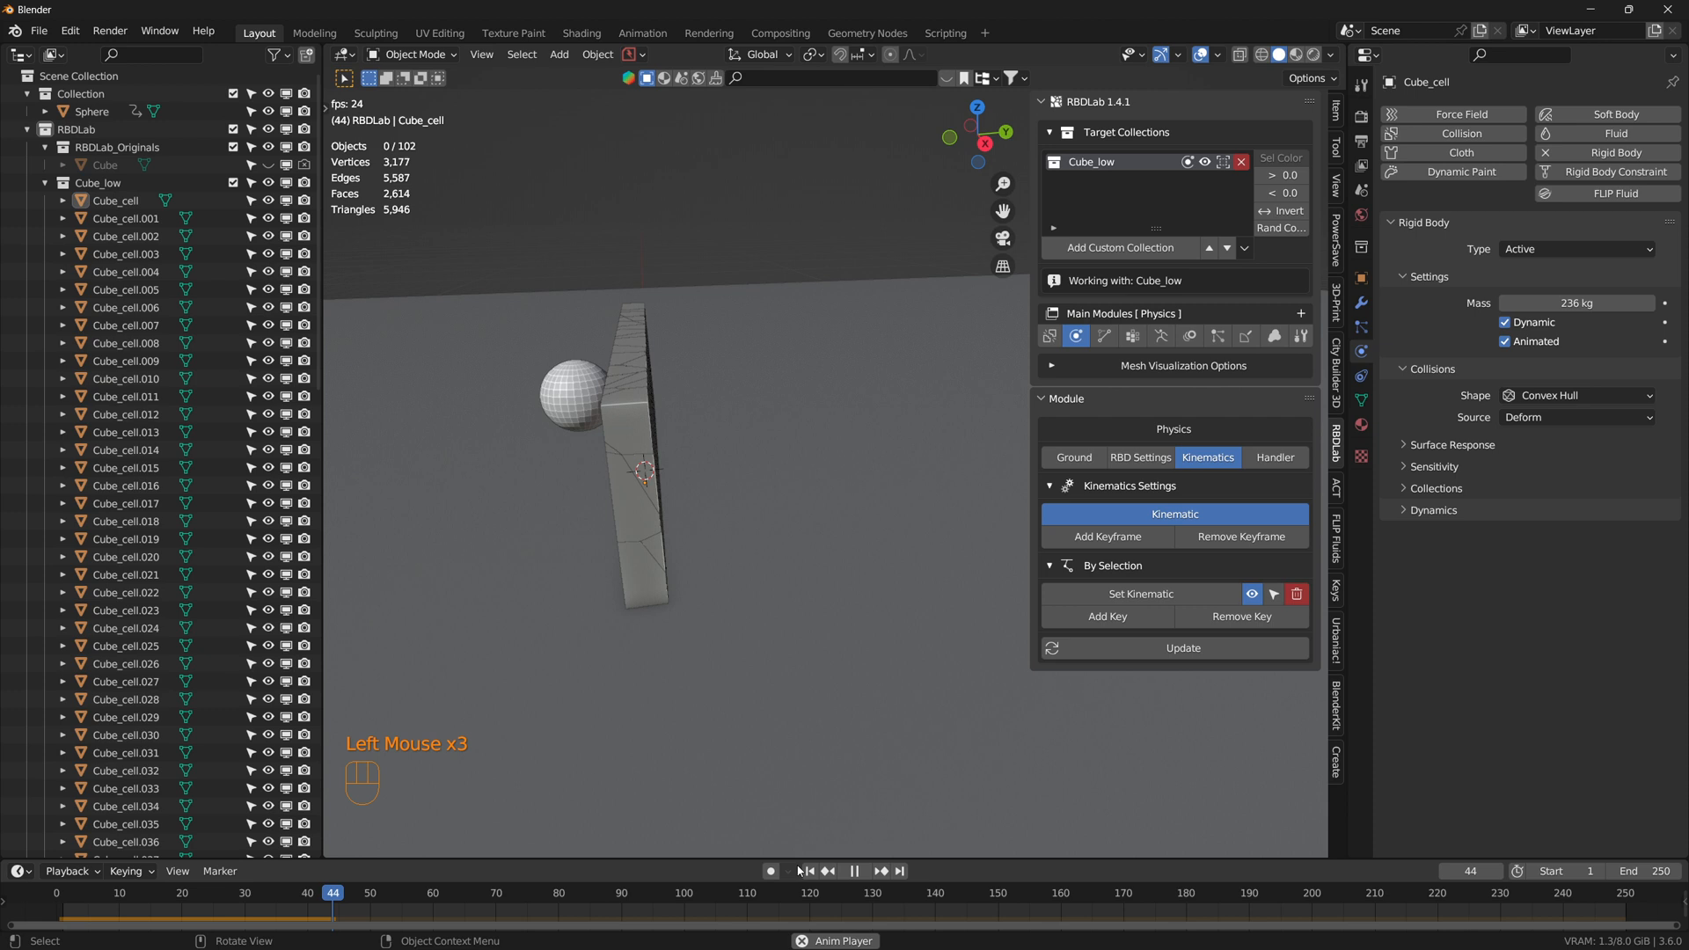
pyautogui.click(859, 871)
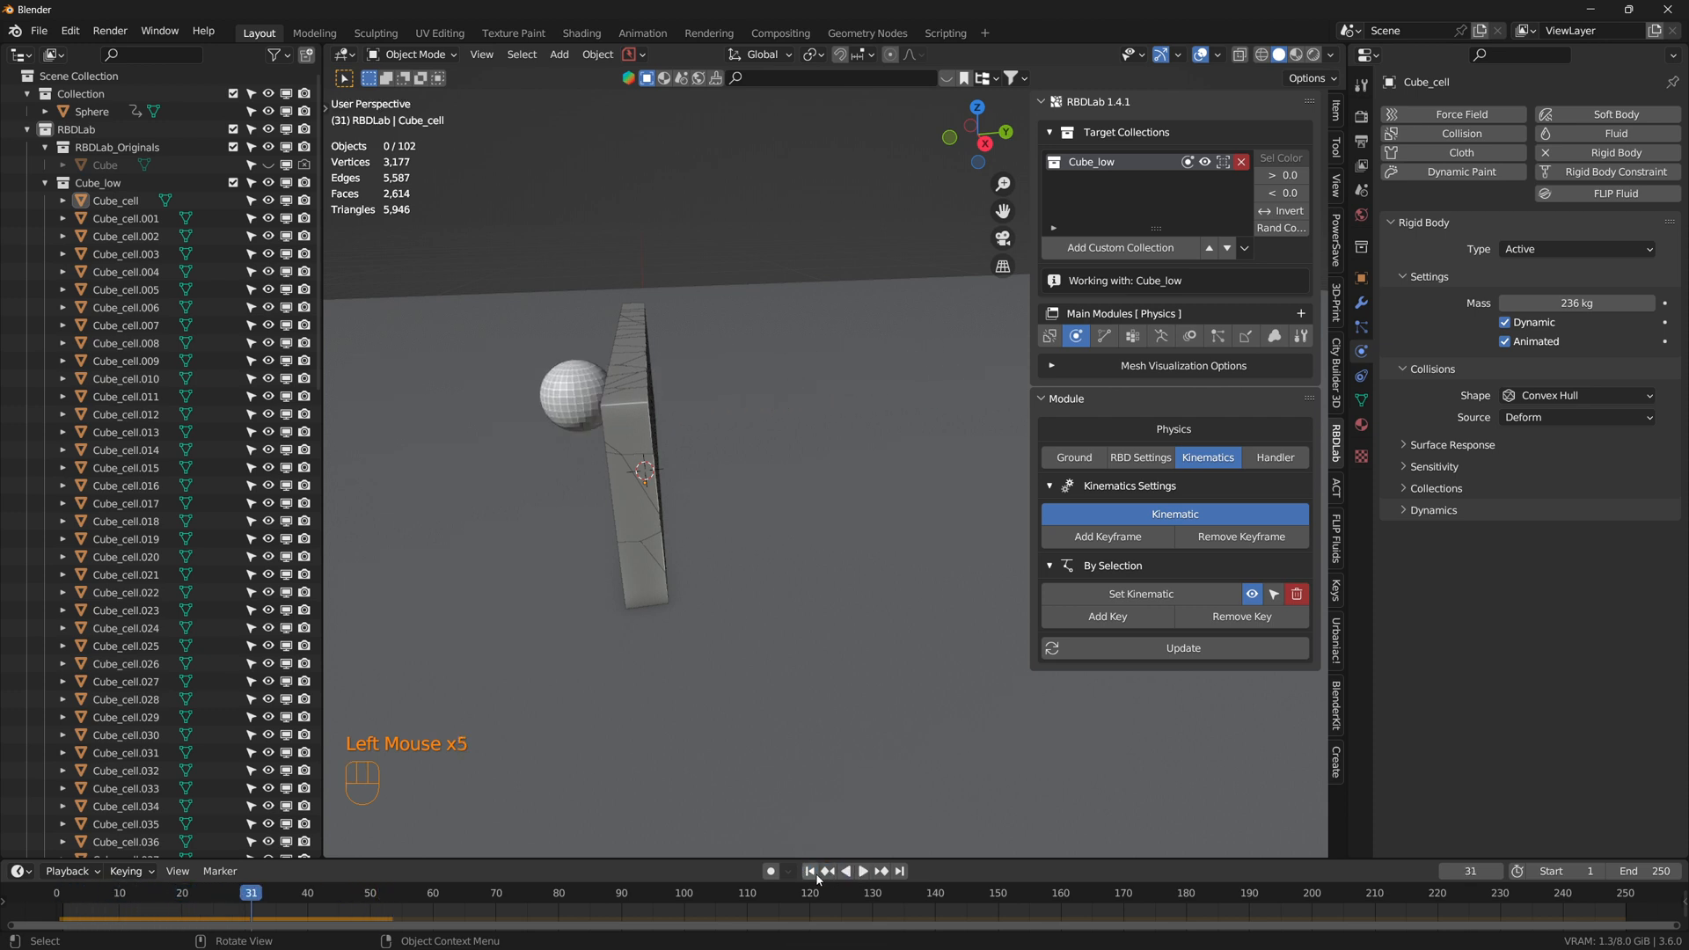
pyautogui.click(807, 871)
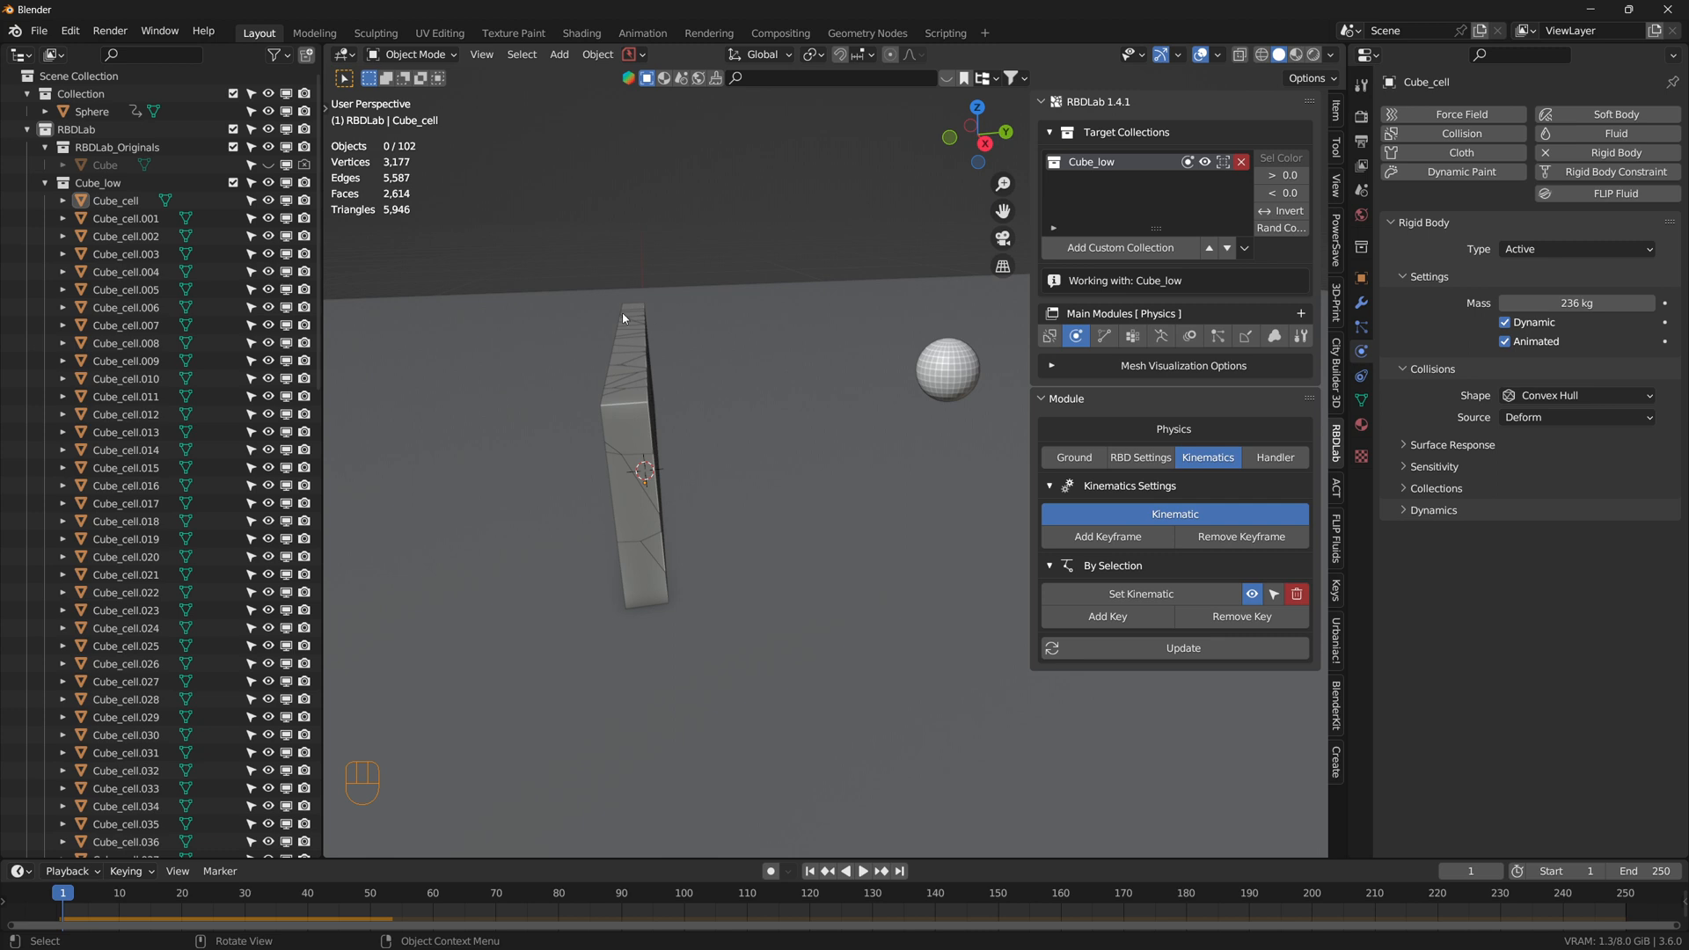
pyautogui.moveTo(656, 554)
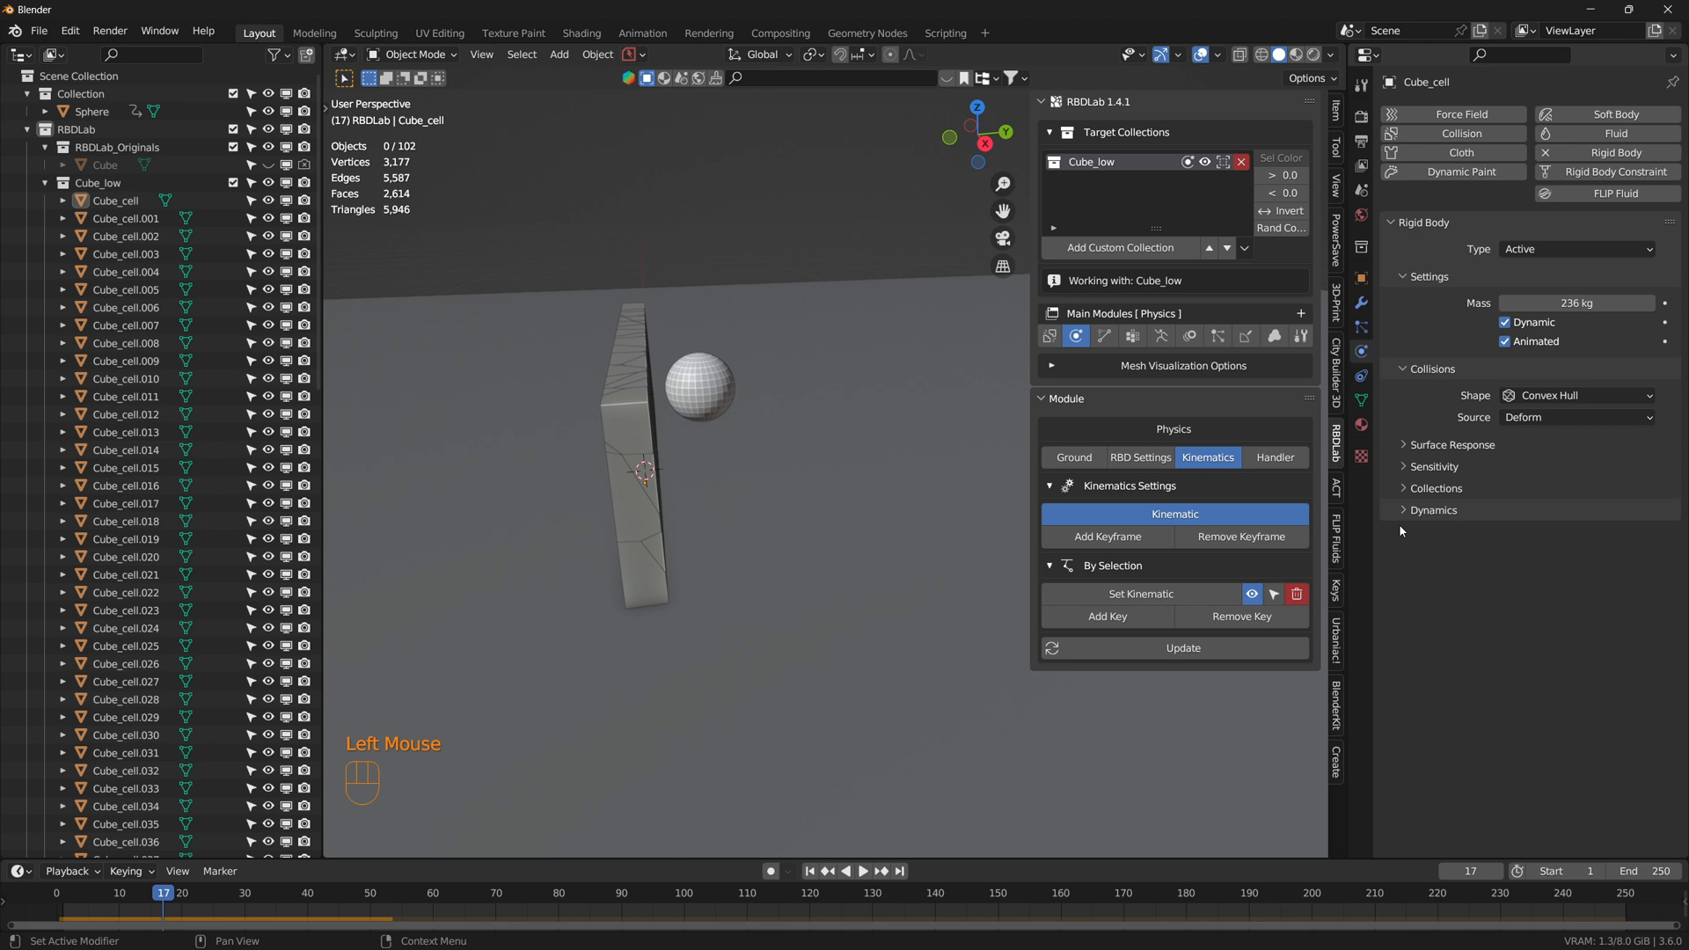
pyautogui.moveTo(1111, 536)
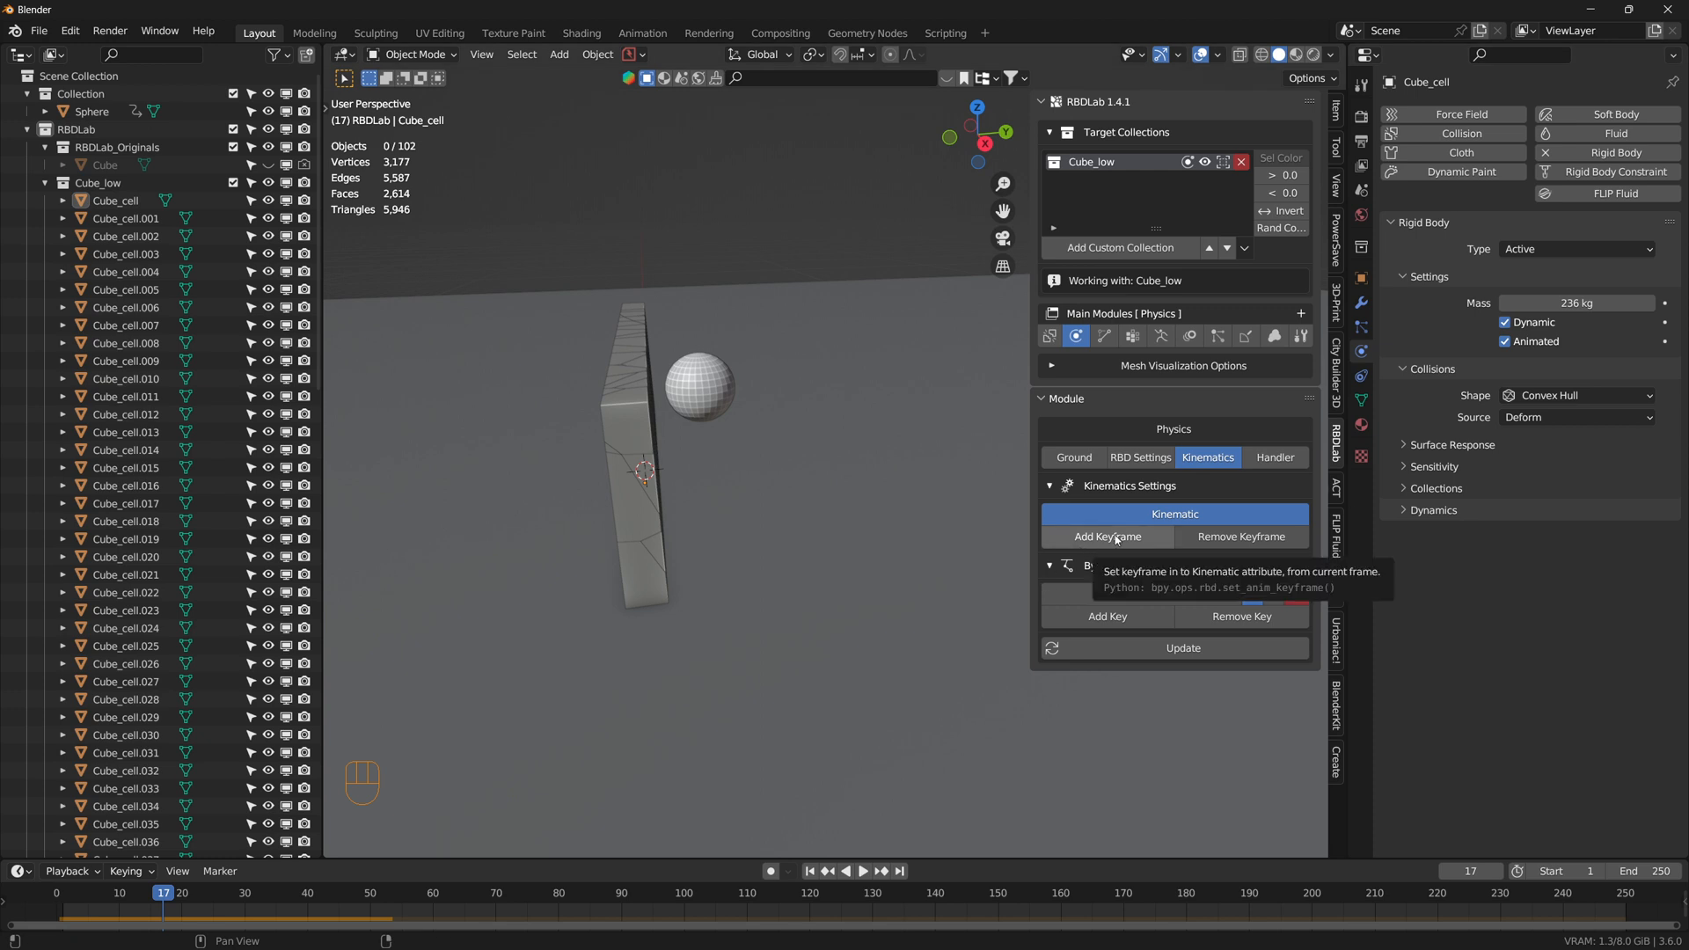
# Step: Add kinematic keyframes at frame 17 and play back the wall shattering on impact
pyautogui.click(1107, 536)
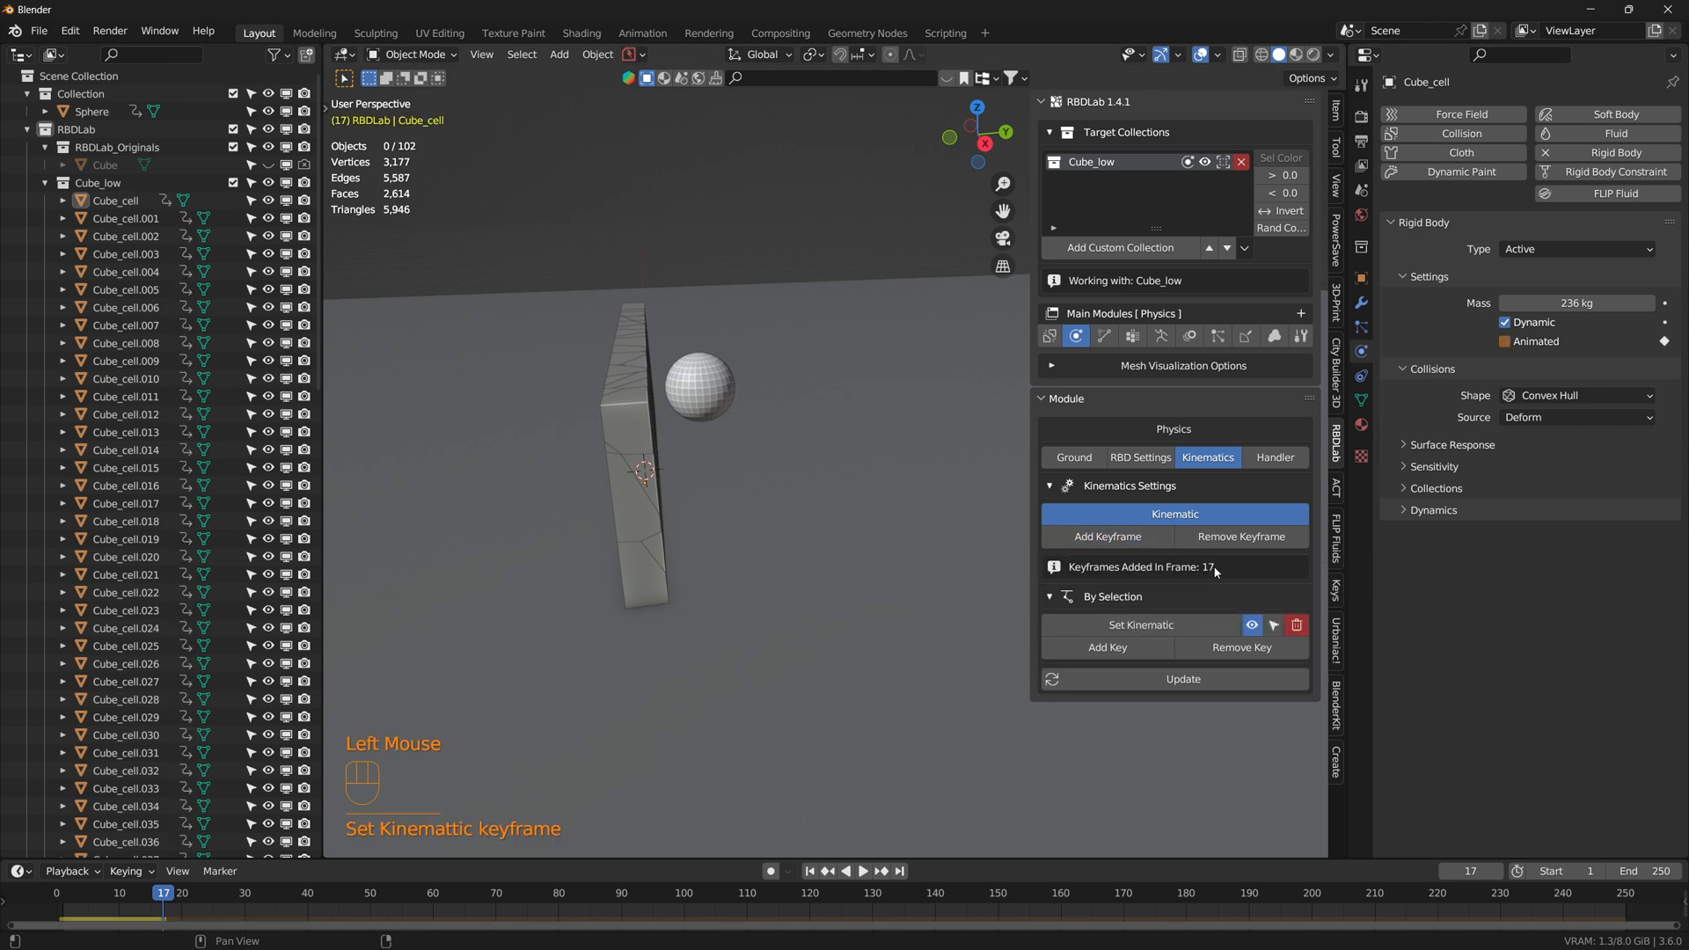
pyautogui.click(824, 871)
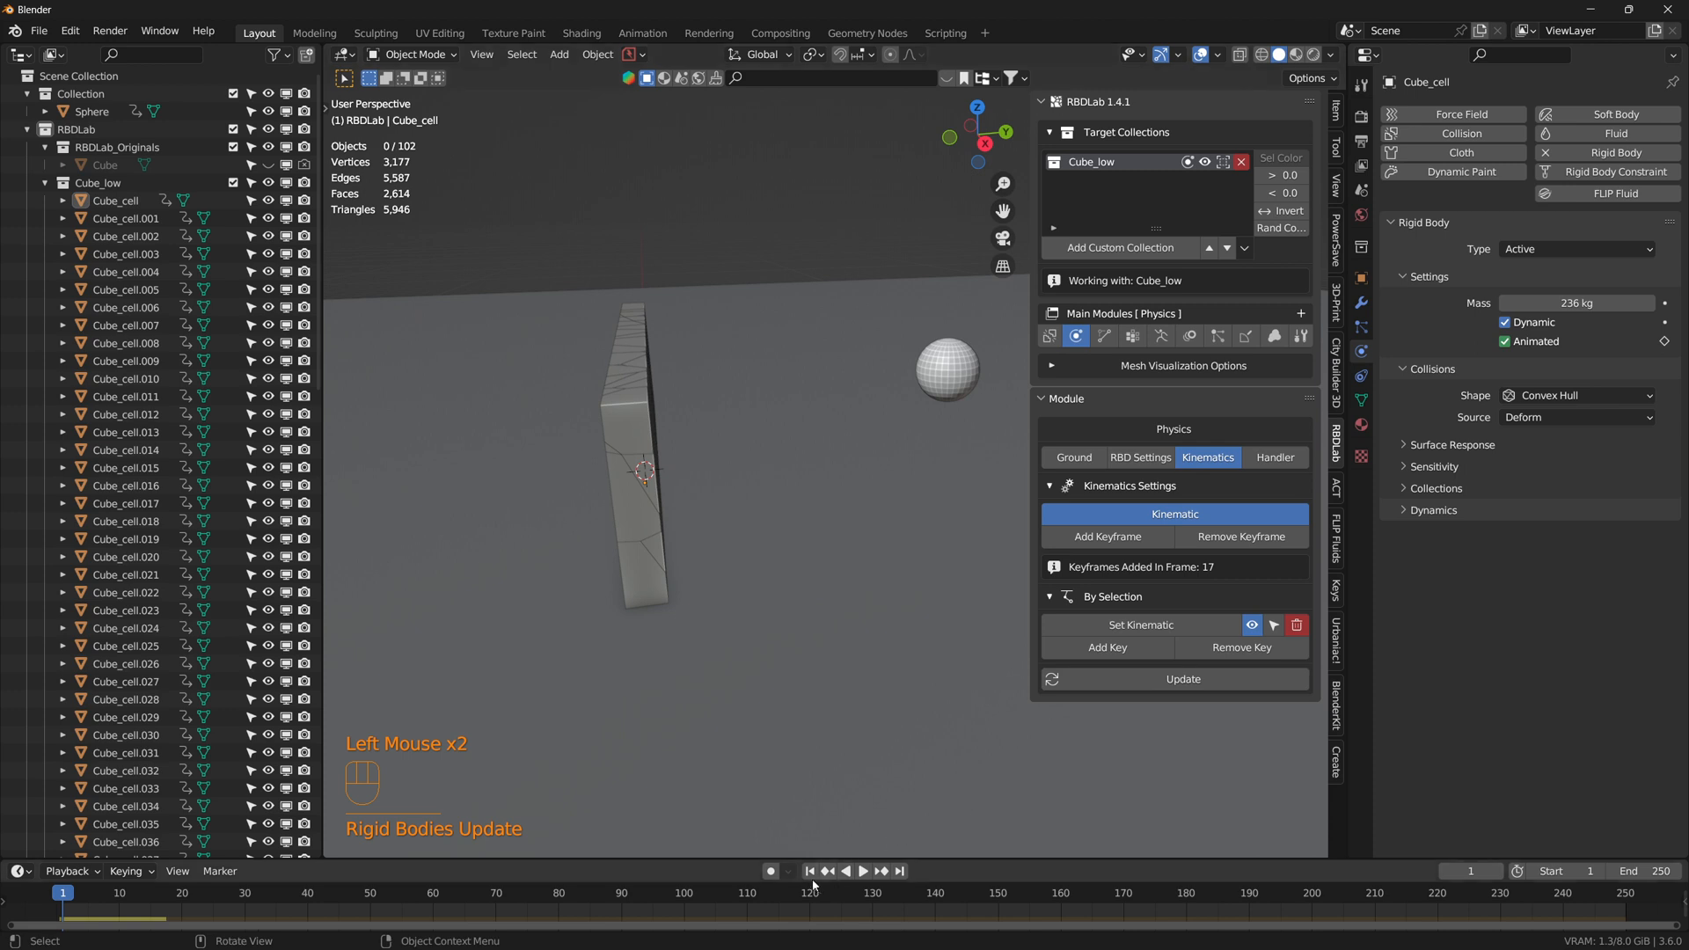
pyautogui.click(860, 871)
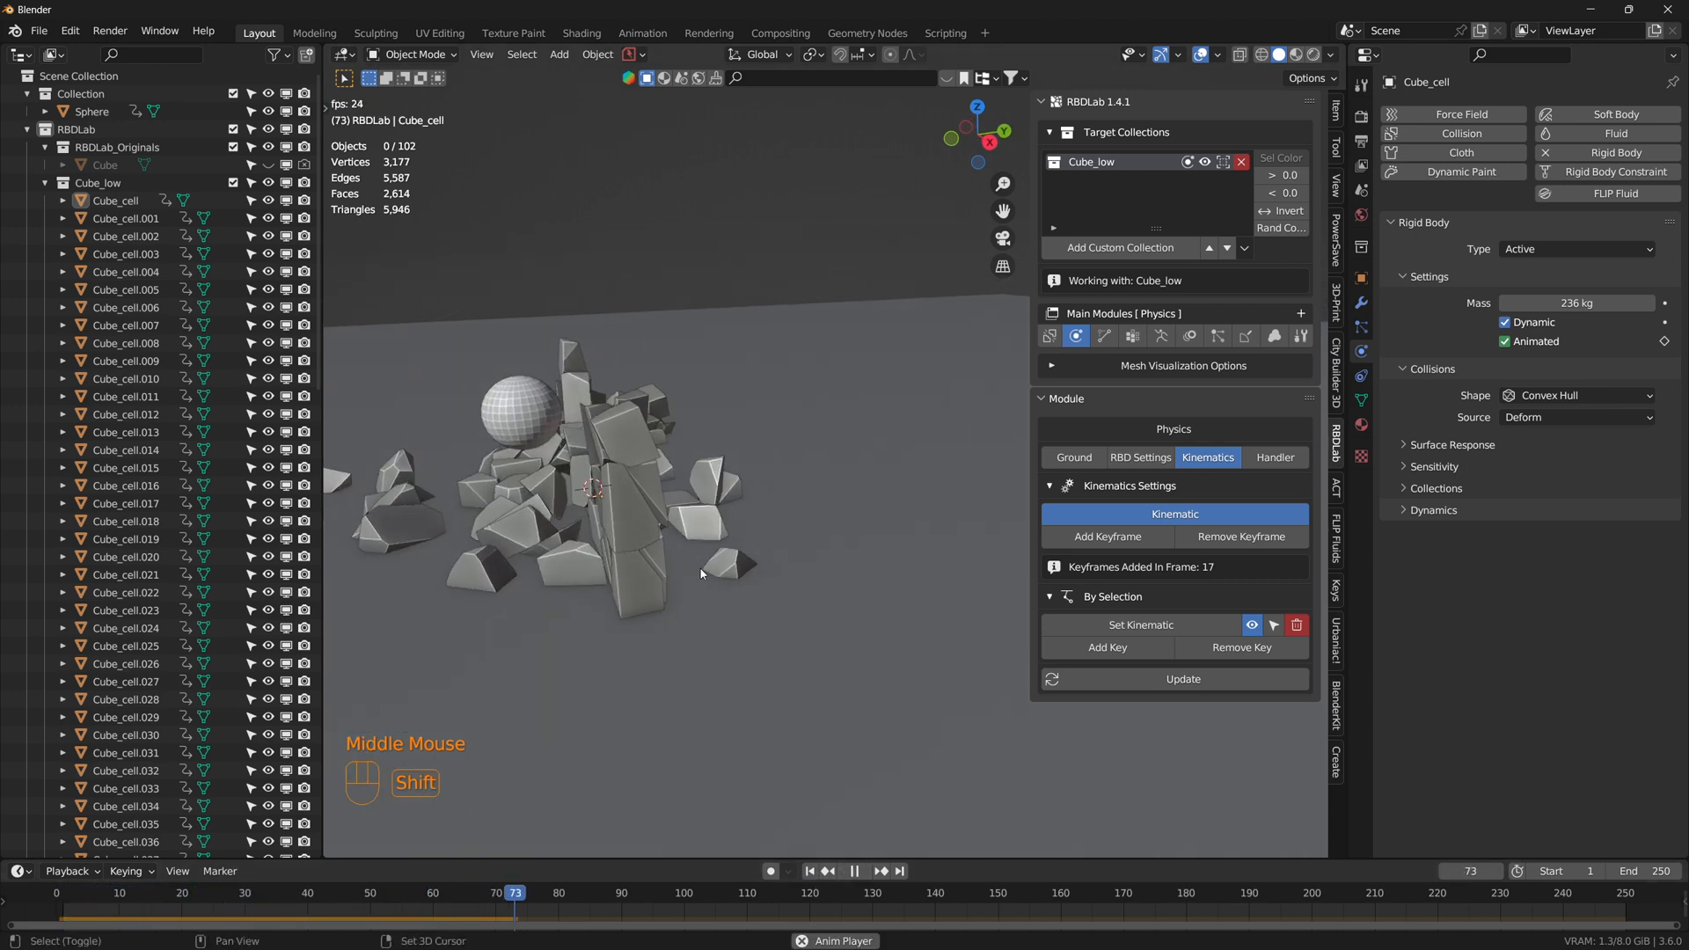
pyautogui.click(851, 871)
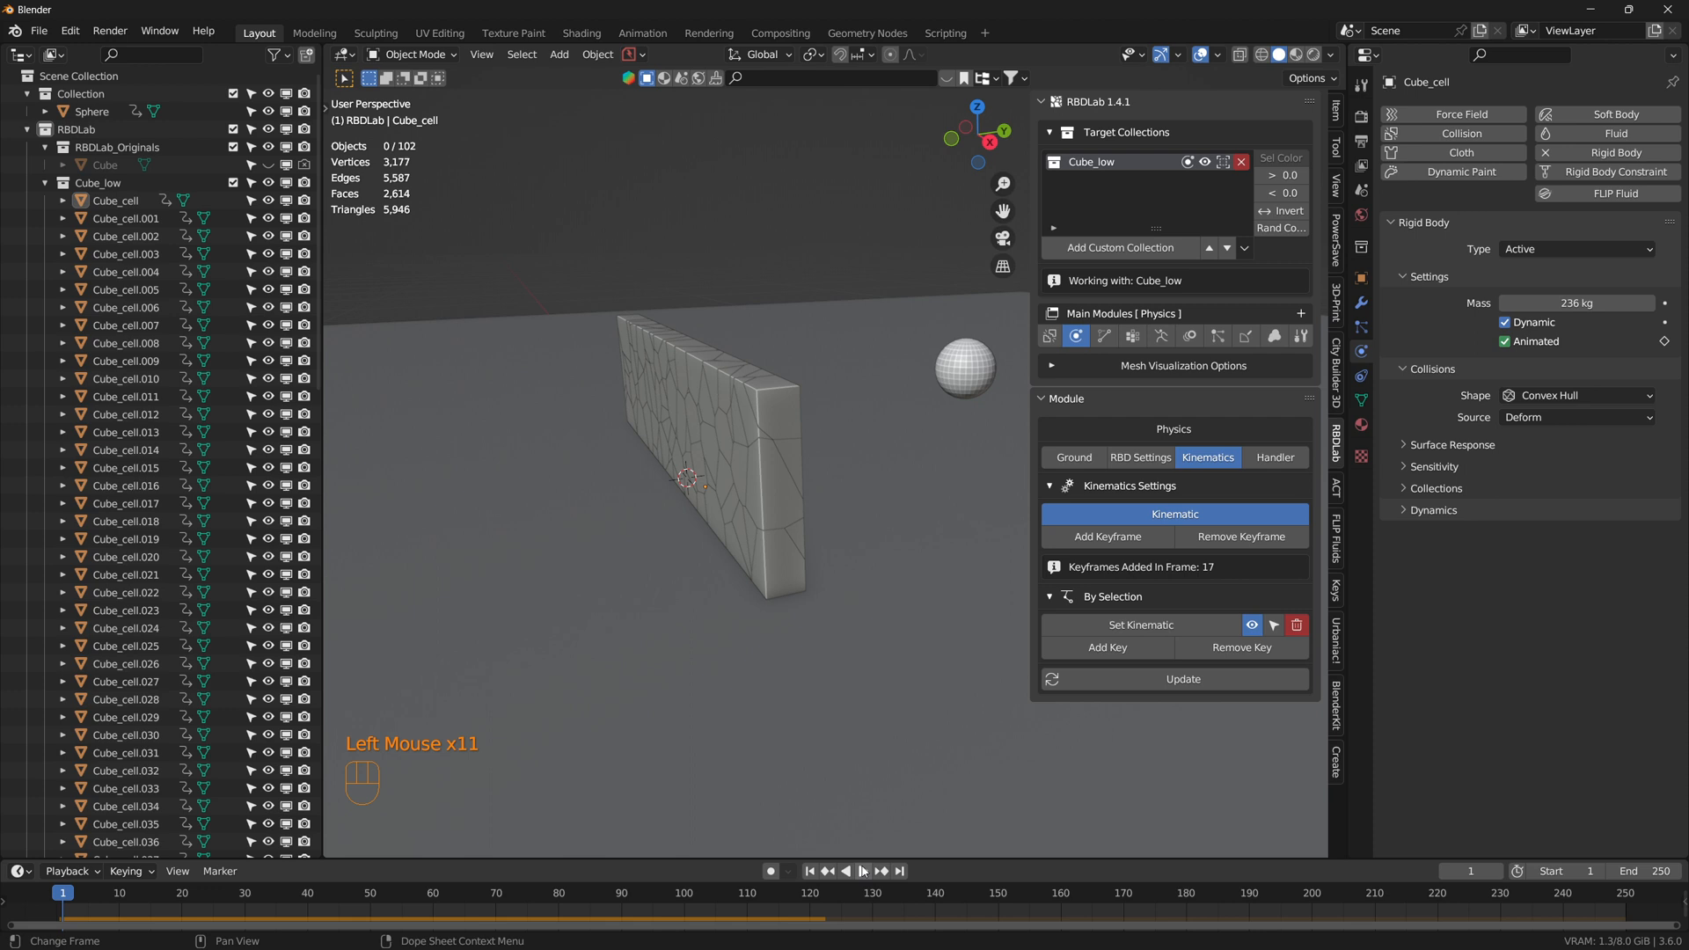
pyautogui.moveTo(862, 871)
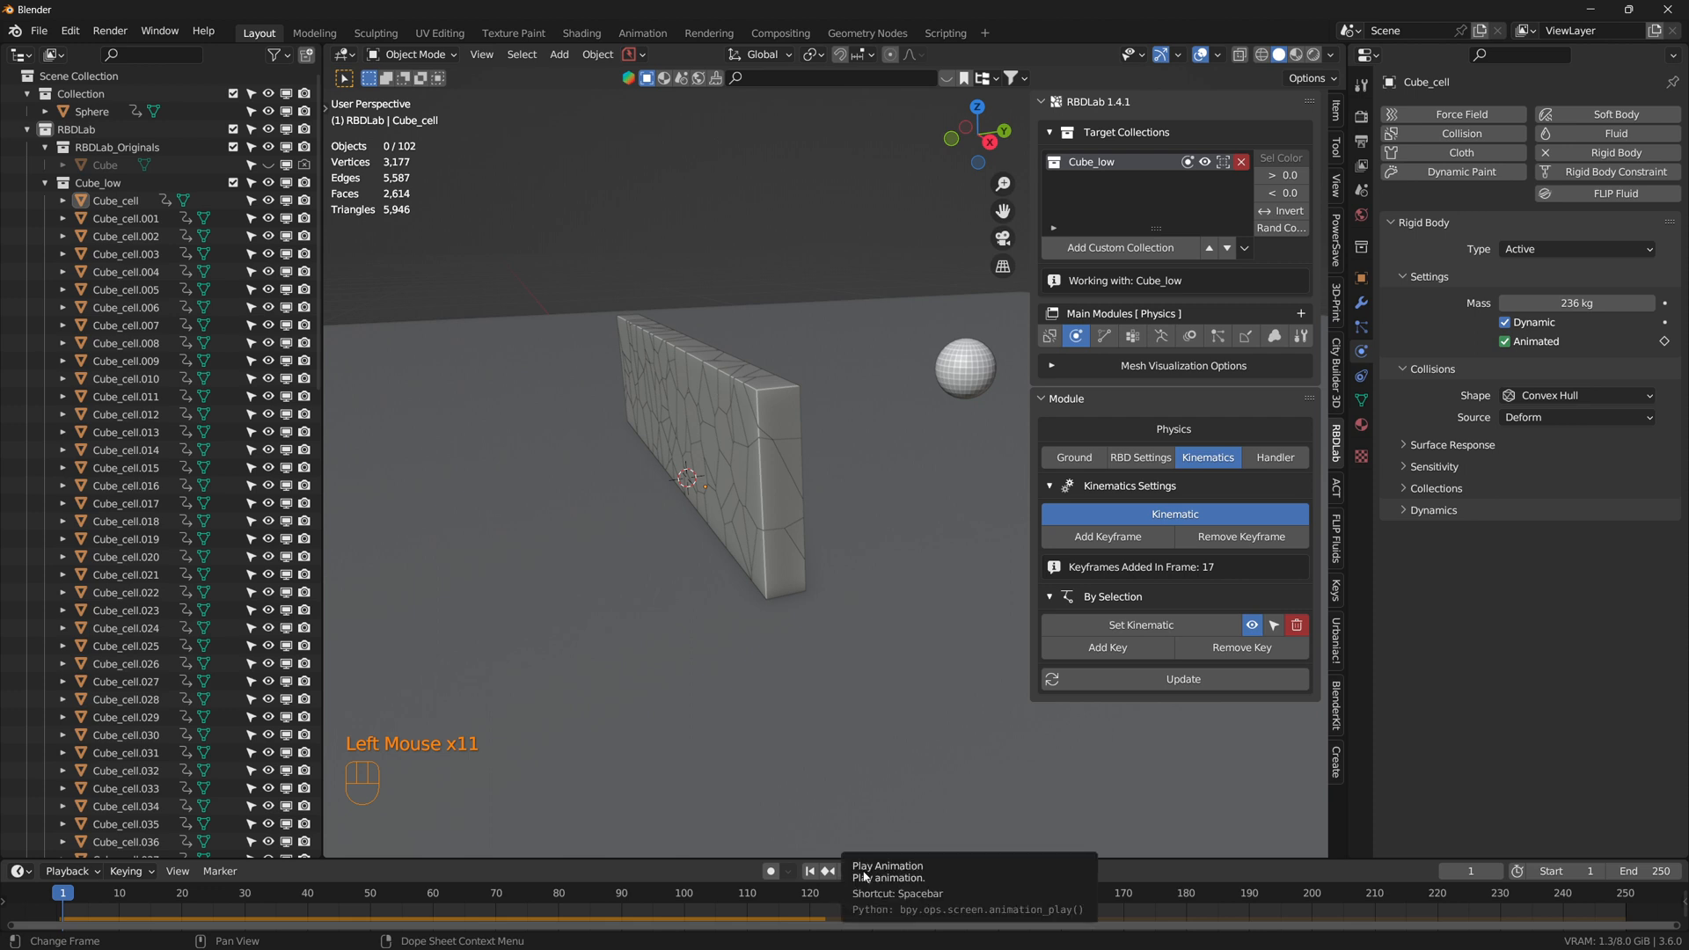
pyautogui.click(848, 871)
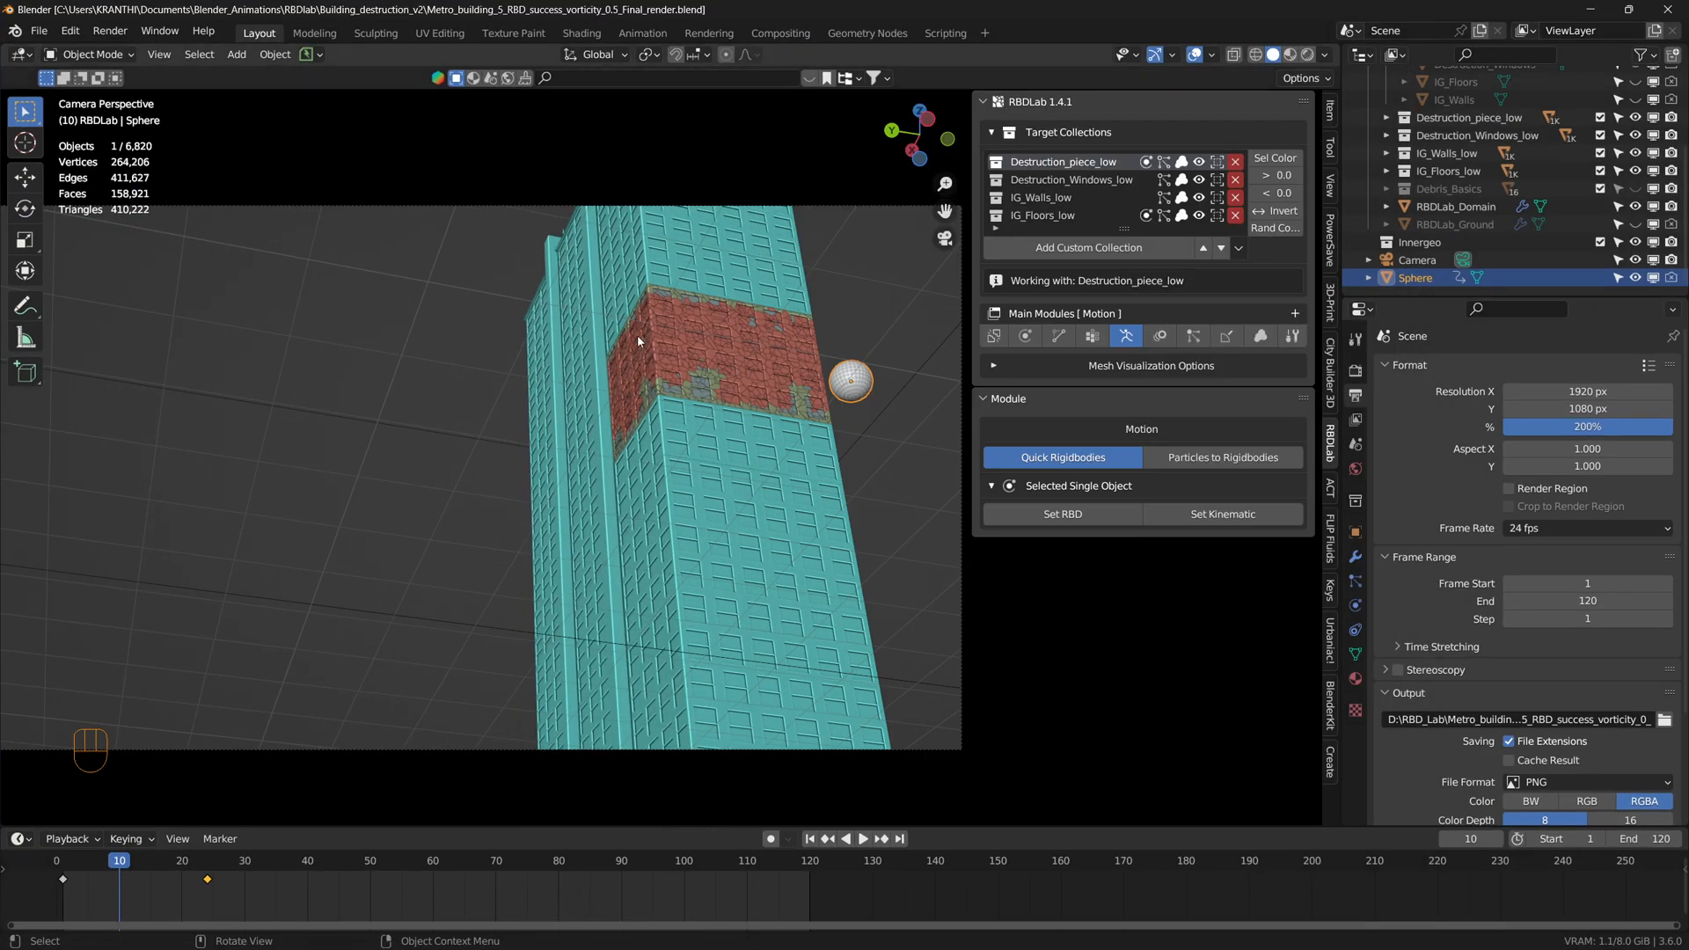
pyautogui.moveTo(725, 347)
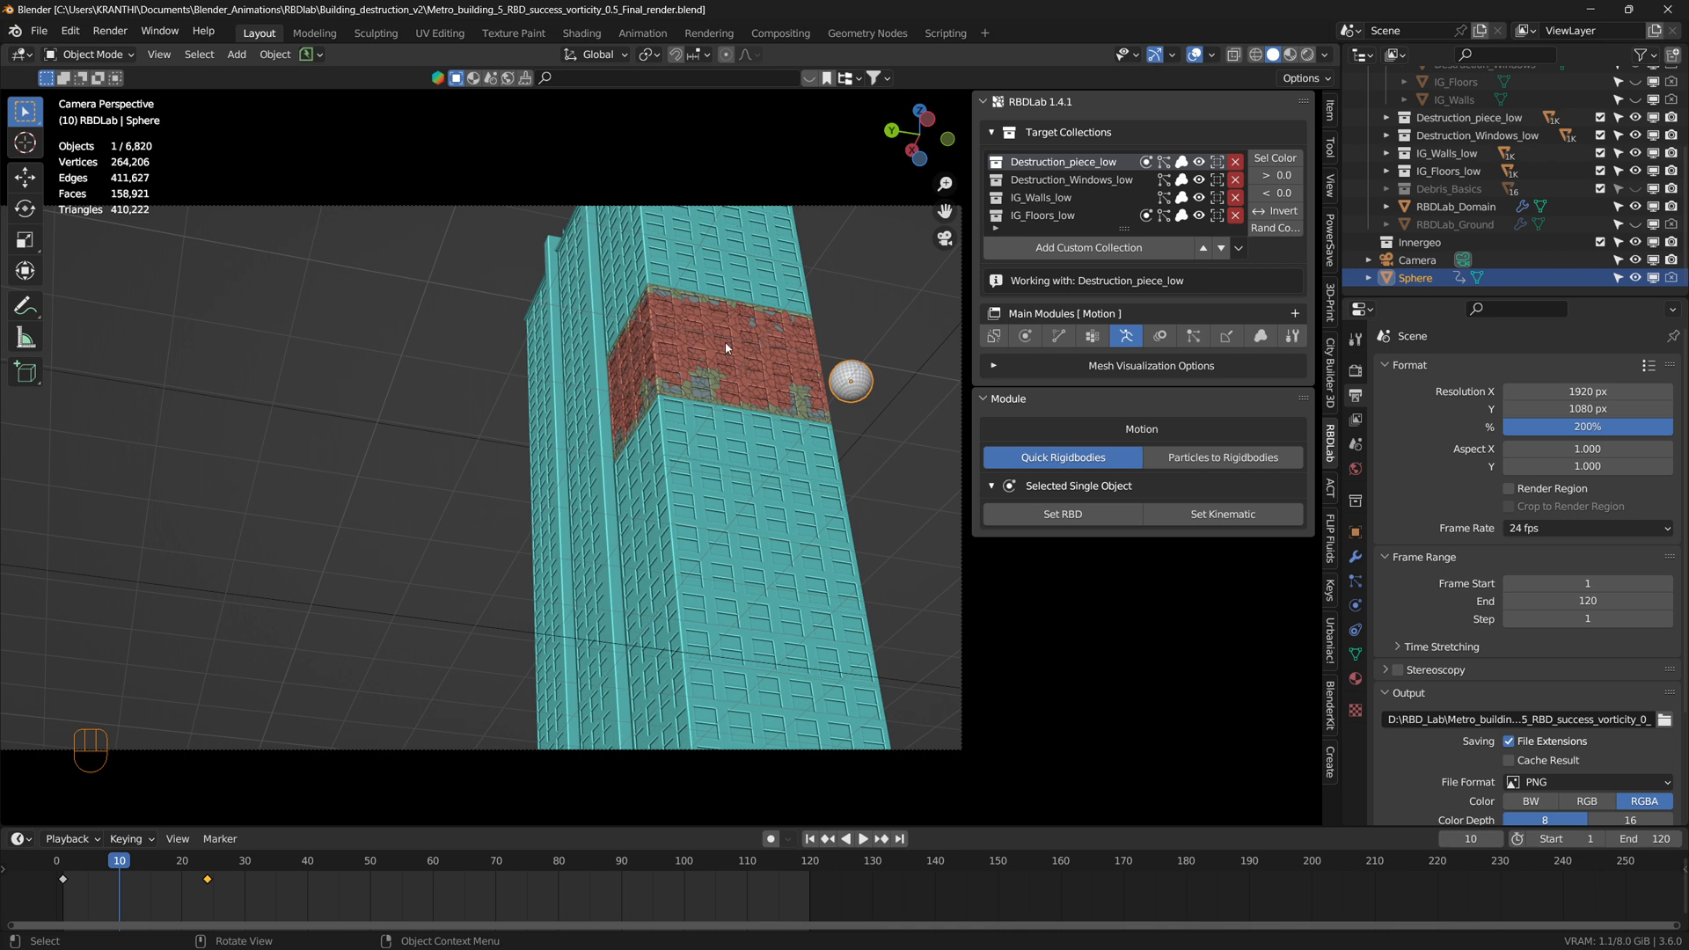
pyautogui.moveTo(723, 343)
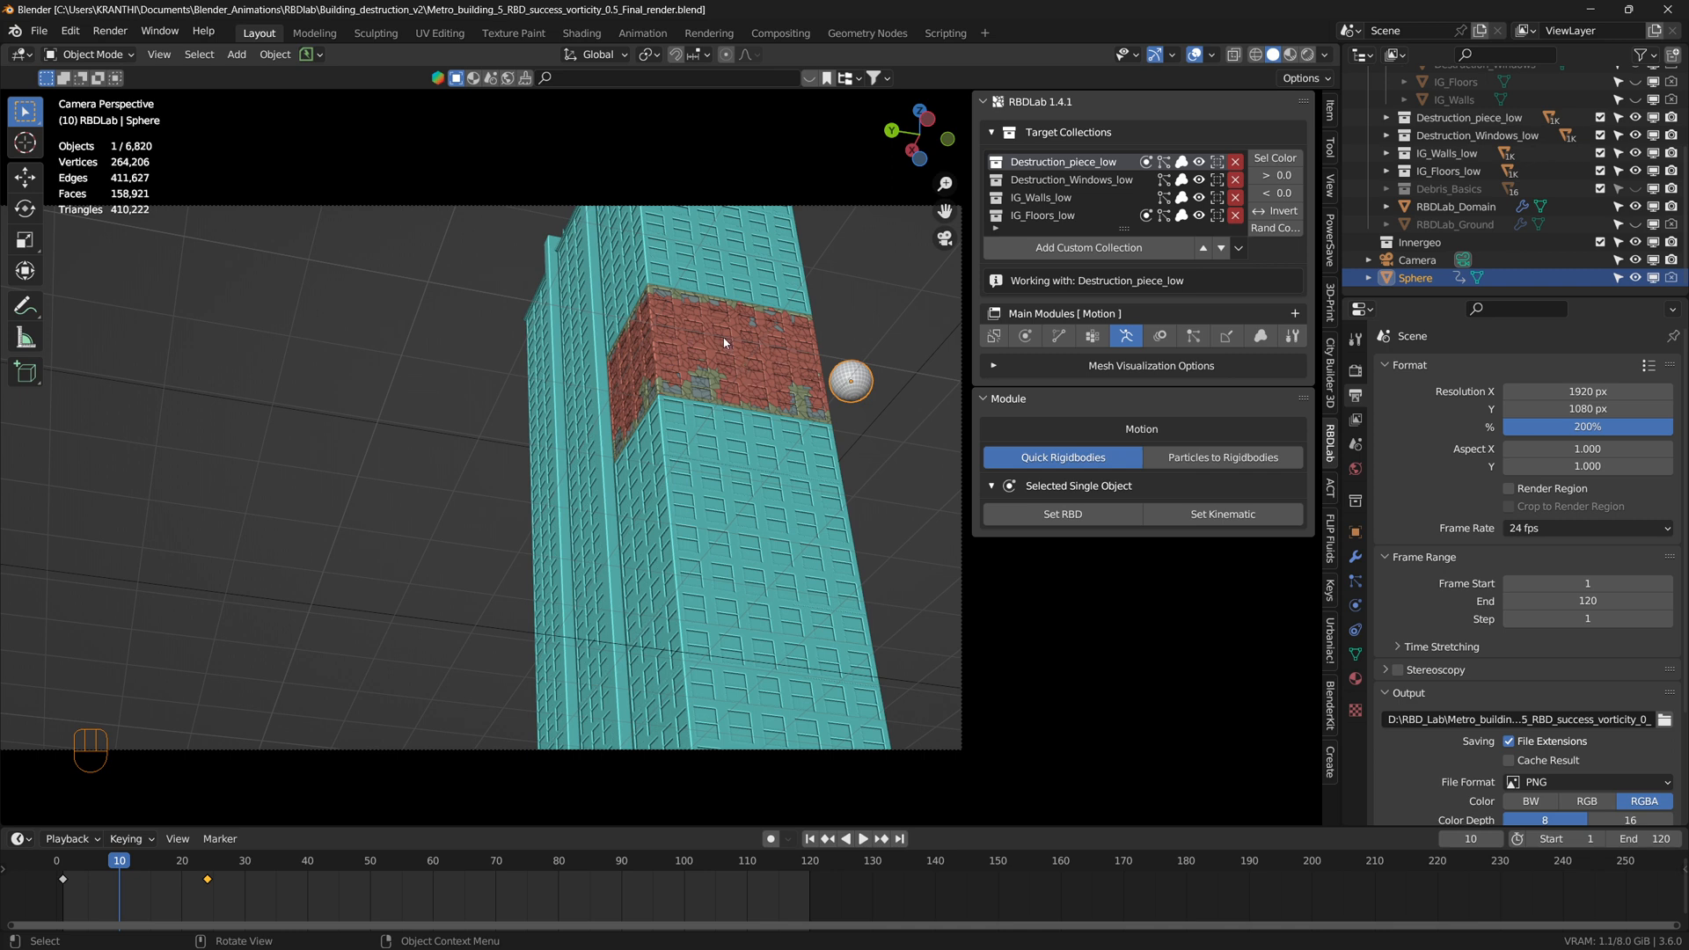
pyautogui.moveTo(744, 366)
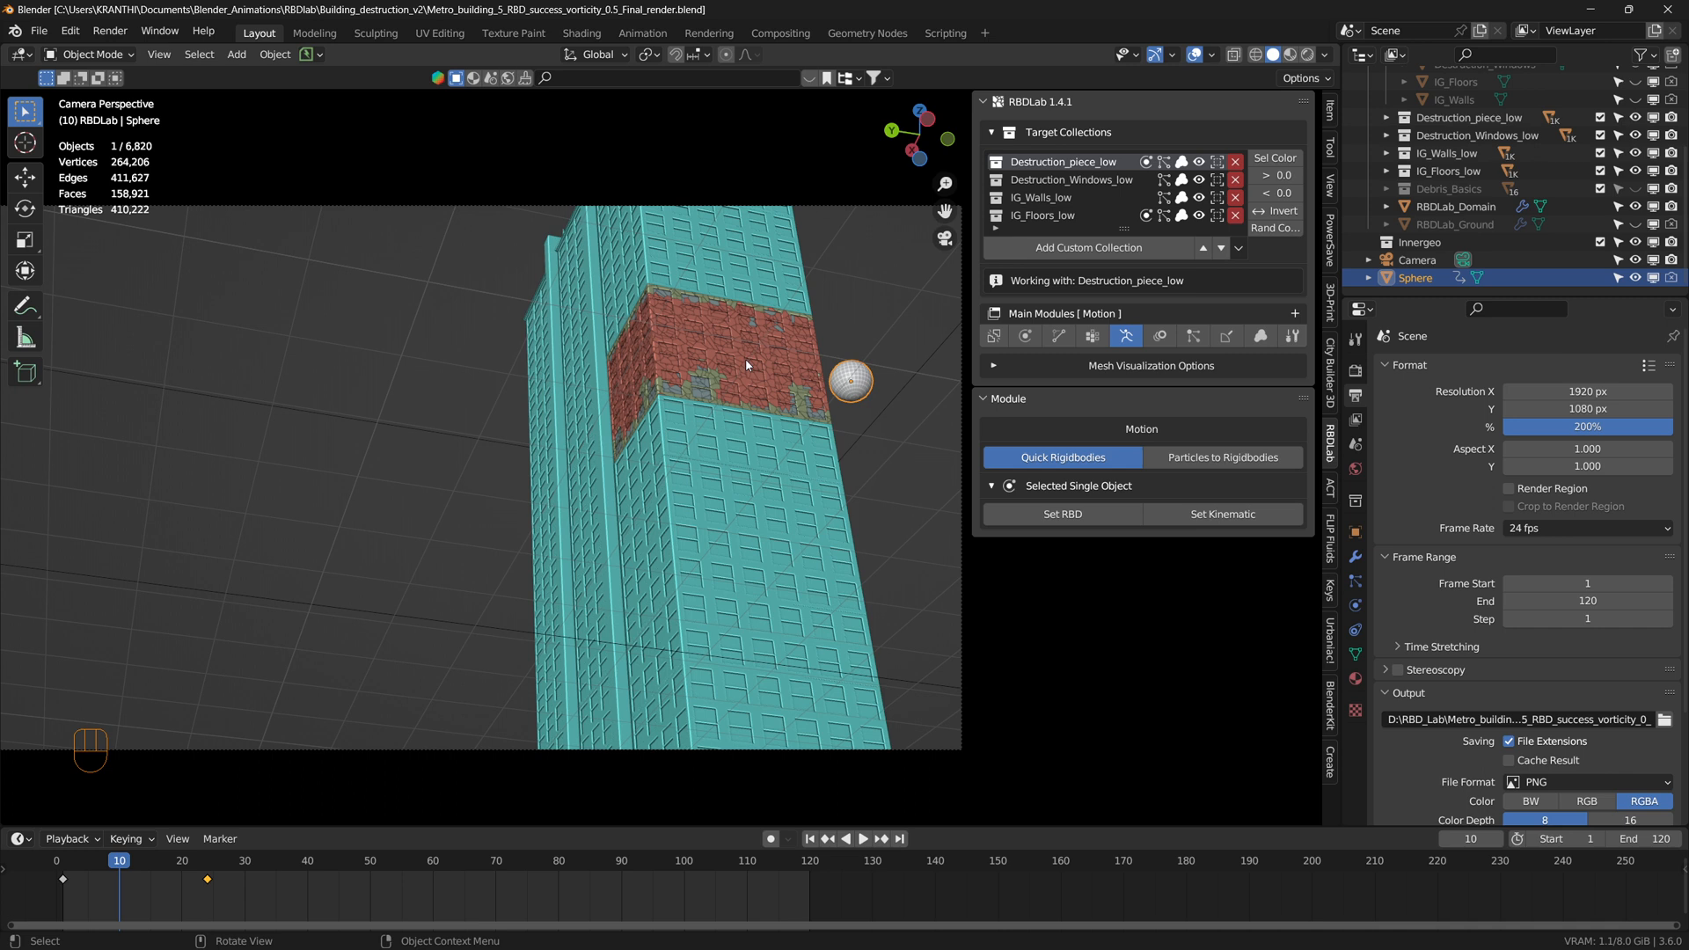
pyautogui.moveTo(714, 348)
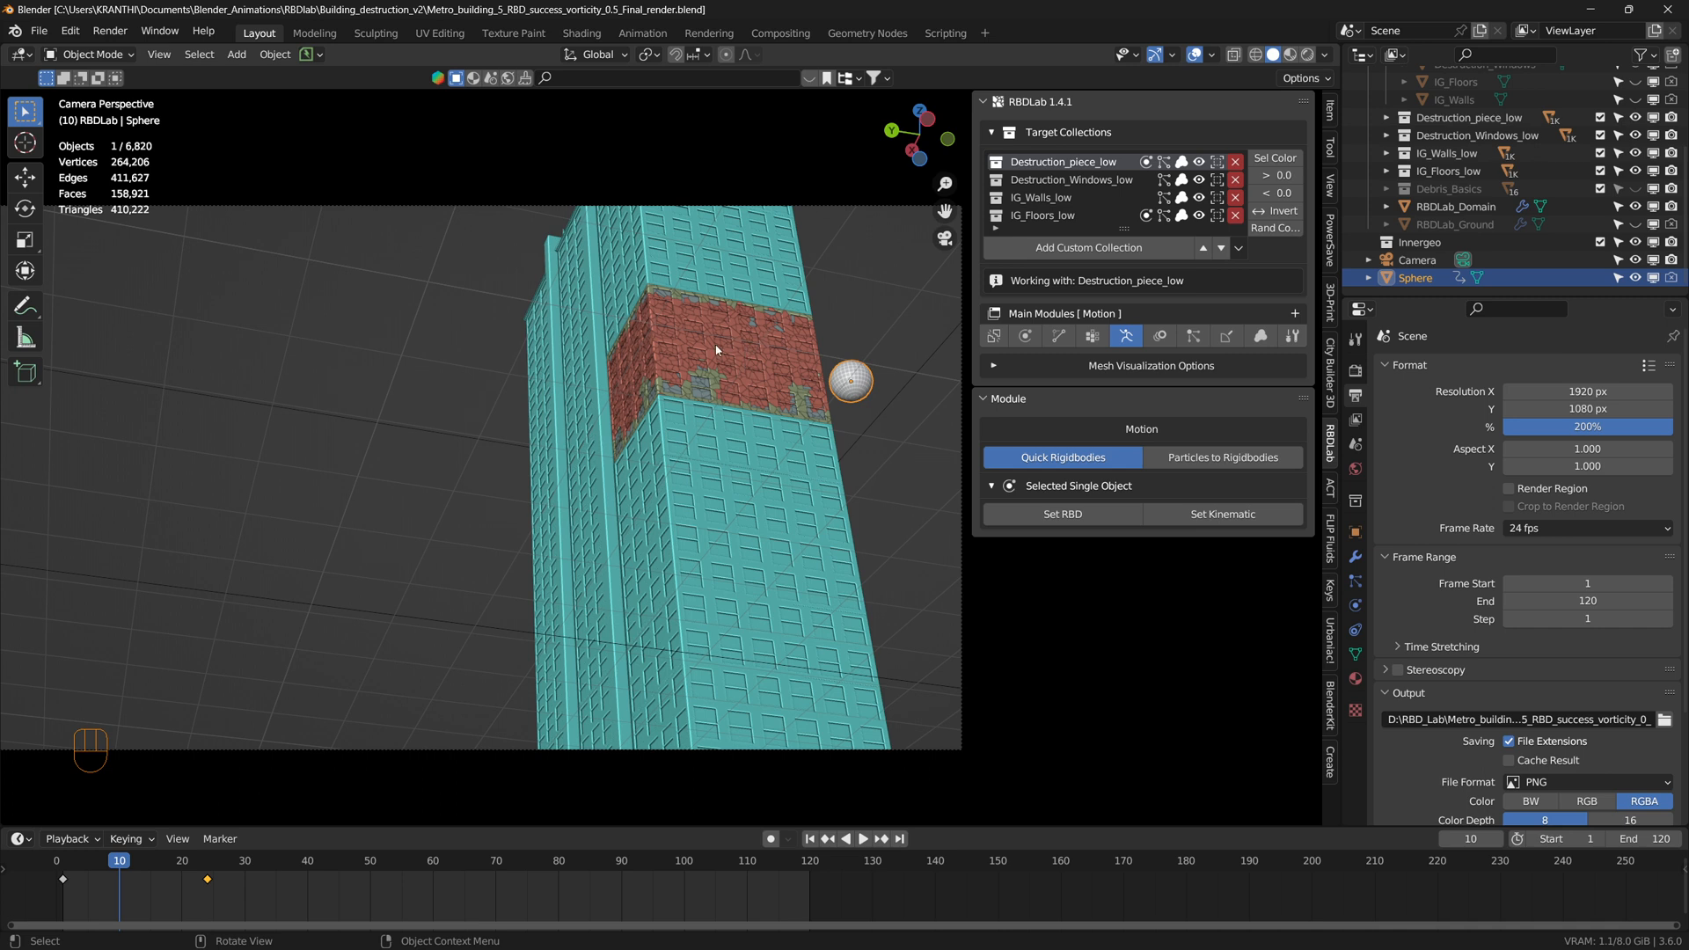
pyautogui.moveTo(718, 352)
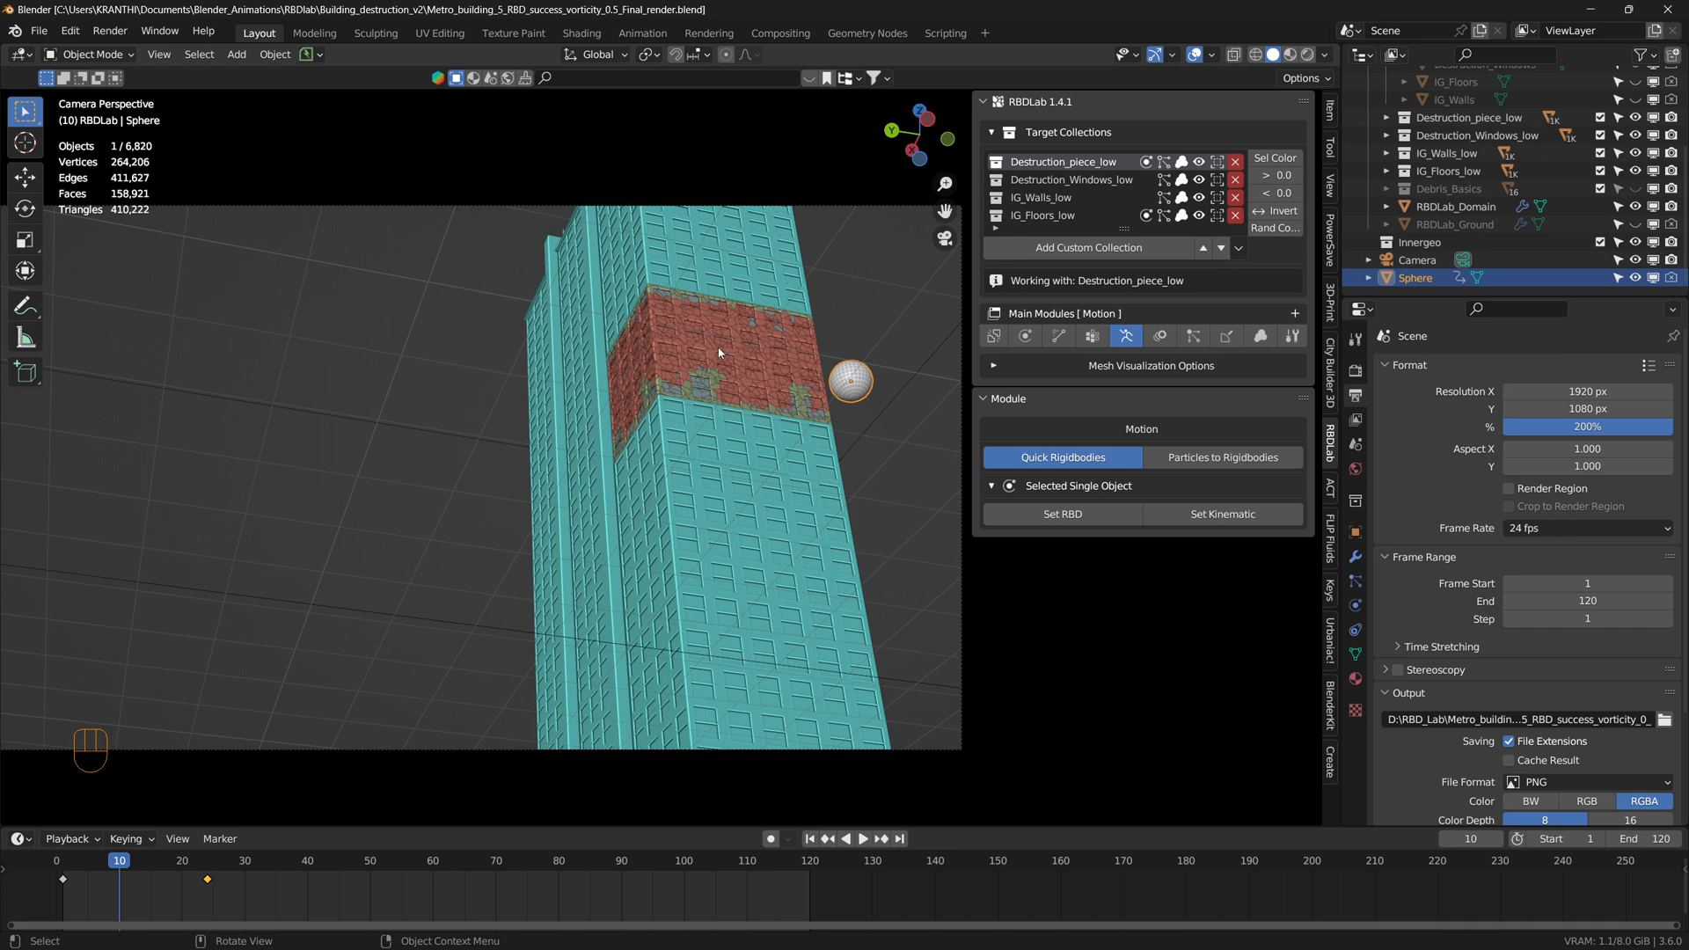
pyautogui.moveTo(802, 355)
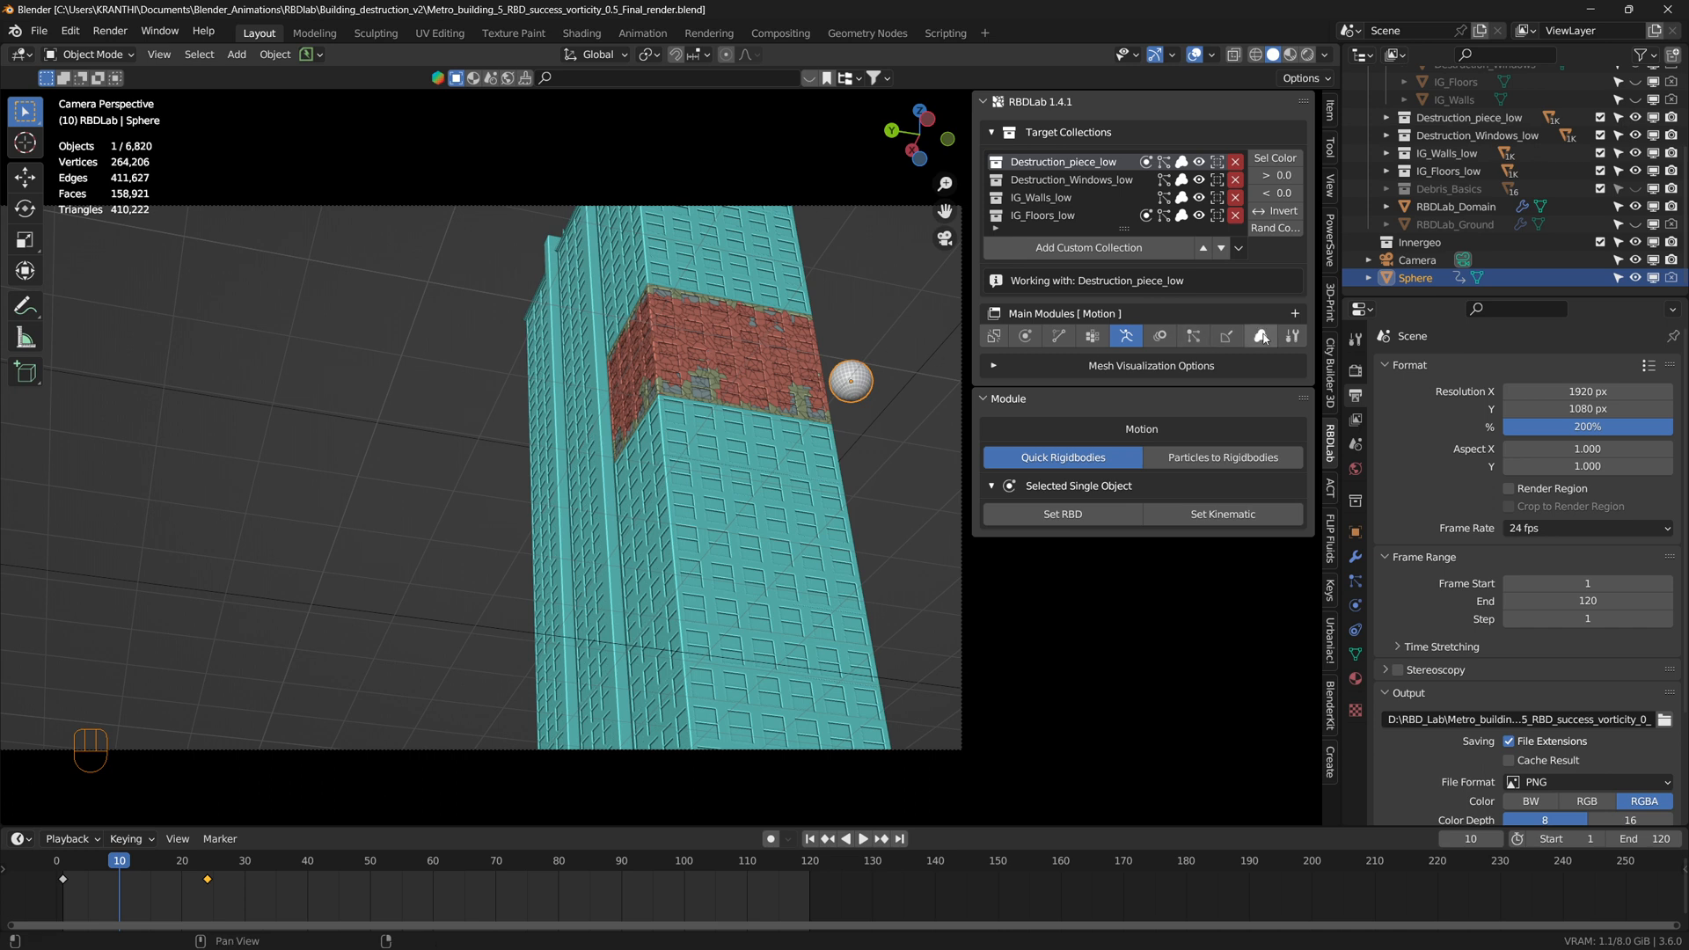
pyautogui.moveTo(700, 400)
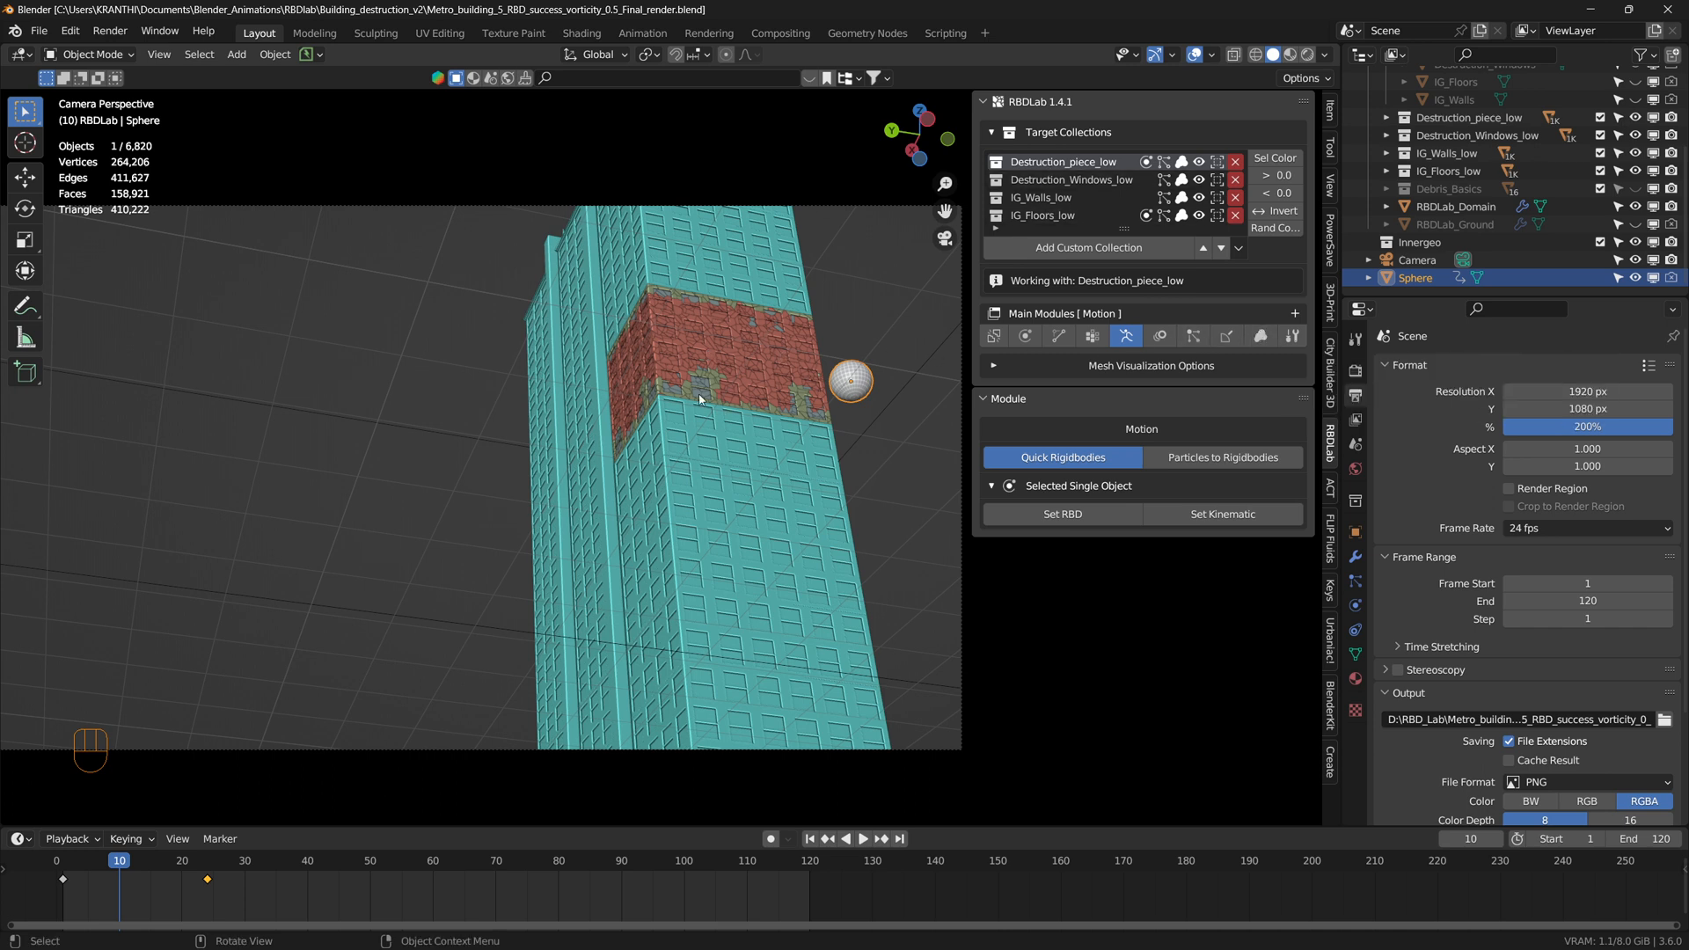
pyautogui.moveTo(630, 321)
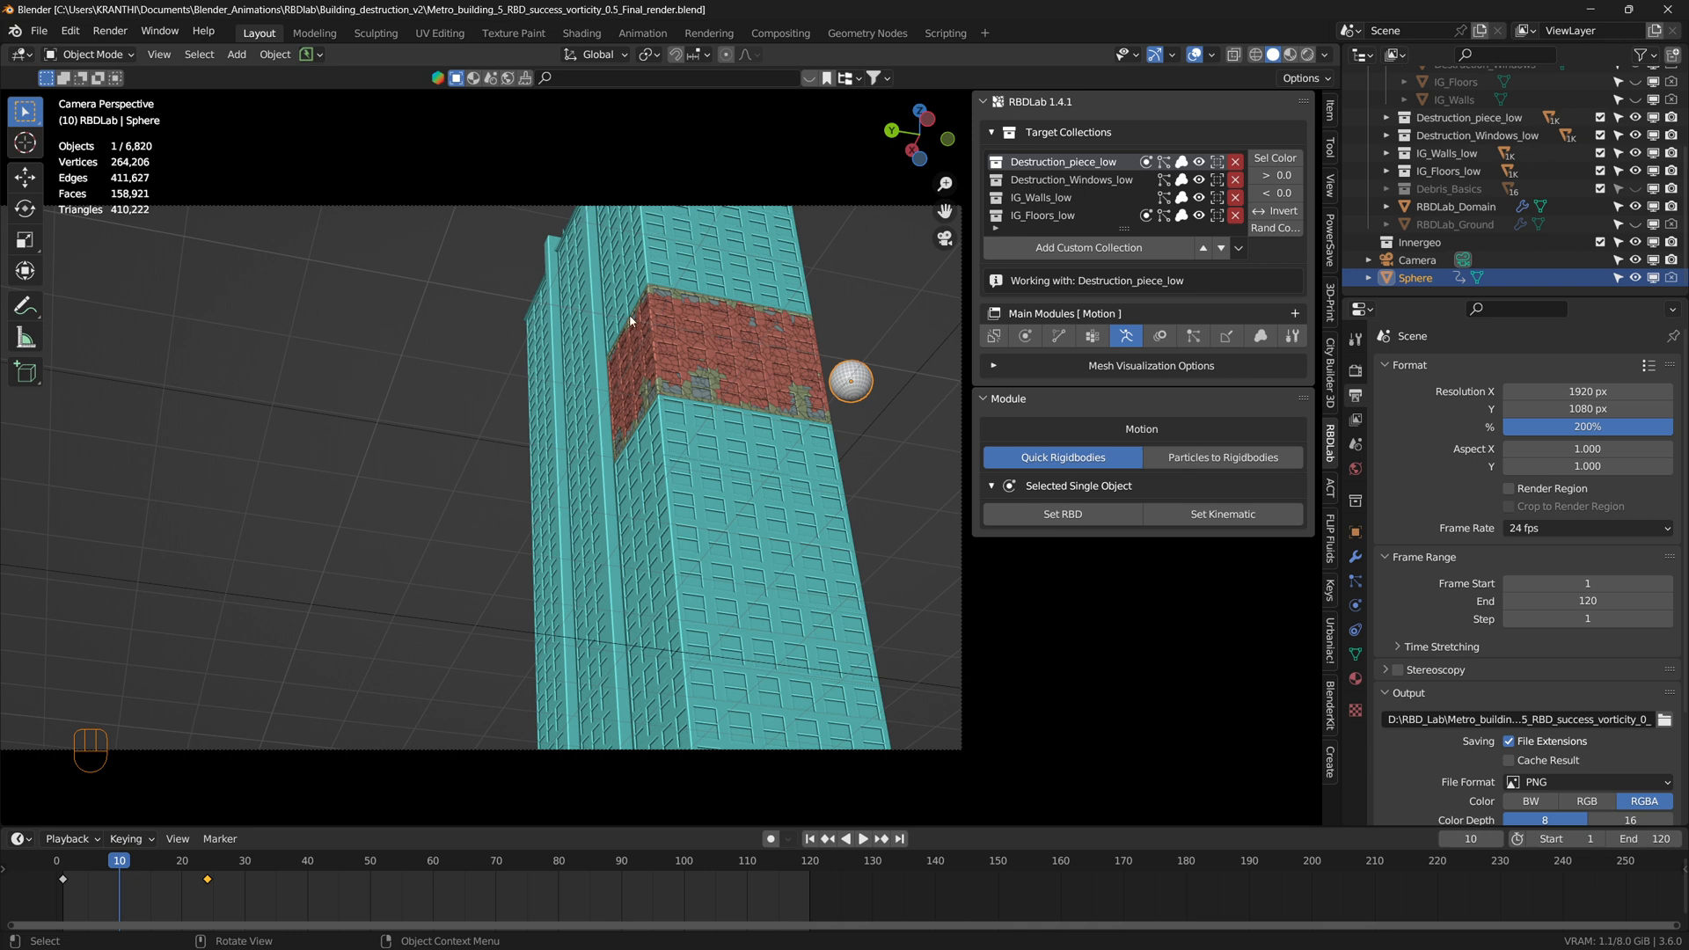
pyautogui.moveTo(722, 368)
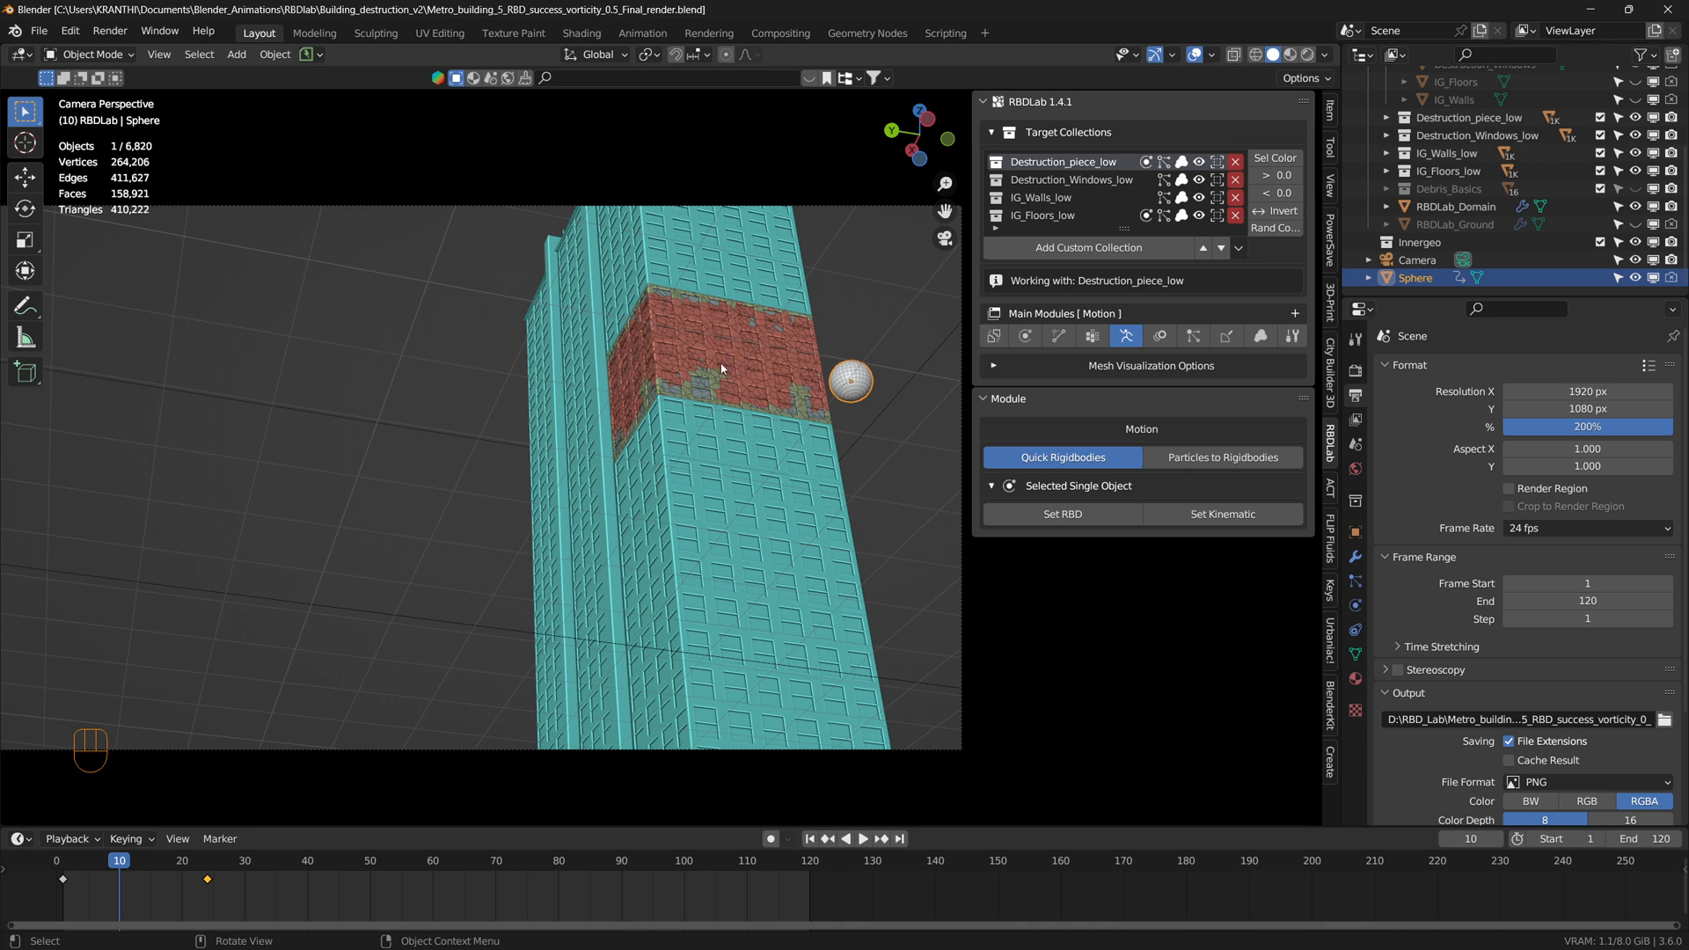
pyautogui.moveTo(728, 339)
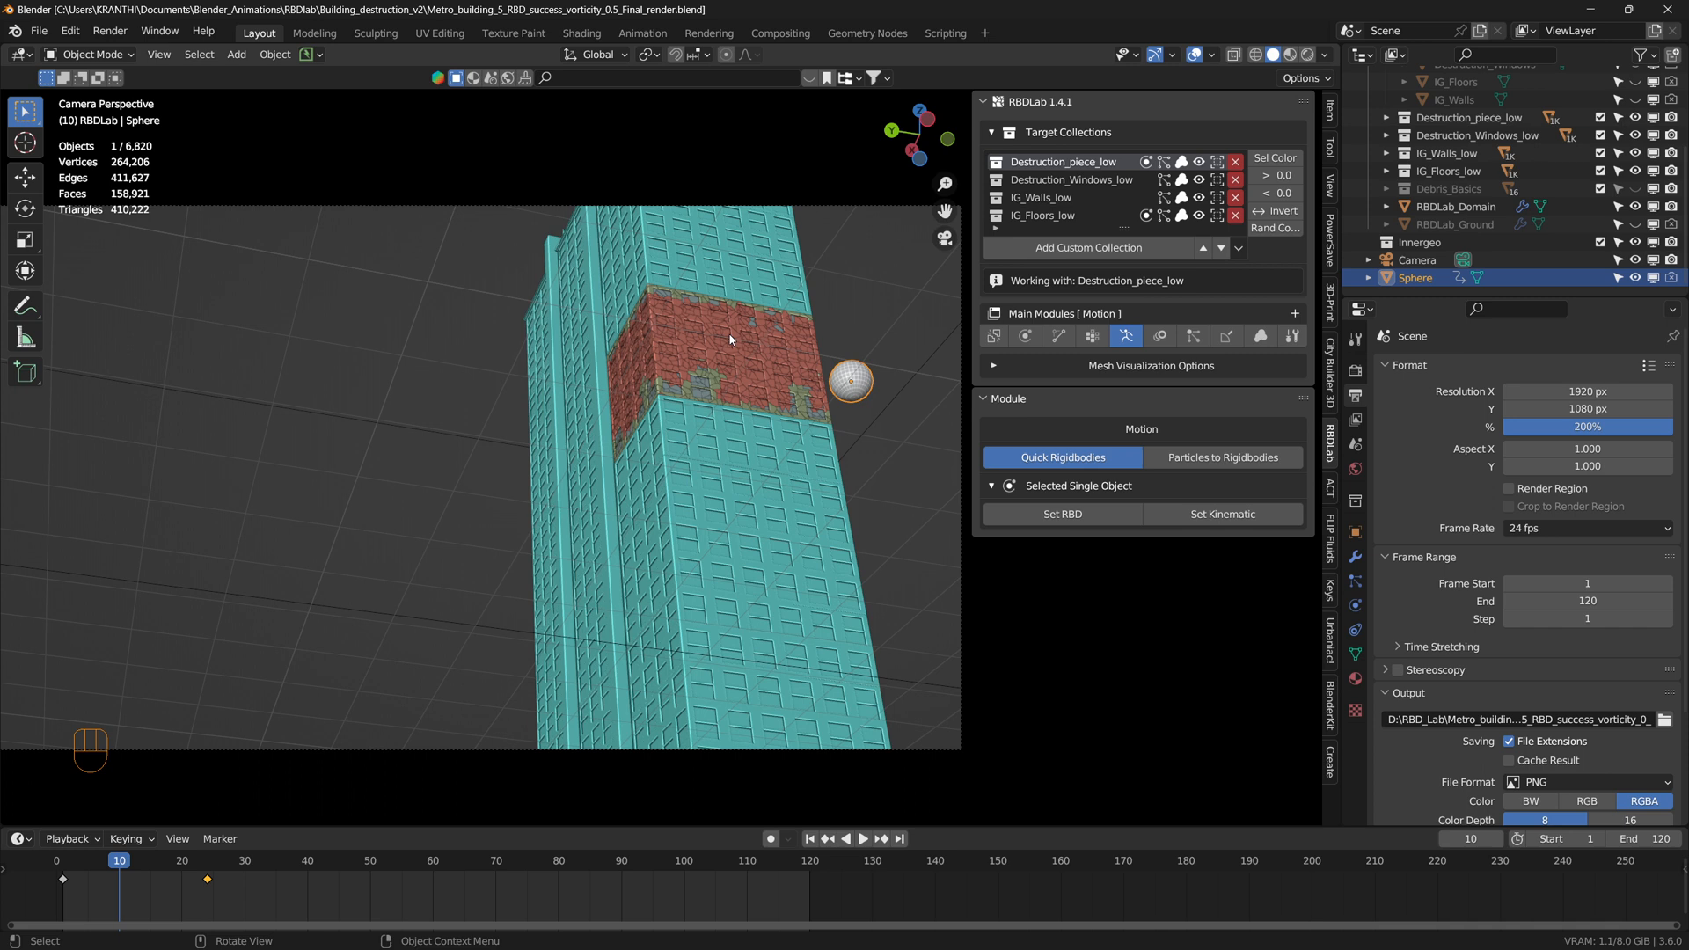
pyautogui.moveTo(1260, 336)
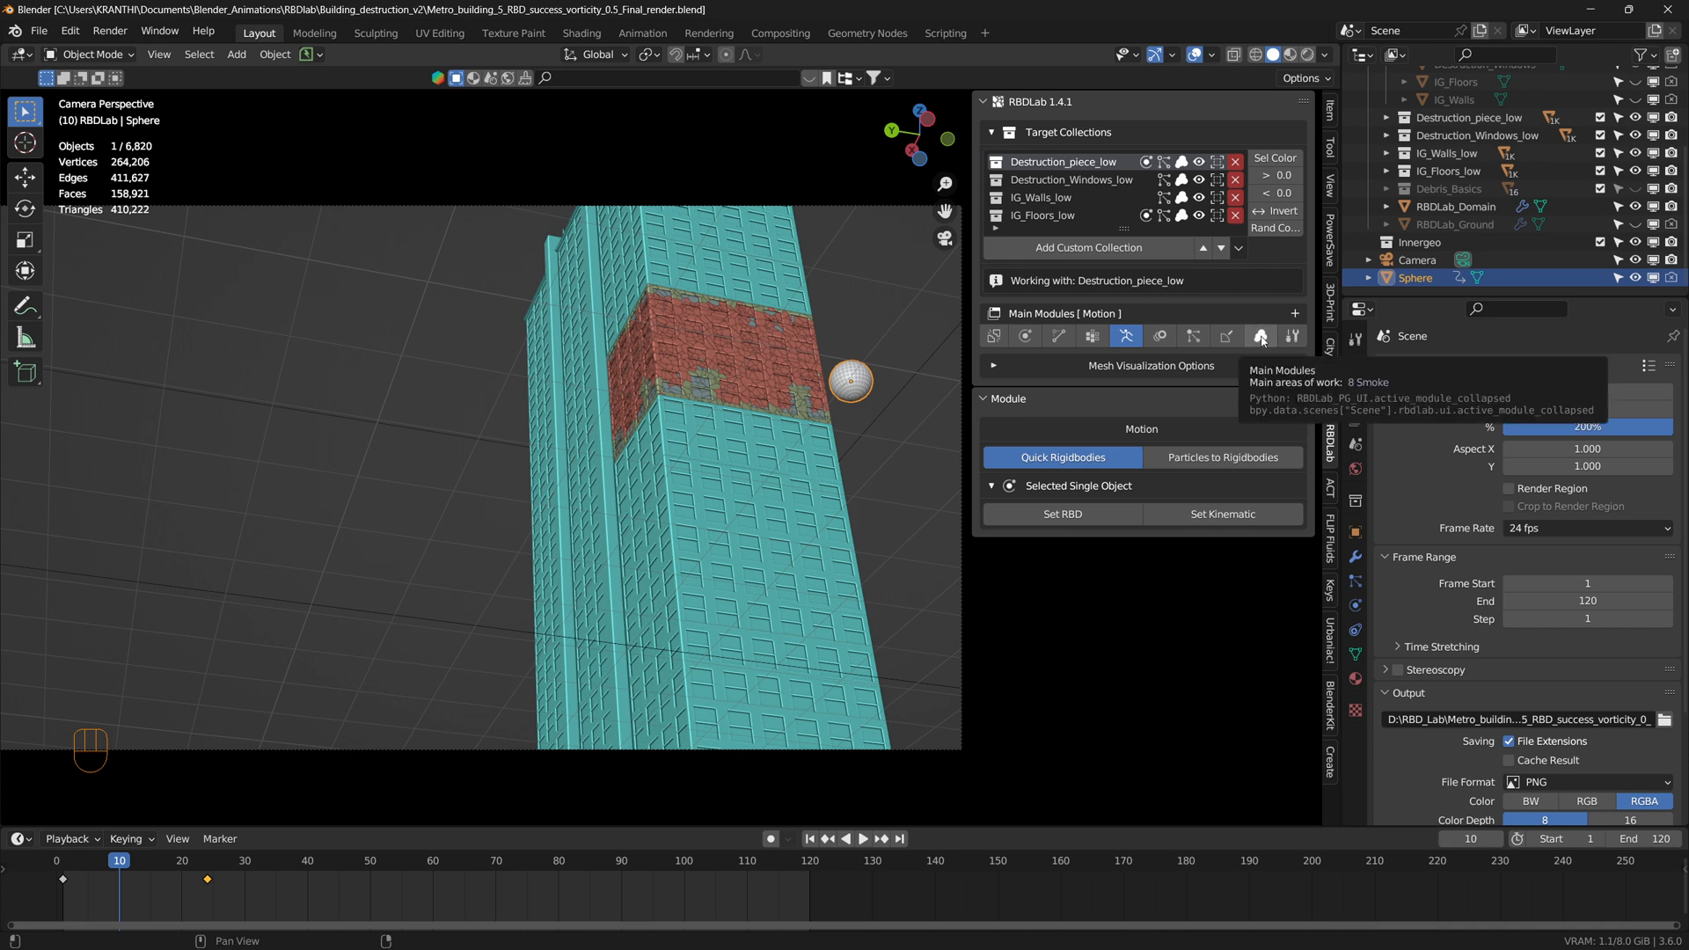
# Step: Set the smoke flow emitter's Flow Type to Fire + Smoke in the Smoke module
pyautogui.click(1259, 337)
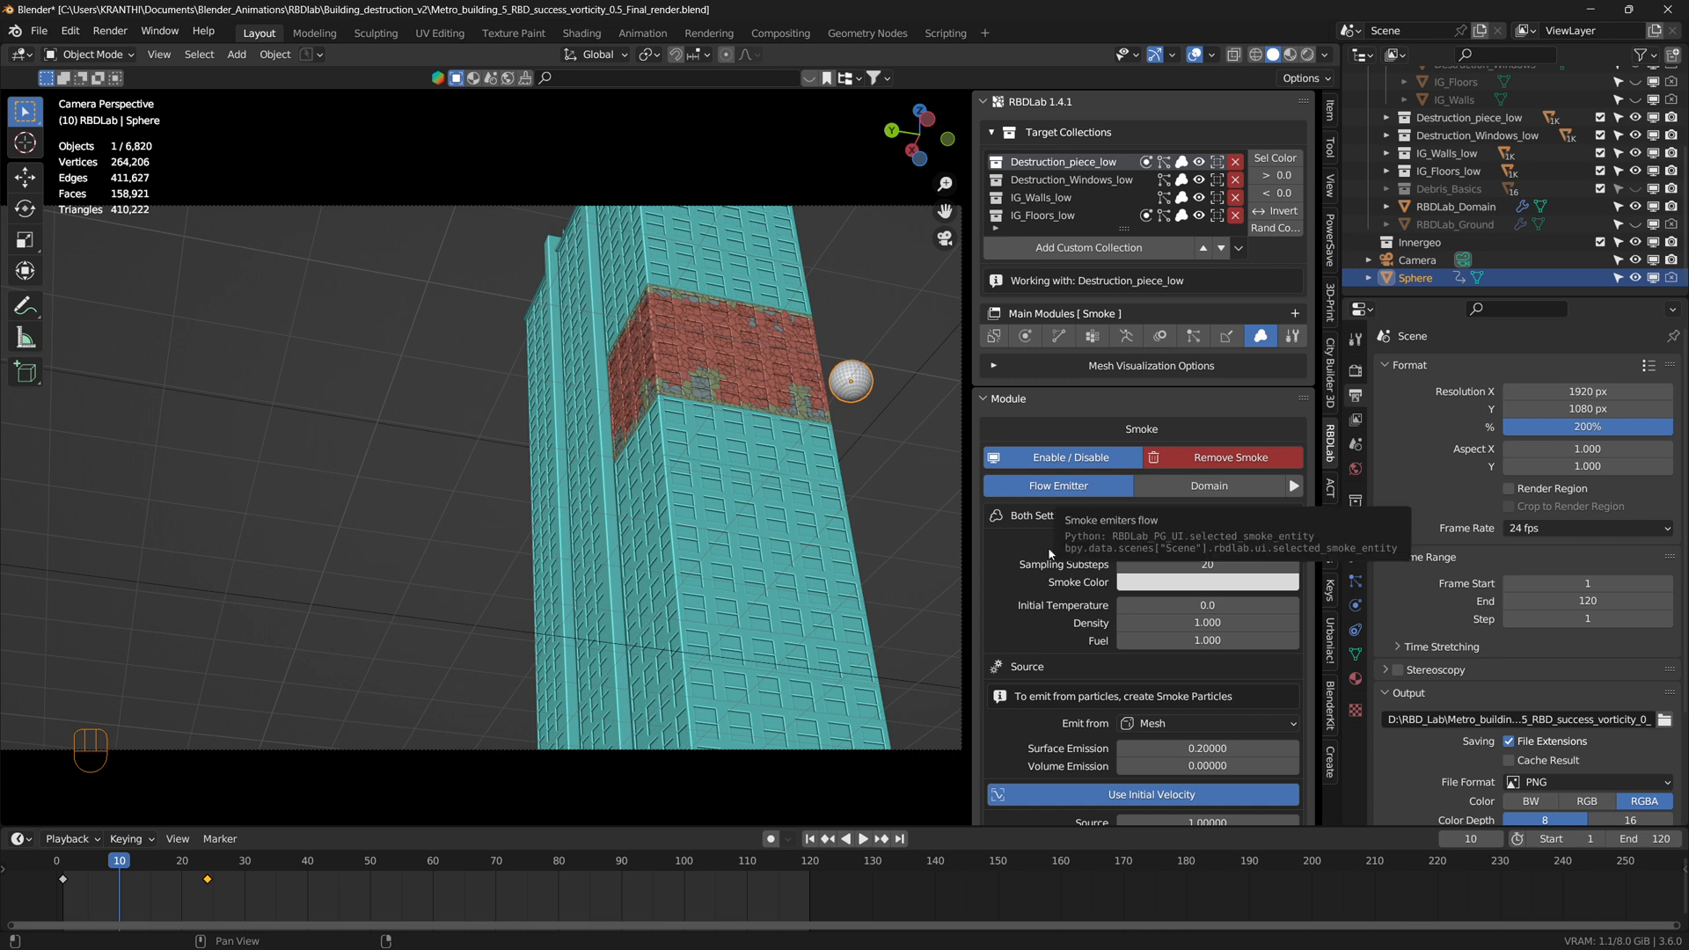
pyautogui.click(1207, 540)
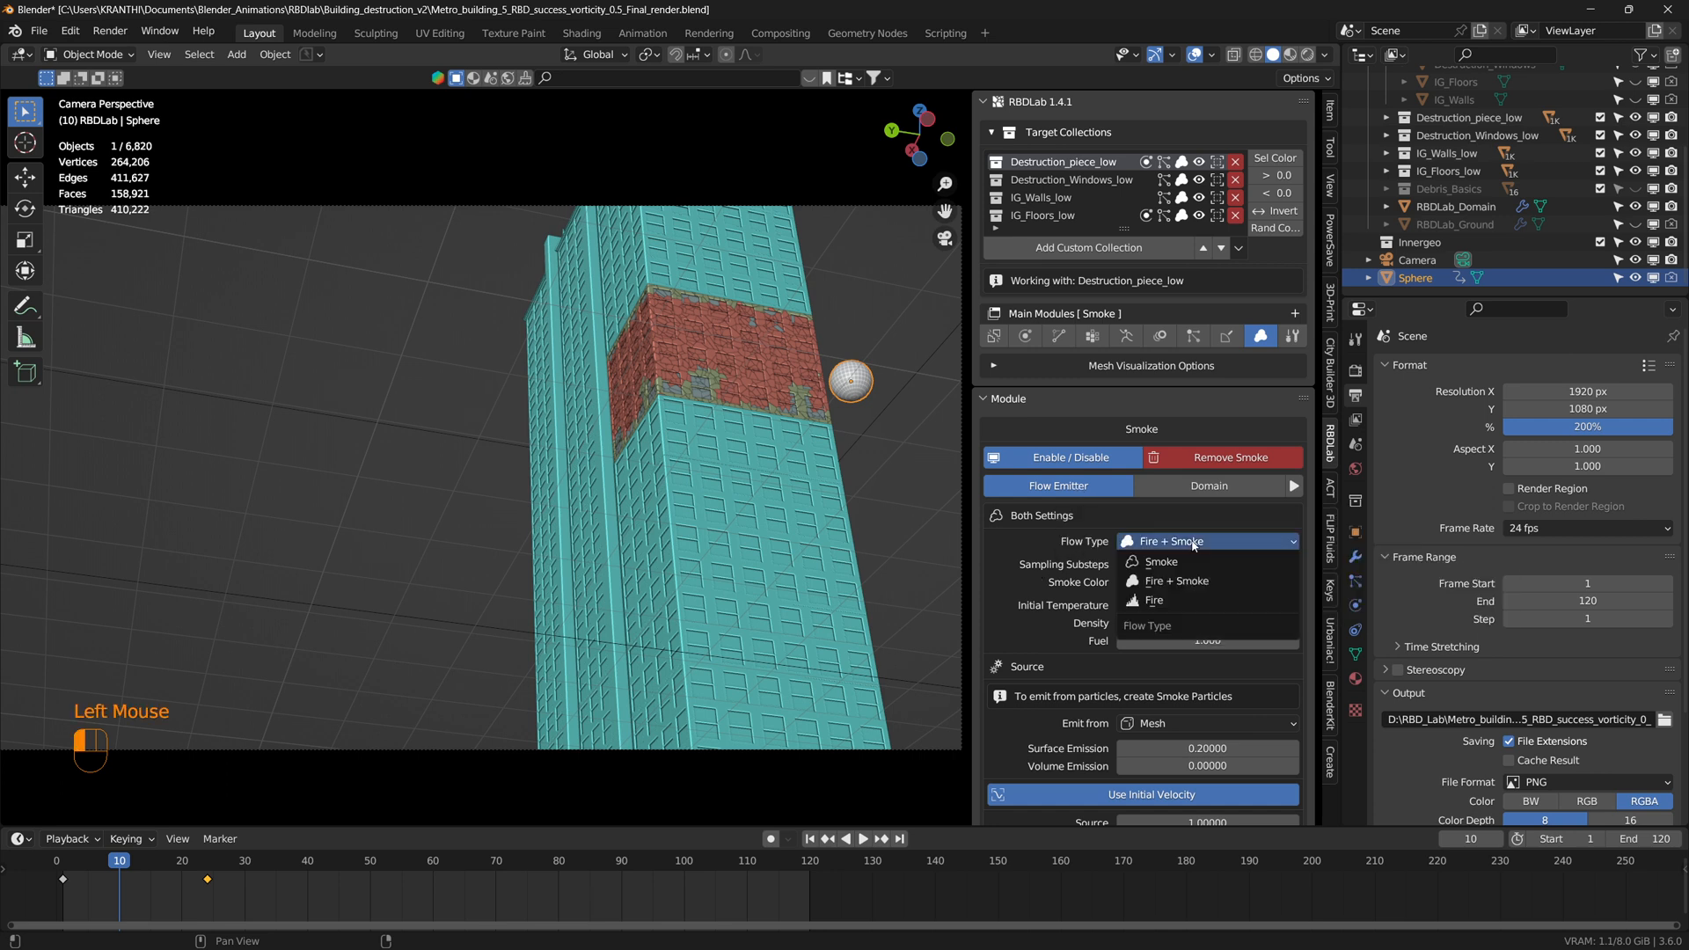
pyautogui.click(1172, 579)
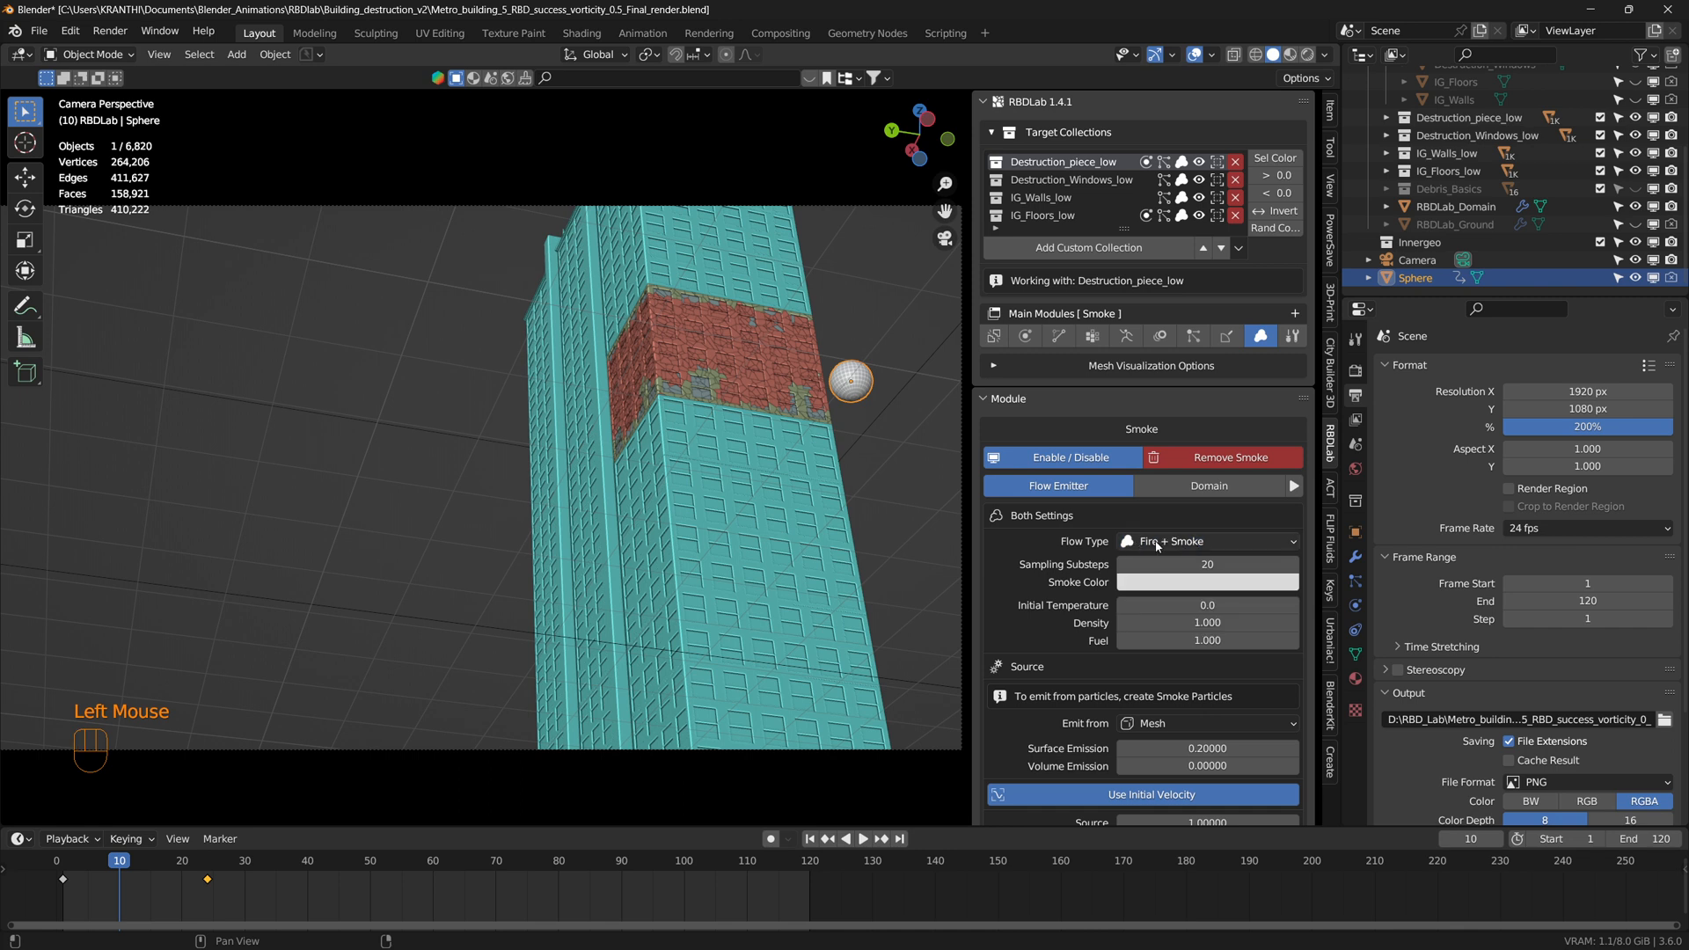
pyautogui.moveTo(1191, 540)
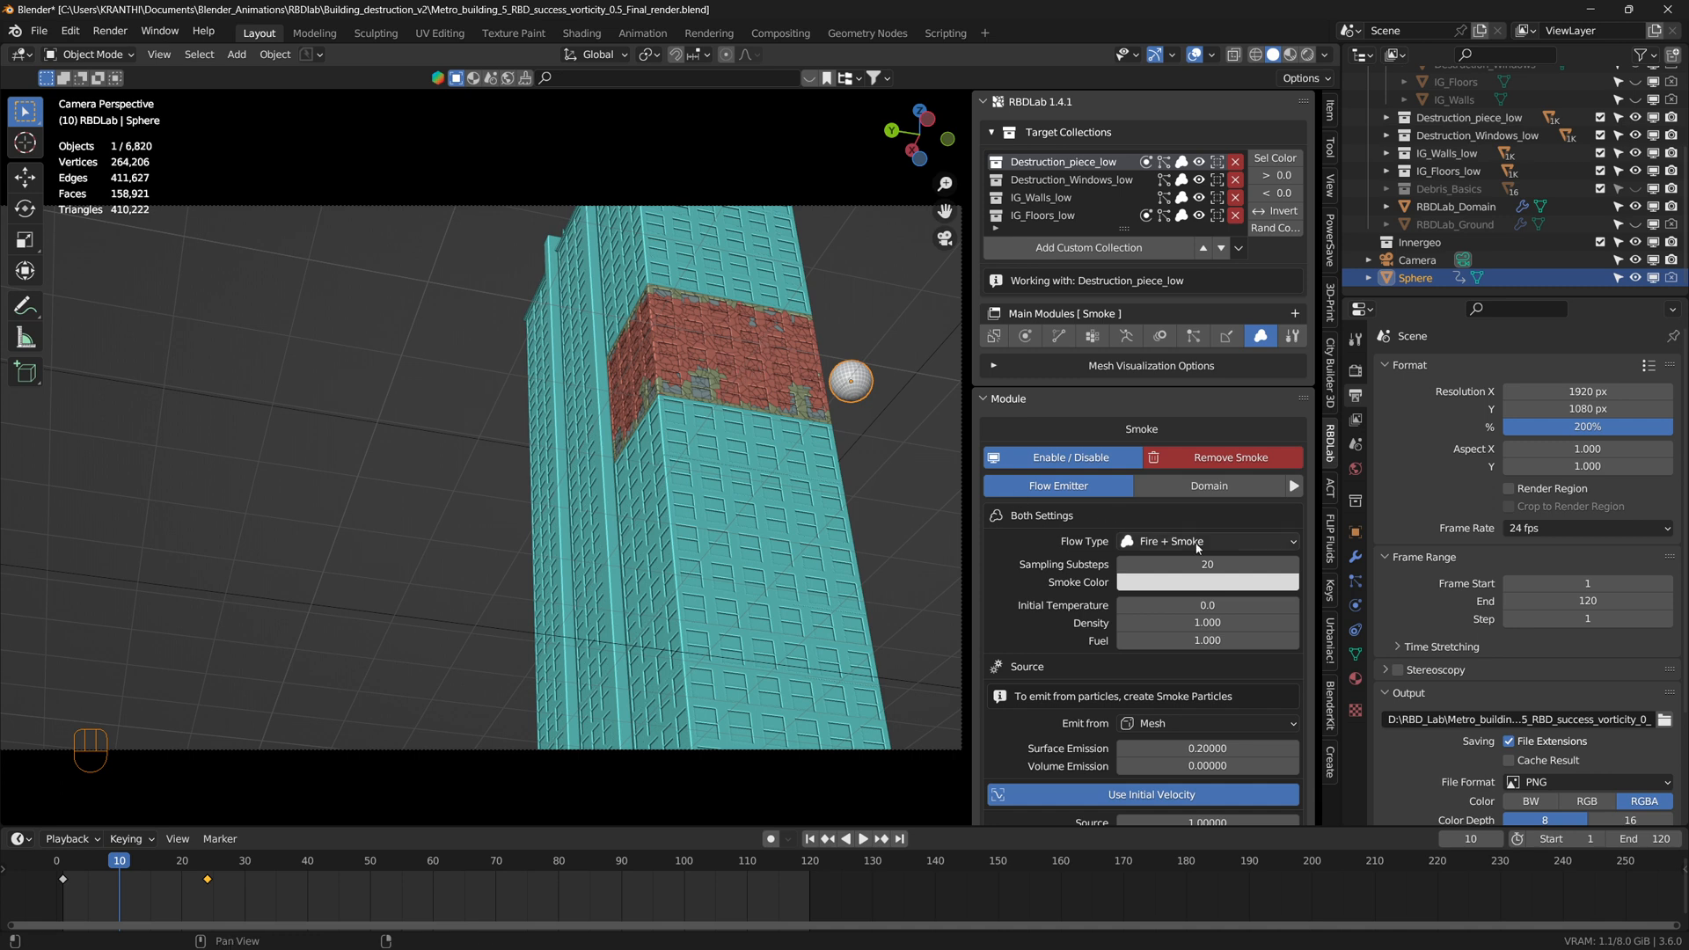
pyautogui.moveTo(1192, 541)
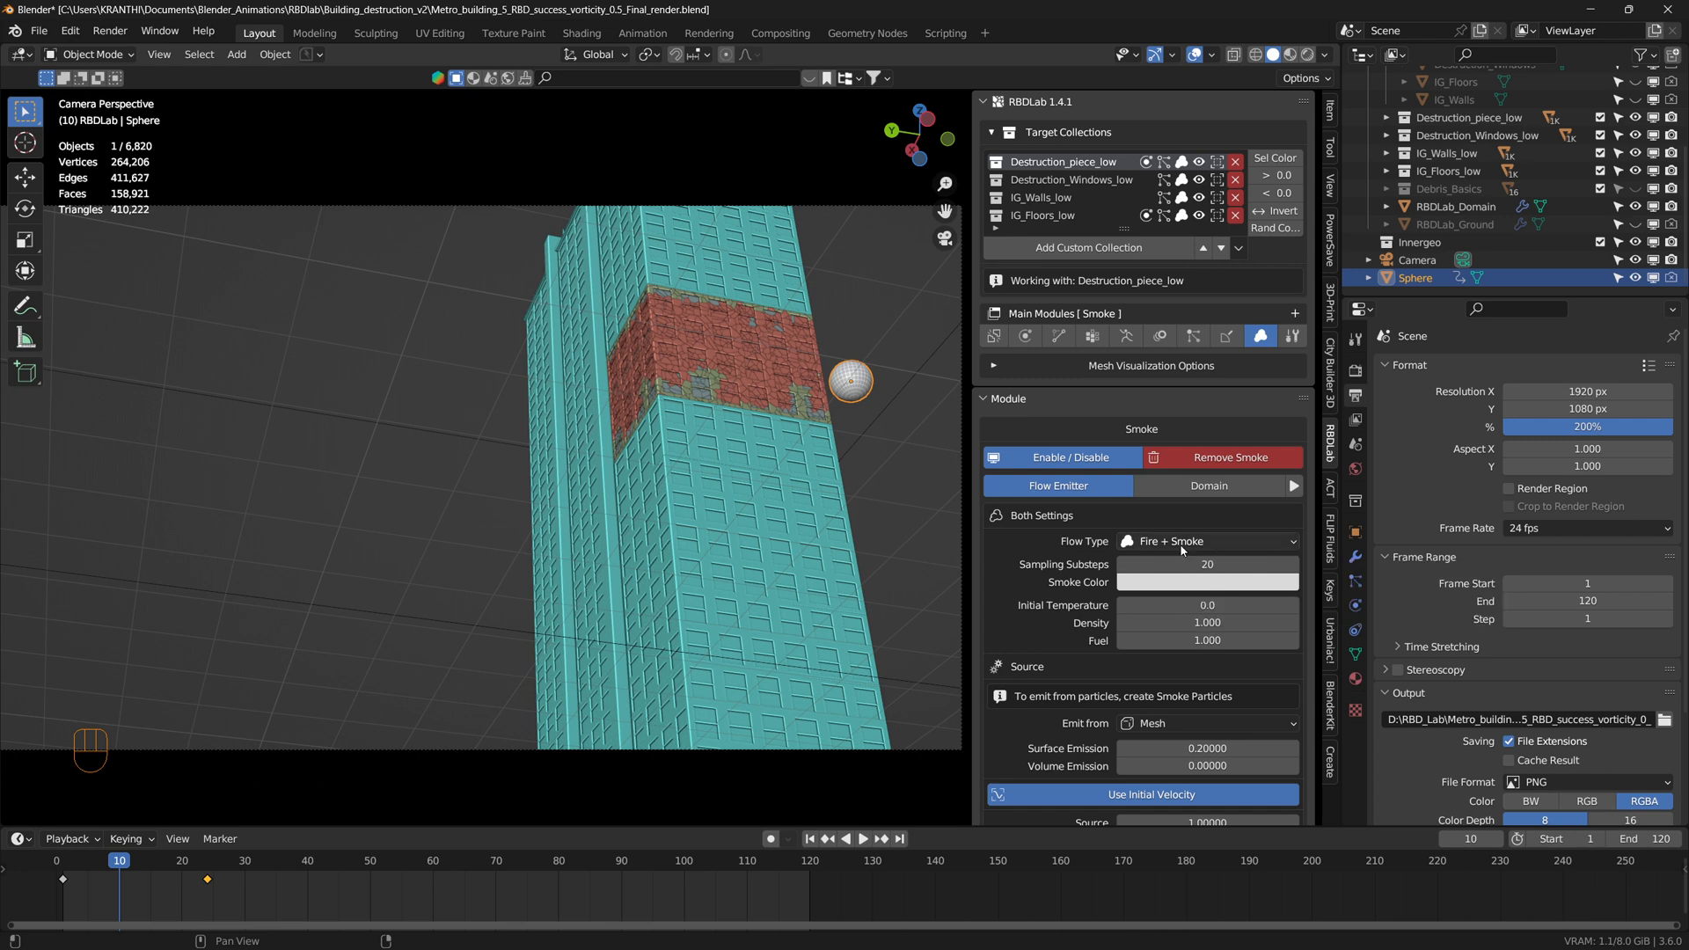
pyautogui.moveTo(1193, 530)
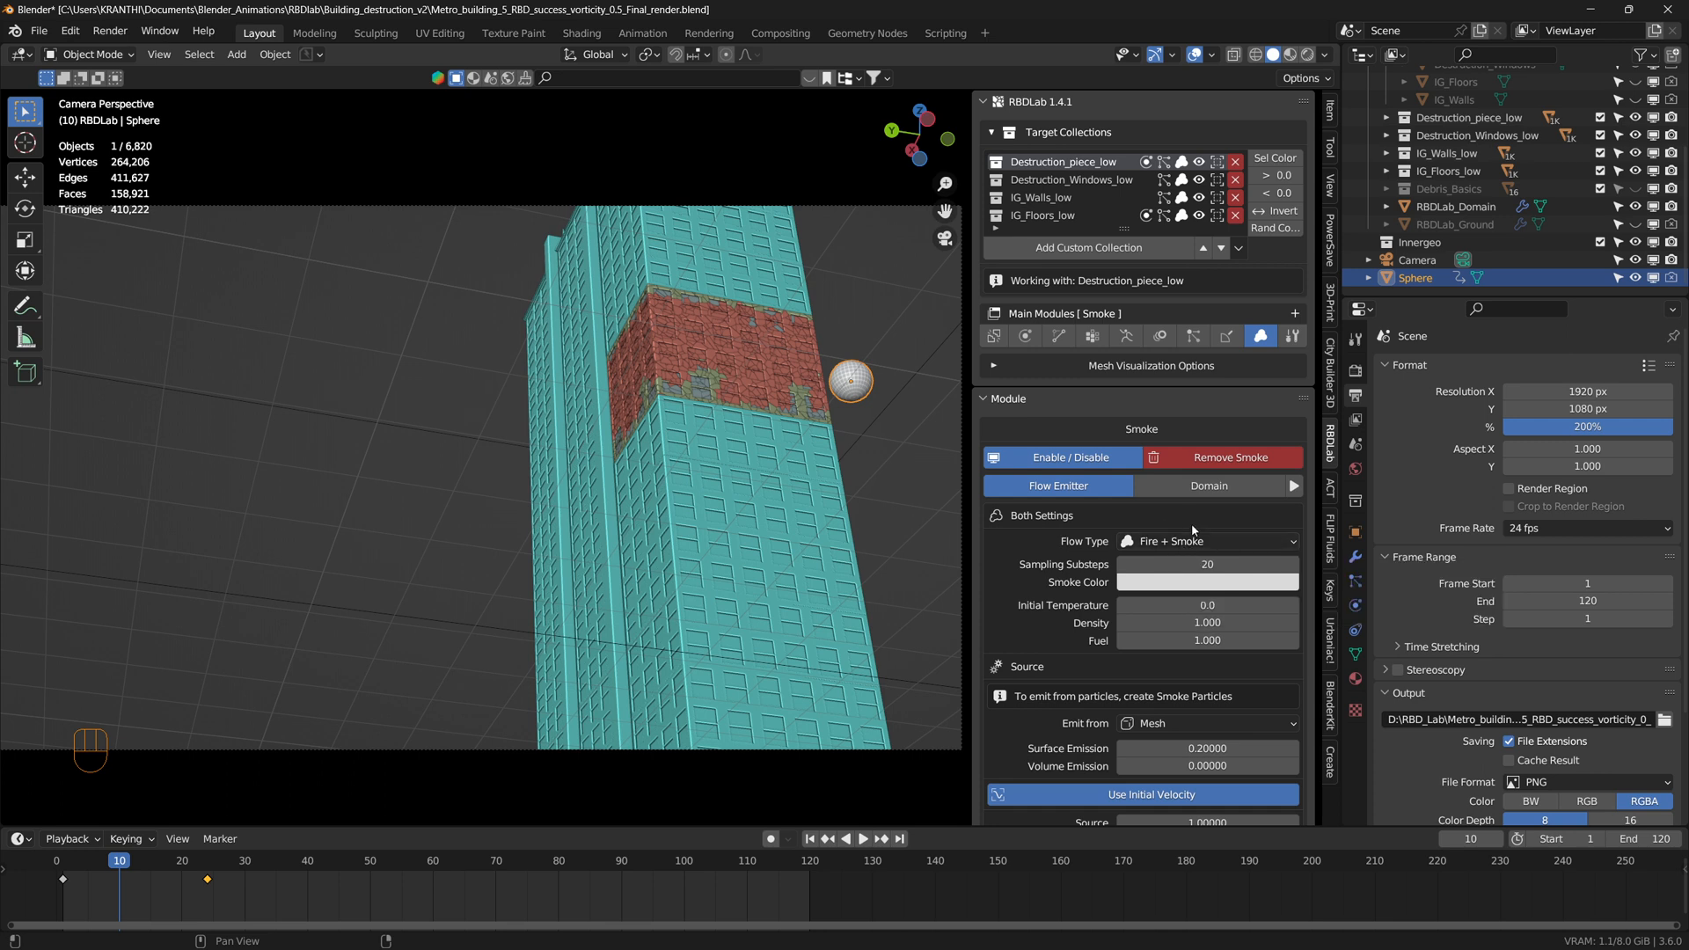
pyautogui.moveTo(1179, 540)
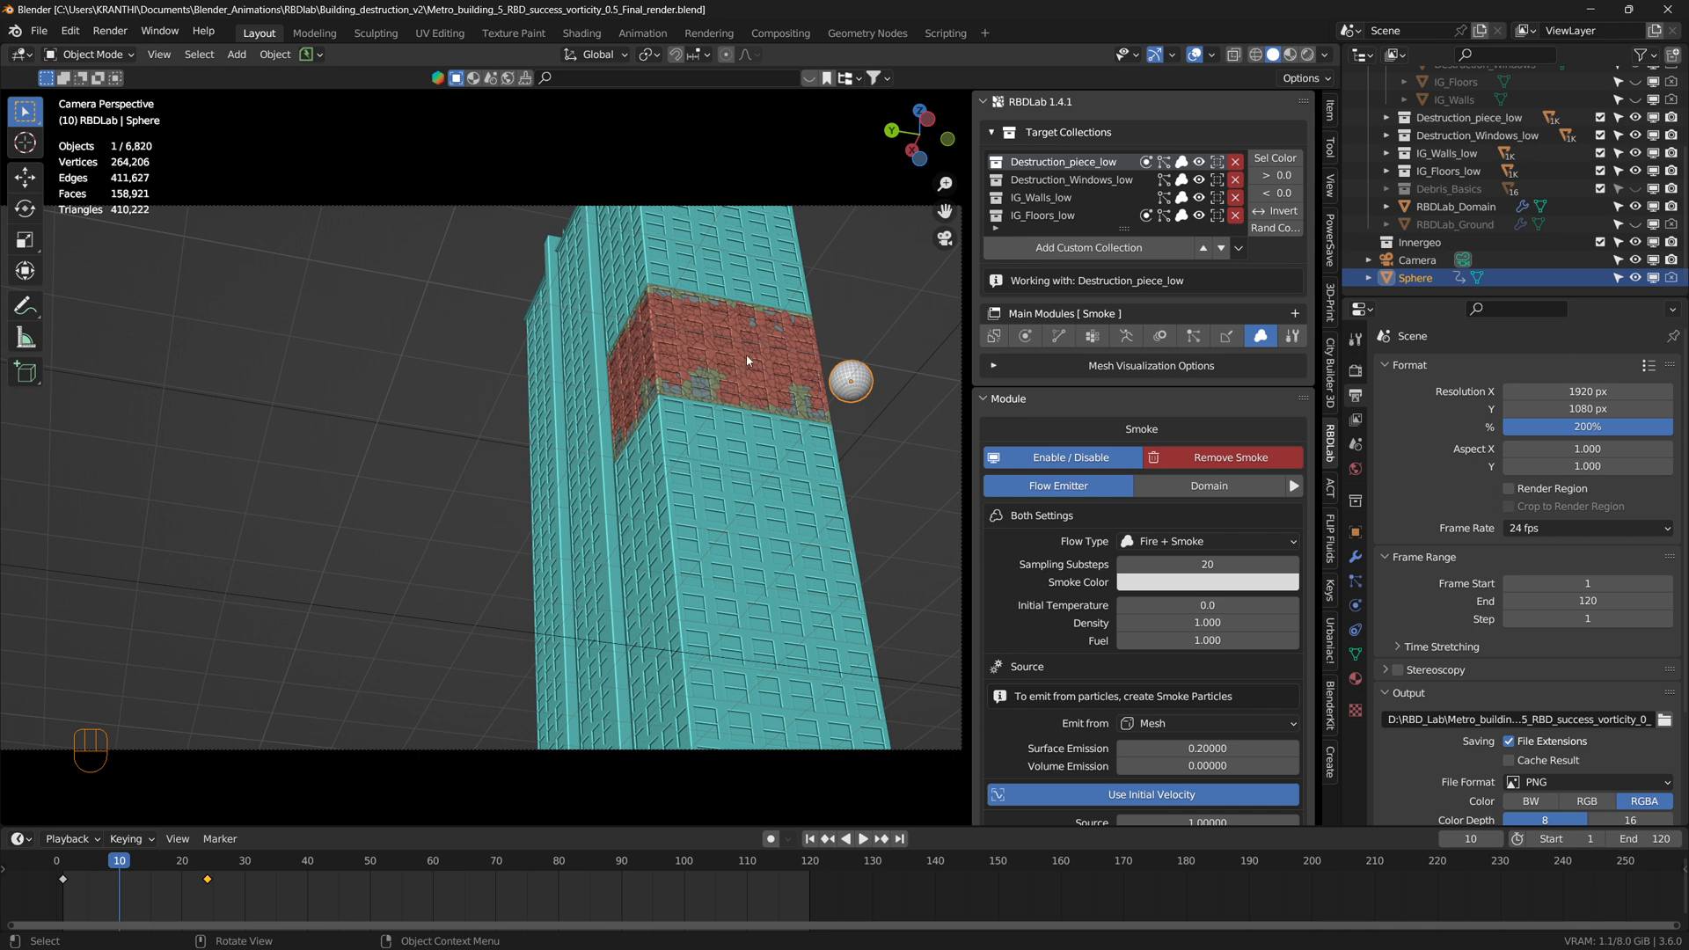
pyautogui.moveTo(671, 355)
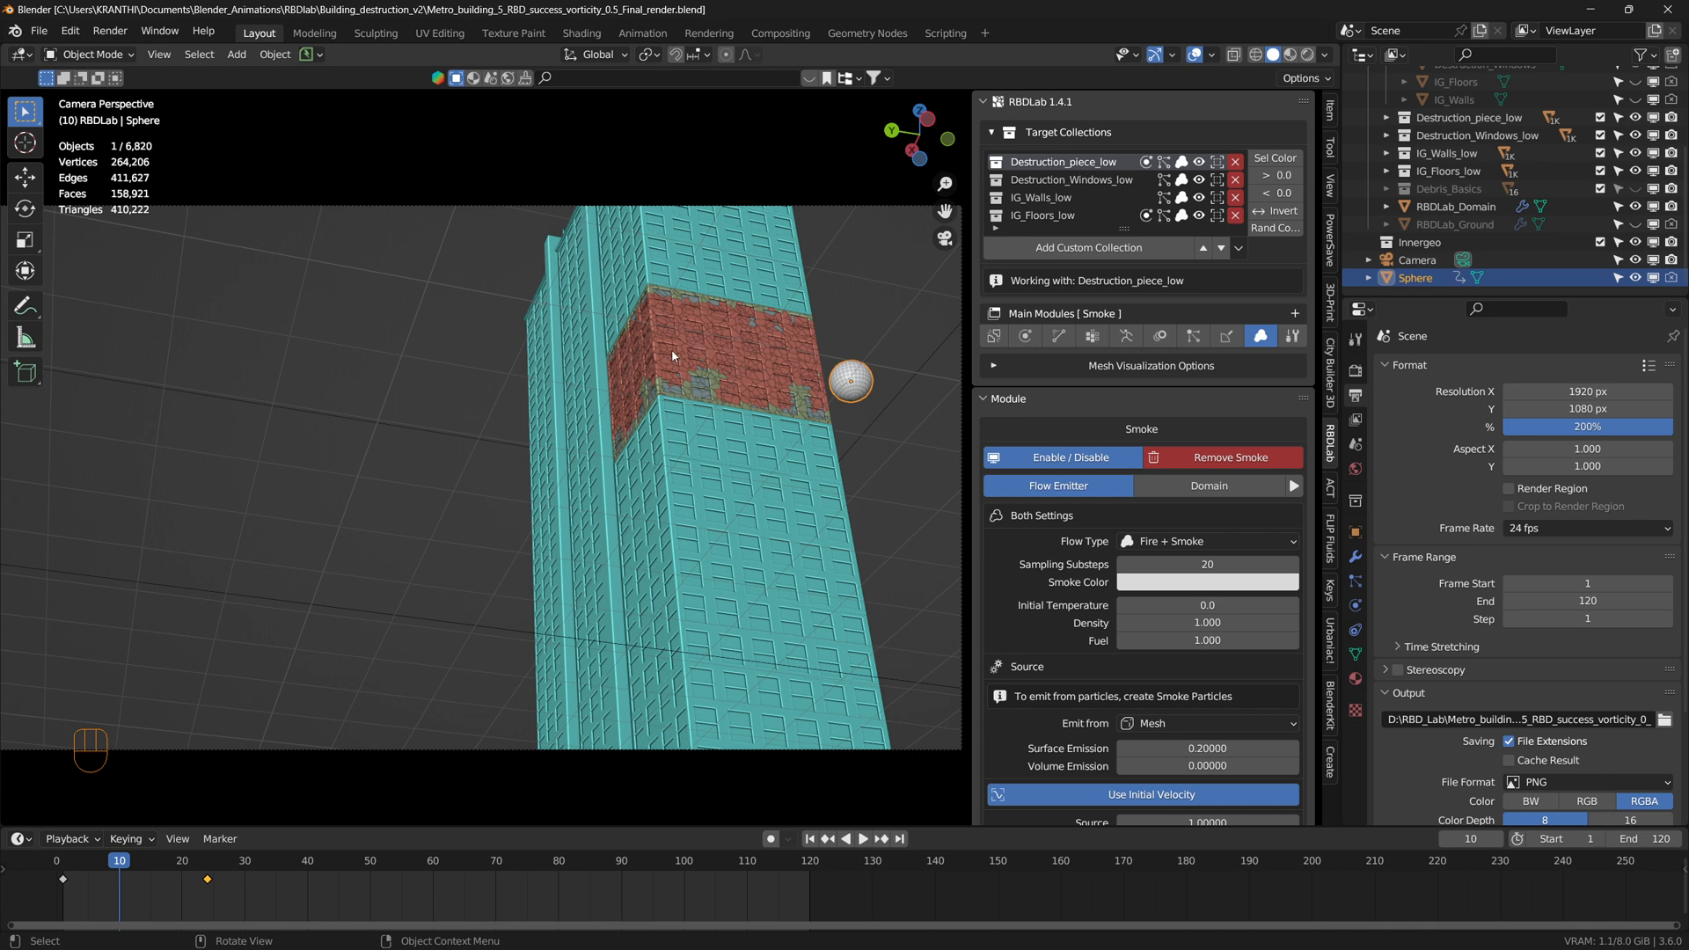
pyautogui.moveTo(684, 356)
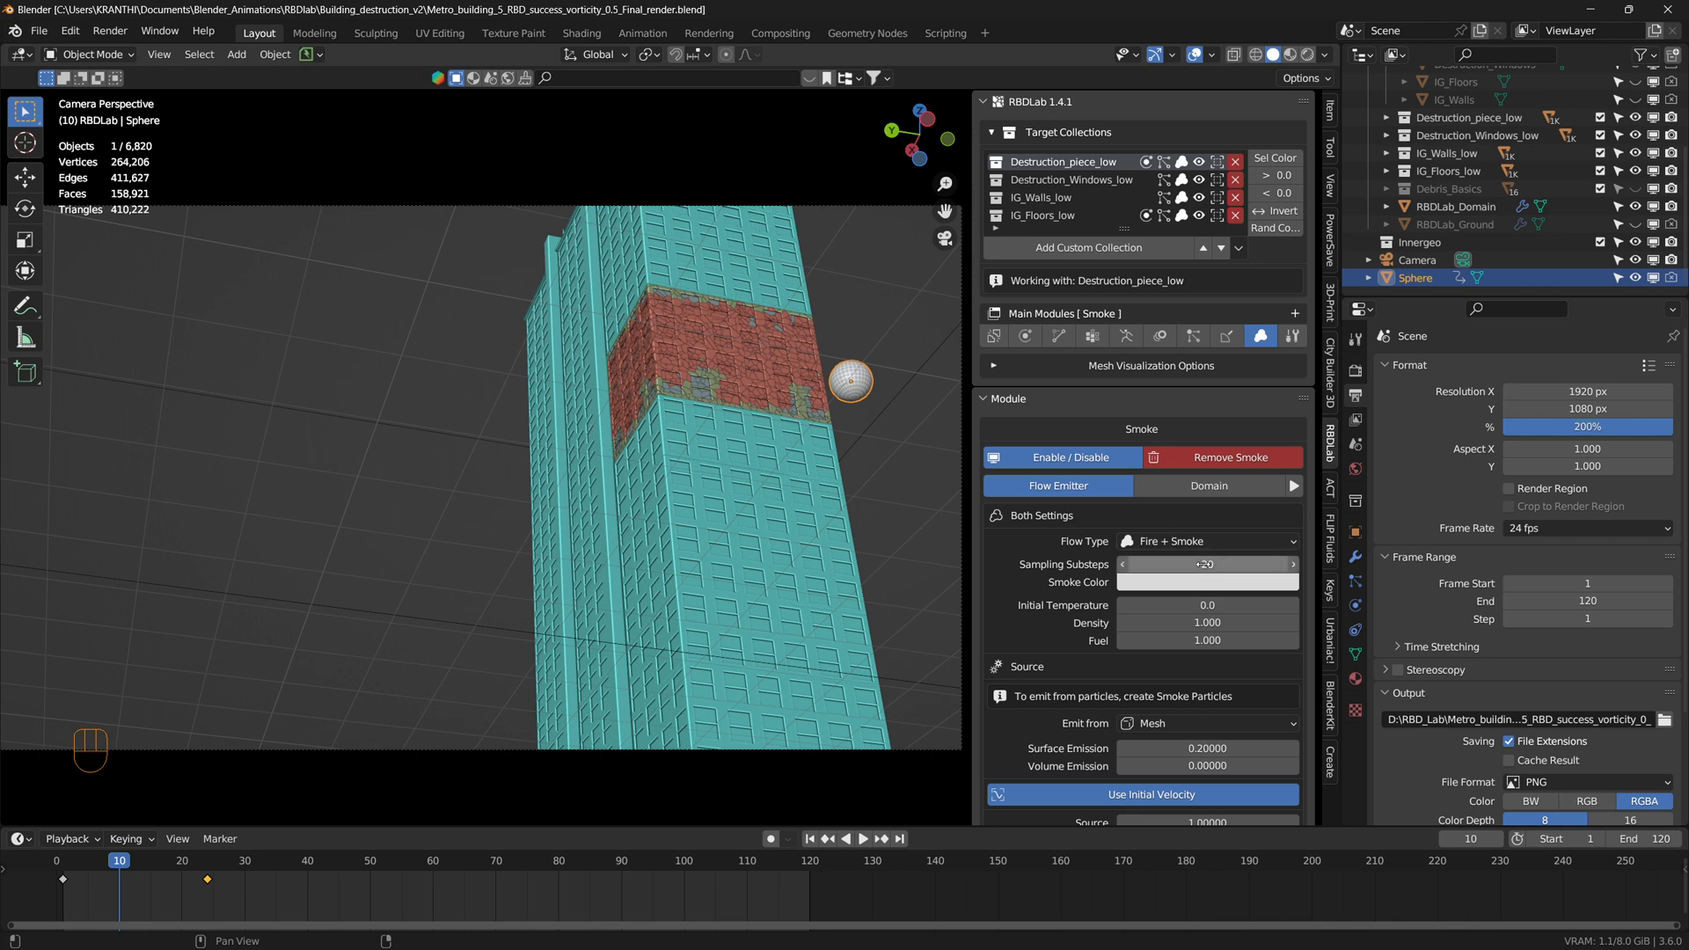
pyautogui.moveTo(1207, 565)
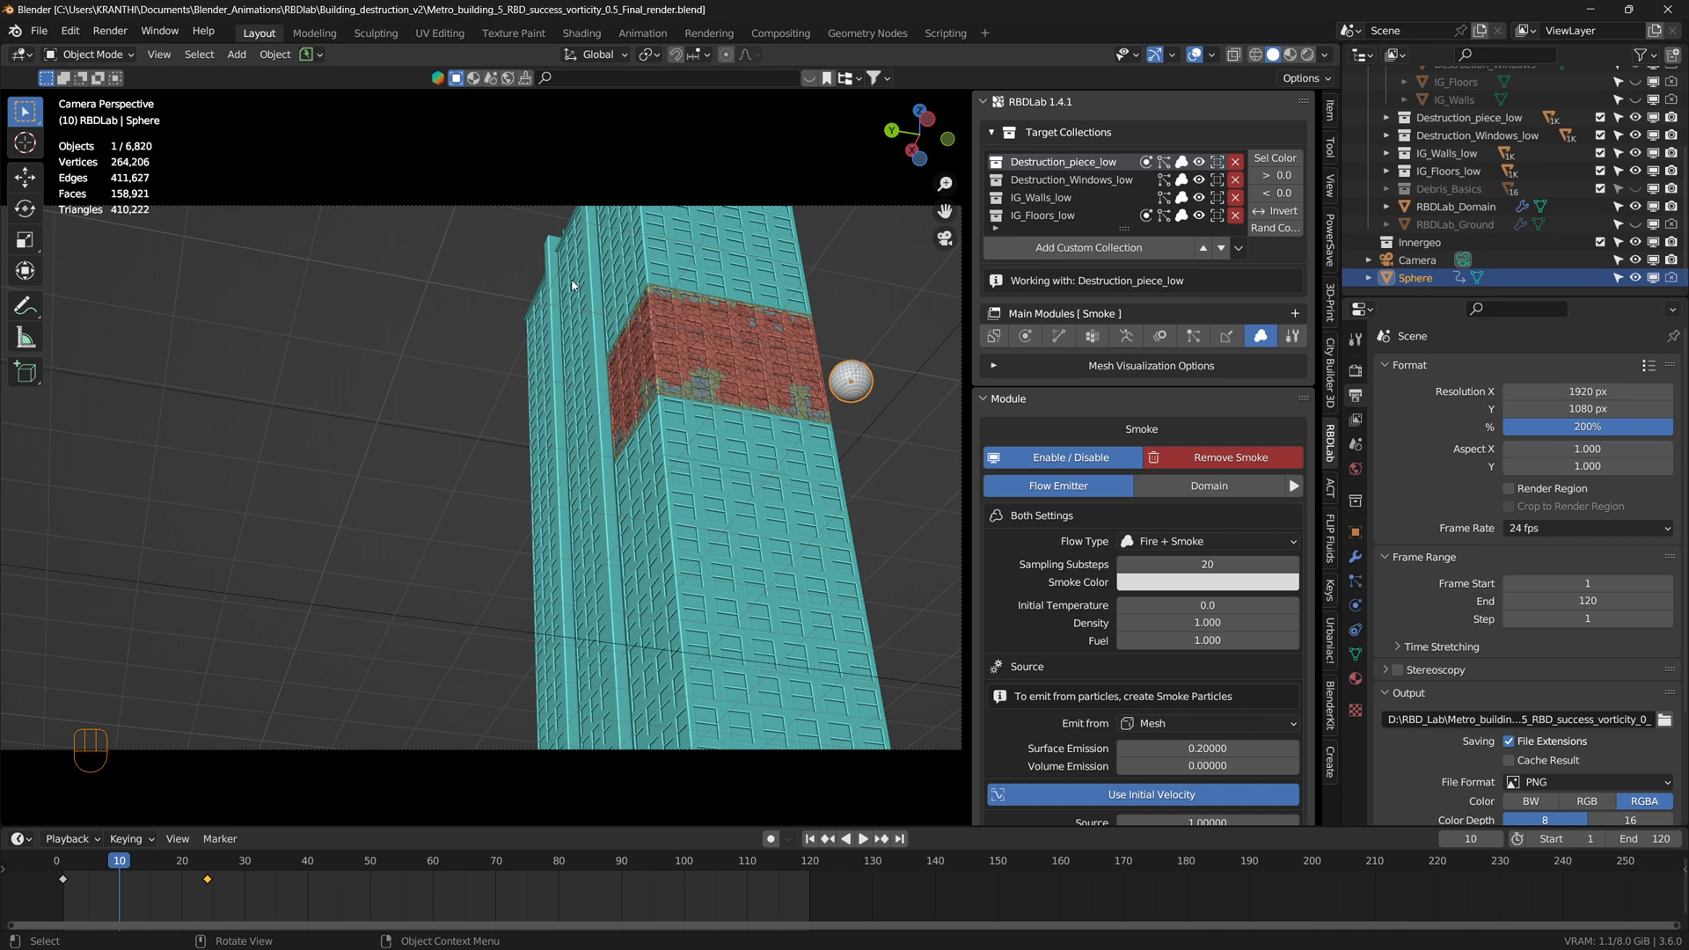
pyautogui.moveTo(515, 407)
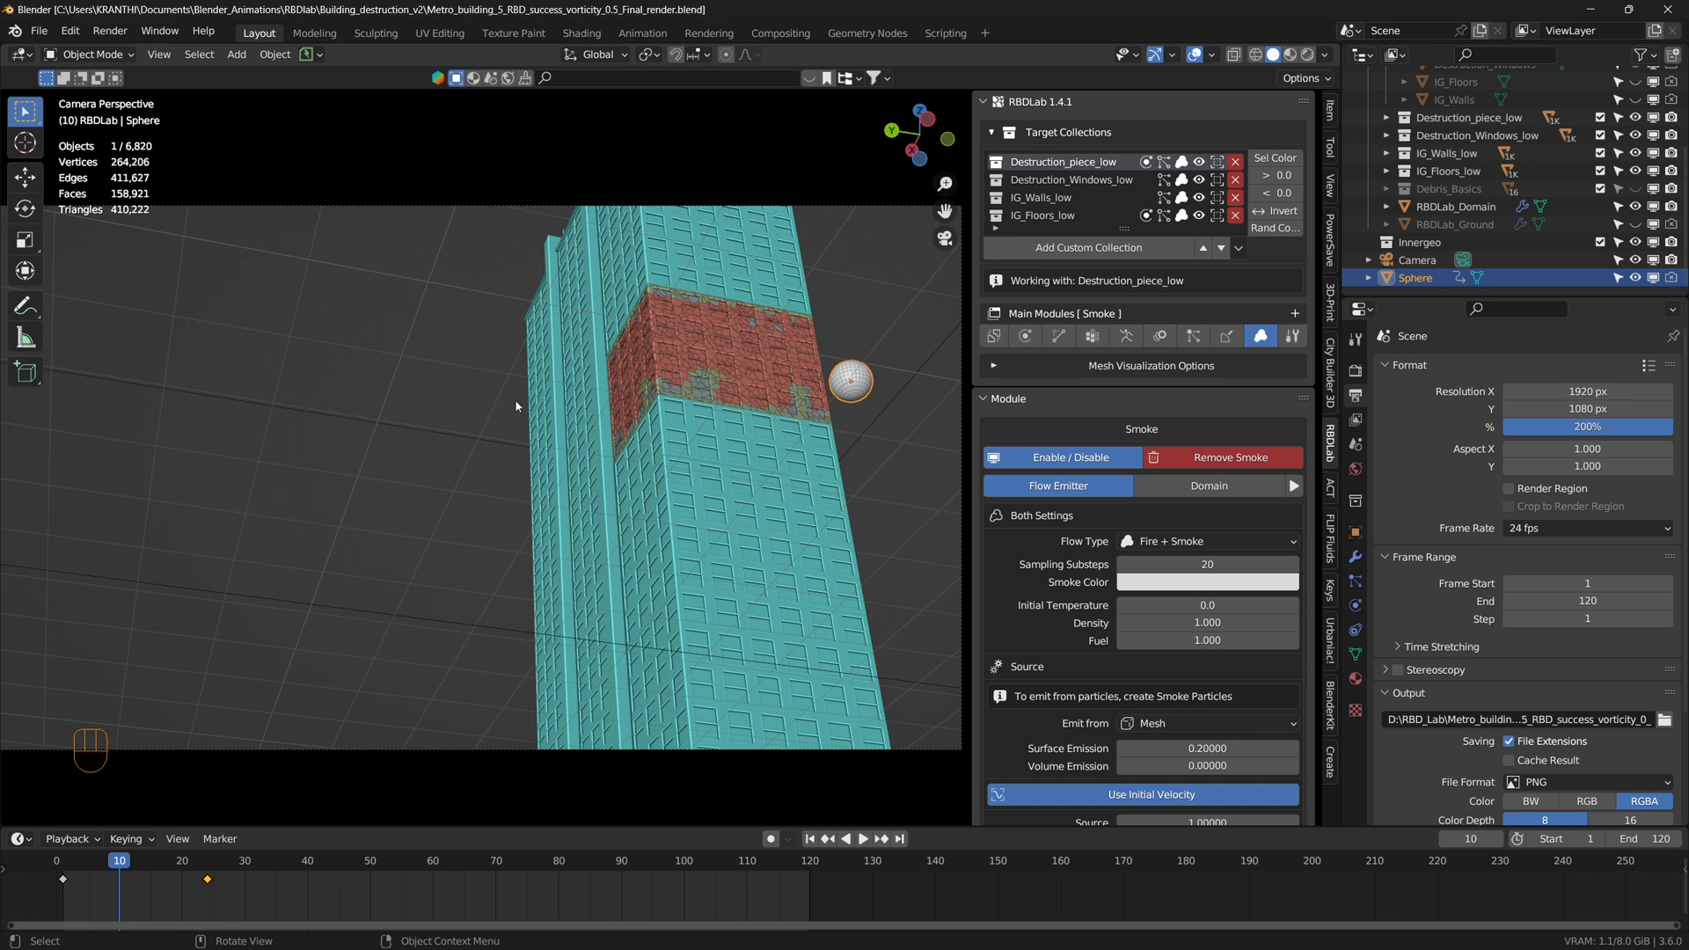
pyautogui.moveTo(509, 577)
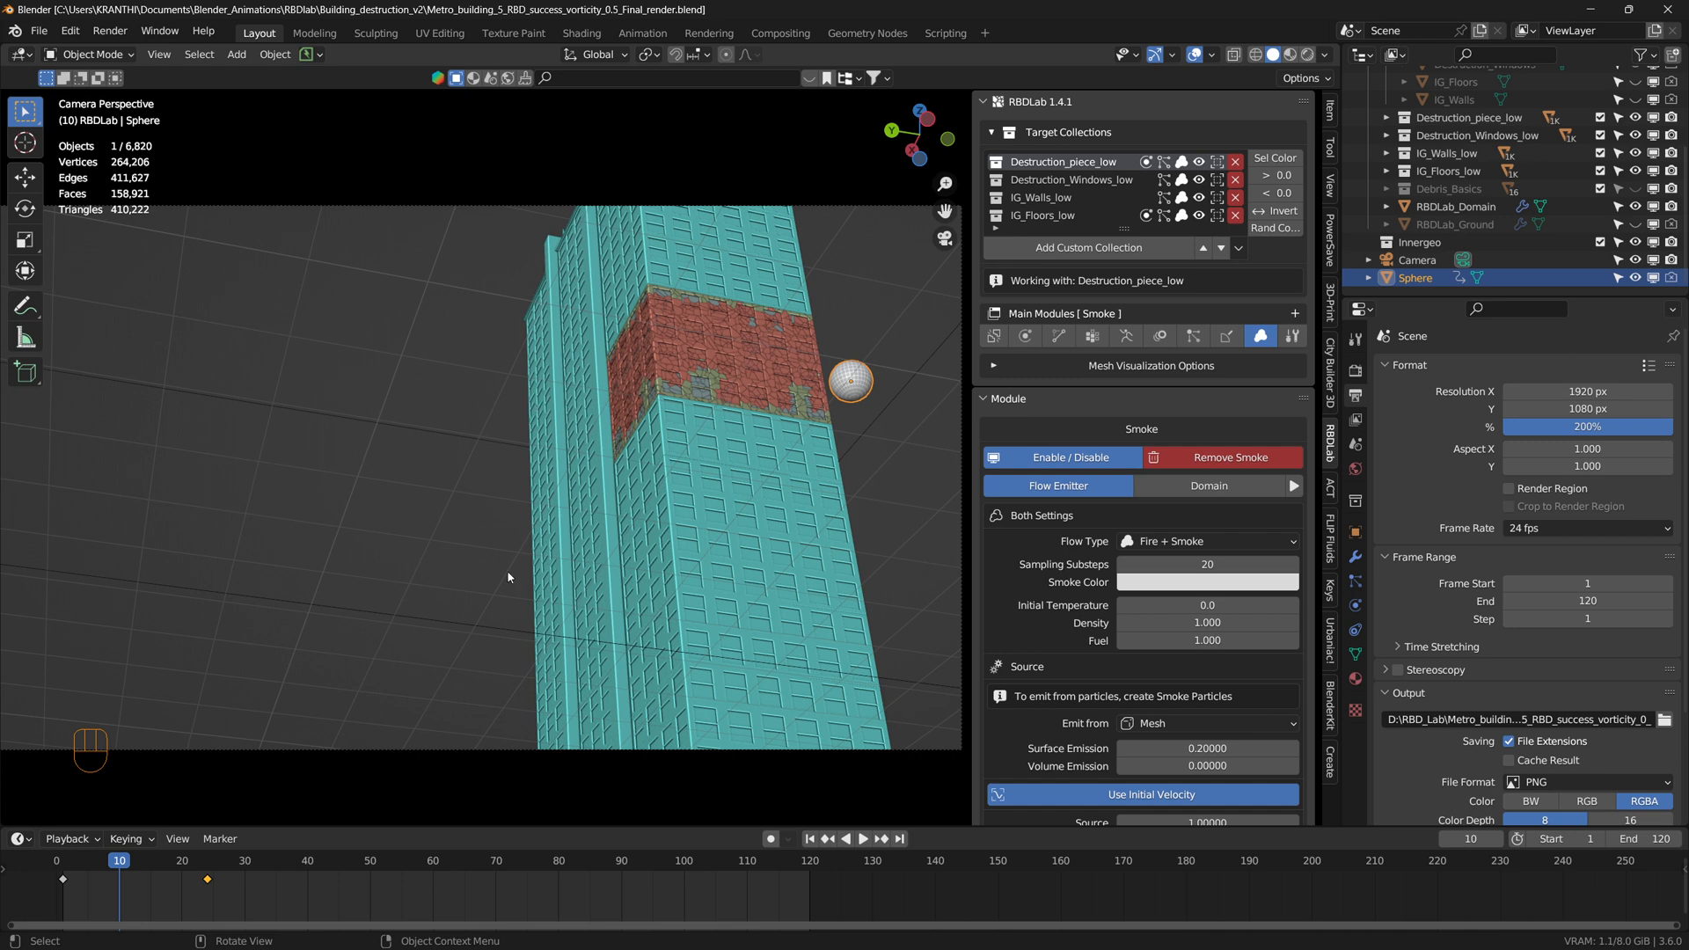
pyautogui.scroll(-3)
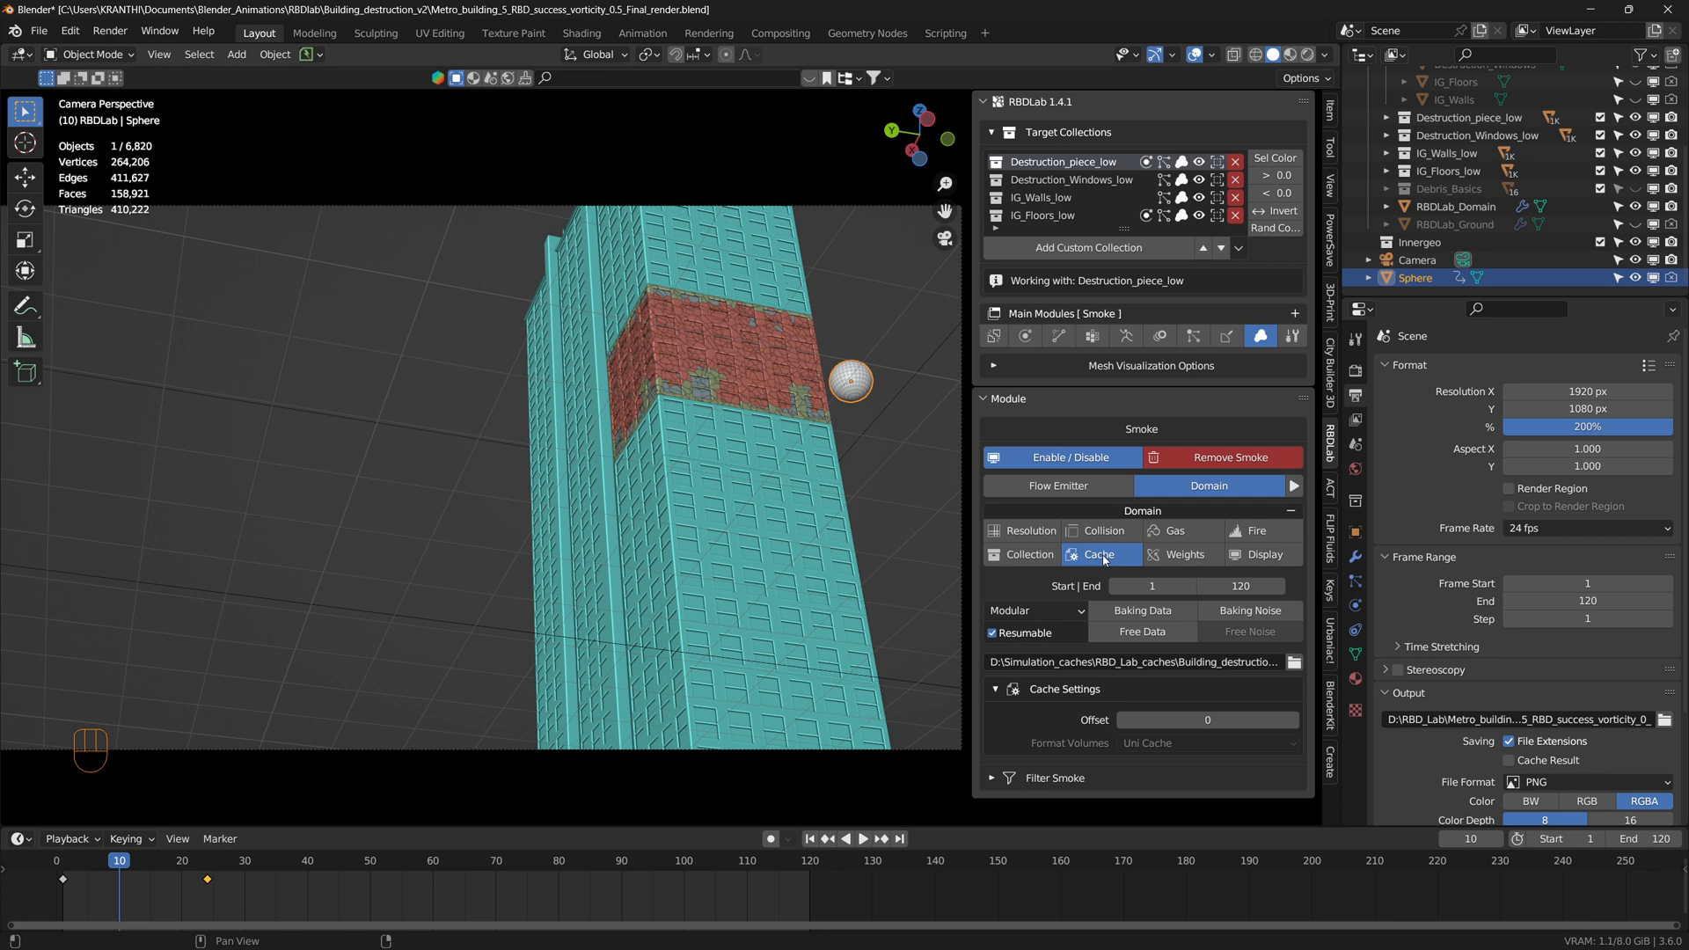
pyautogui.moveTo(1104, 555)
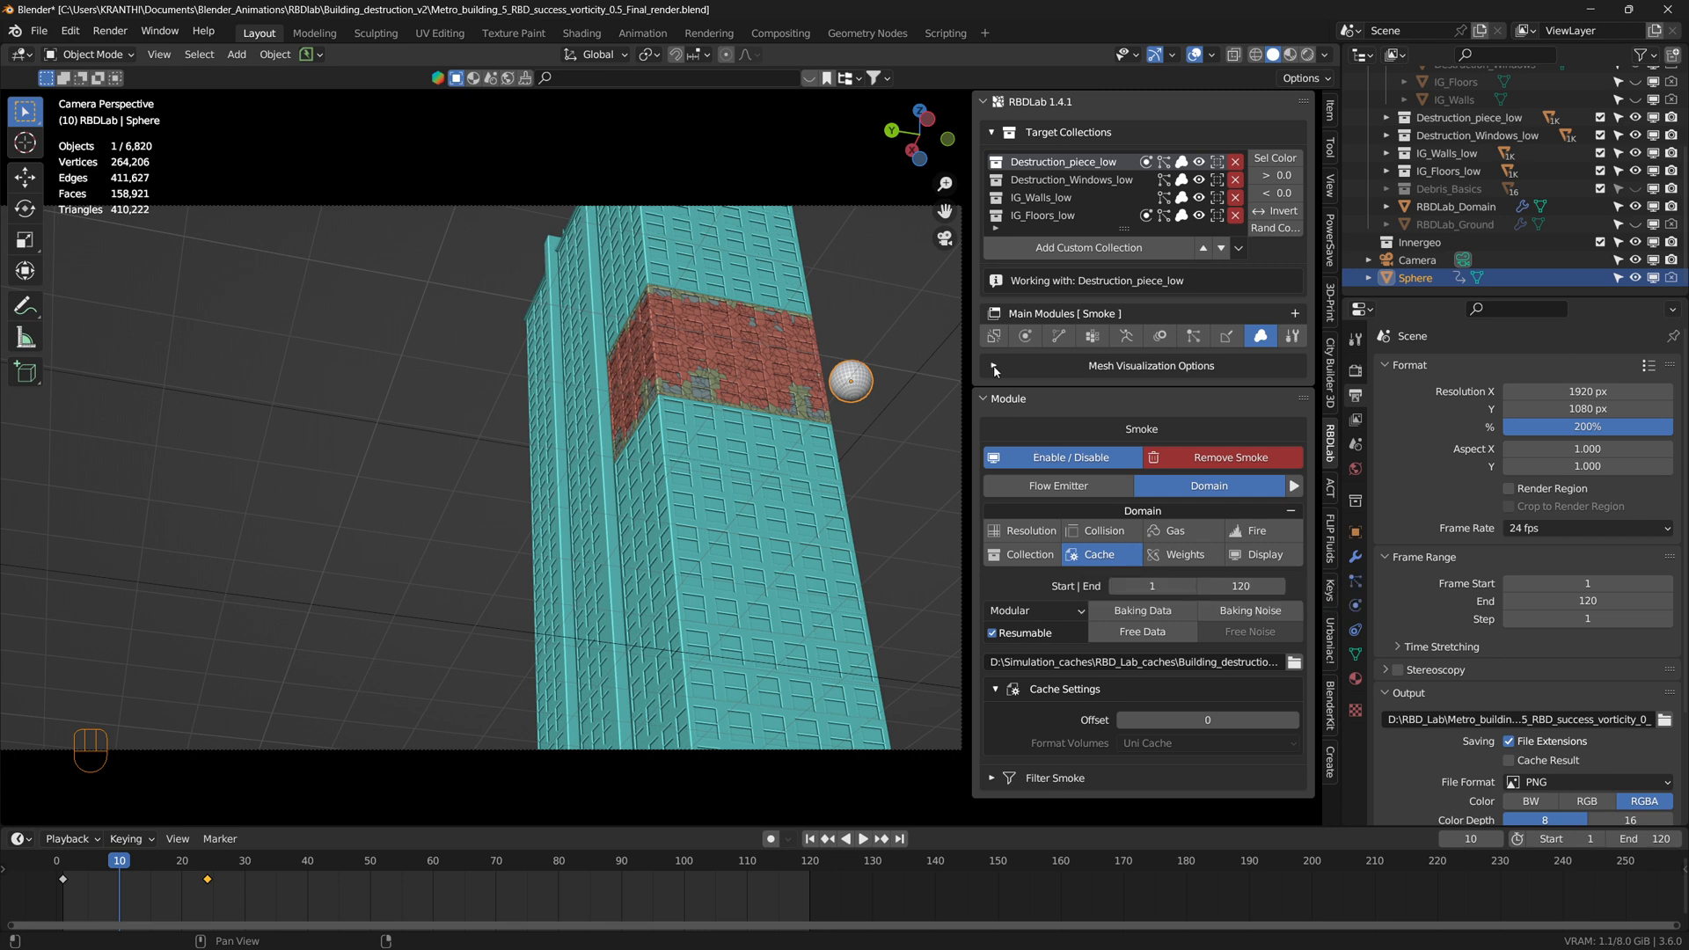
# Step: Expand the Mesh Visualization Options panel in the smoke Domain settings
pyautogui.click(992, 368)
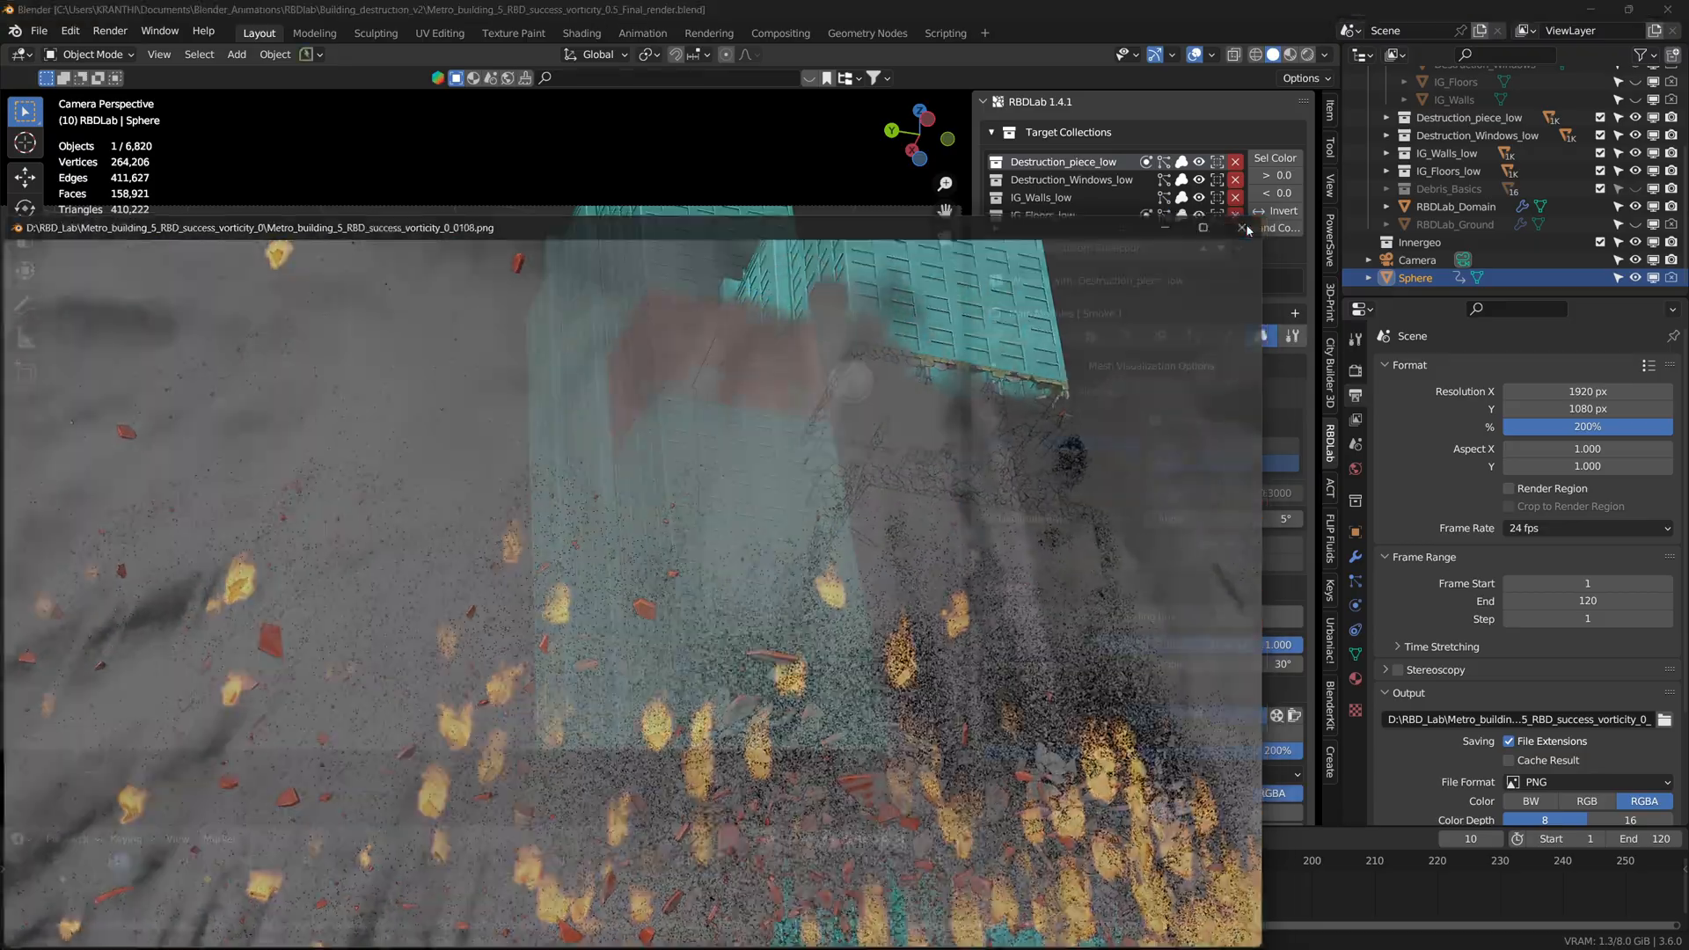
# Step: Close the frame-106 destruction render preview to return to the building scene
pyautogui.click(1244, 227)
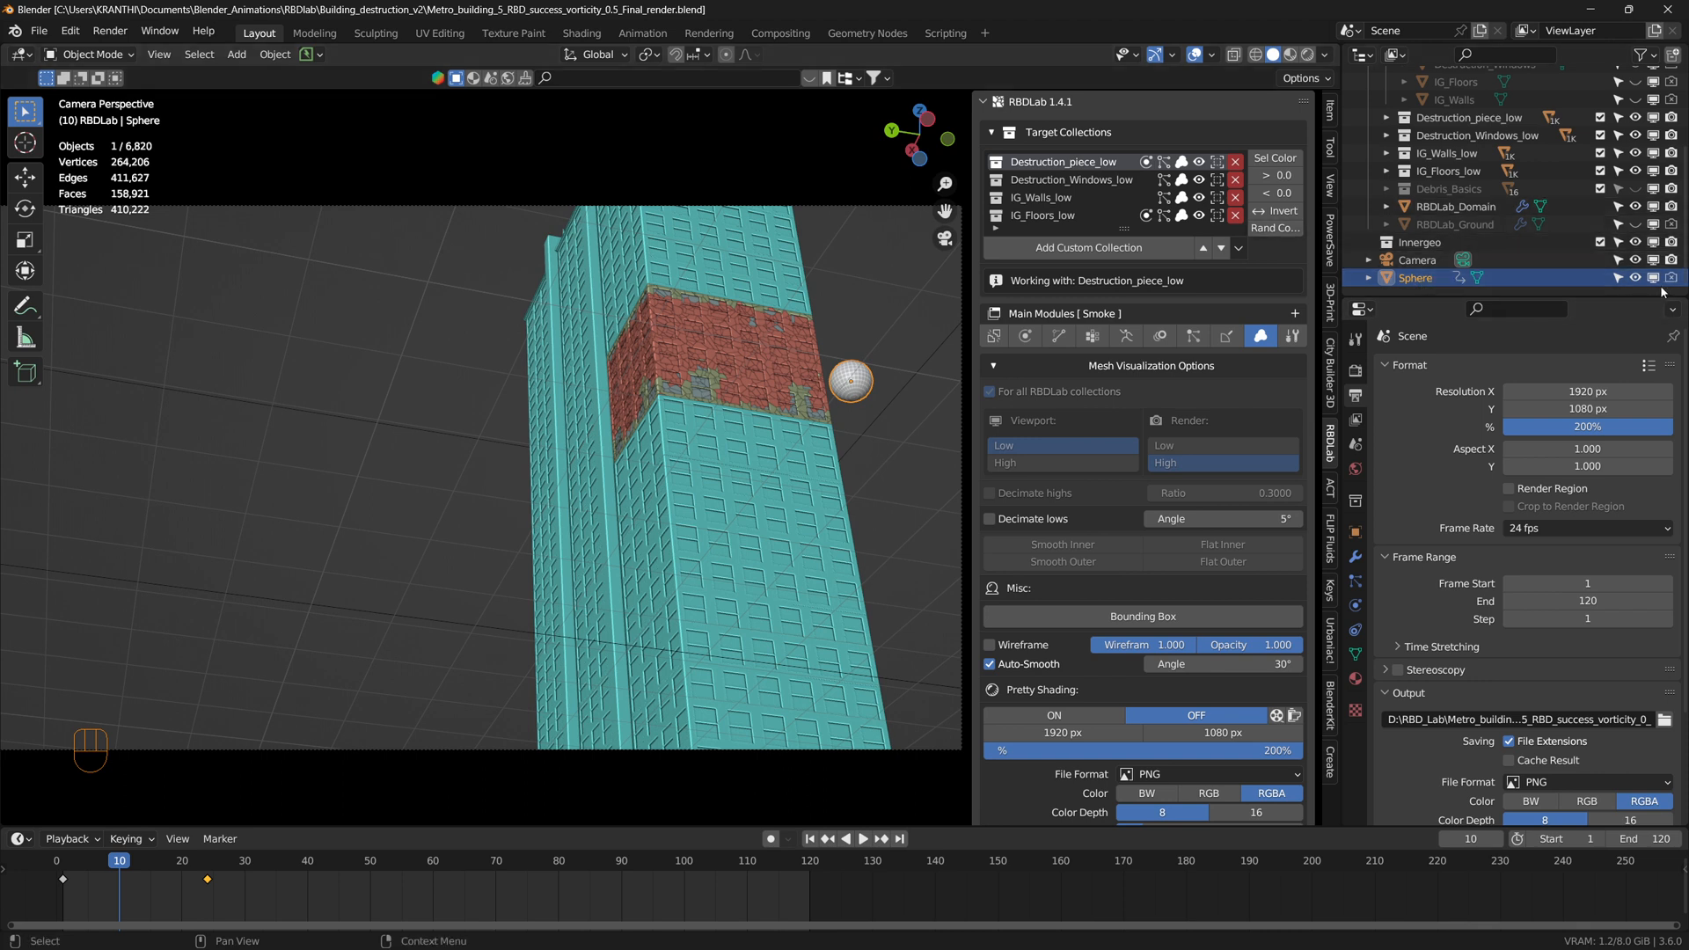
pyautogui.moveTo(815, 446)
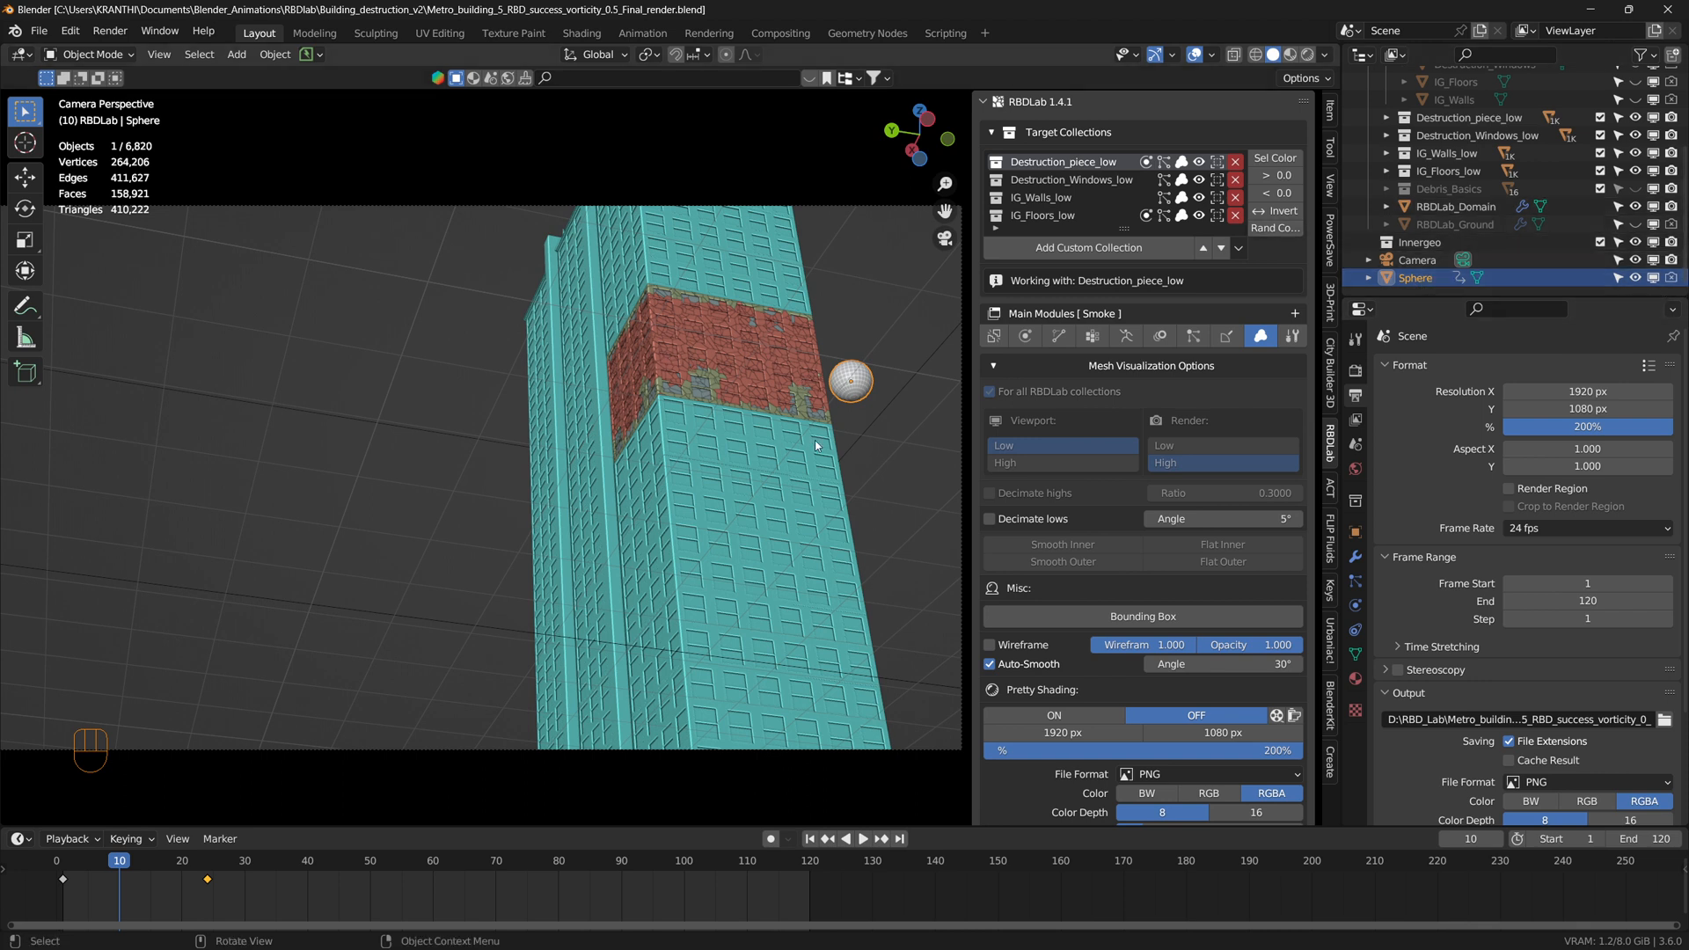
pyautogui.moveTo(865, 383)
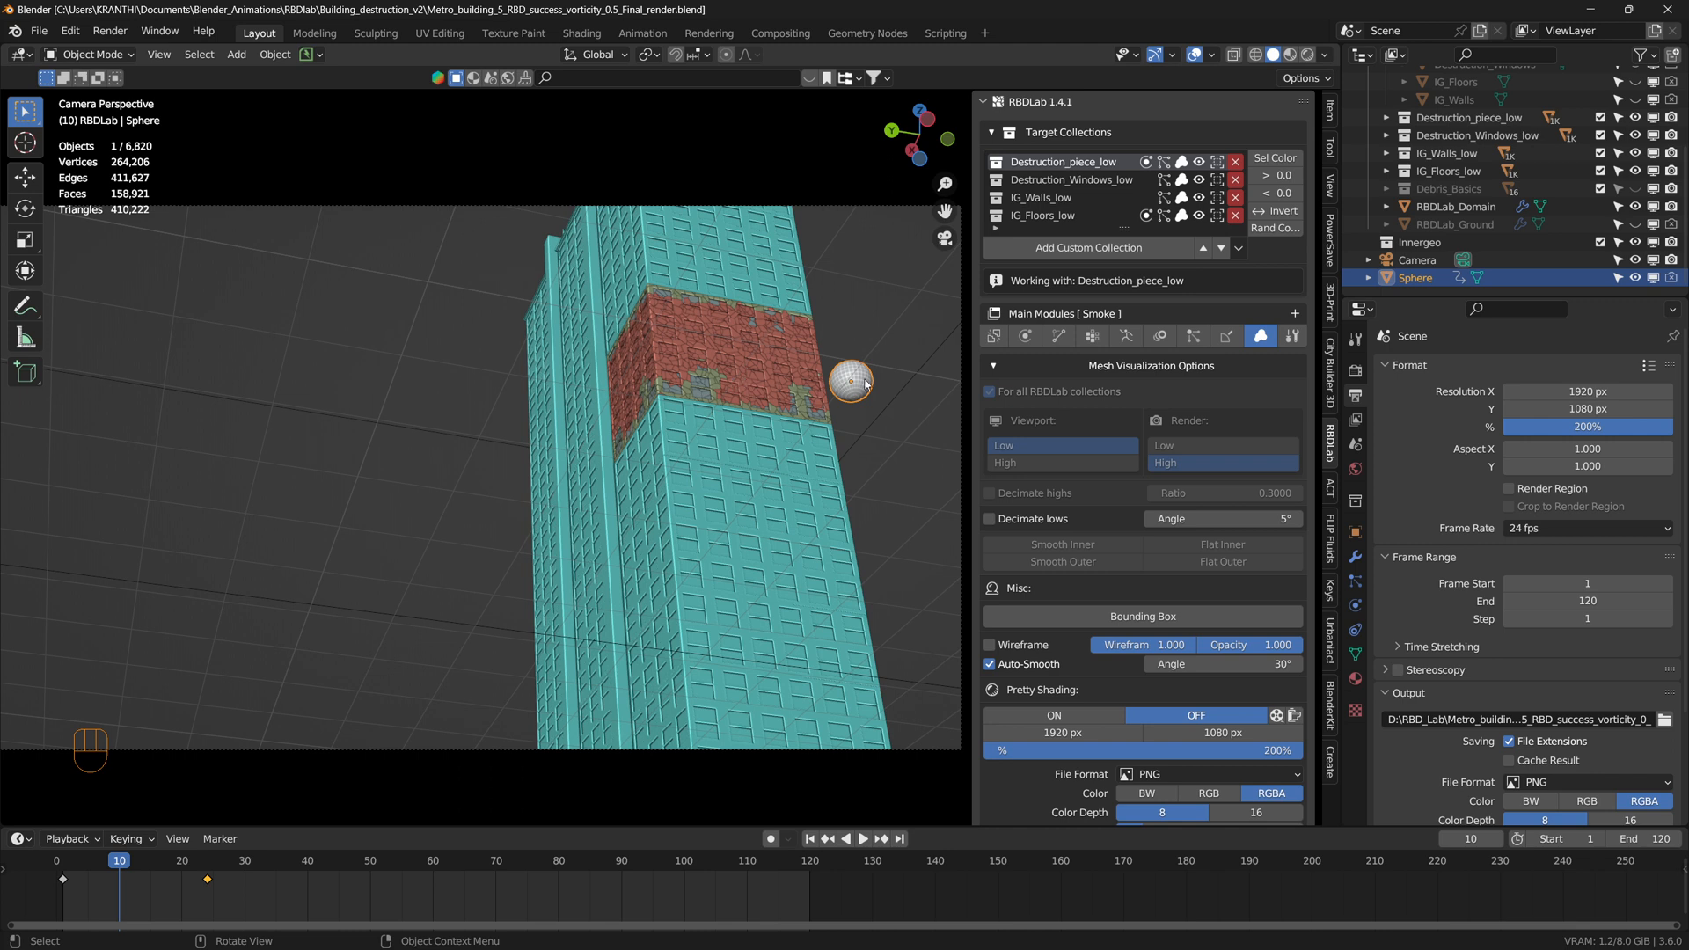